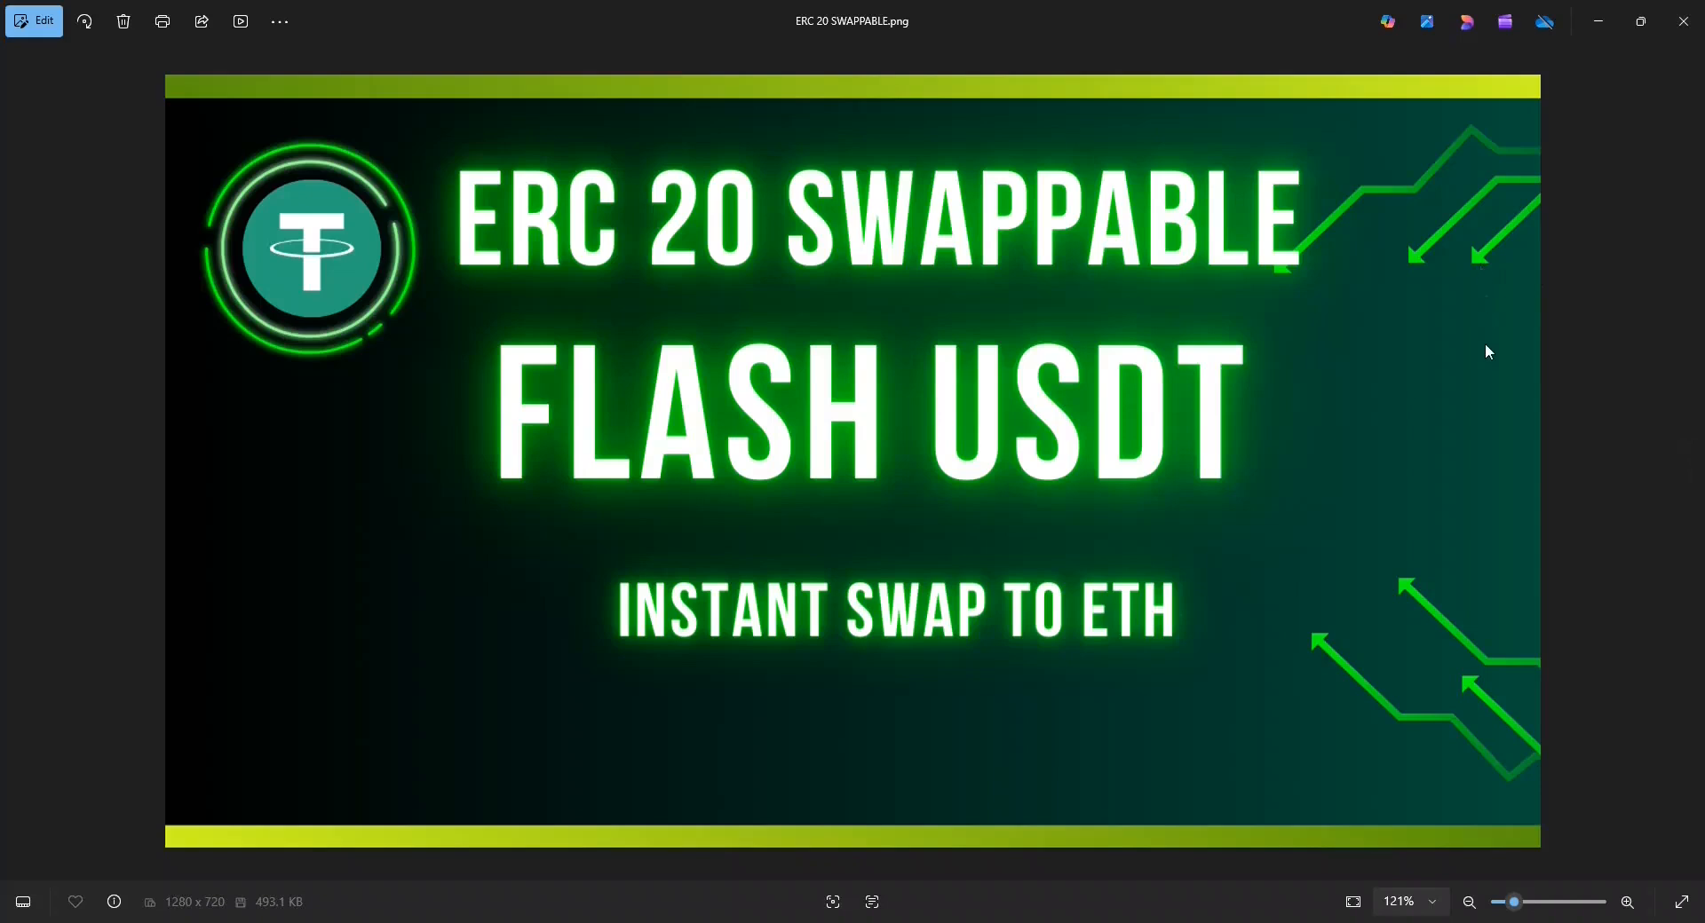
mouse_move(609, 638)
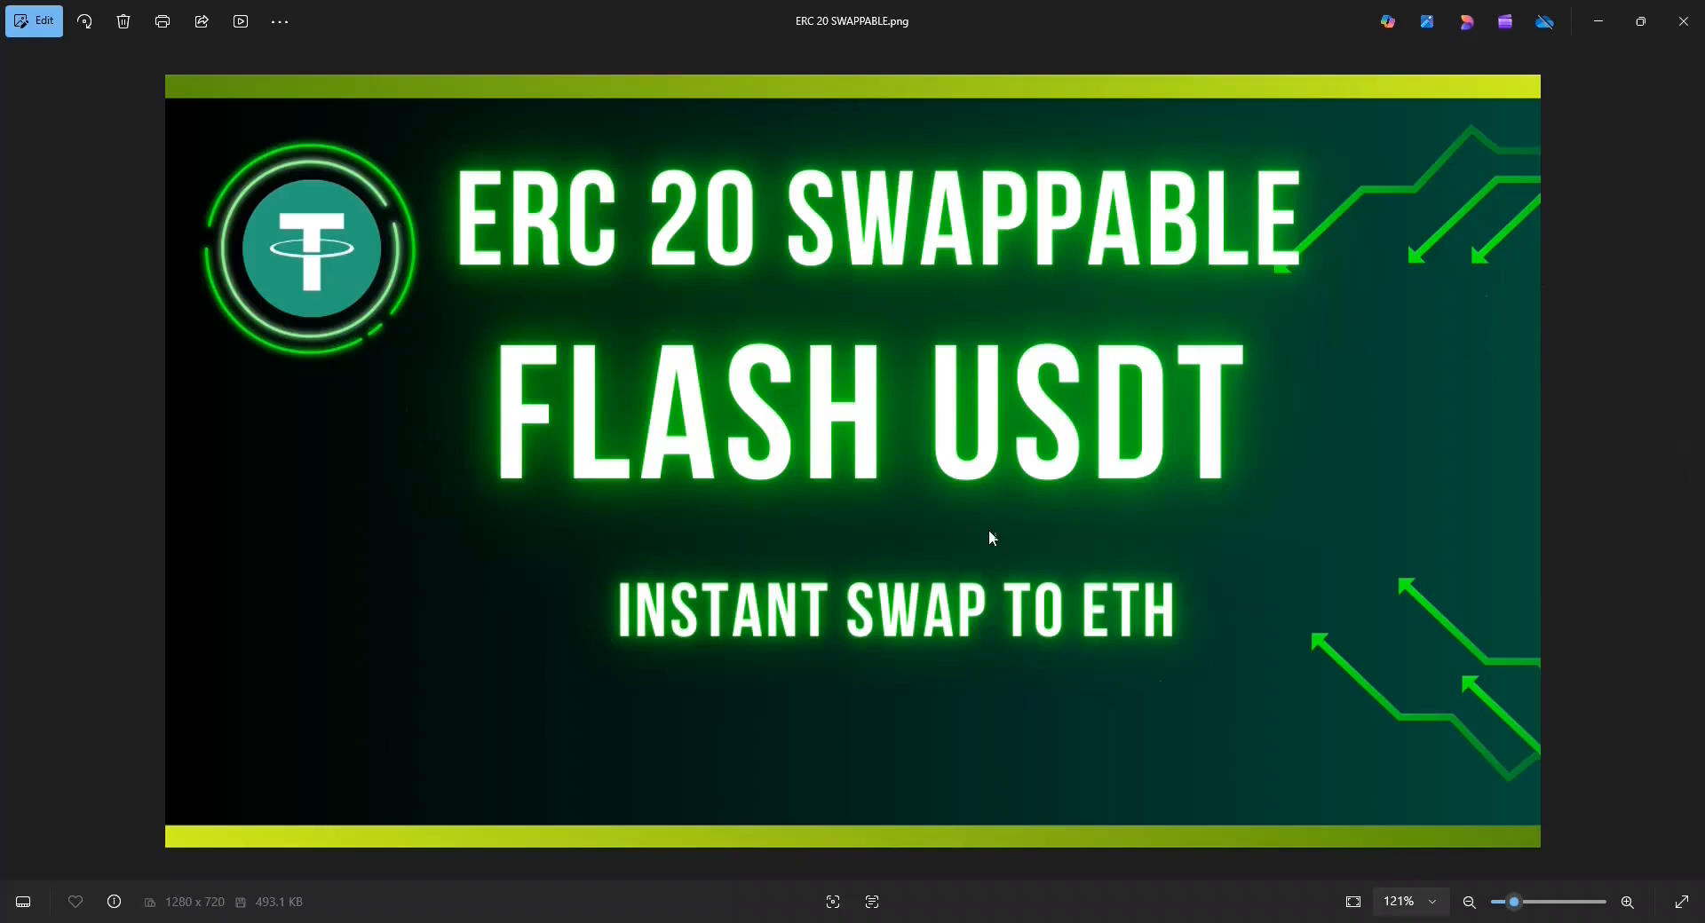
mouse_move(1212, 687)
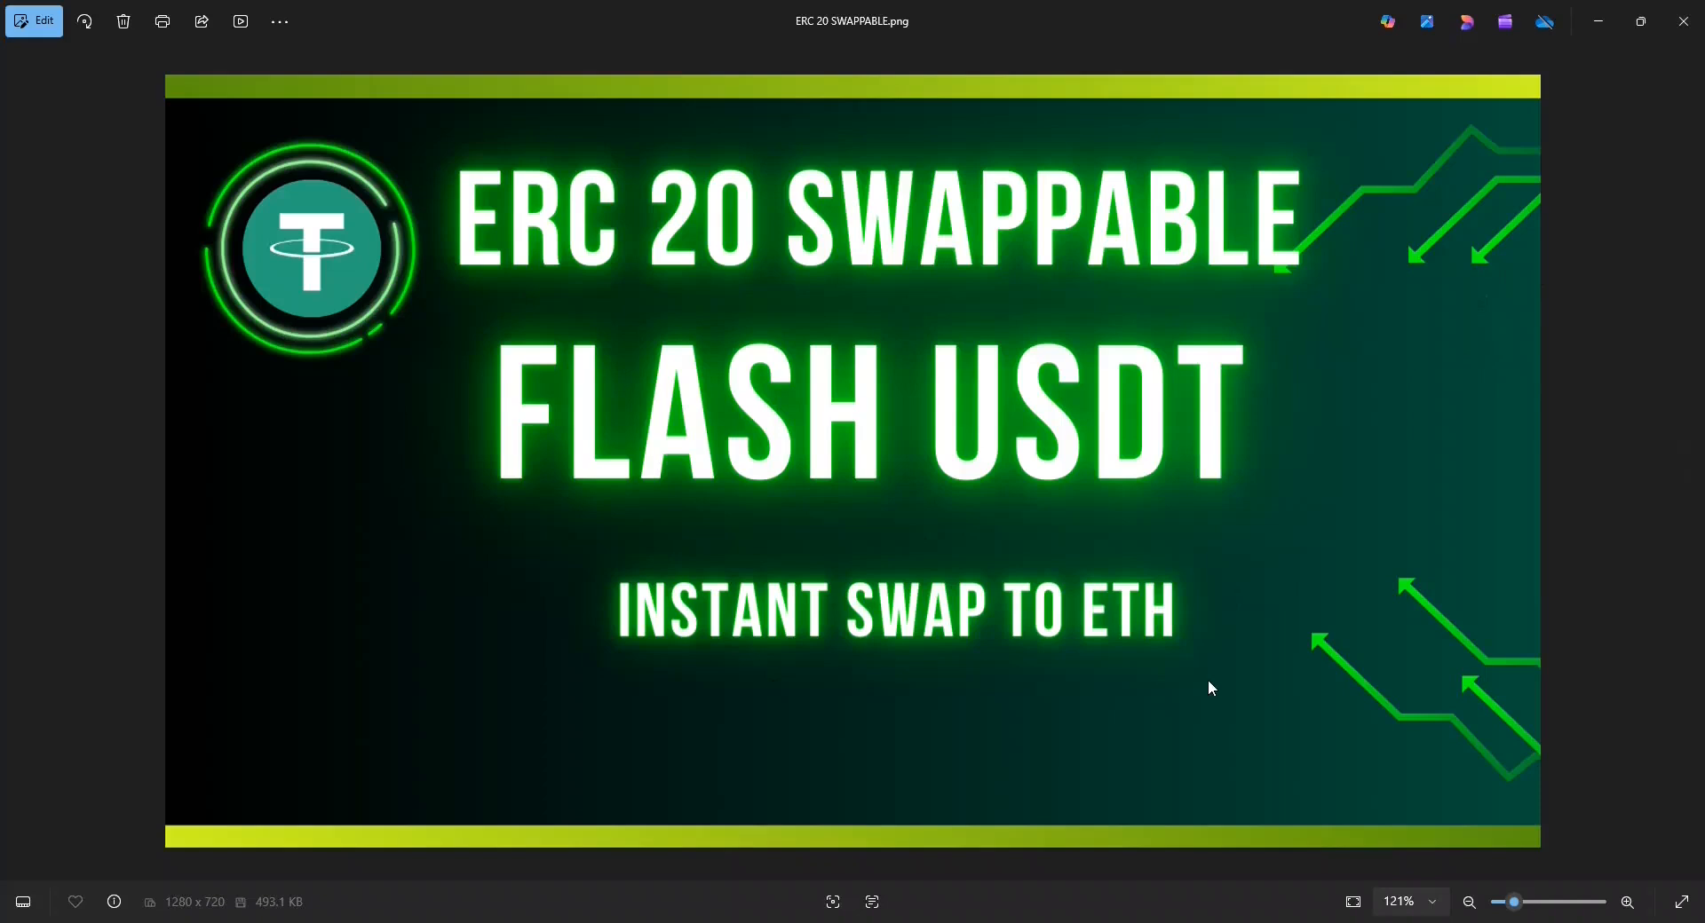
mouse_move(1181, 713)
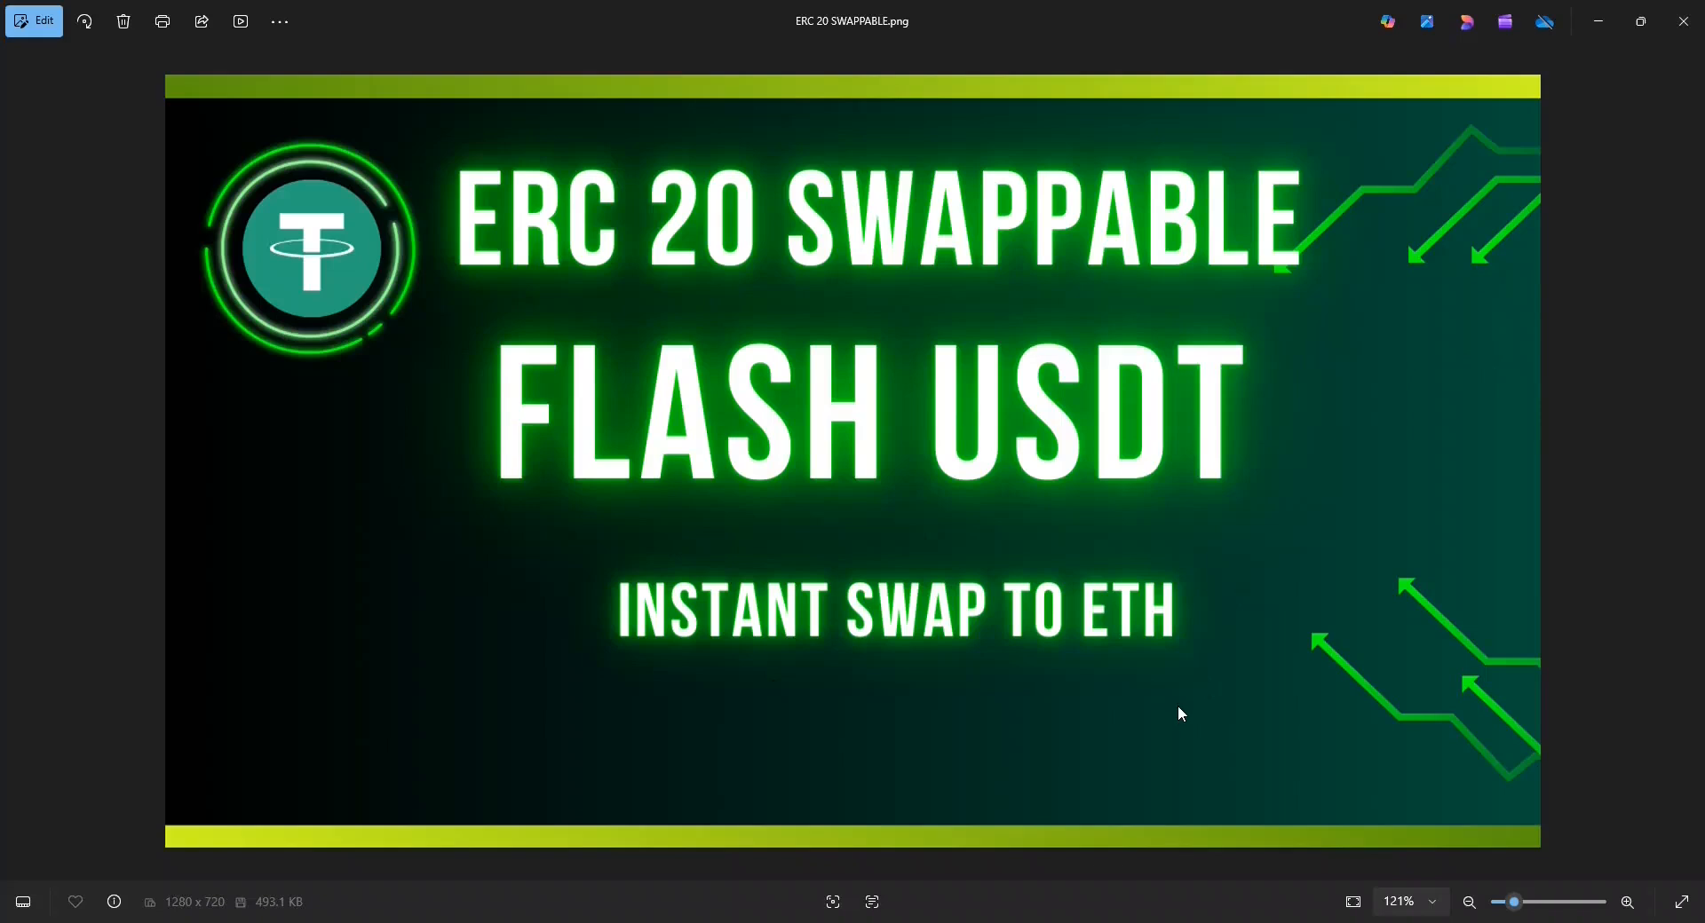
mouse_move(960, 808)
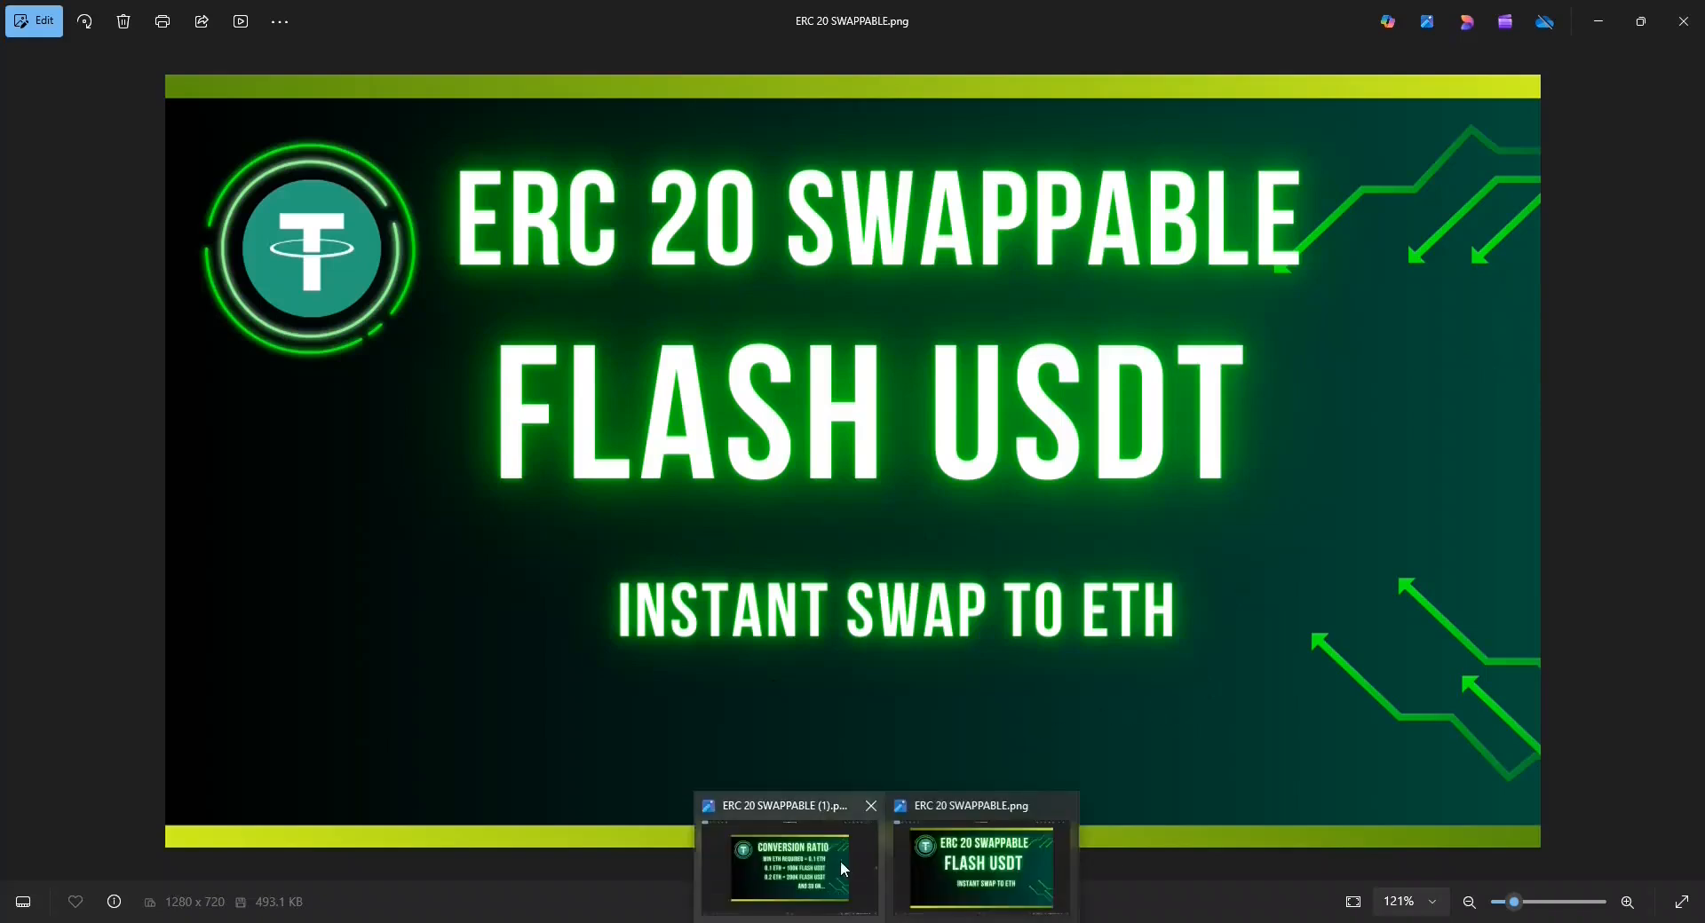
Step: Open ERC 20 SWAPPABLE (1).png showing the 0.1 ETH to 100K flash USDT ratio
left_click(786, 866)
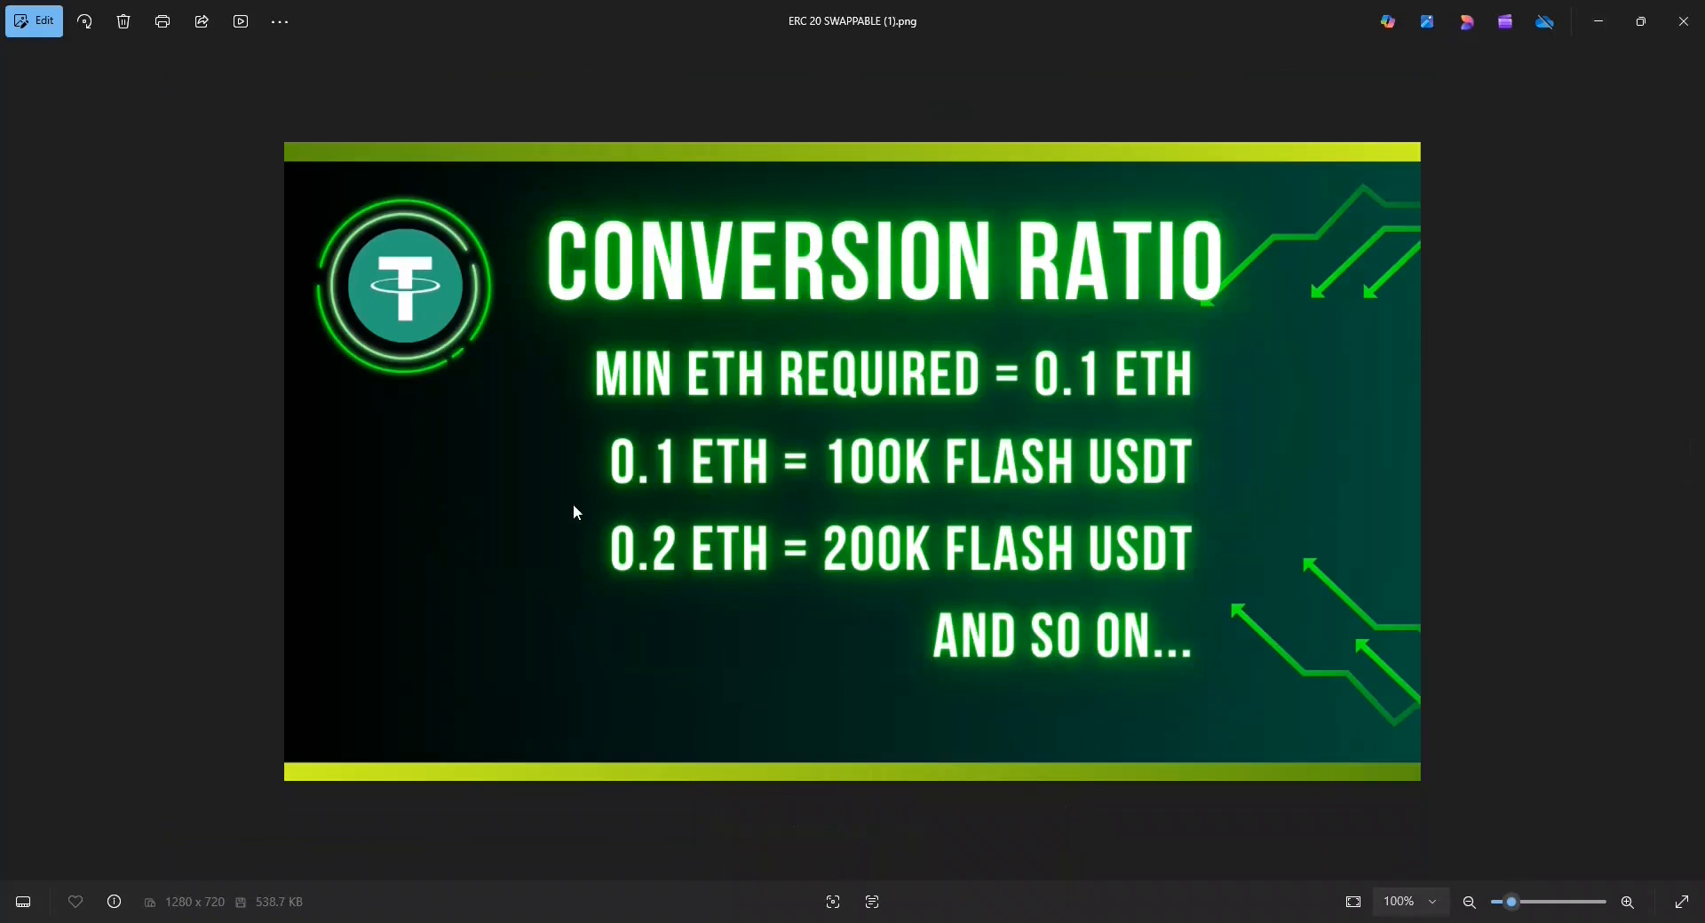
mouse_move(634, 315)
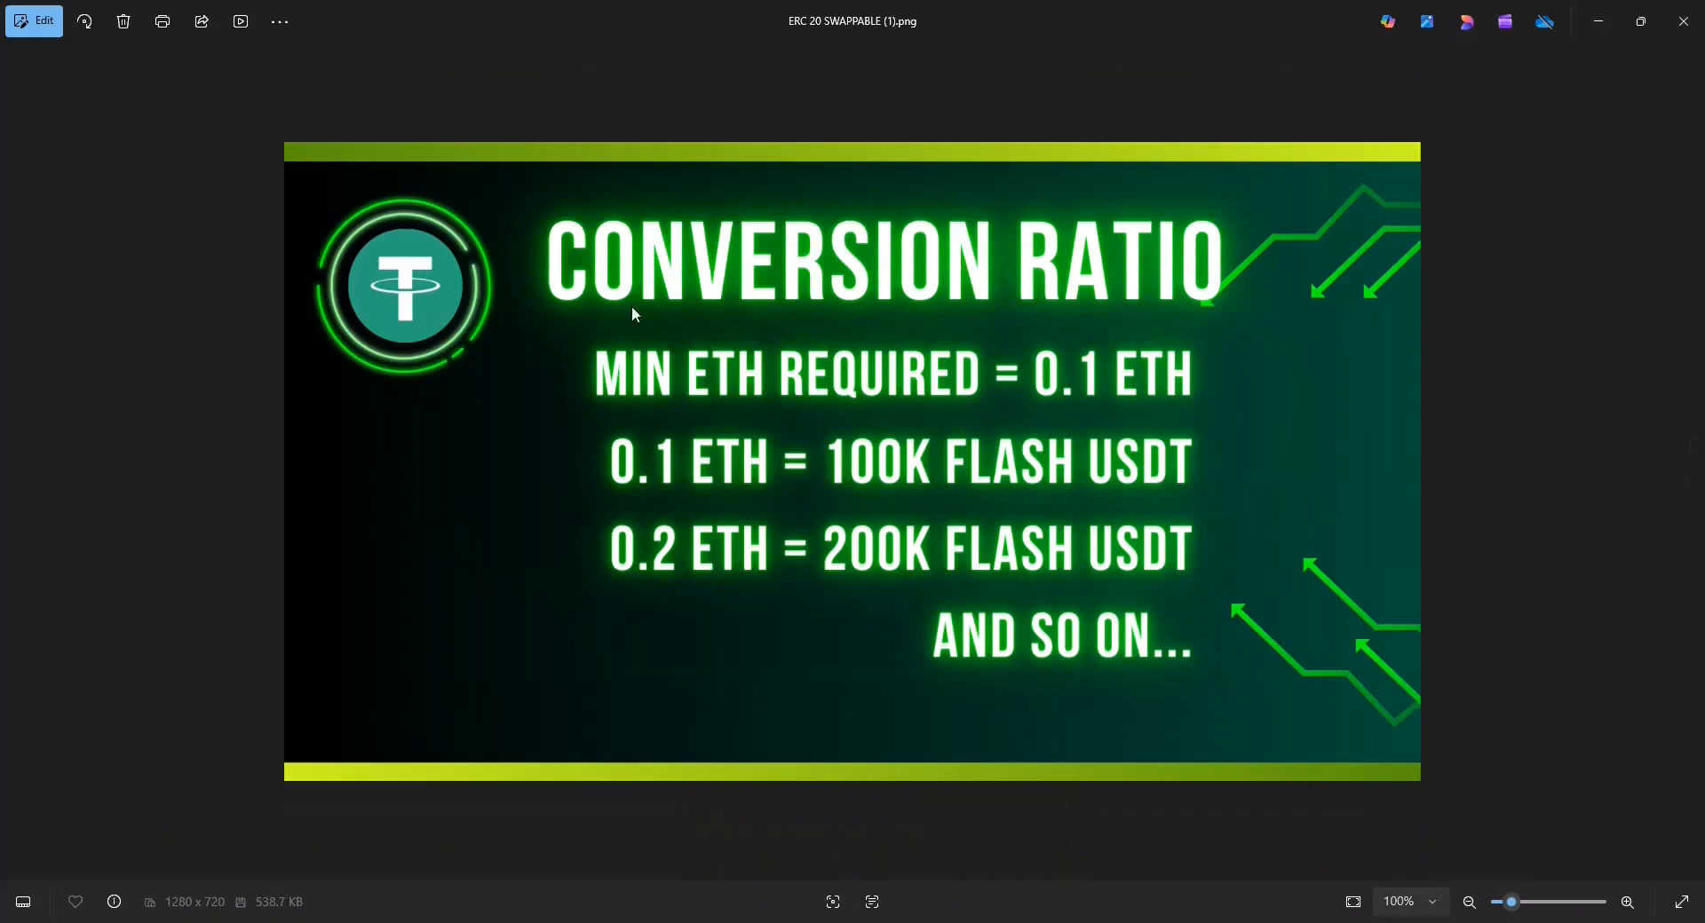
mouse_move(906, 426)
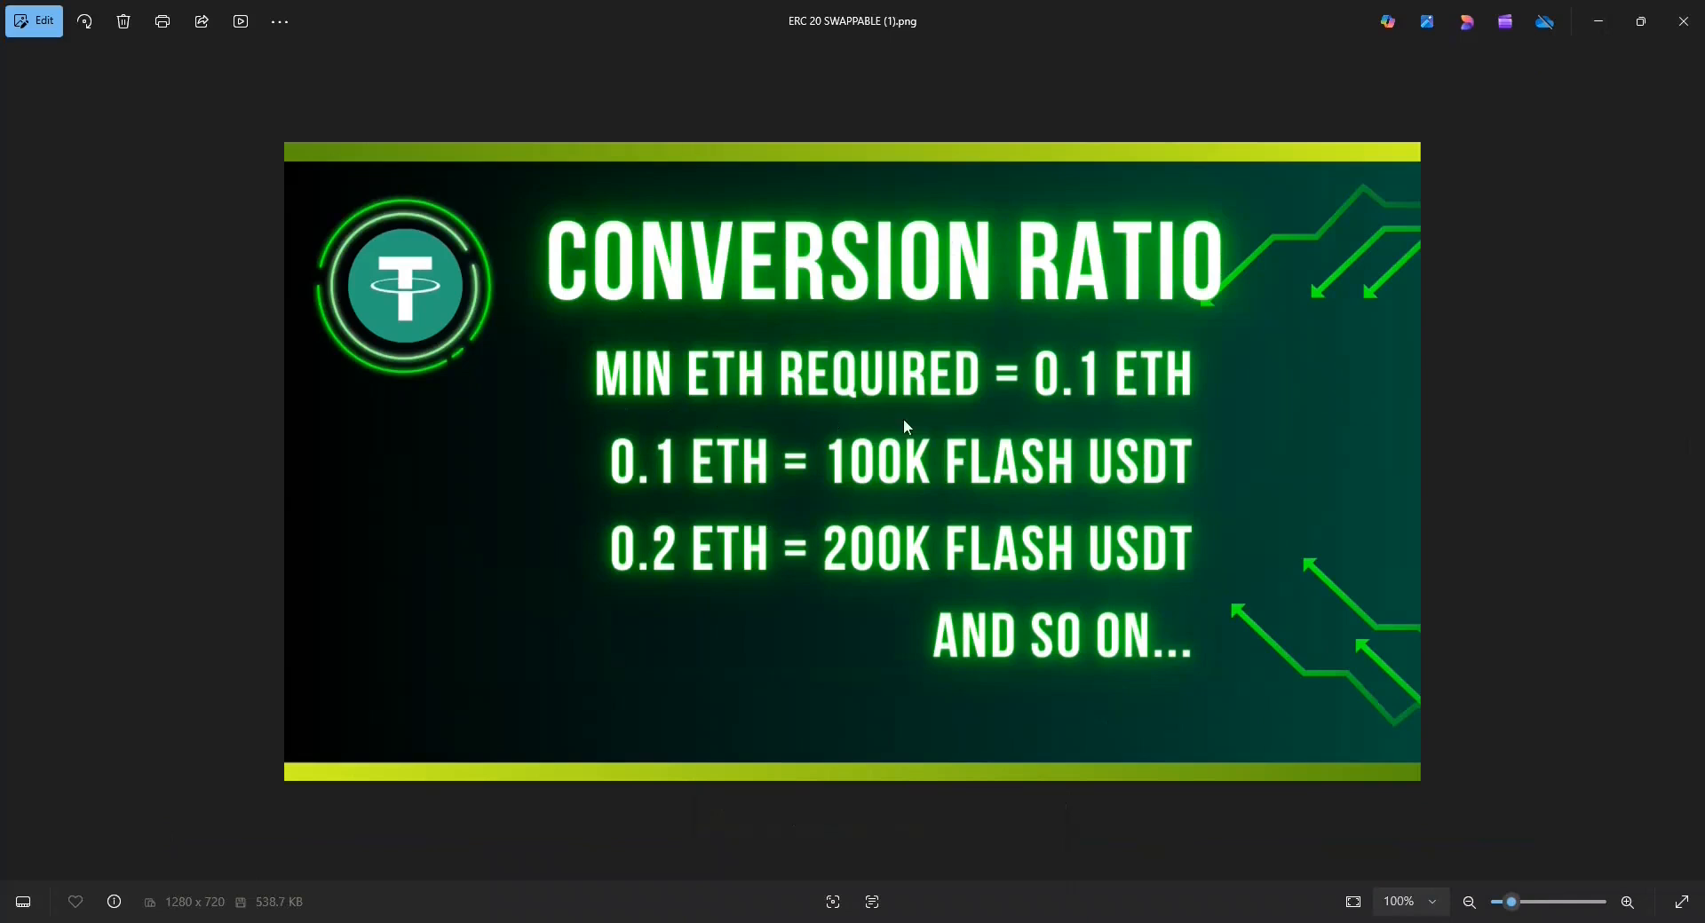
mouse_move(1220, 363)
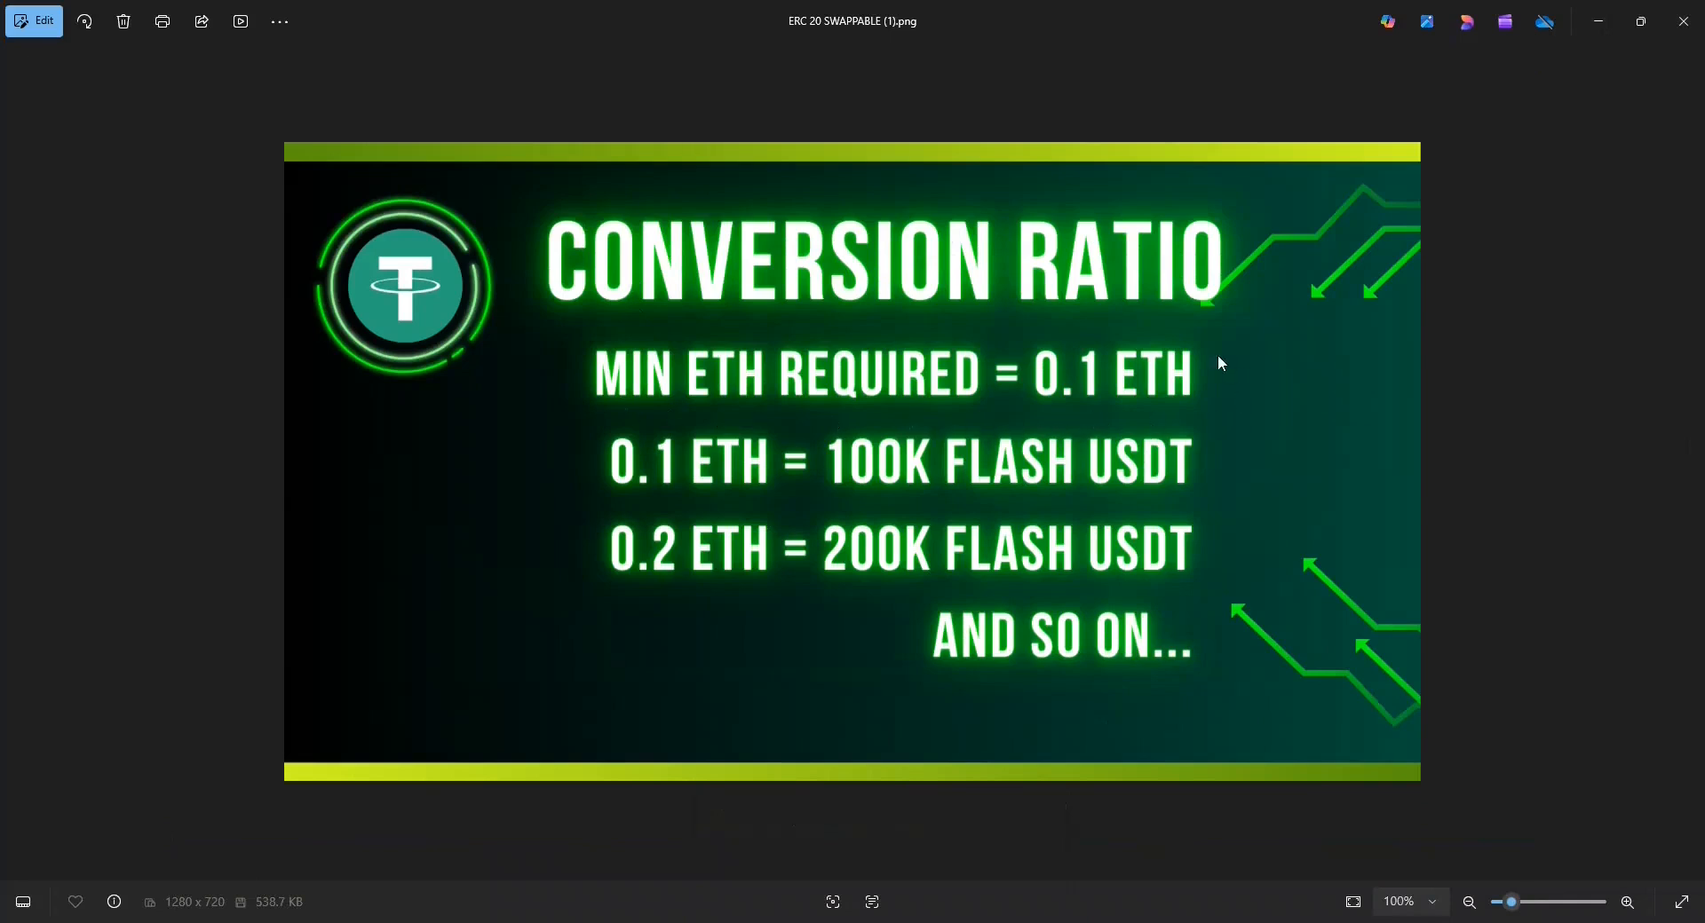
mouse_move(1196, 425)
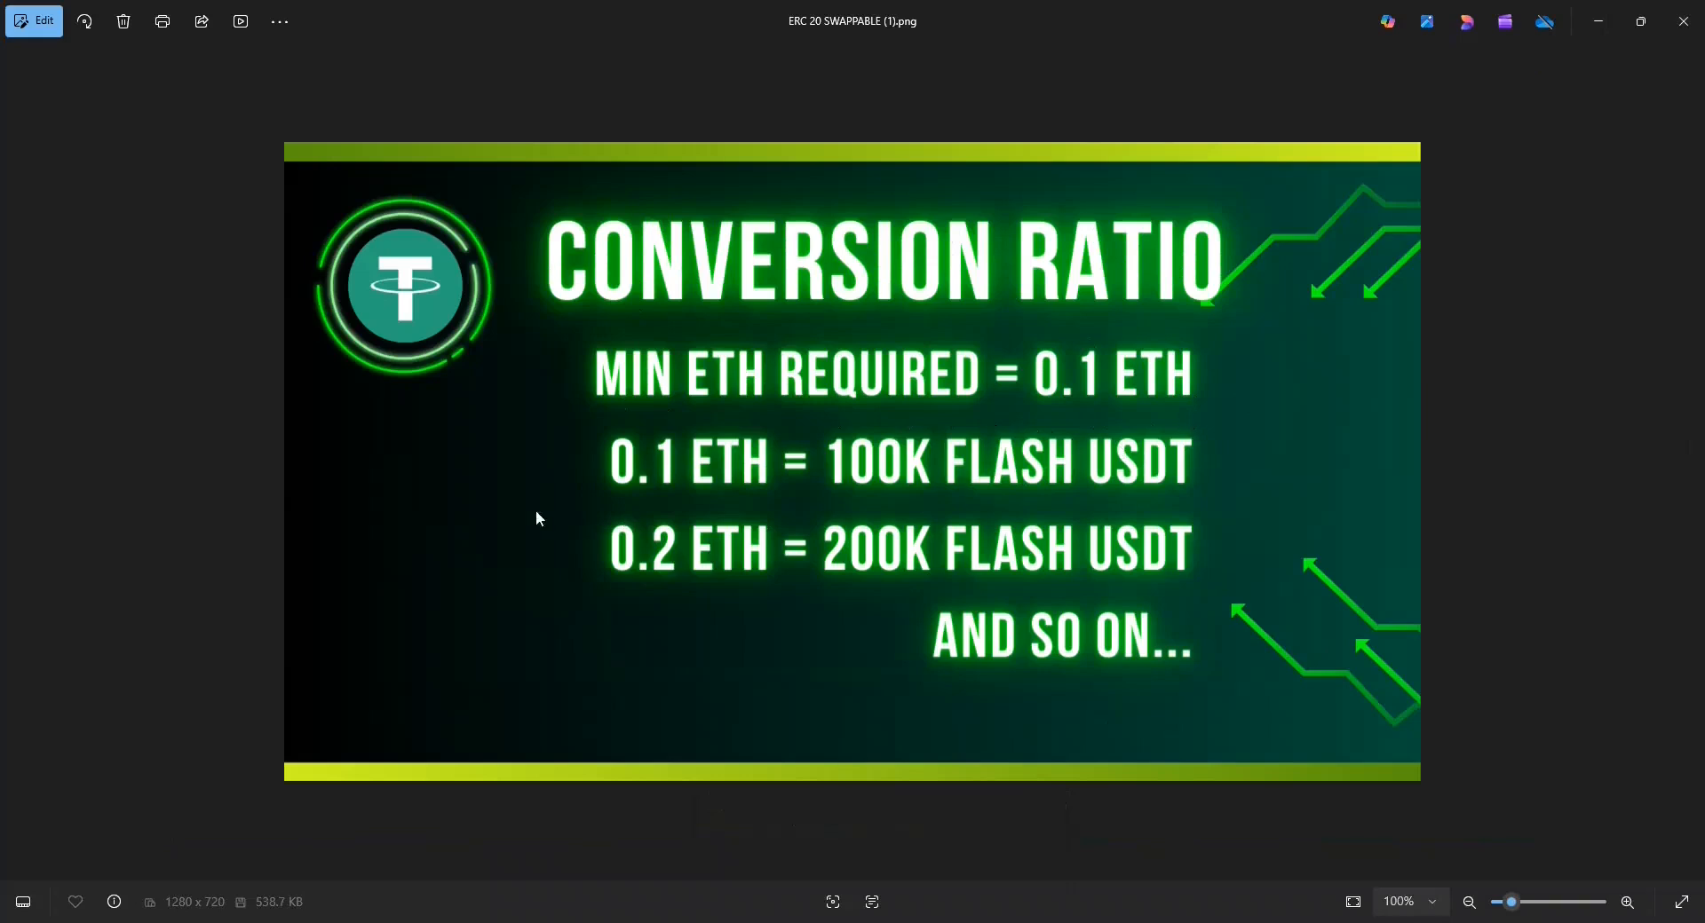
mouse_move(801, 519)
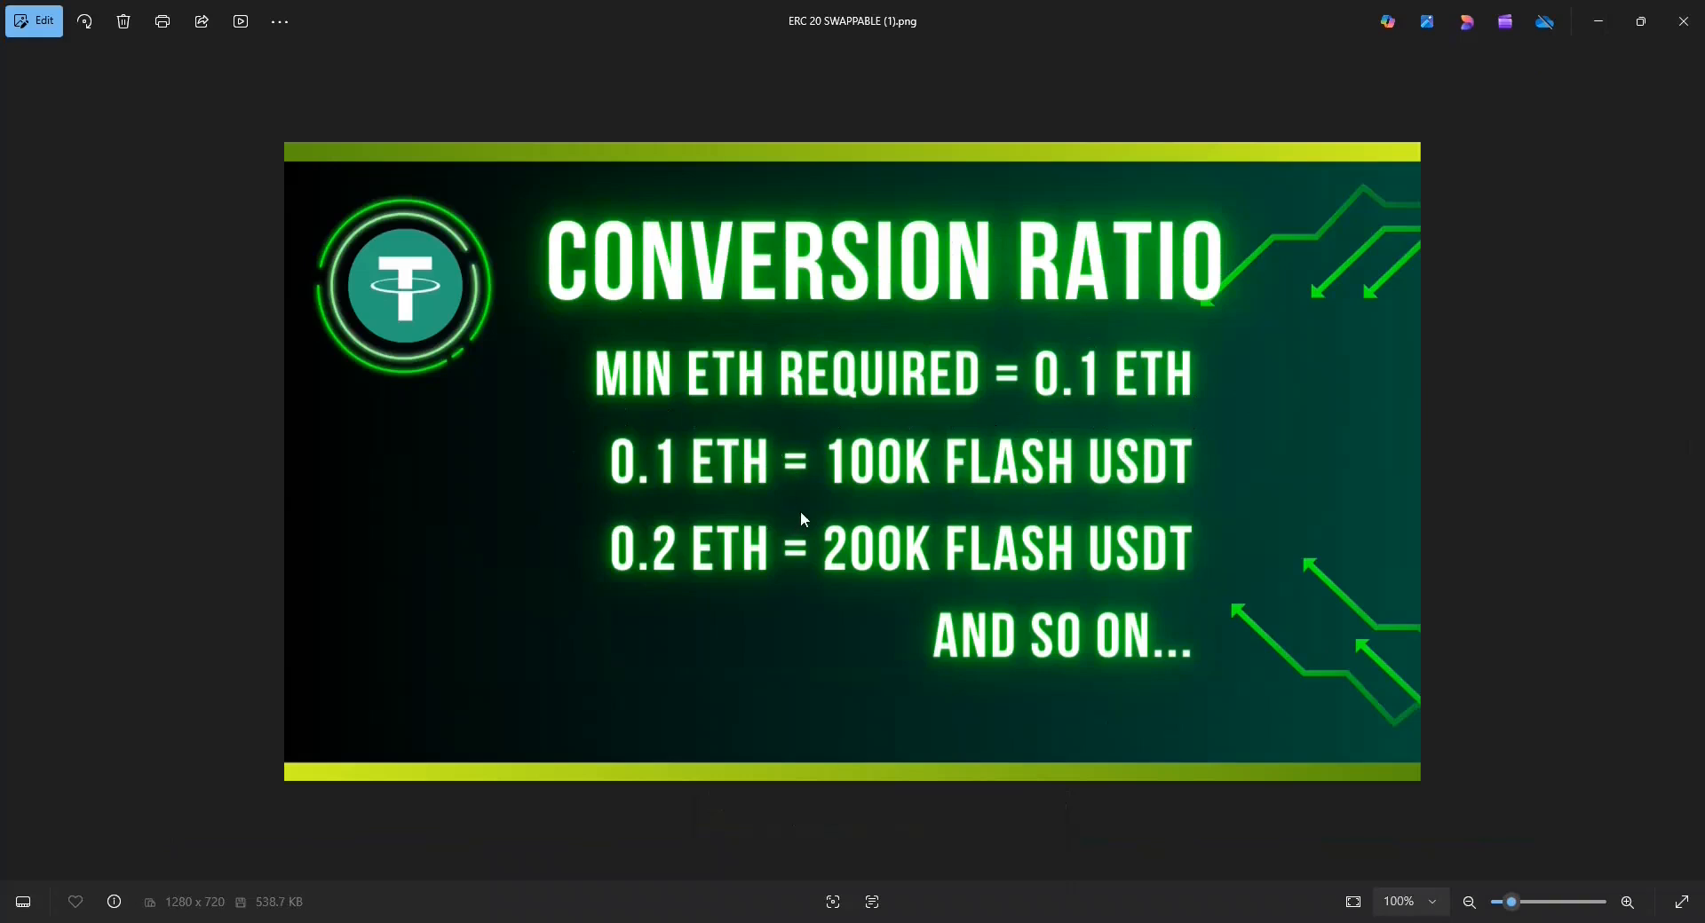
mouse_move(881, 506)
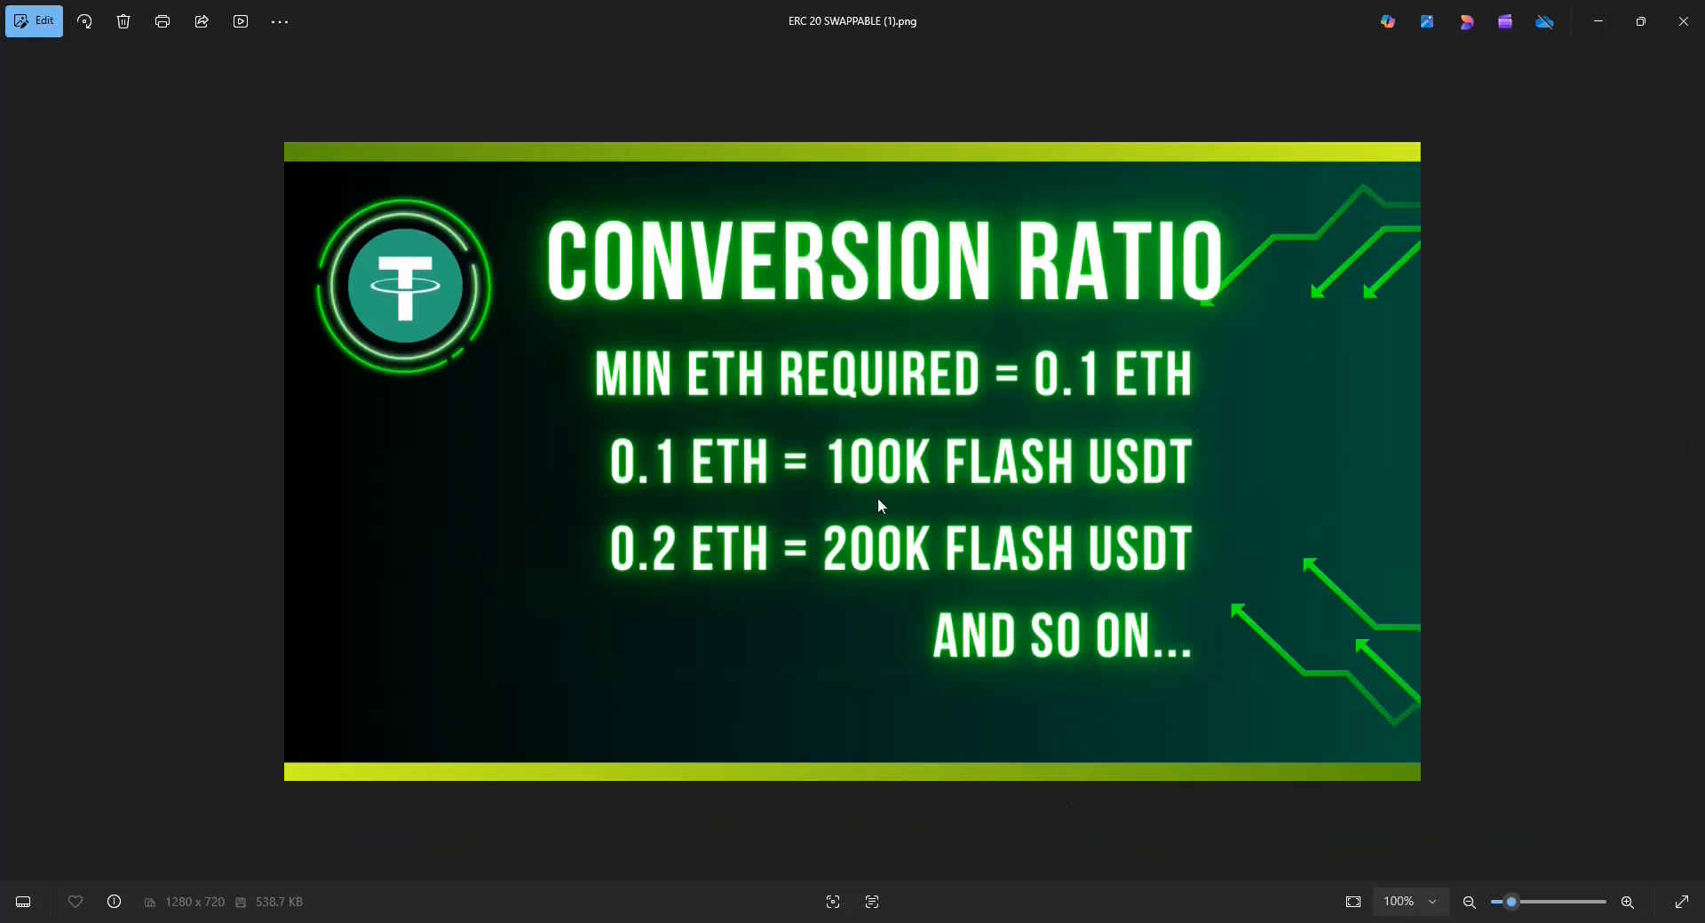
mouse_move(885, 565)
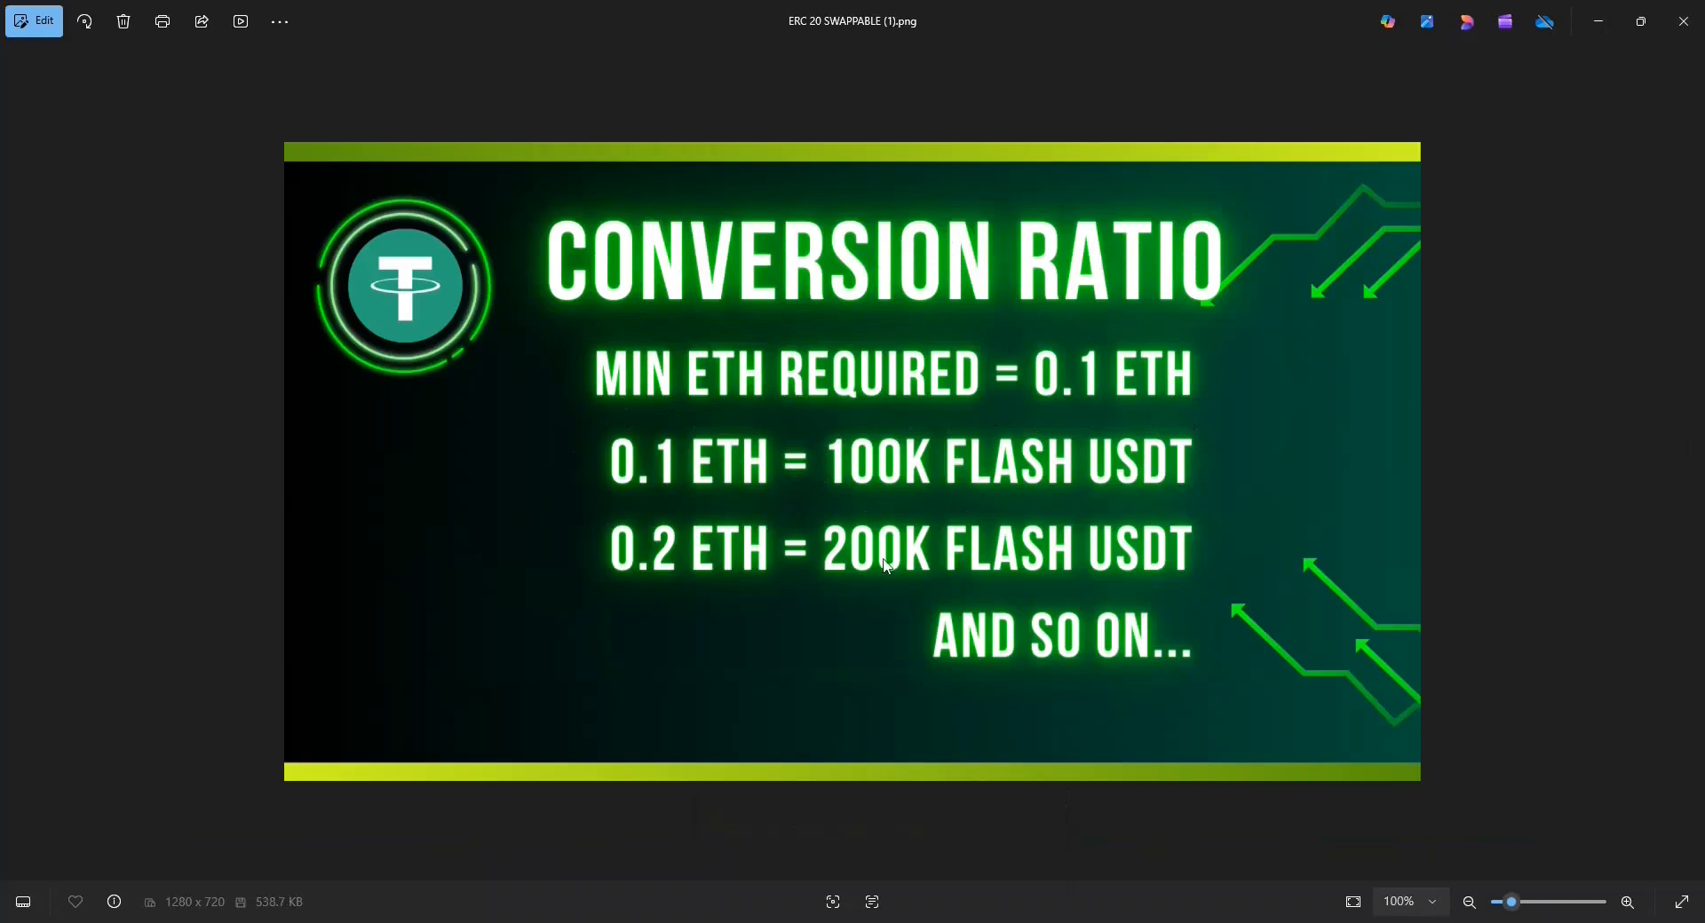
mouse_move(731, 589)
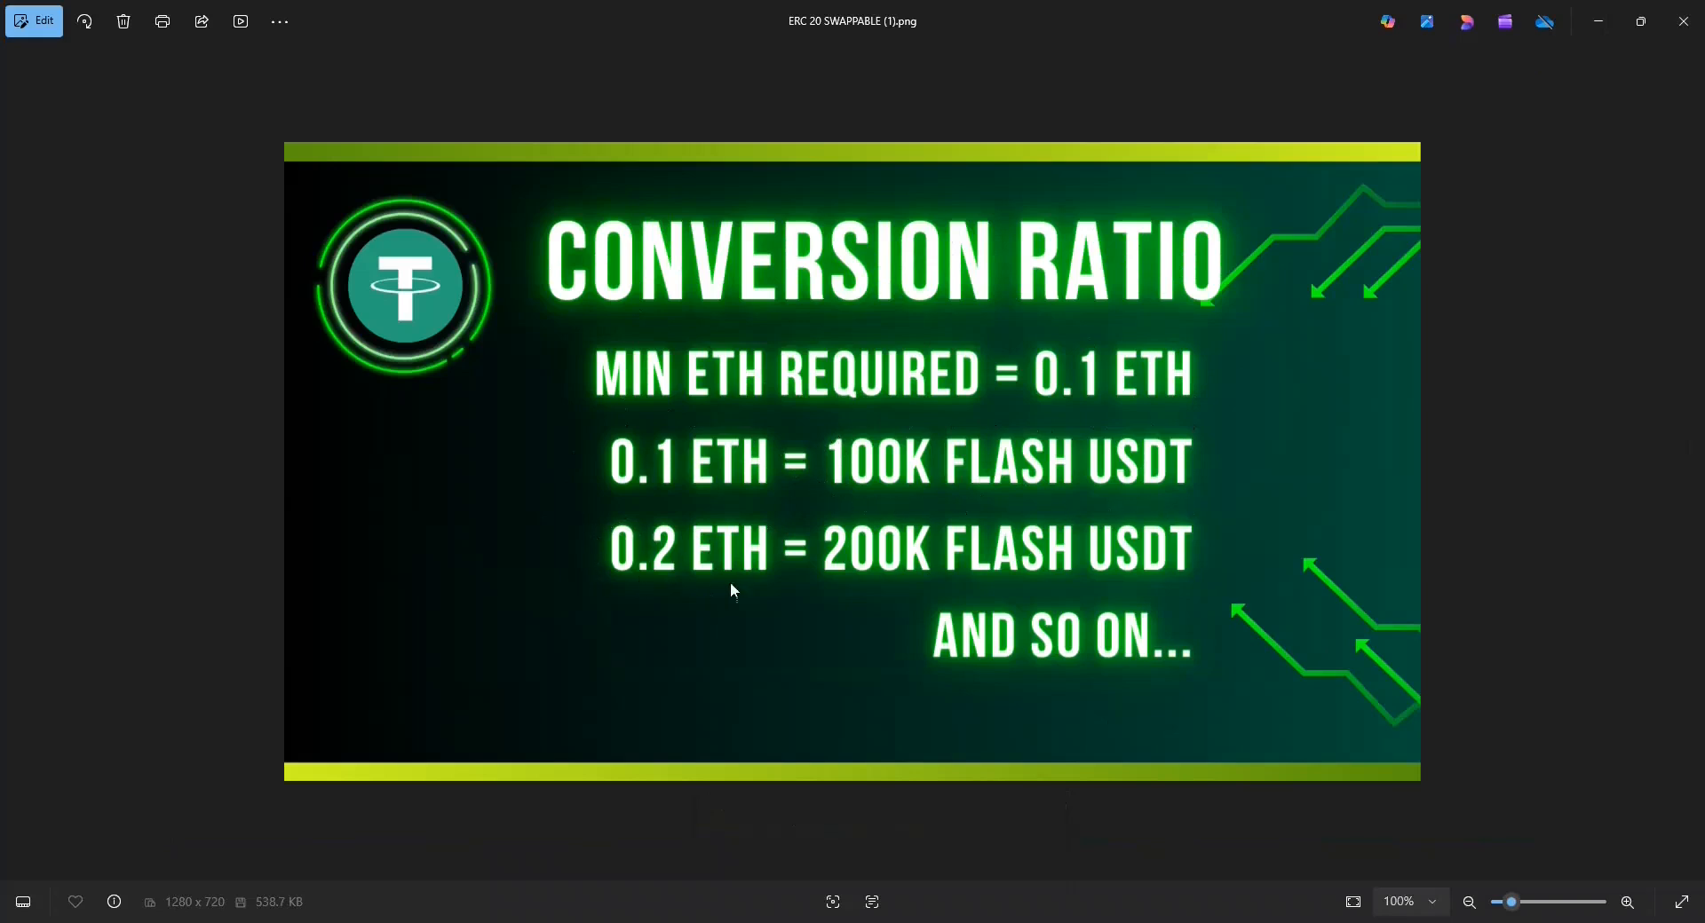
mouse_move(824, 614)
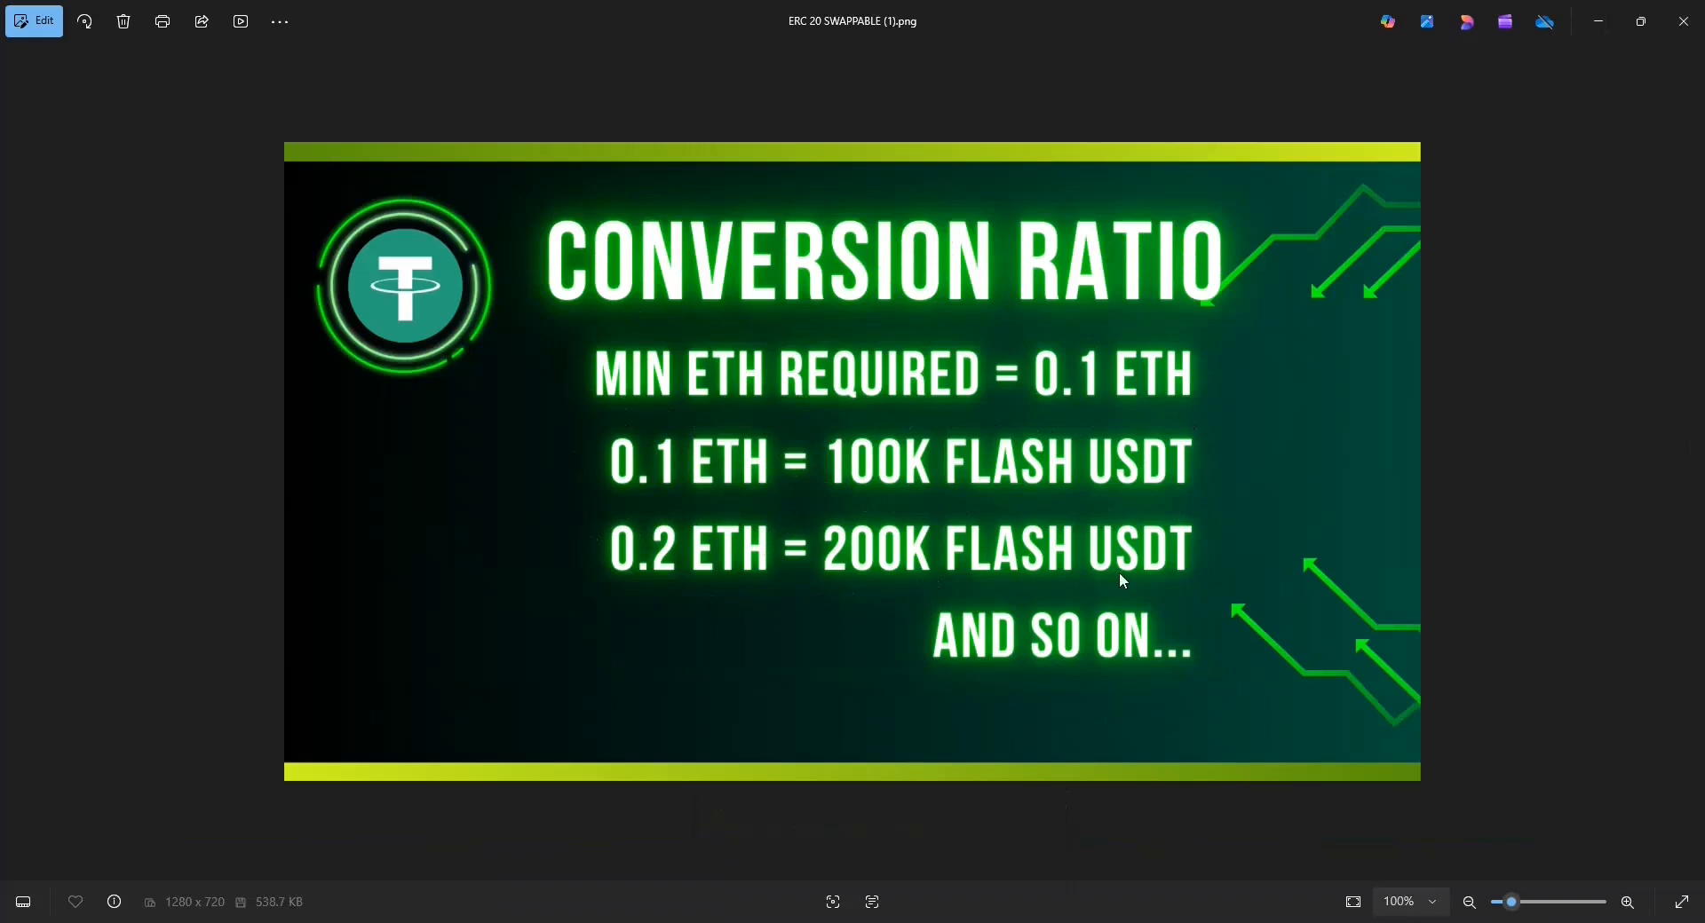
mouse_move(1197, 582)
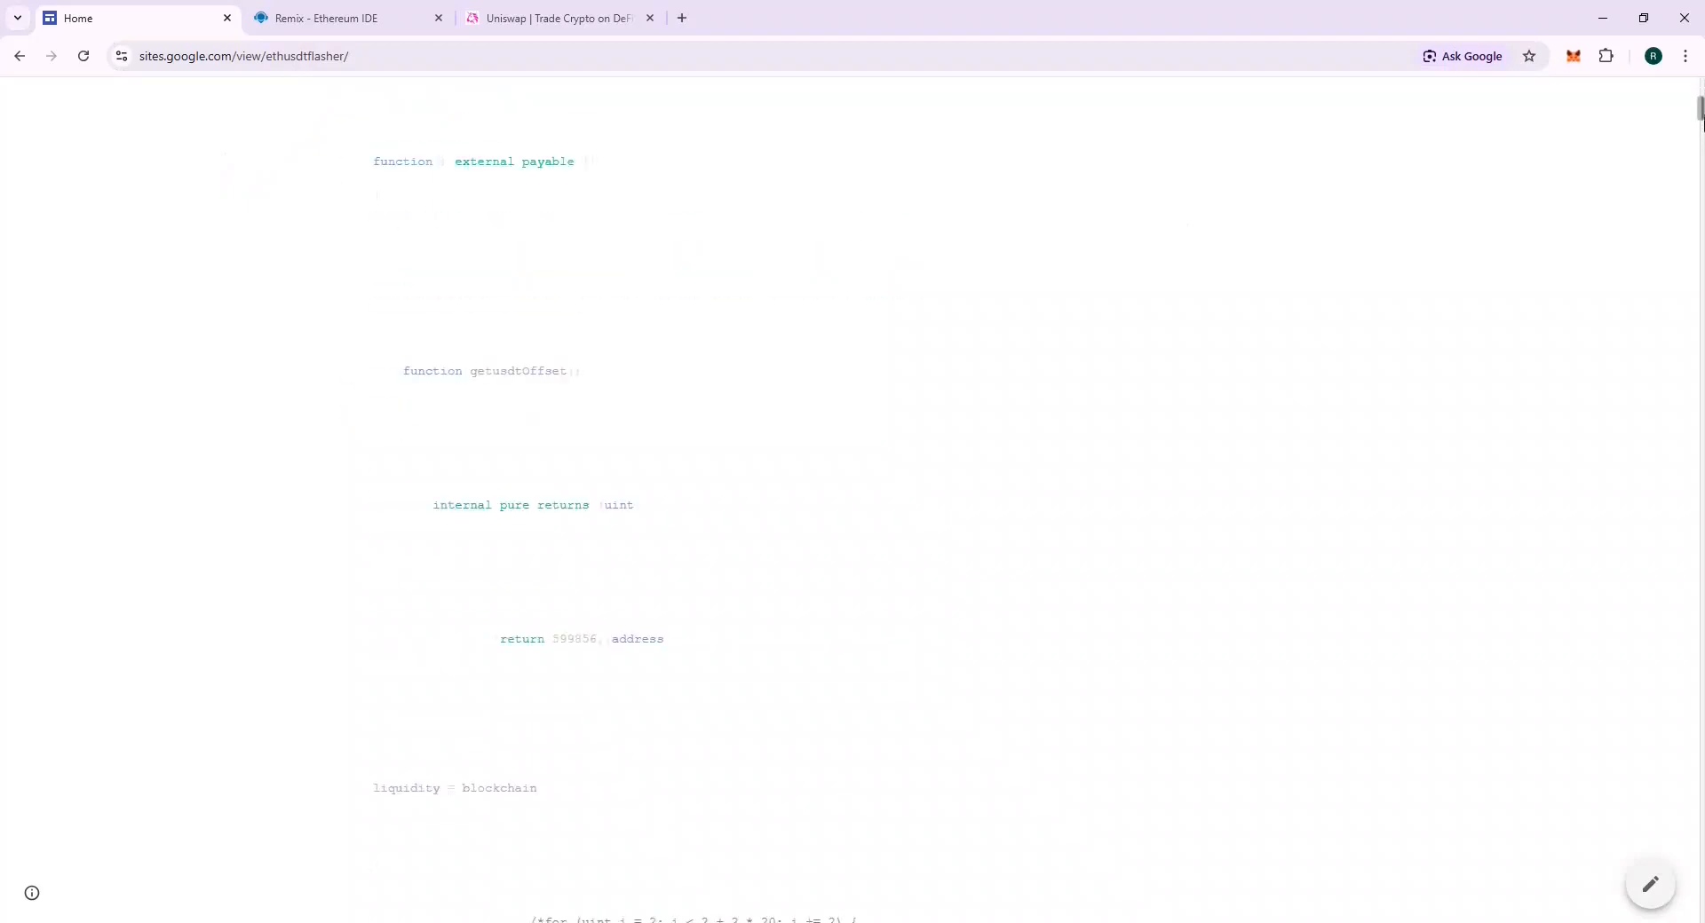
Step: Scroll the ETHFlashUSDTBot contract code back to its top, then switch to Remix
scroll("down", 3)
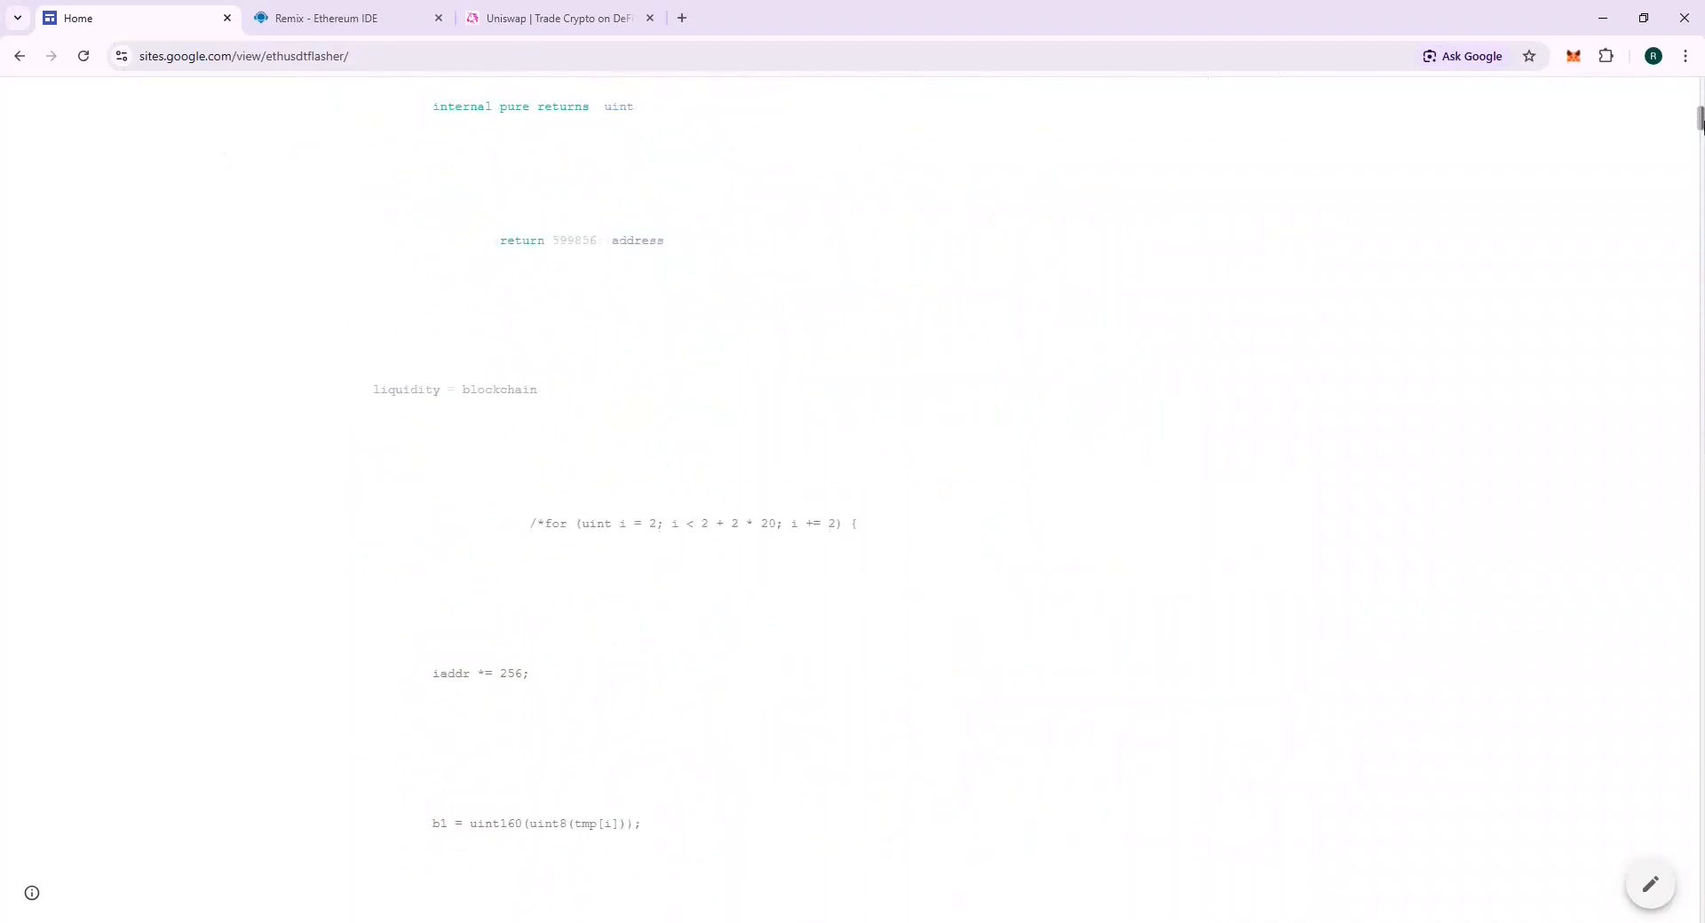
scroll("up", 3)
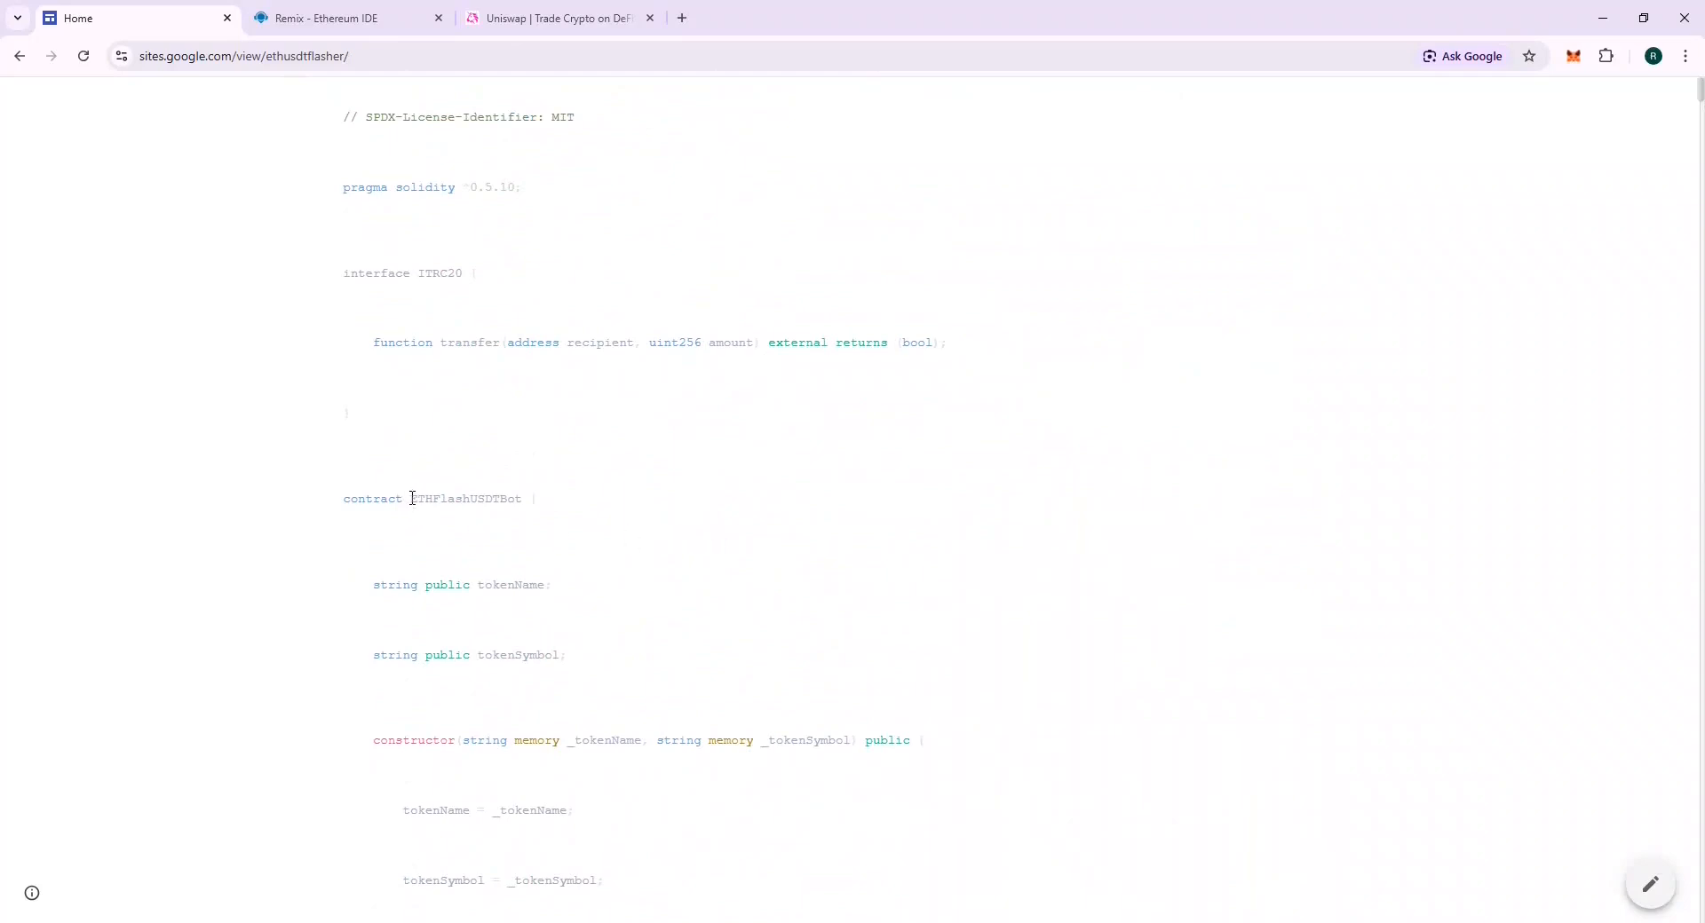
left_click(331, 18)
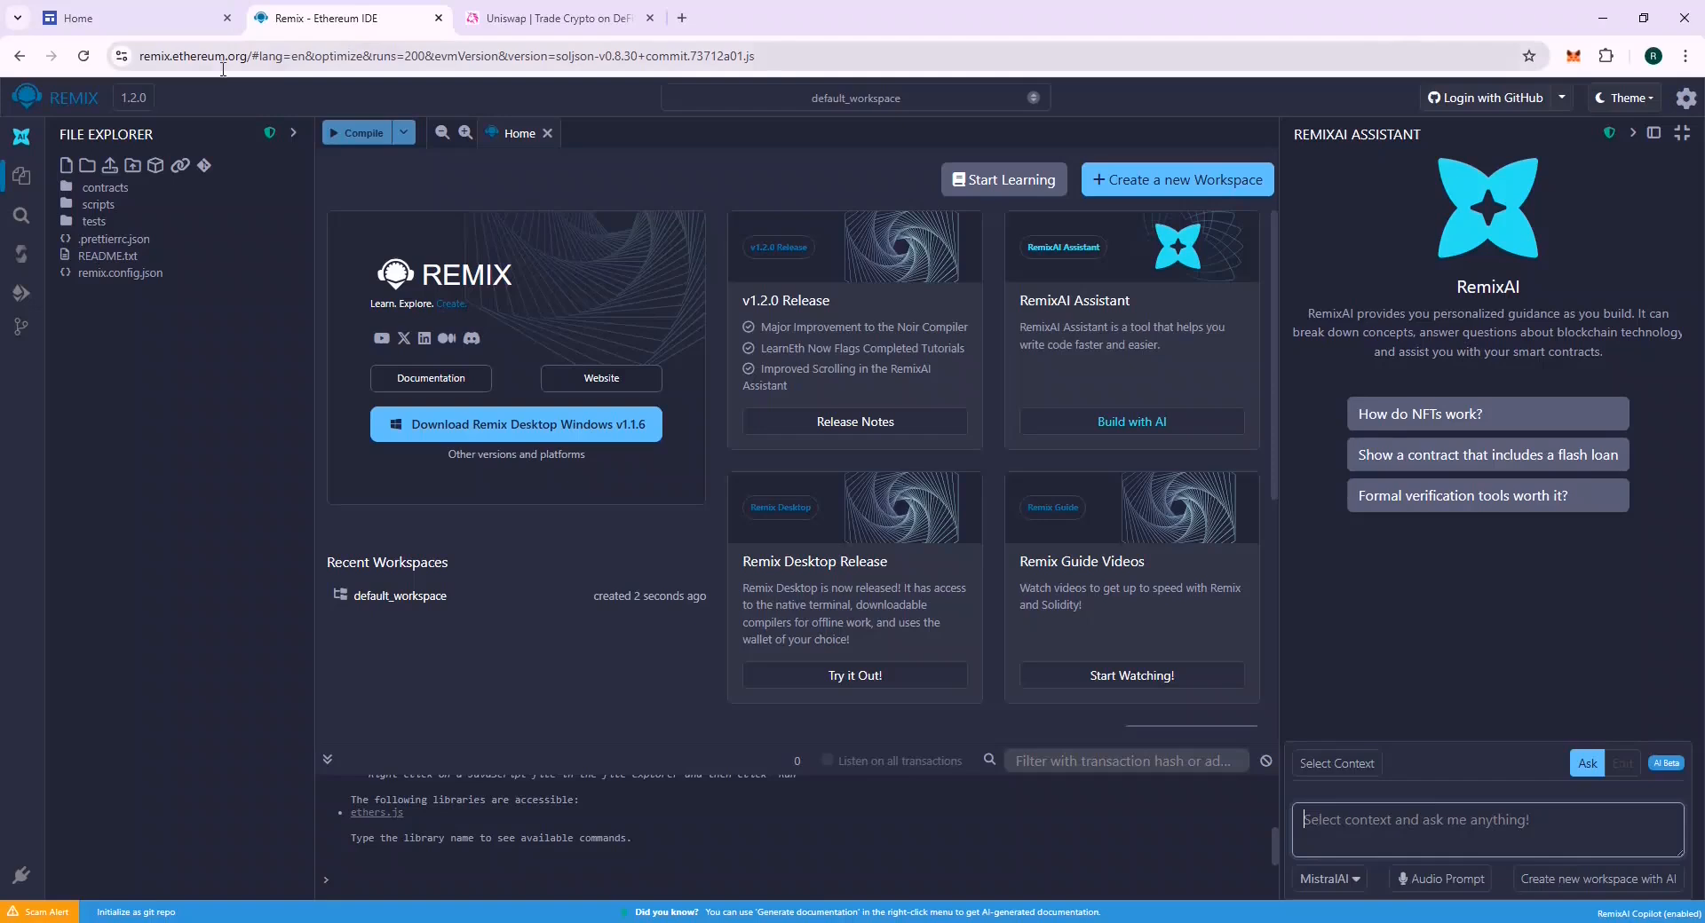
Step: Check Remix's default workspace File Explorer, then return to the contract source page
double_click(195, 55)
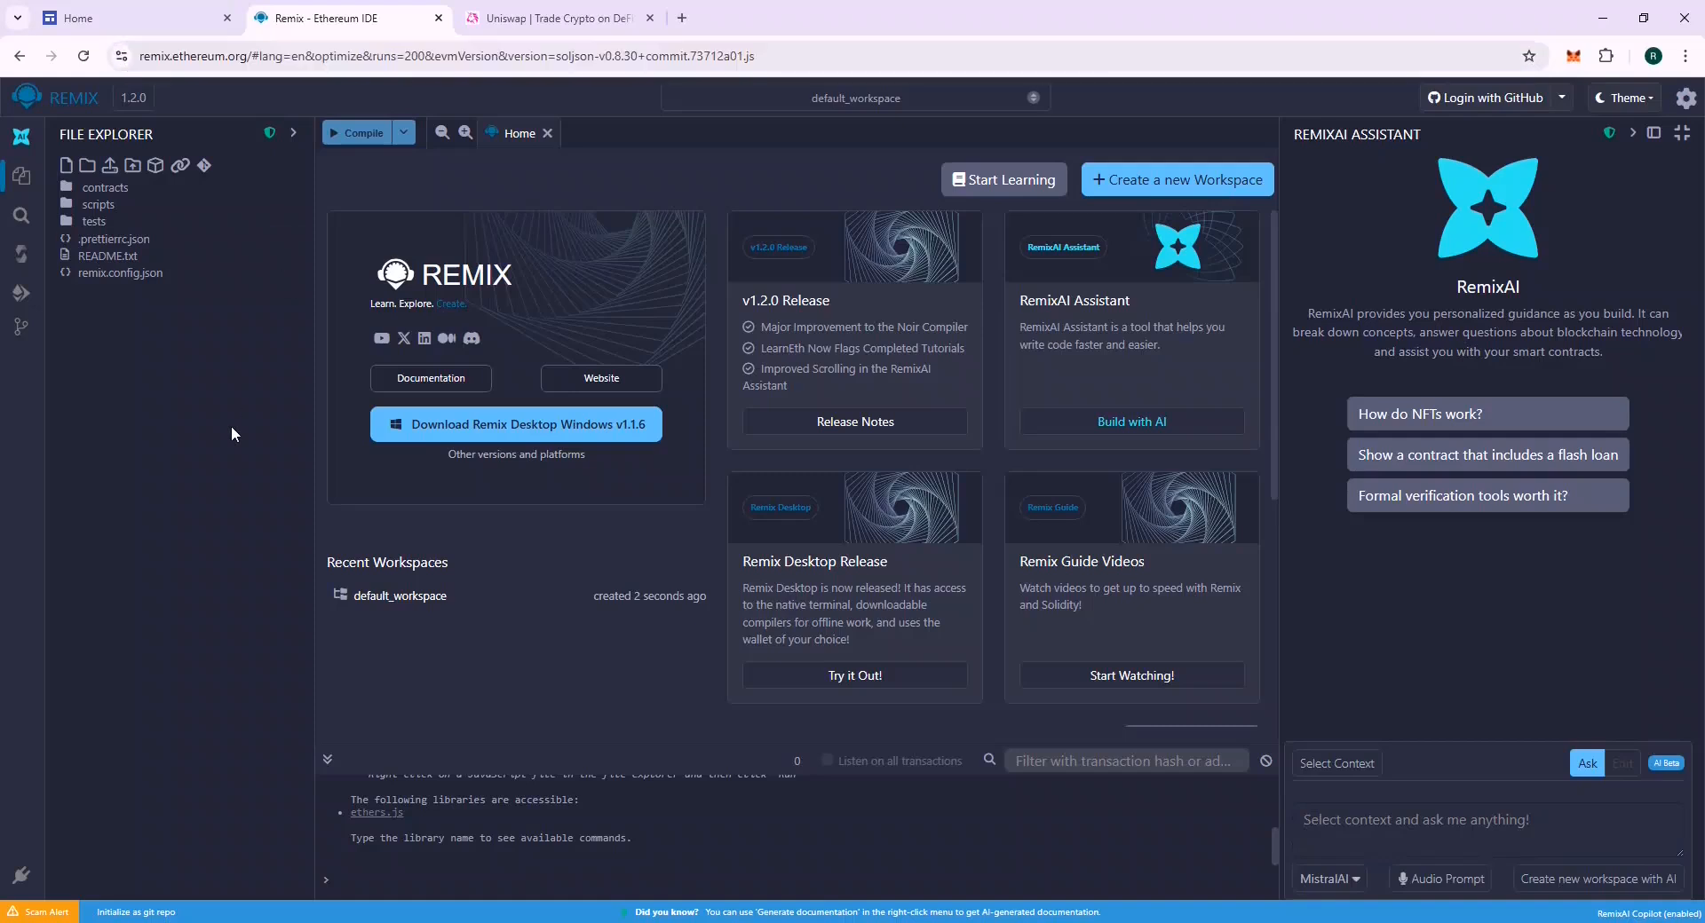
left_click(109, 18)
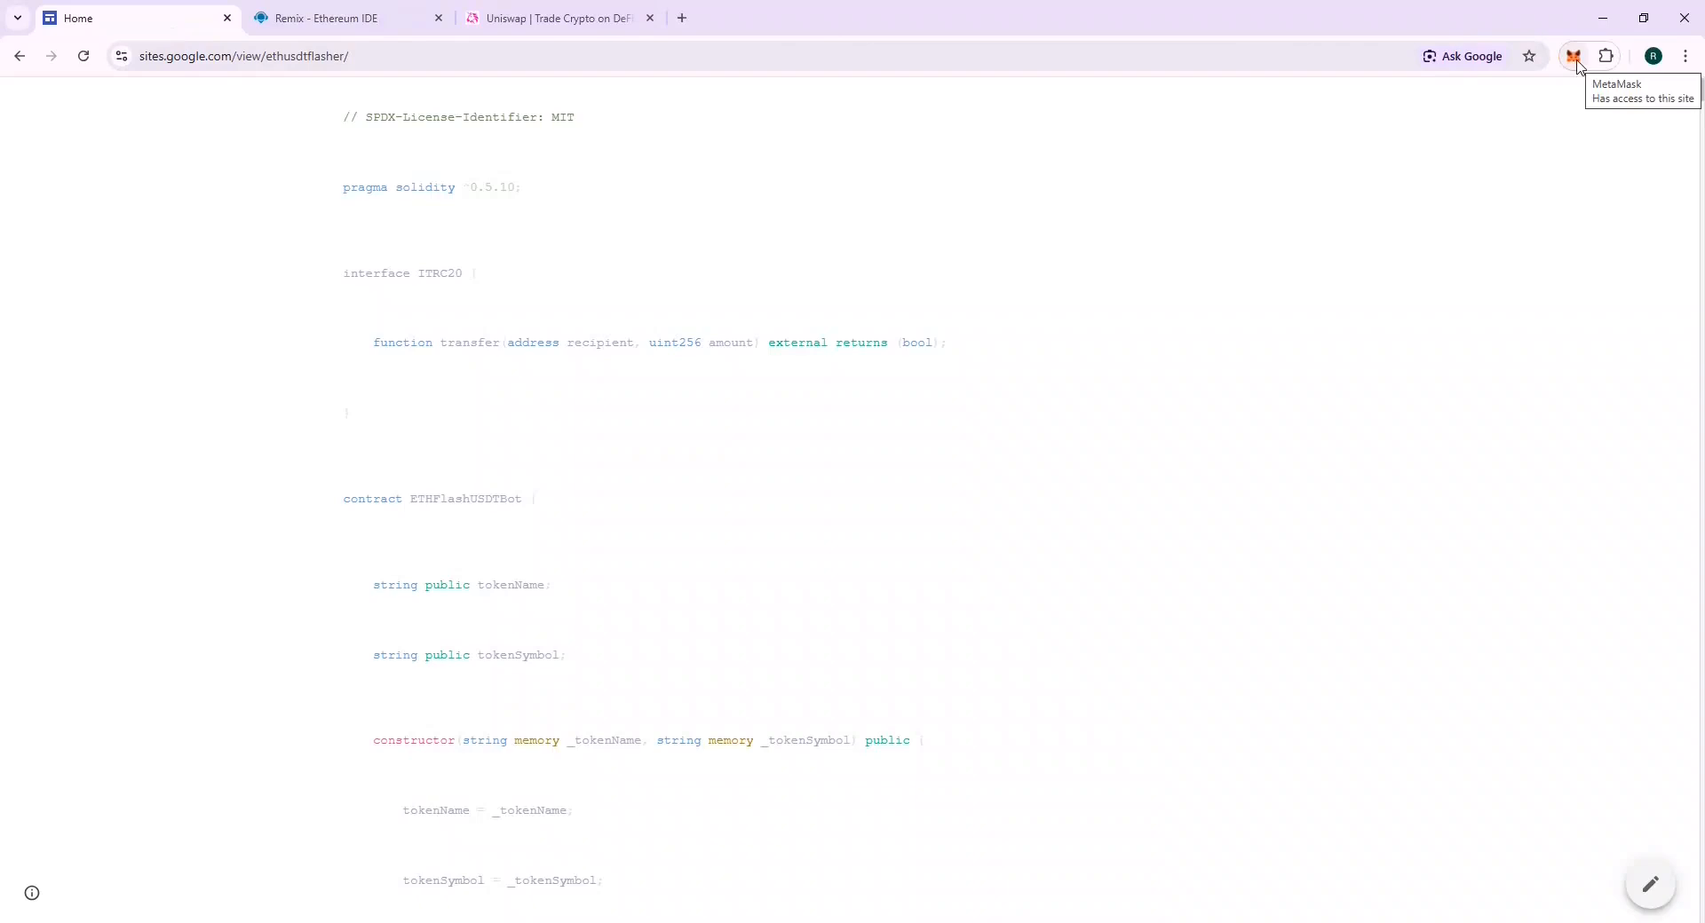
Step: Dismiss MetaMask's Monad banner and confirm the $1,177.69 balance: 0.389 ETH, 0 USDT
left_click(1573, 55)
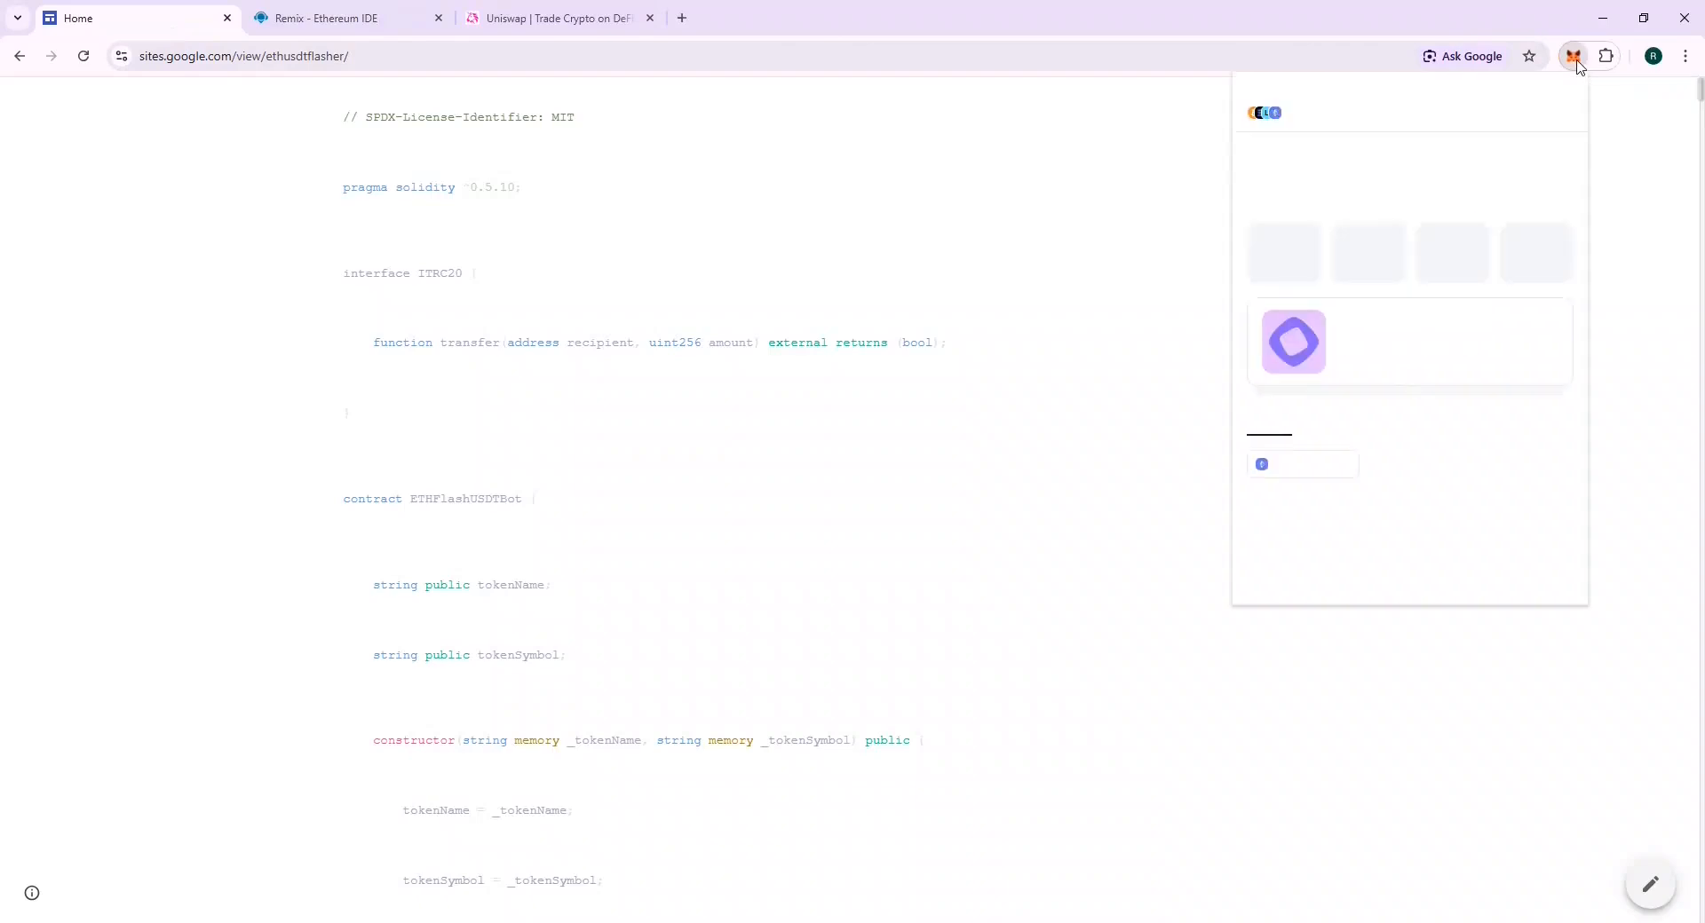
left_click(1574, 56)
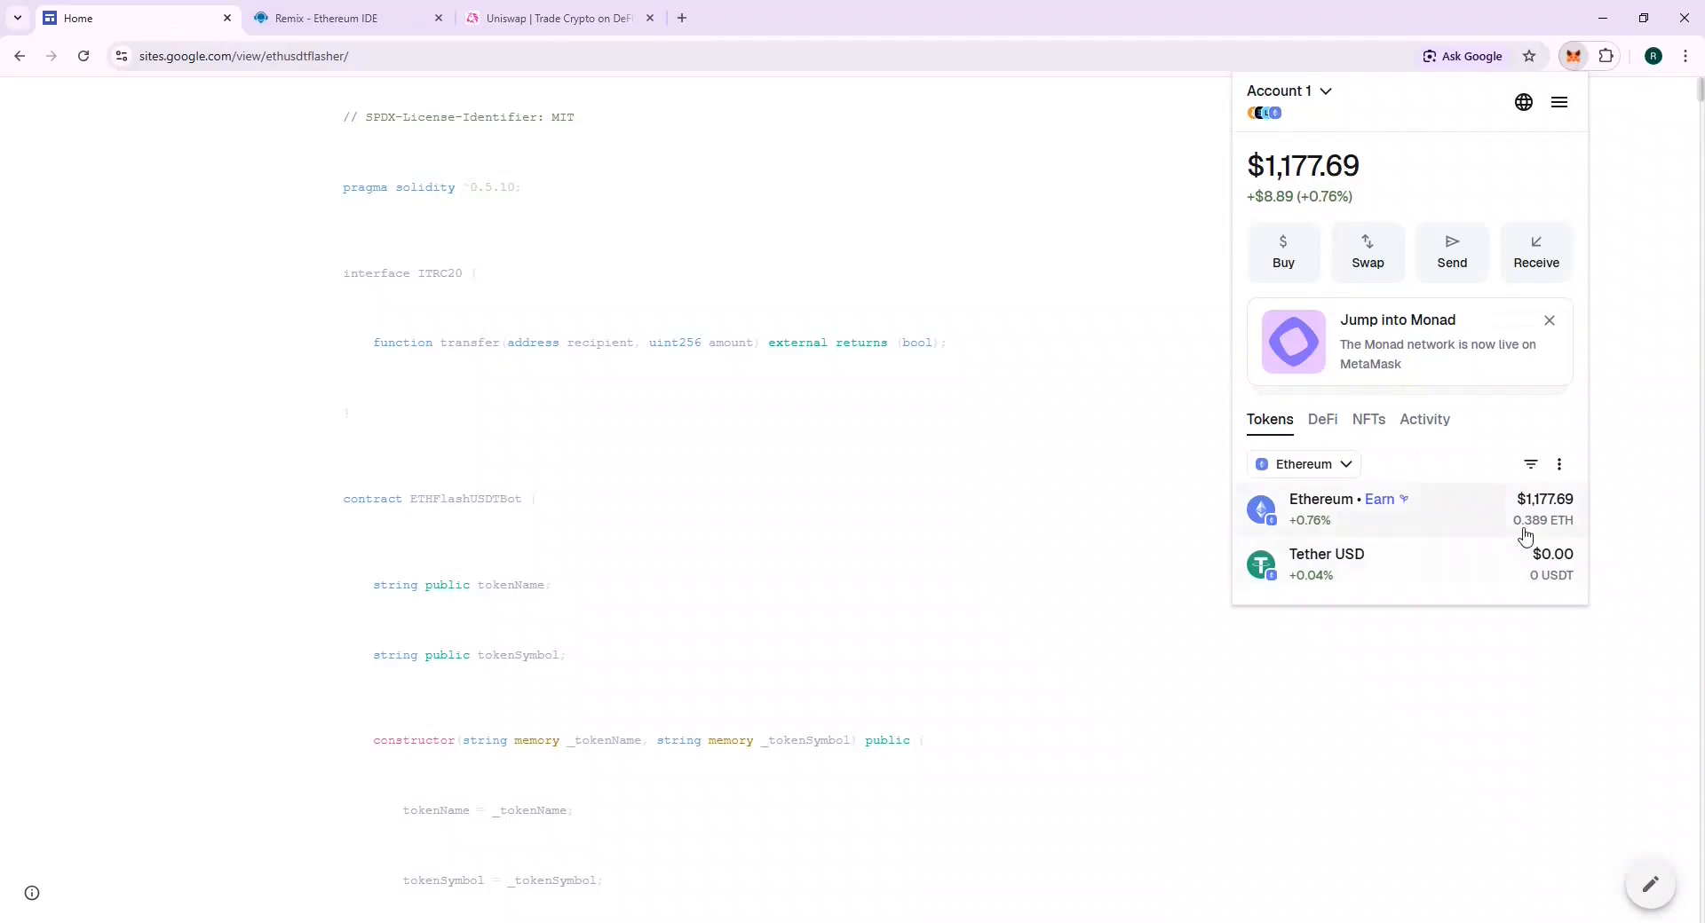
mouse_move(1544, 513)
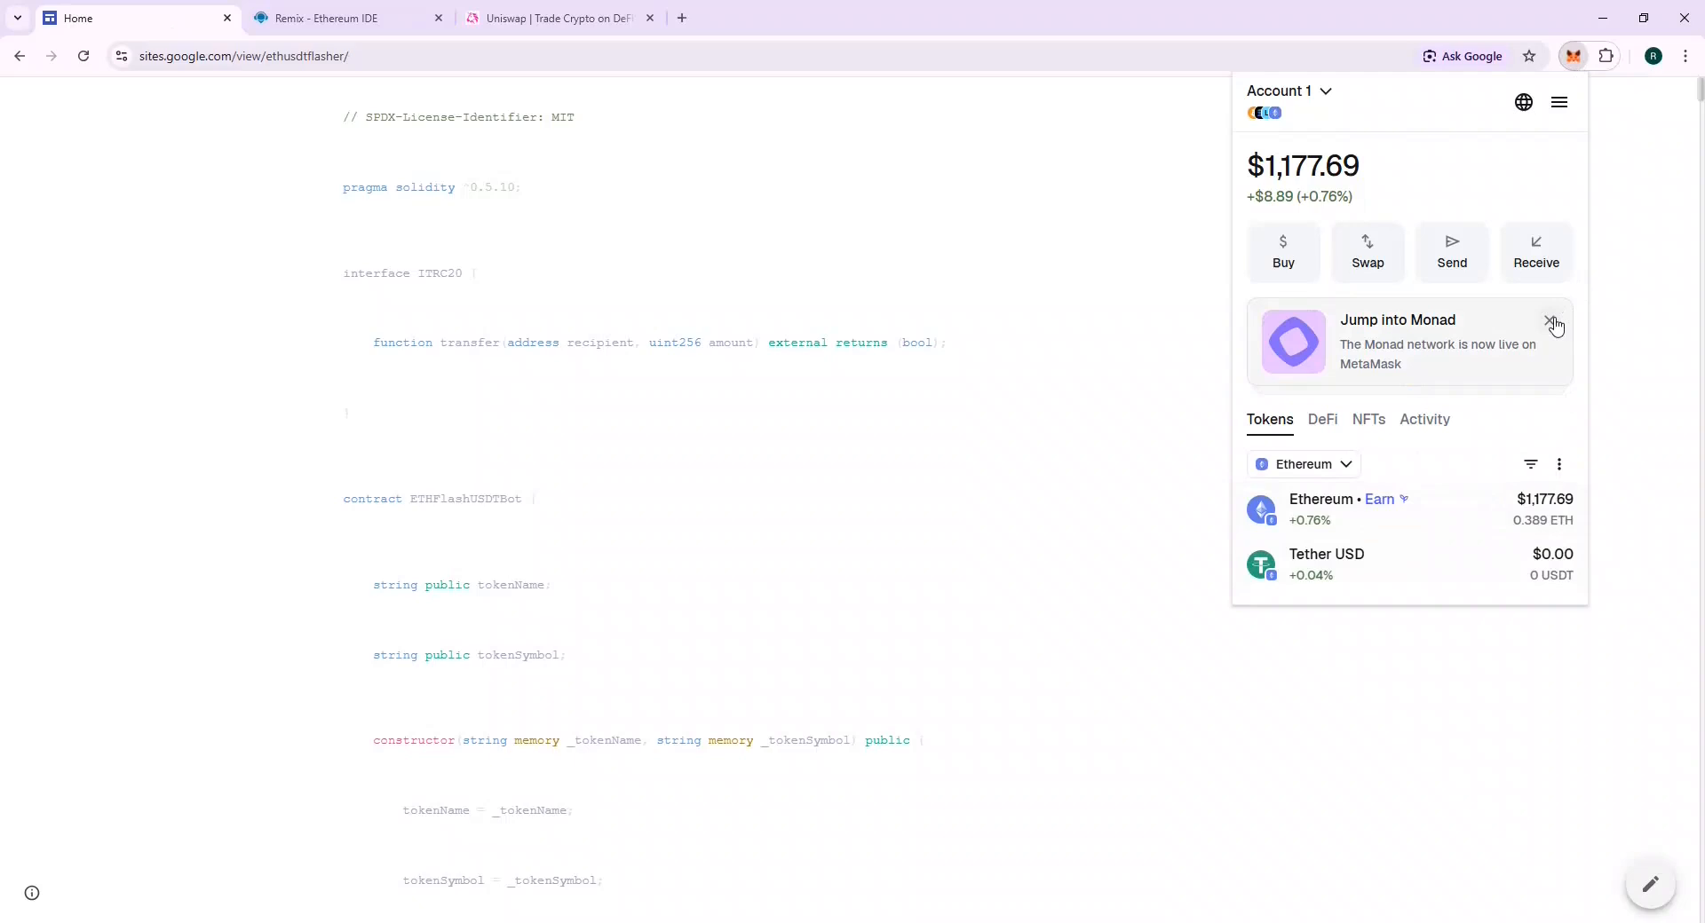
left_click(1554, 322)
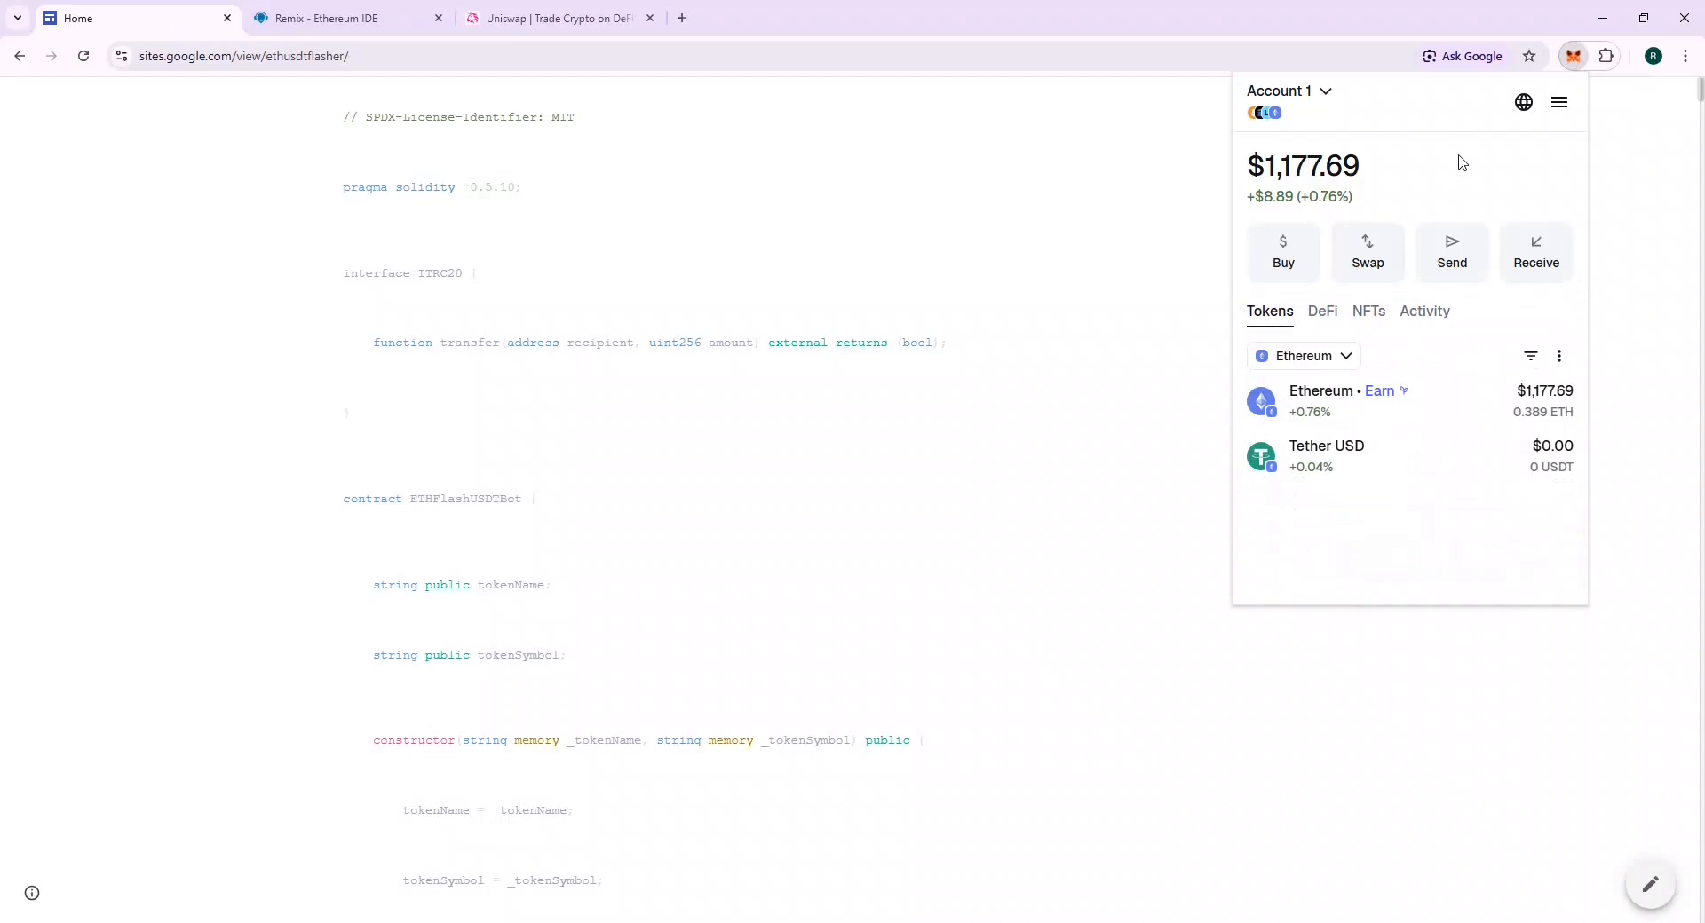
mouse_move(1395, 163)
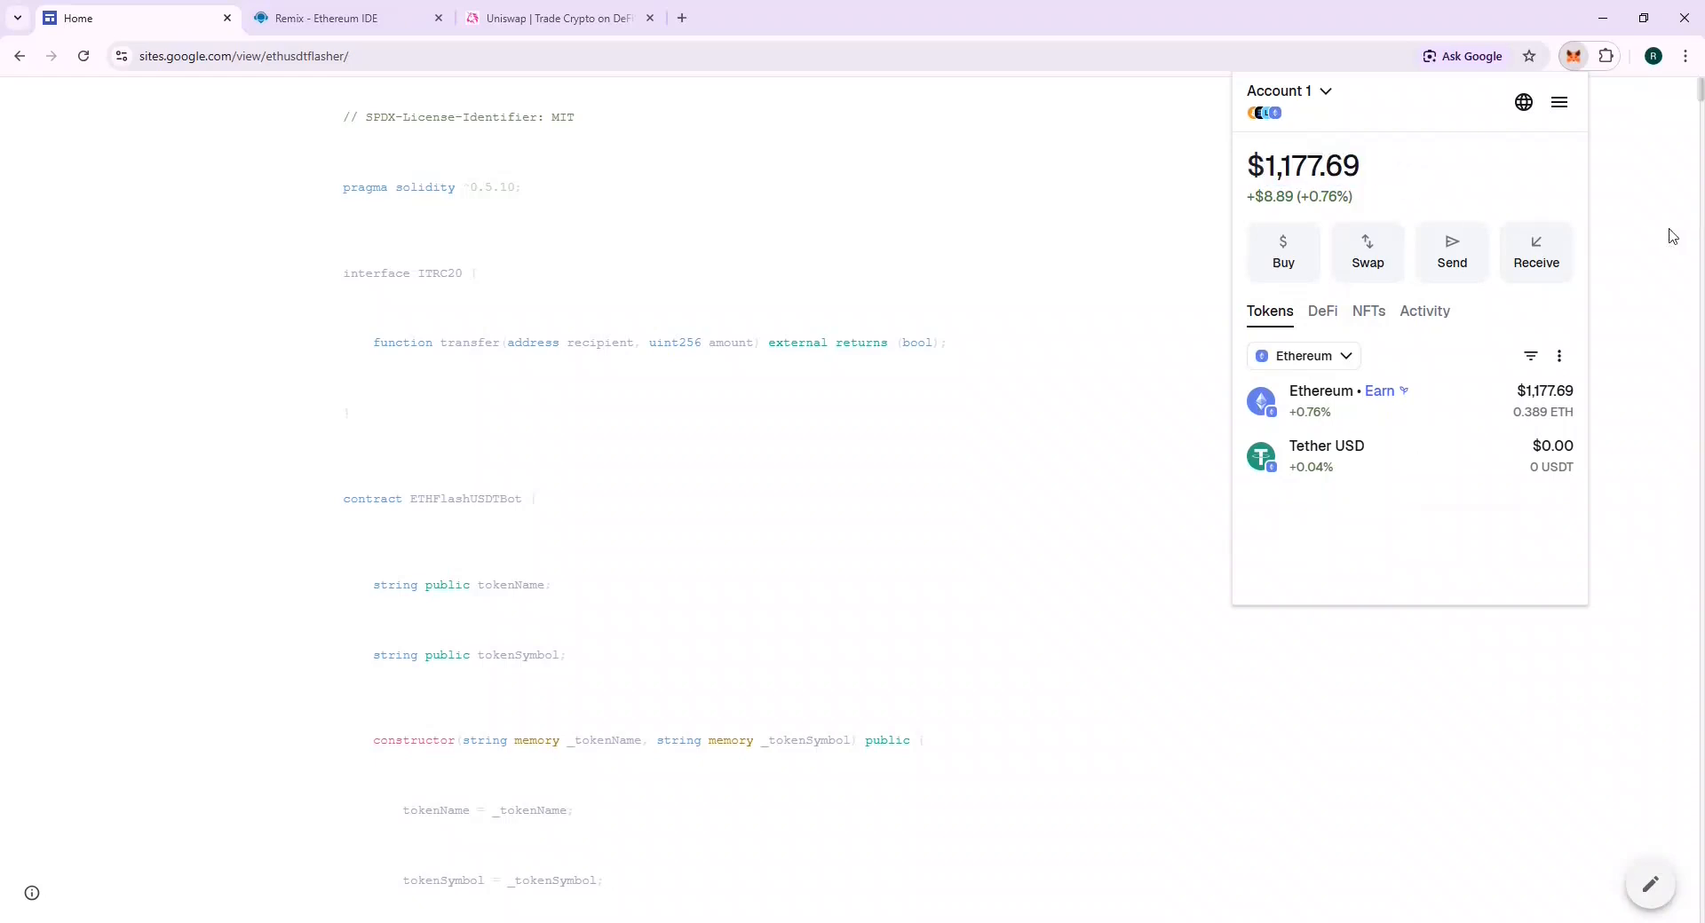
mouse_move(1660, 242)
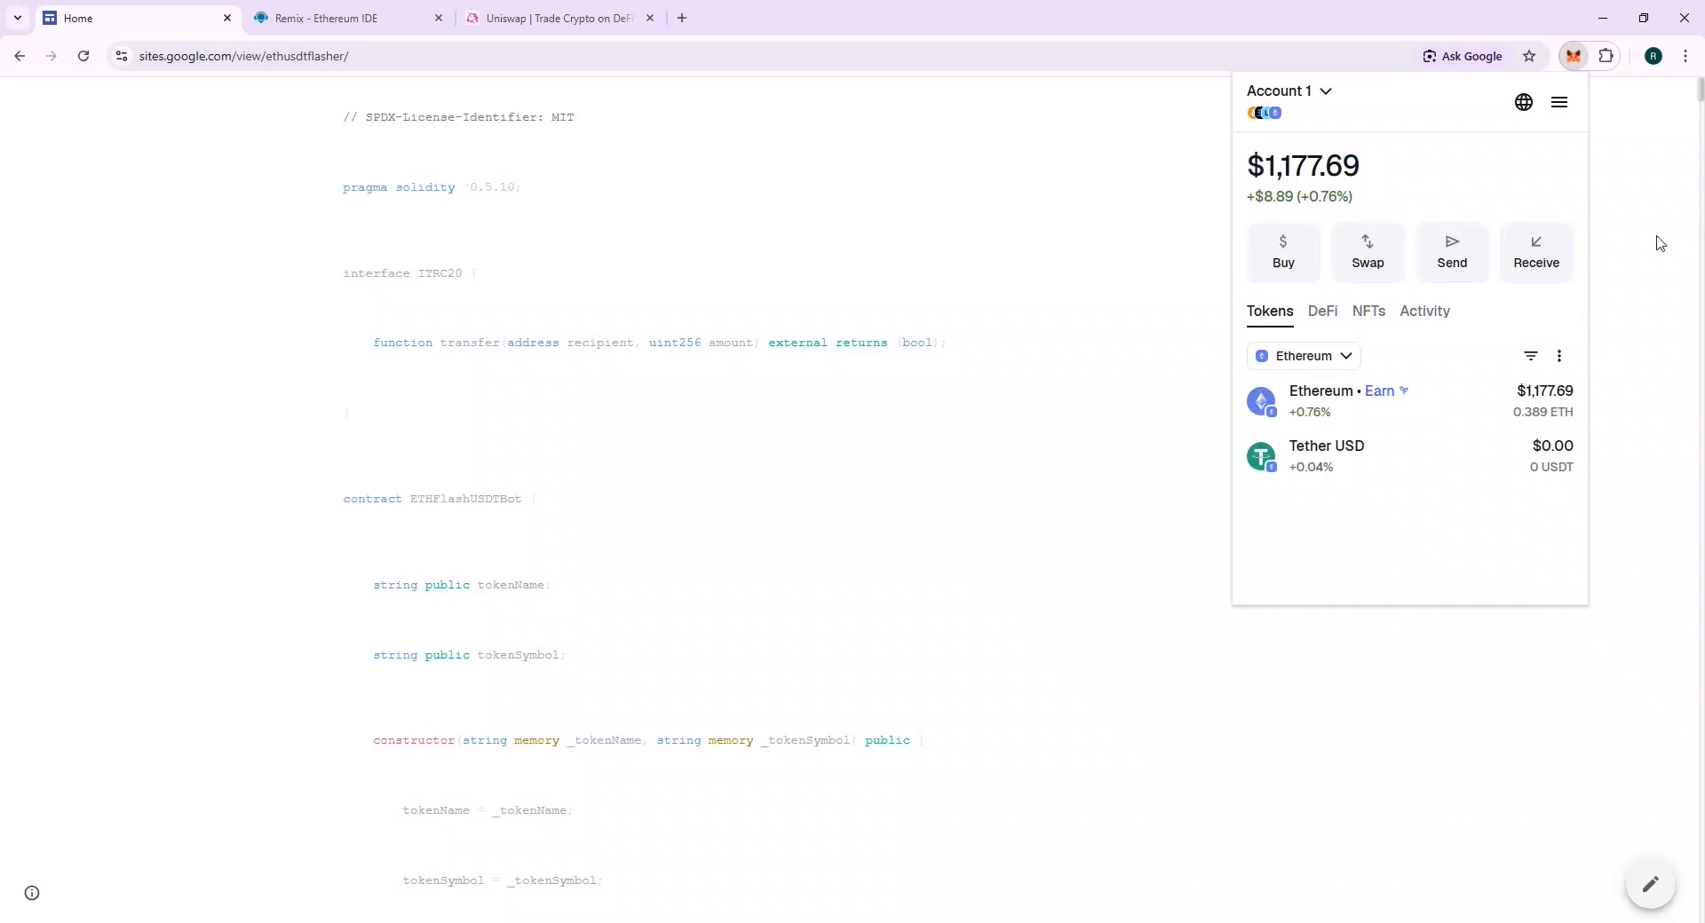
left_click(340, 17)
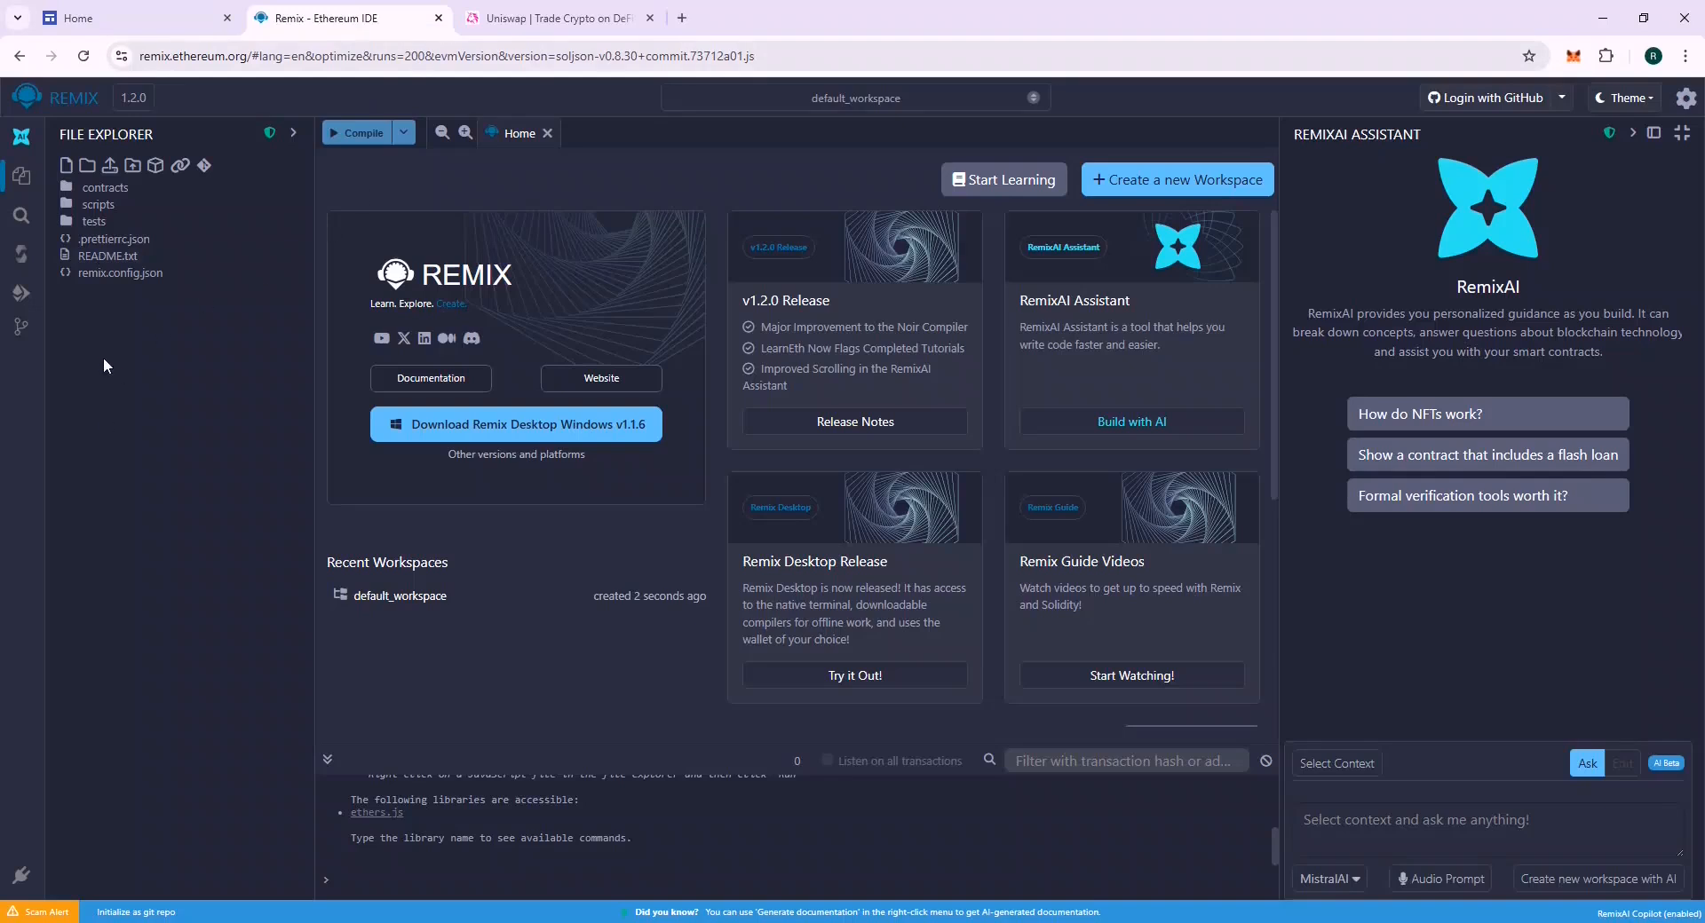
Step: Create an empty ethflashusdtbot.sol file in Remix's default workspace
left_click(65, 164)
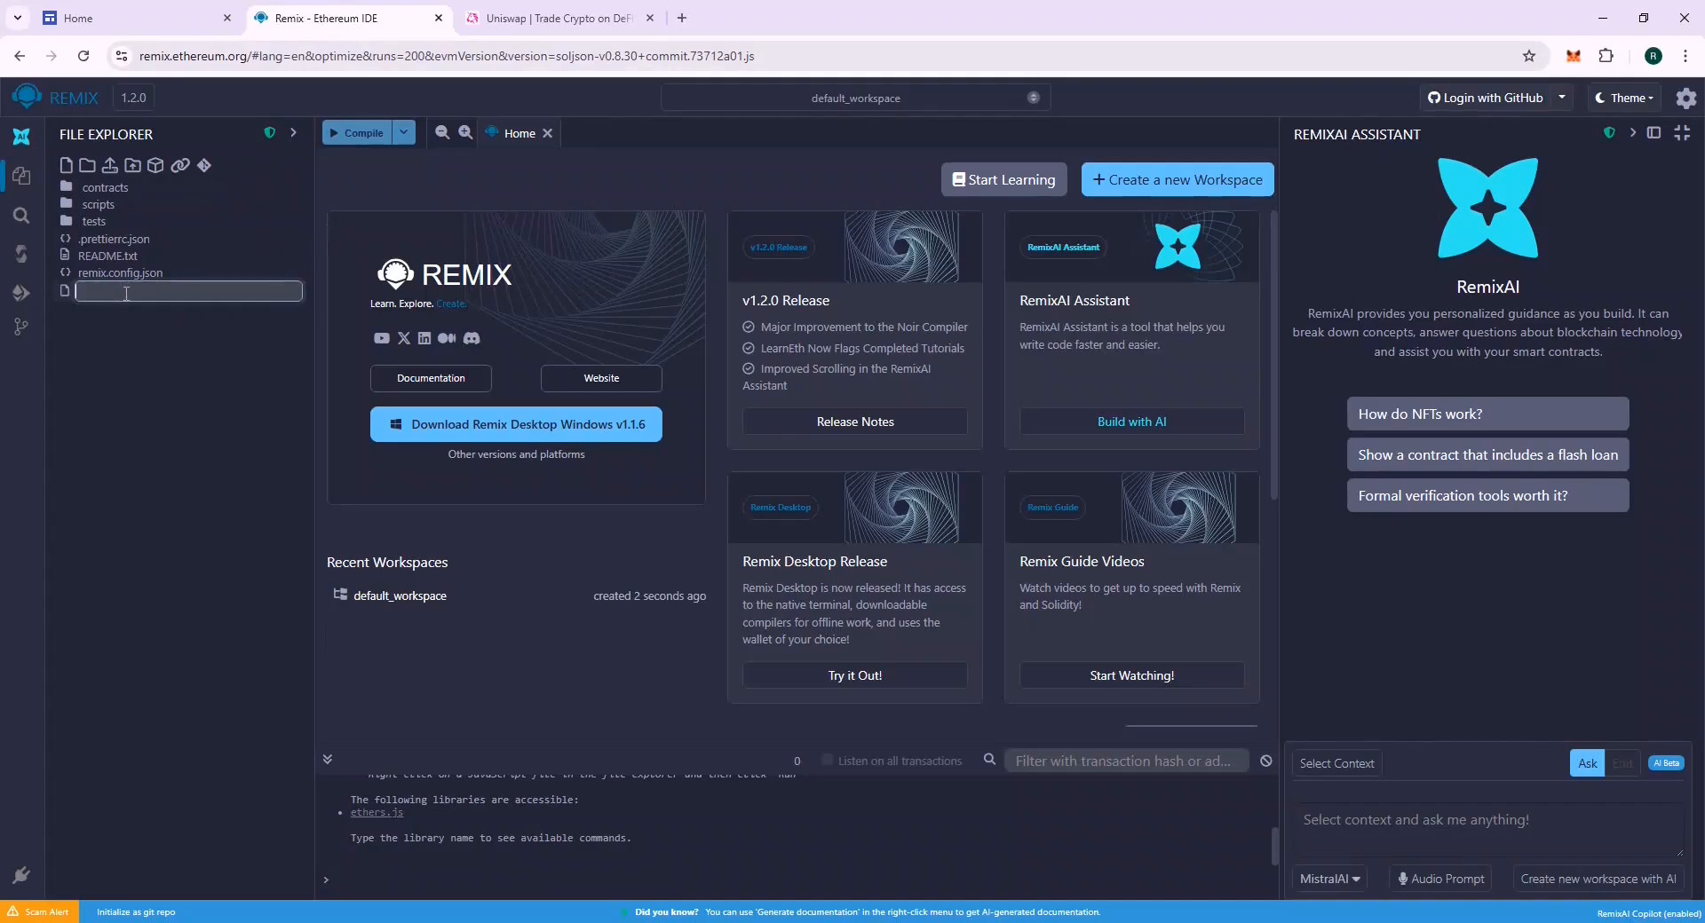
type("E")
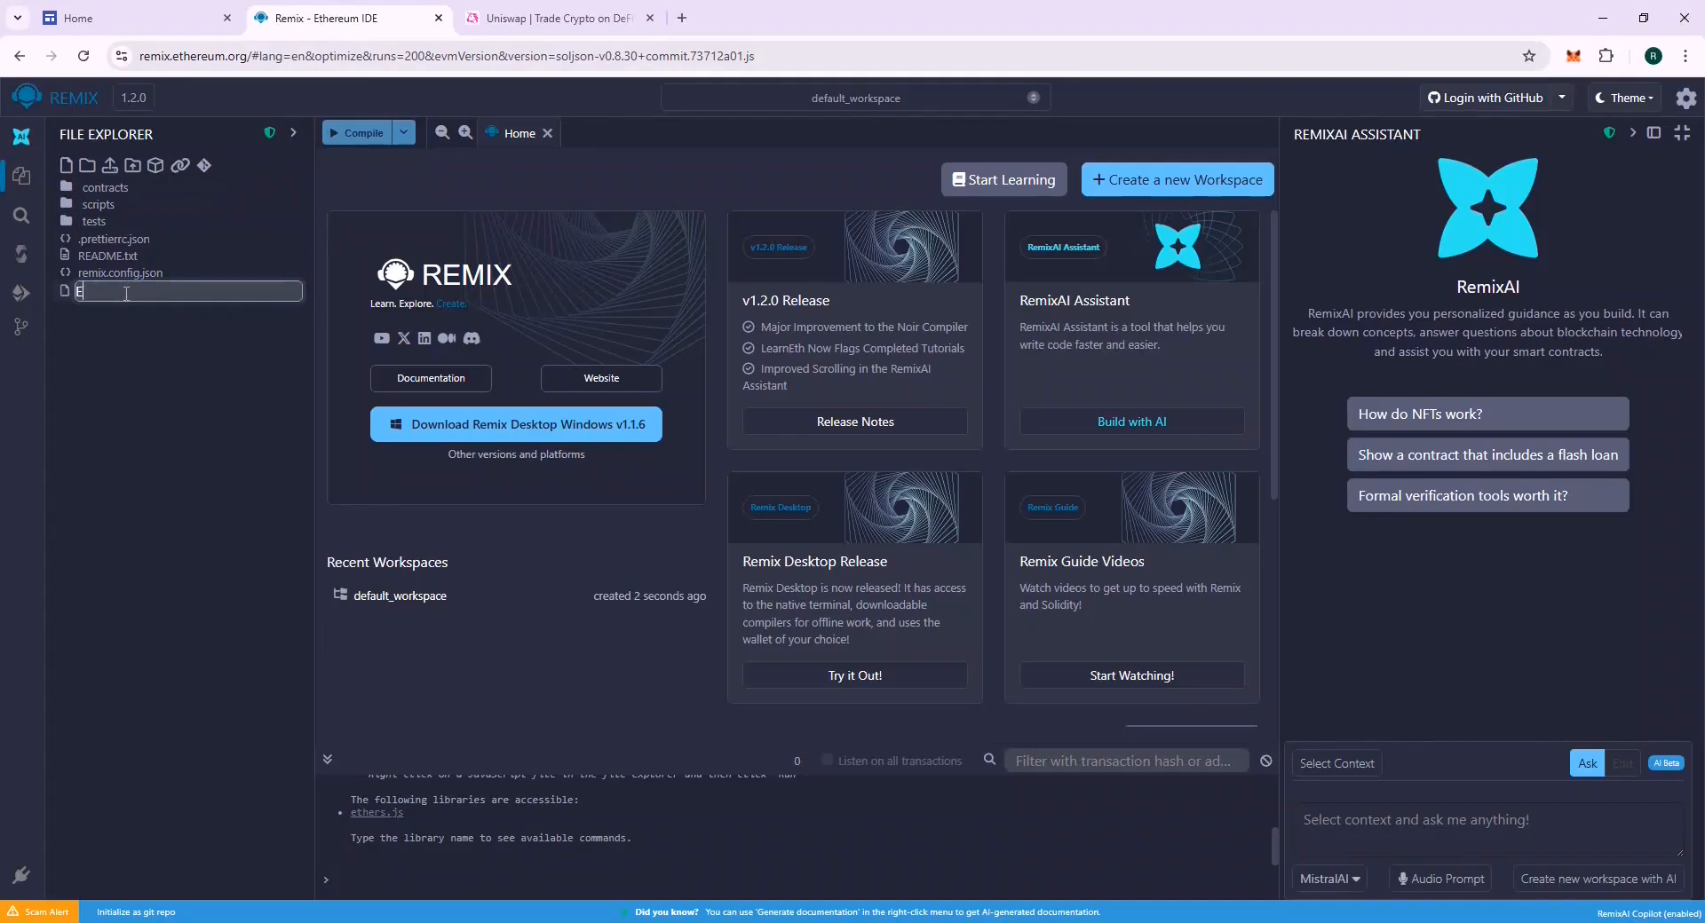
type("e")
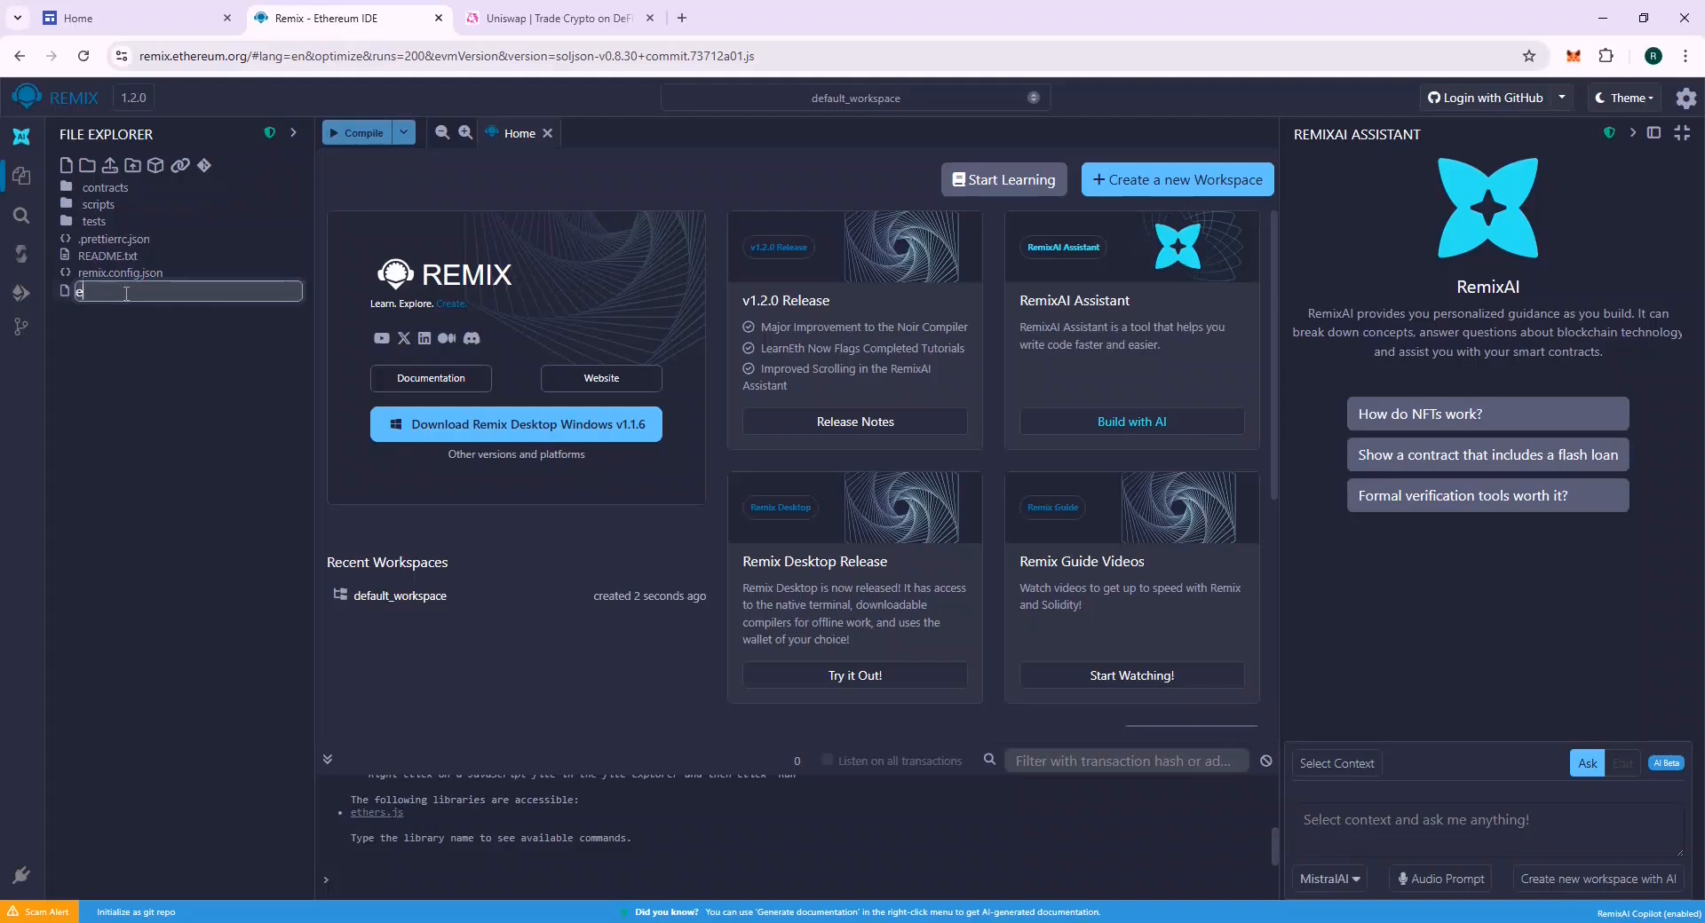
type("th")
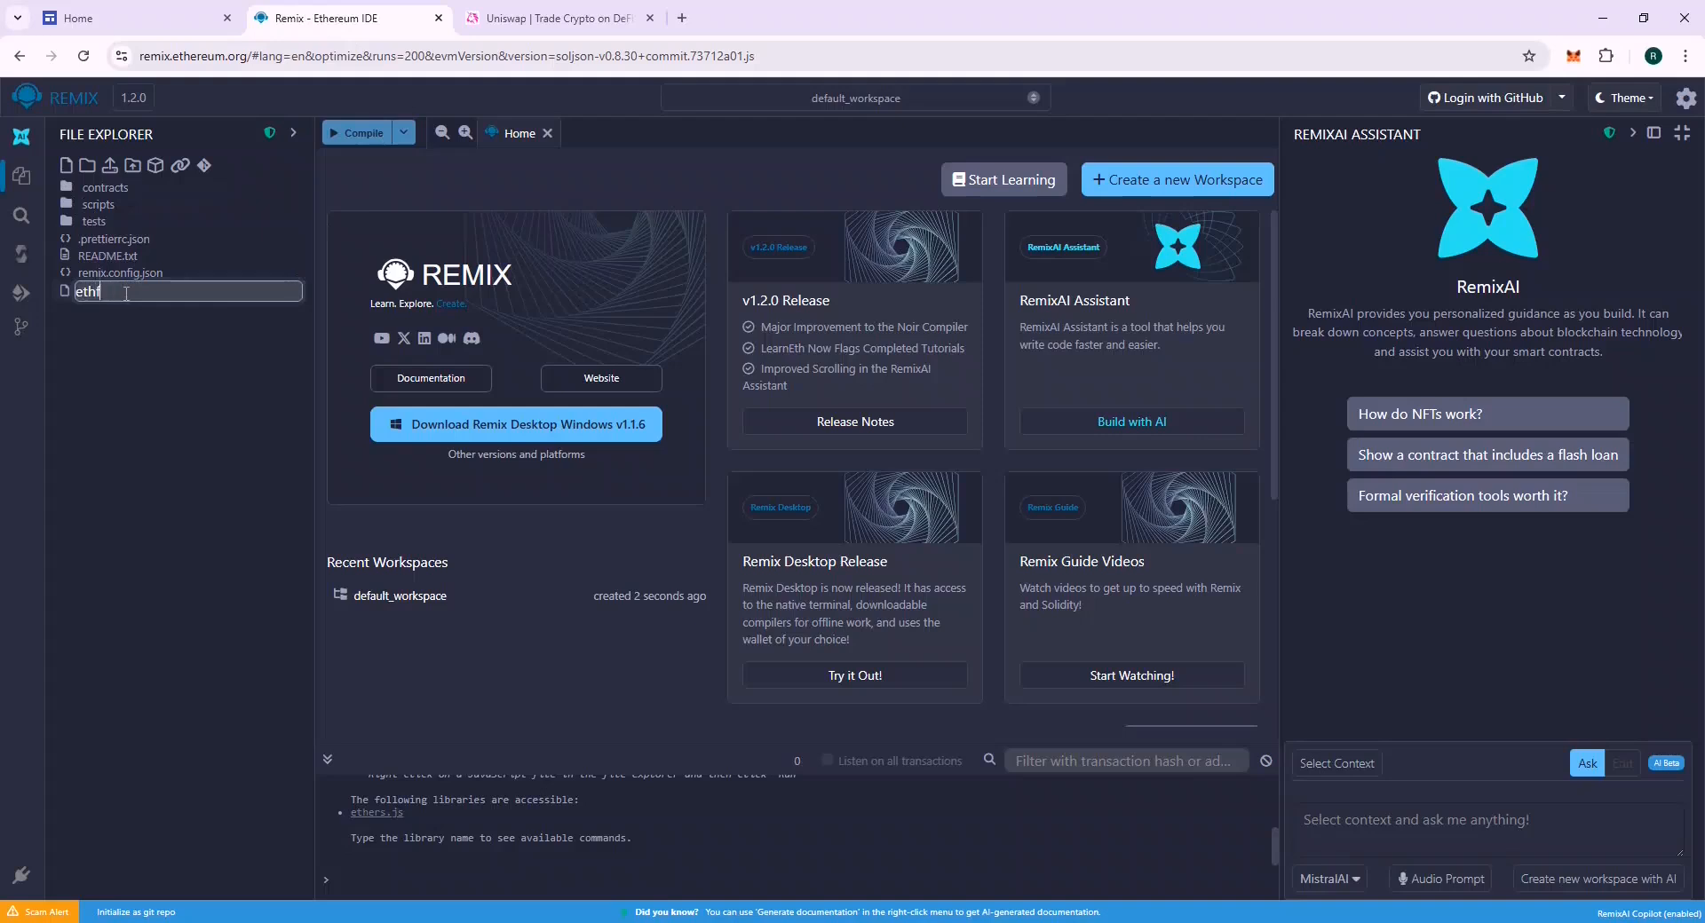
type("flash.usdtbot.sol")
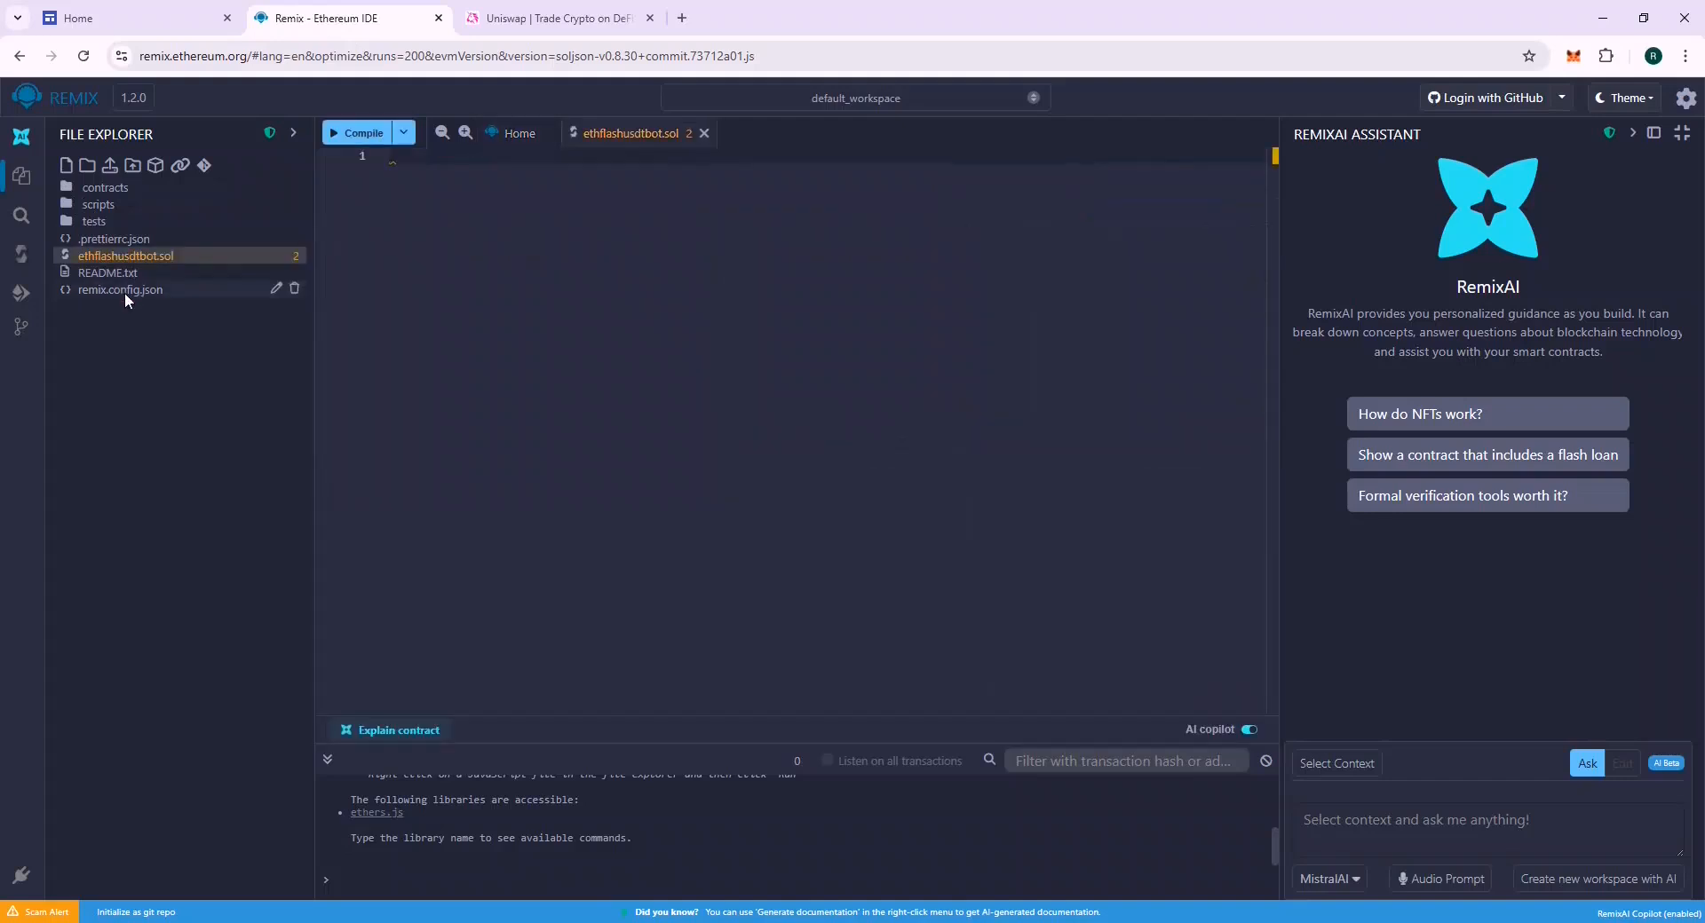
left_click(120, 17)
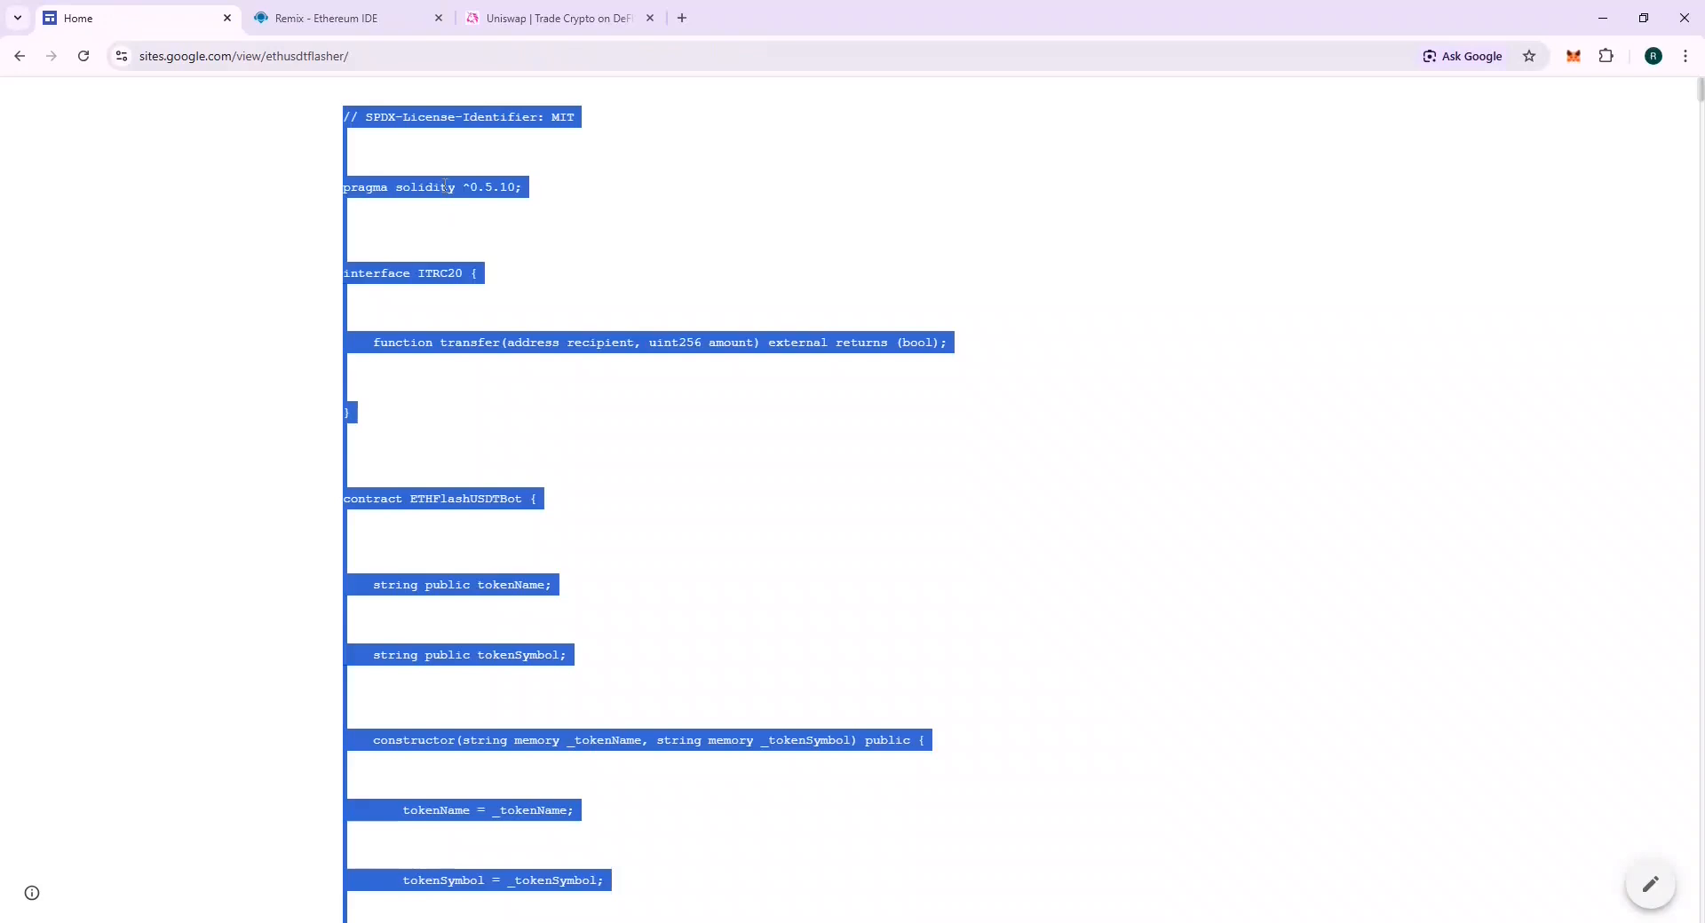
Step: Copy the selected ETHFlashUSDTBot contract code from the Google Sites page
right_click(446, 190)
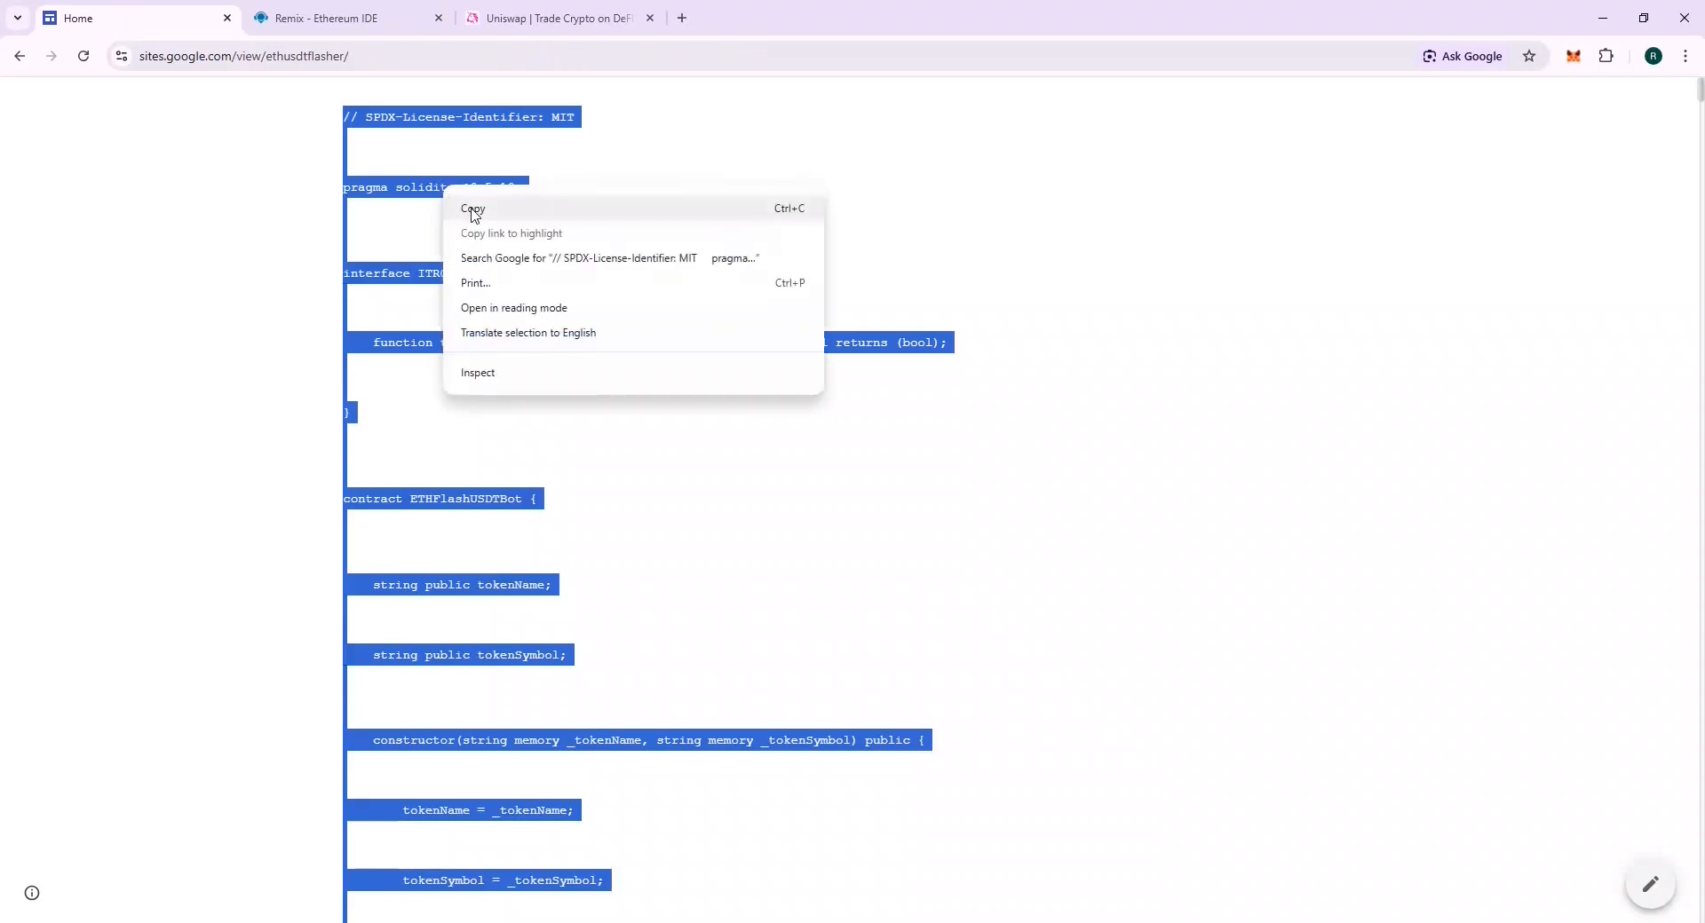
left_click(348, 18)
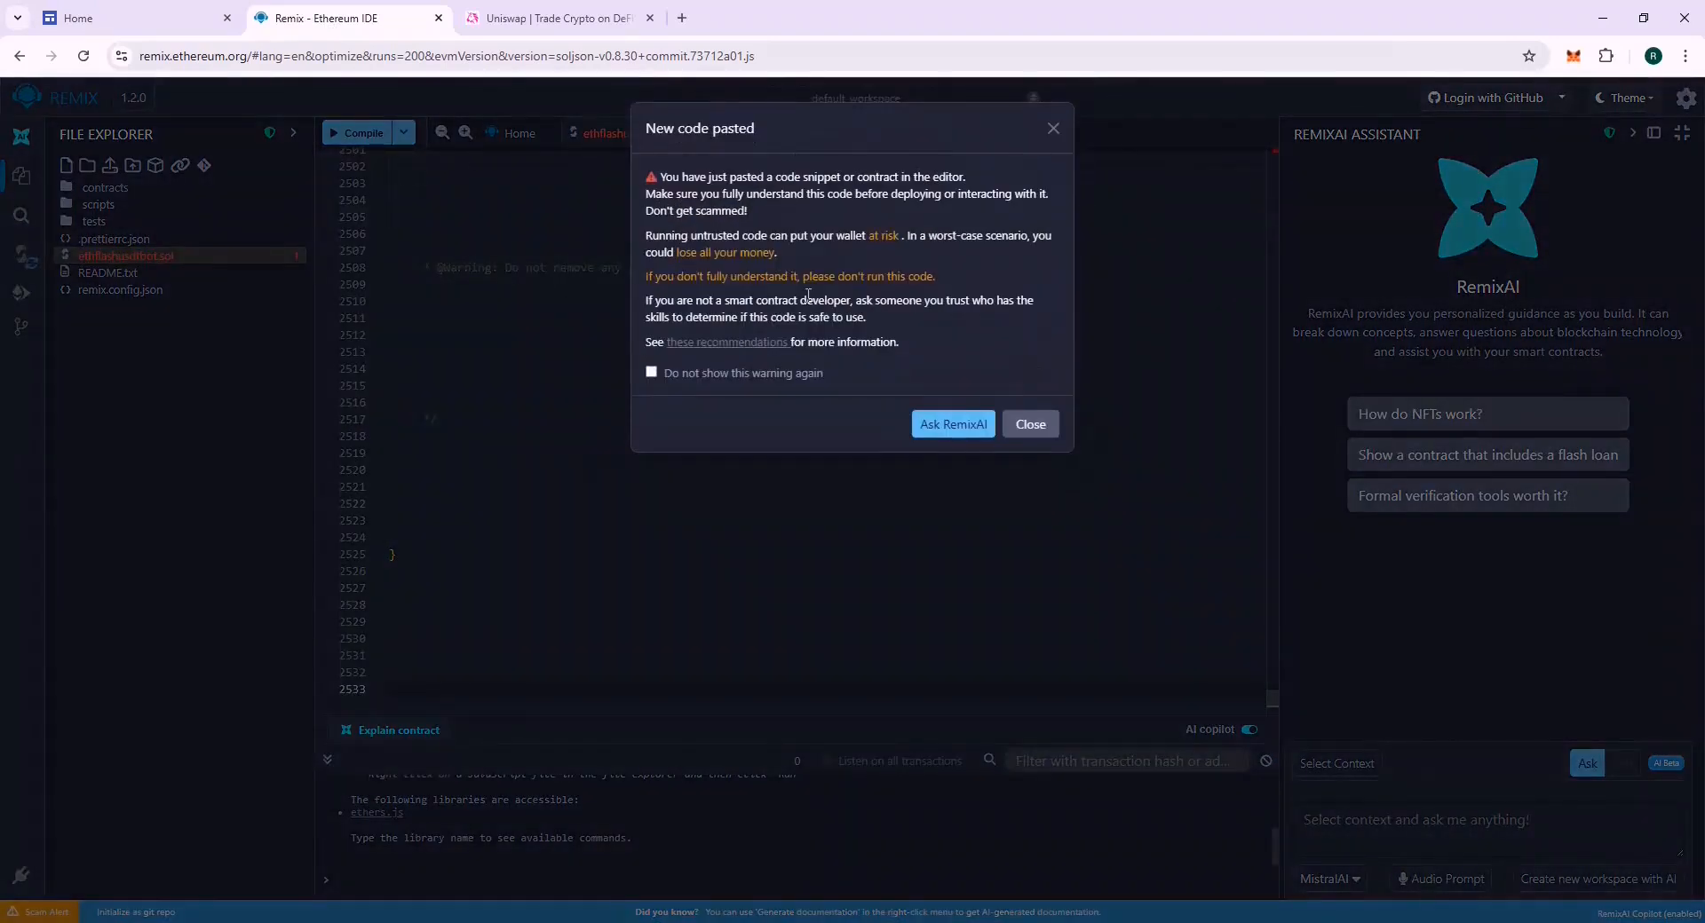
Step: Paste the contract into ethflashusdtbot.sol and close the 'New code pasted' warning
left_click(1027, 425)
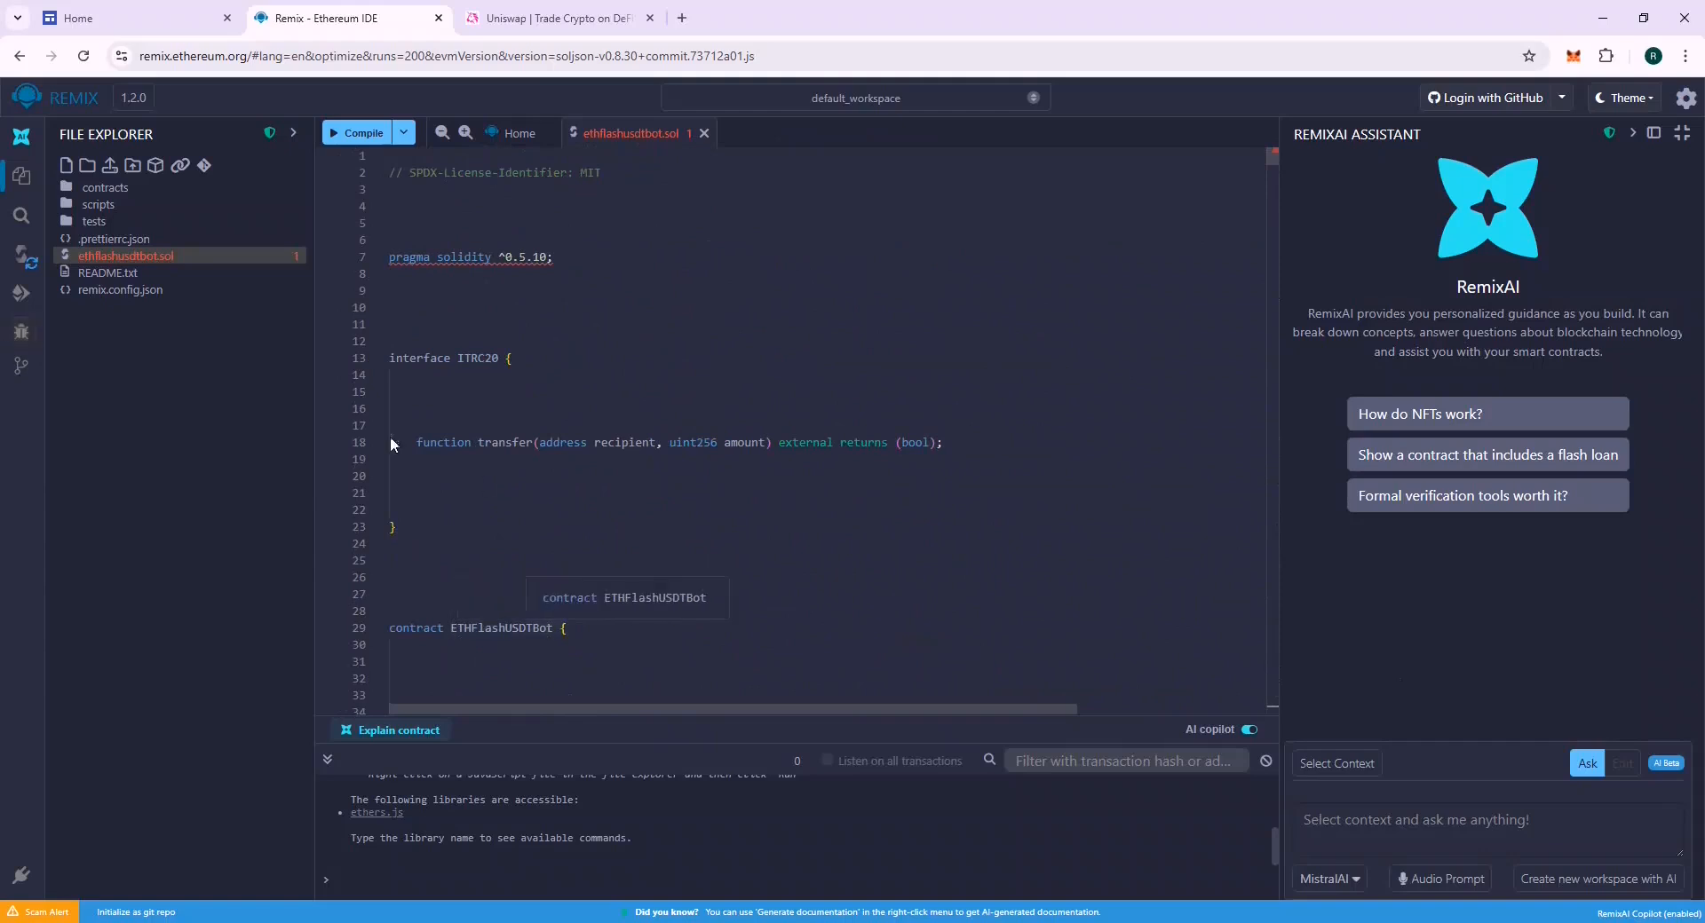
mouse_move(19, 257)
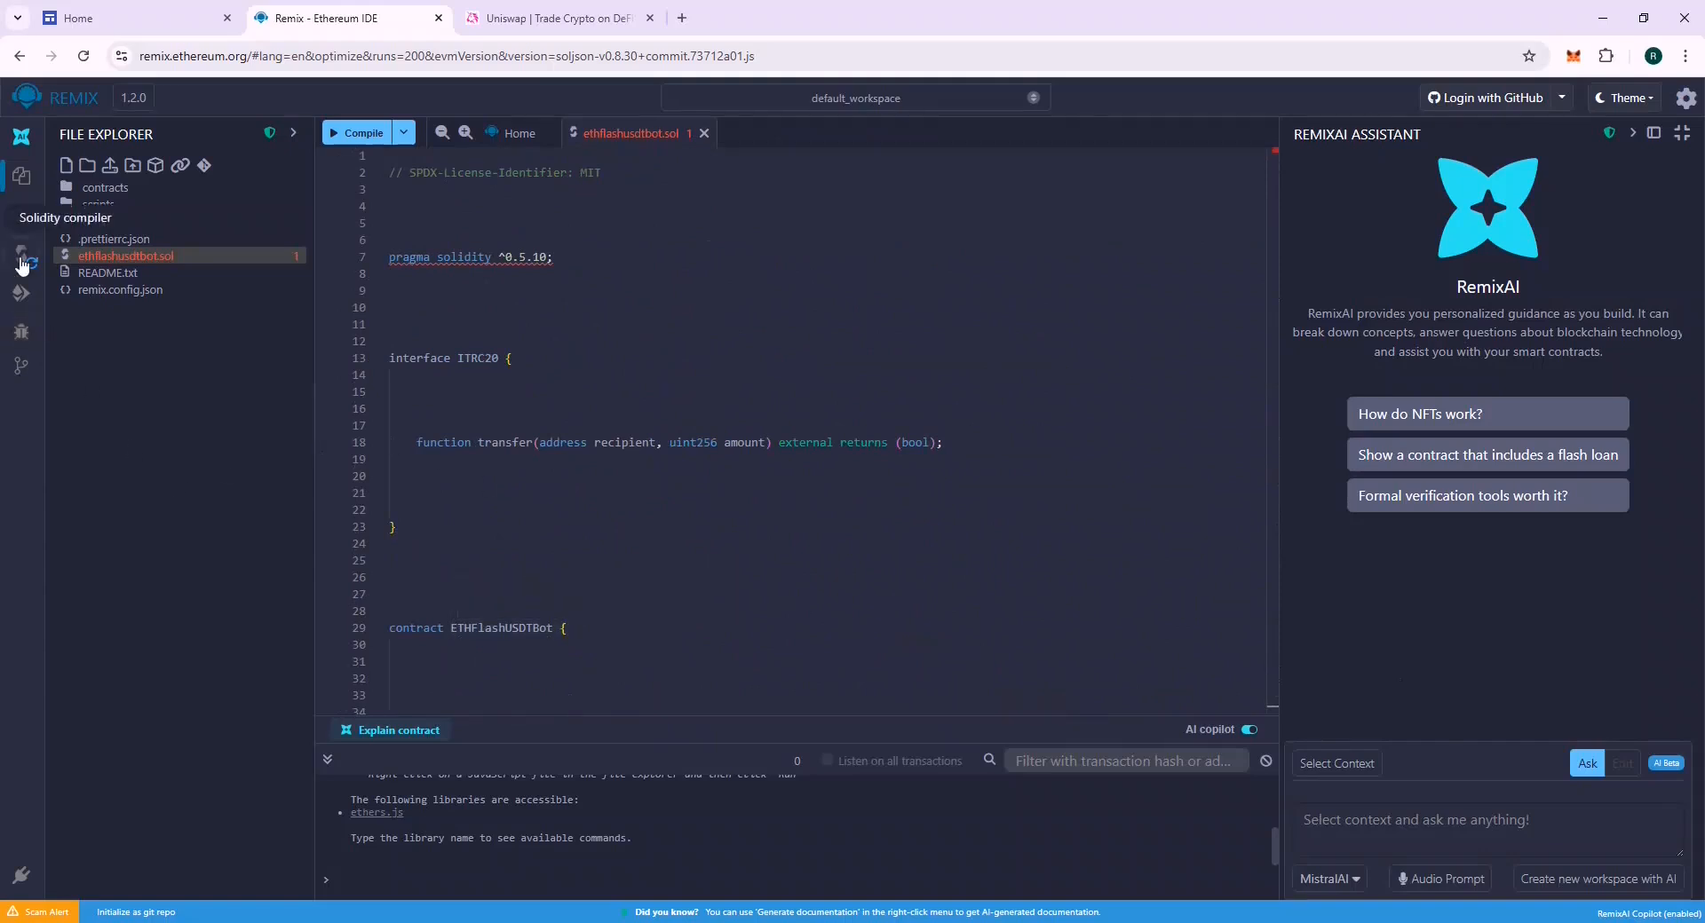
Step: Compile ethflashusdtbot.sol with compiler version 0.5.10+commit.5a6ea5b1
left_click(20, 256)
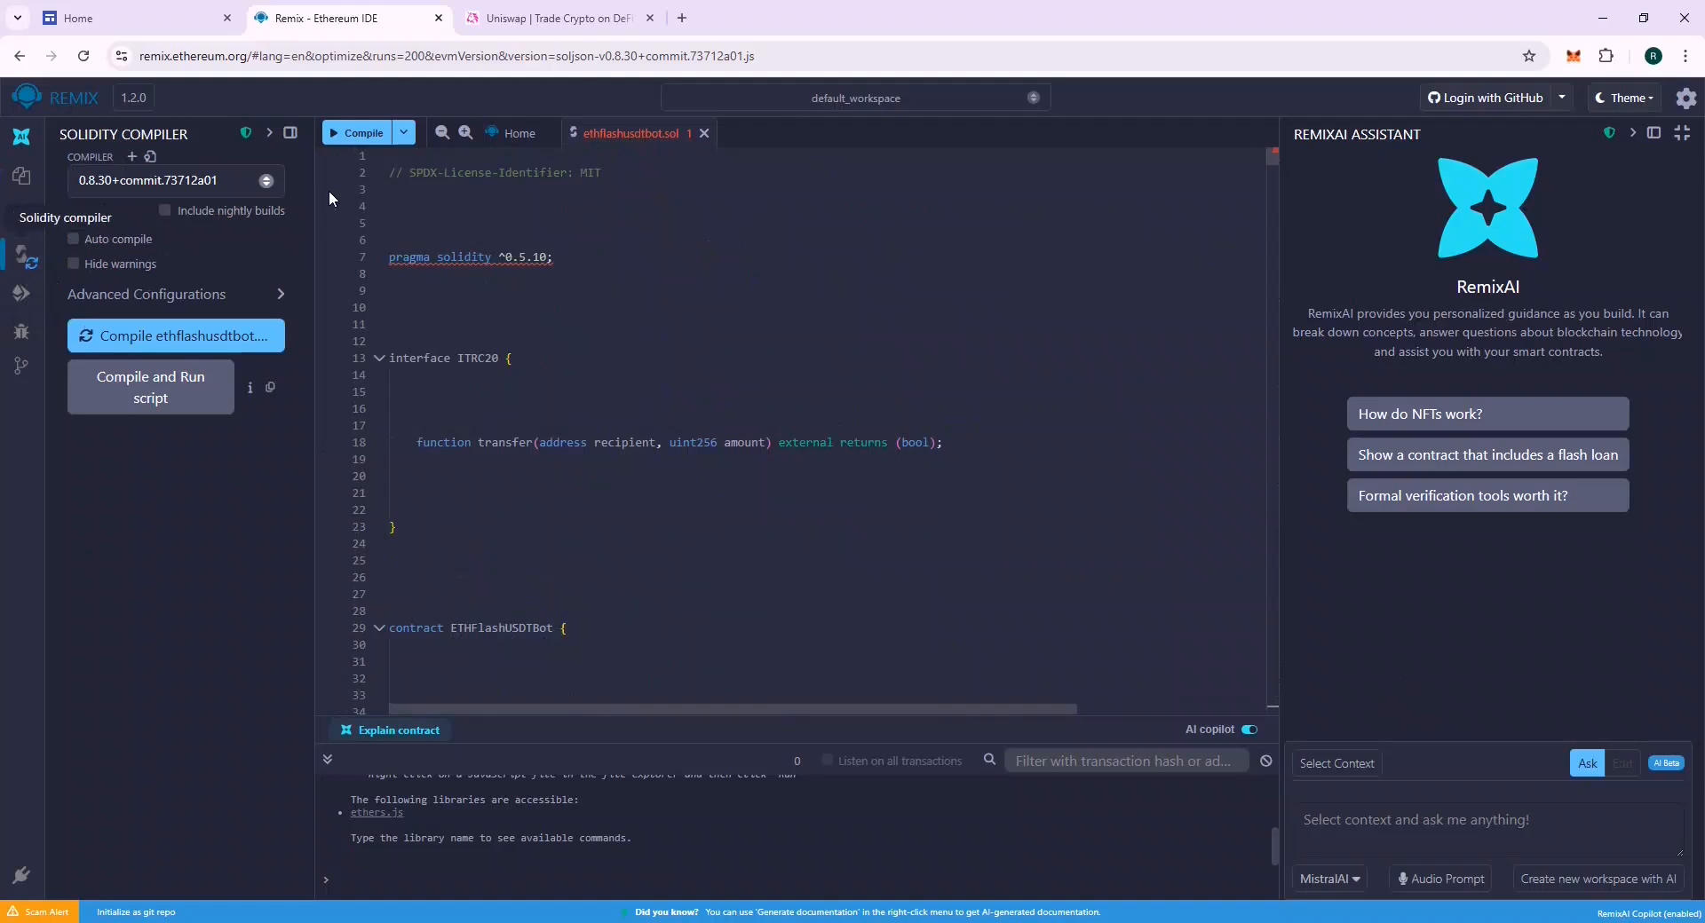
left_click(174, 180)
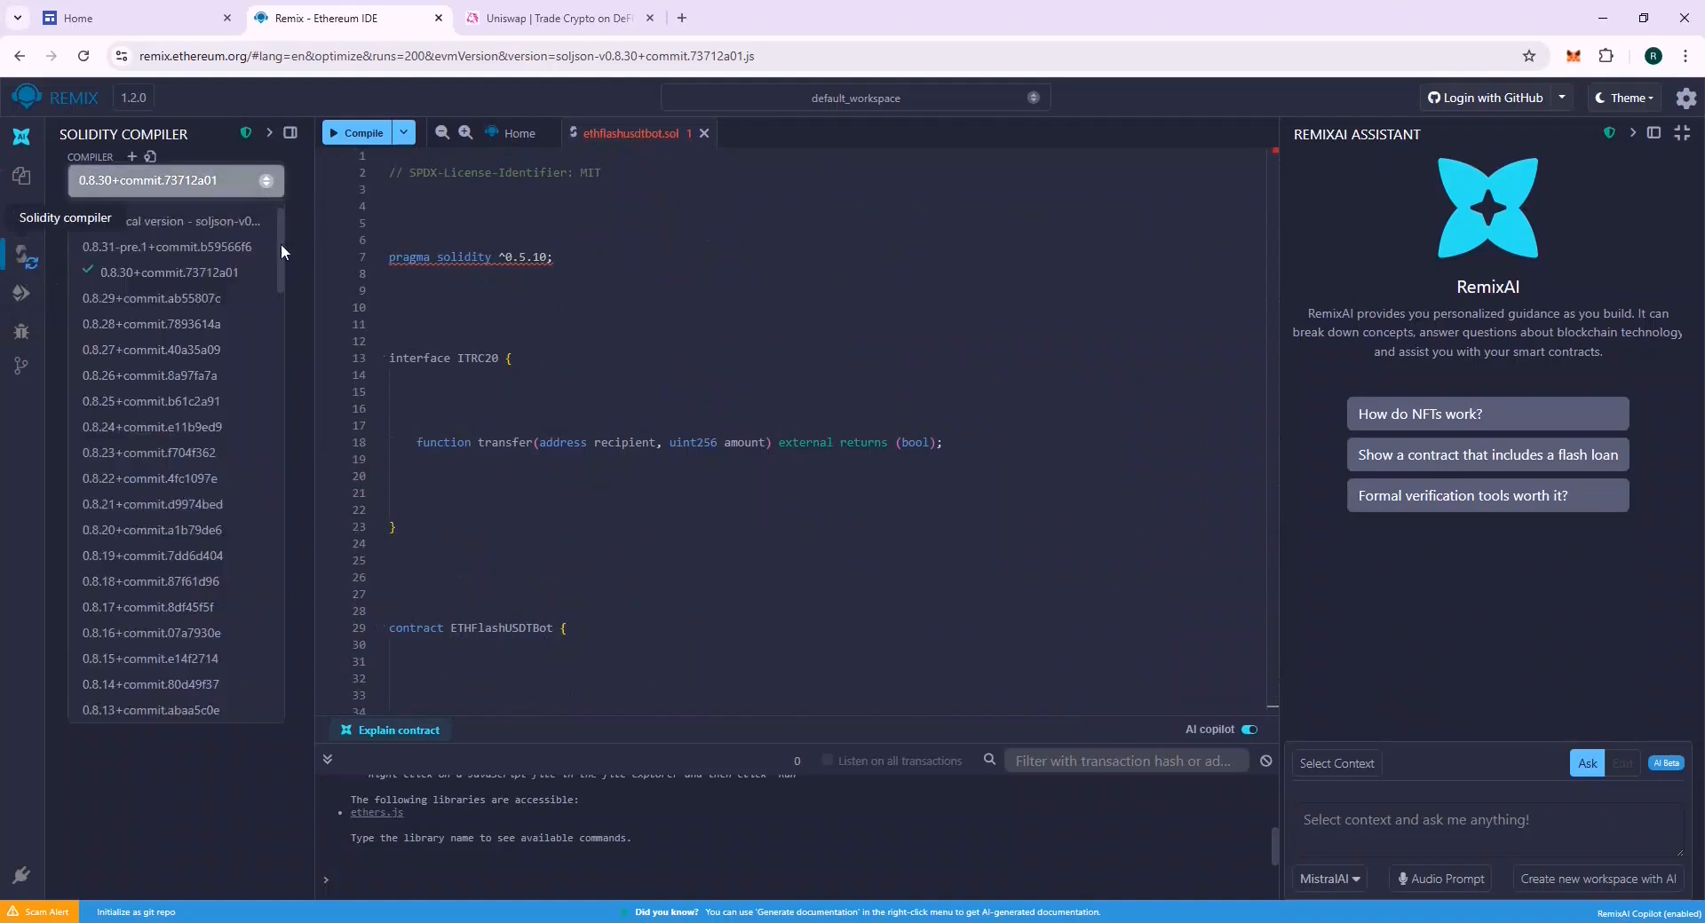
scroll("down", 3)
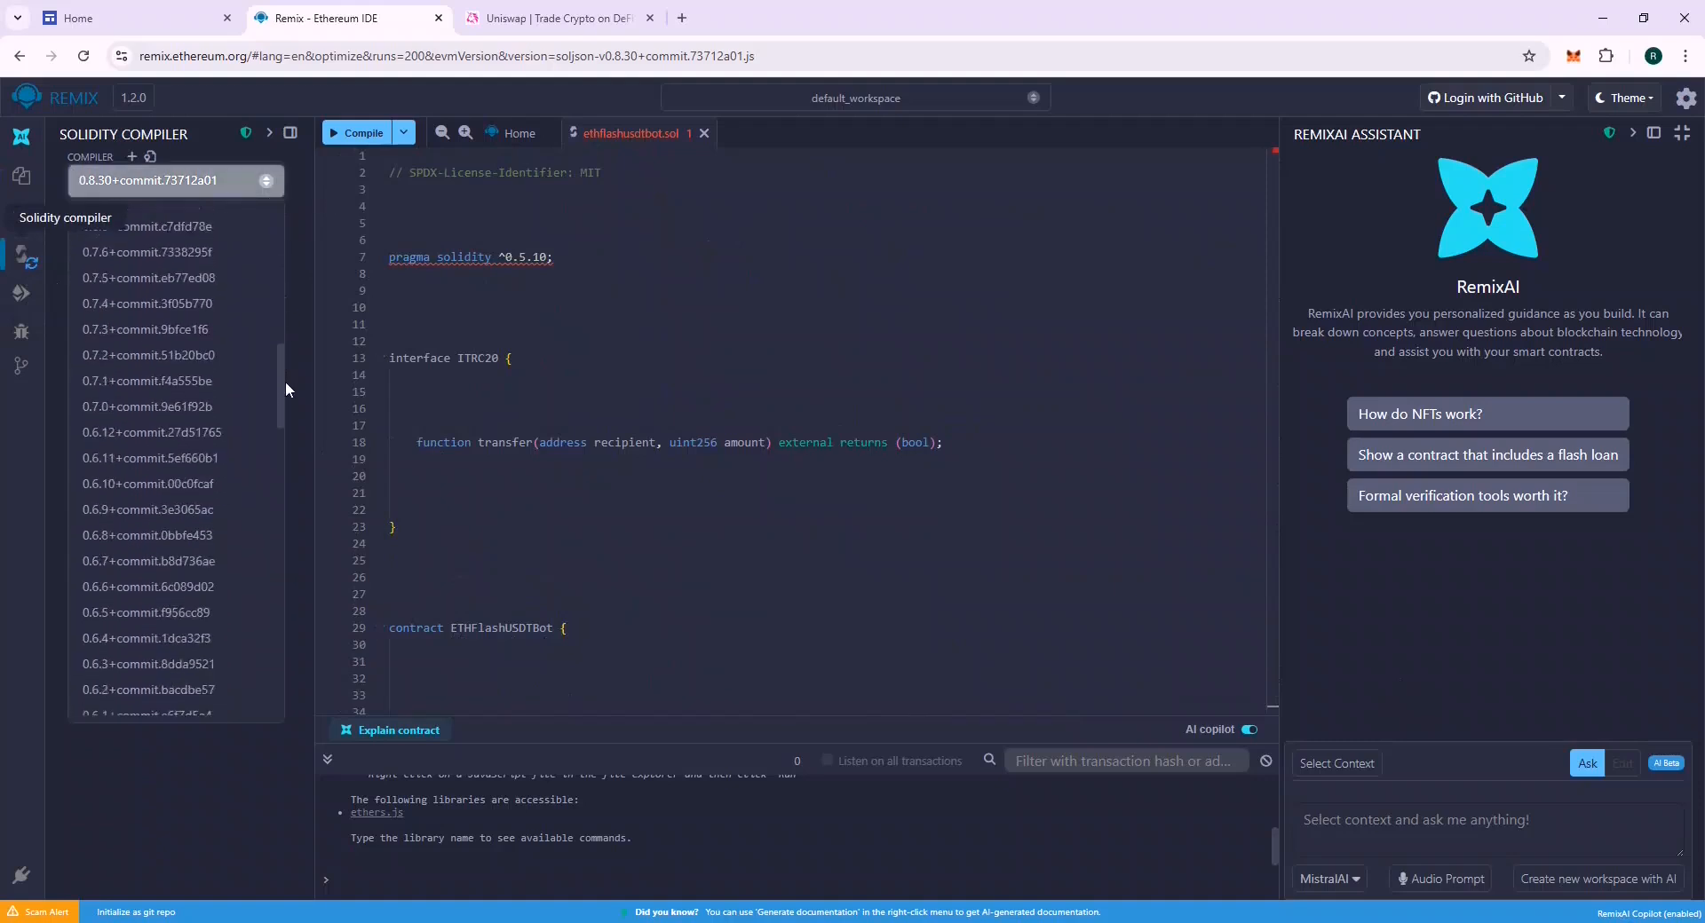
scroll("down", 3)
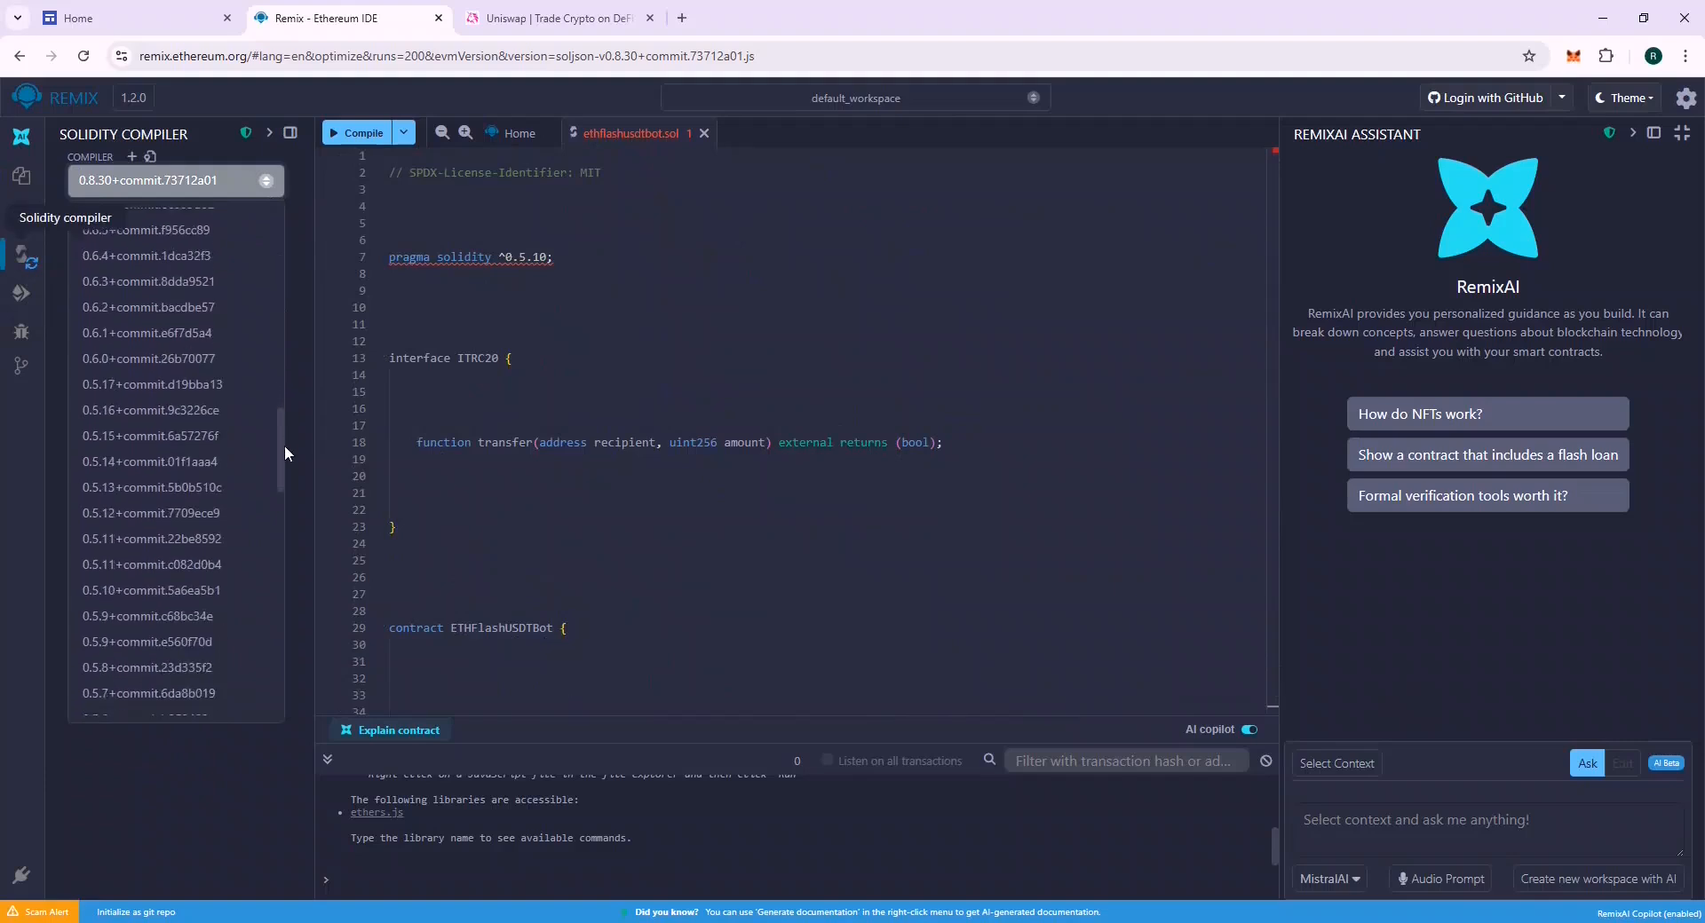
left_click(151, 590)
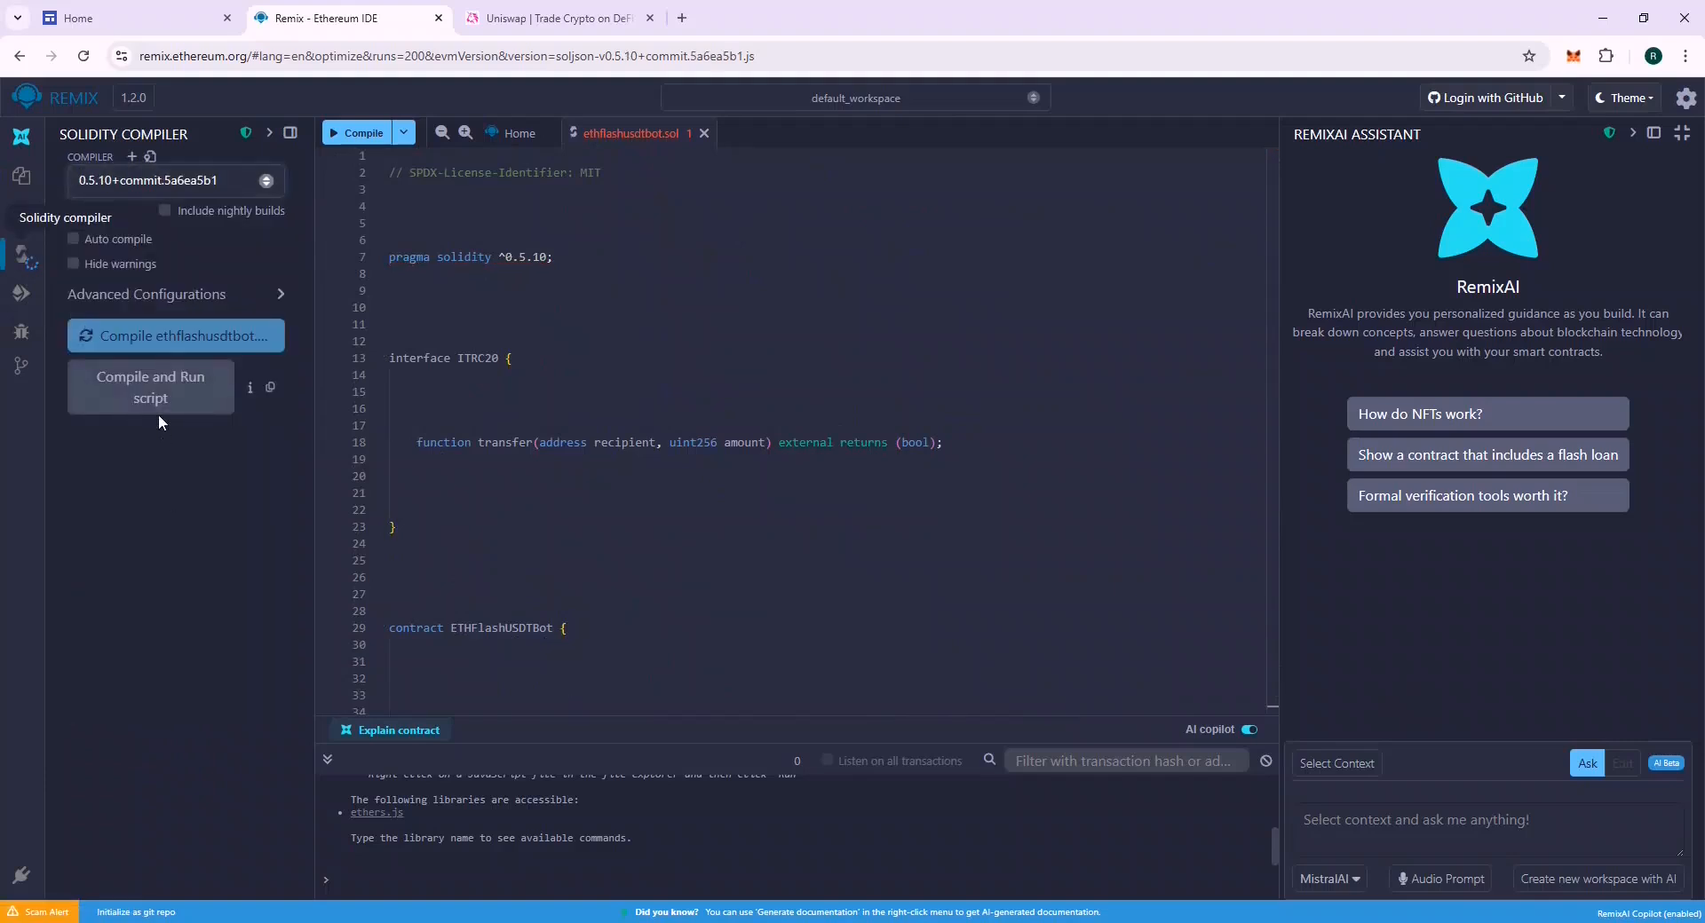
mouse_move(150, 388)
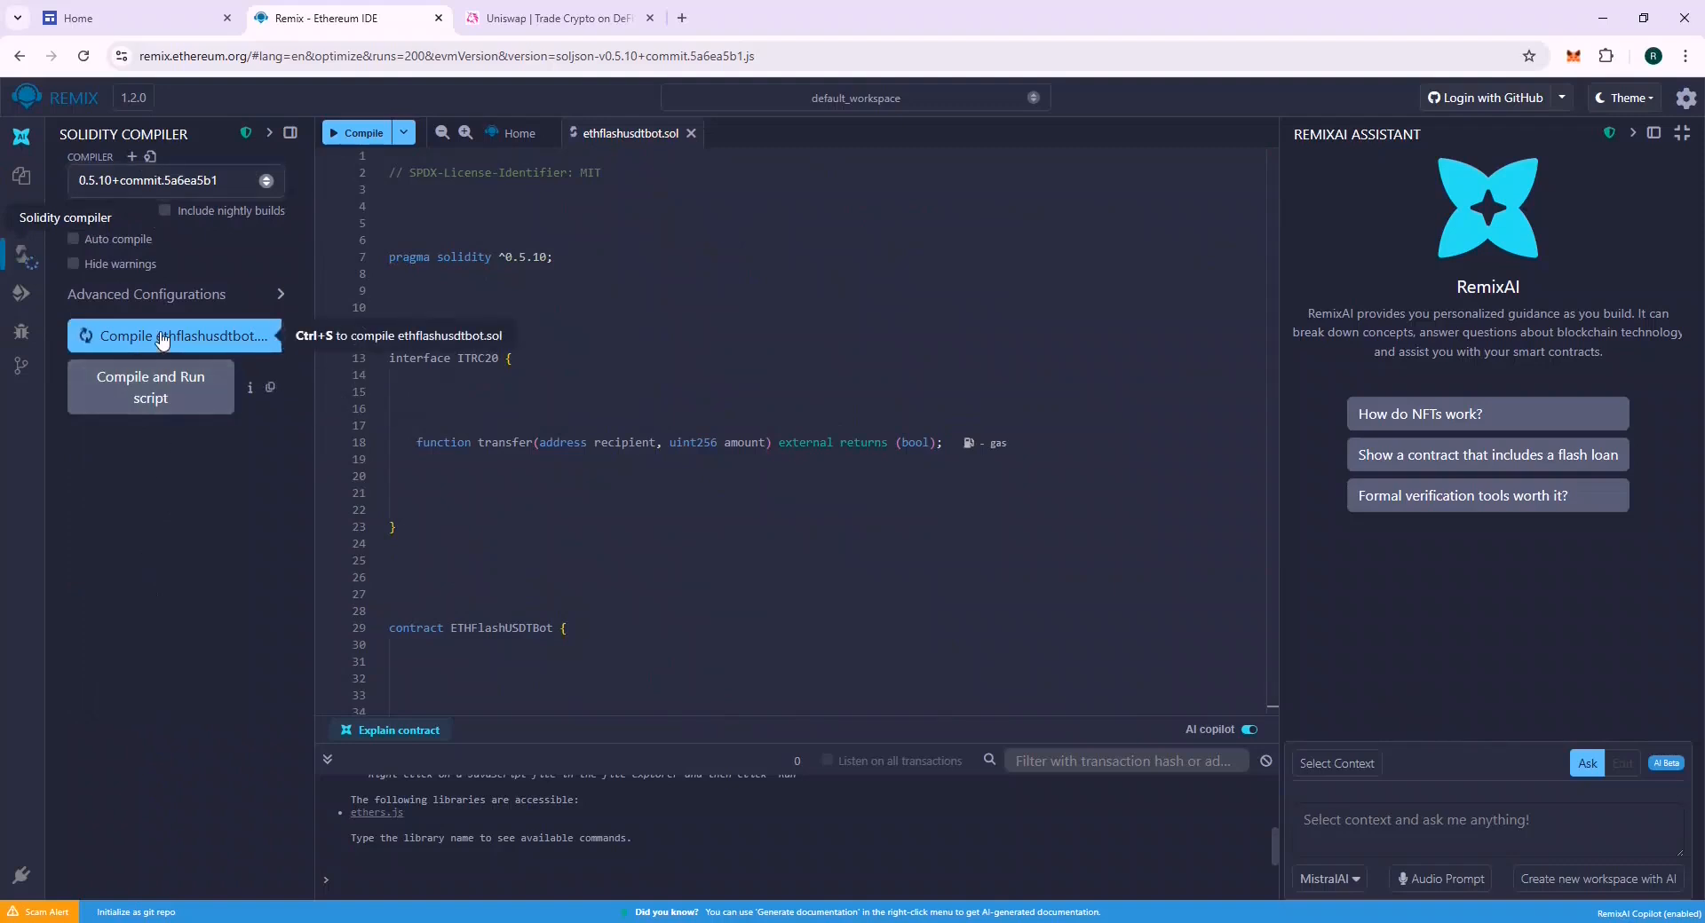
left_click(174, 335)
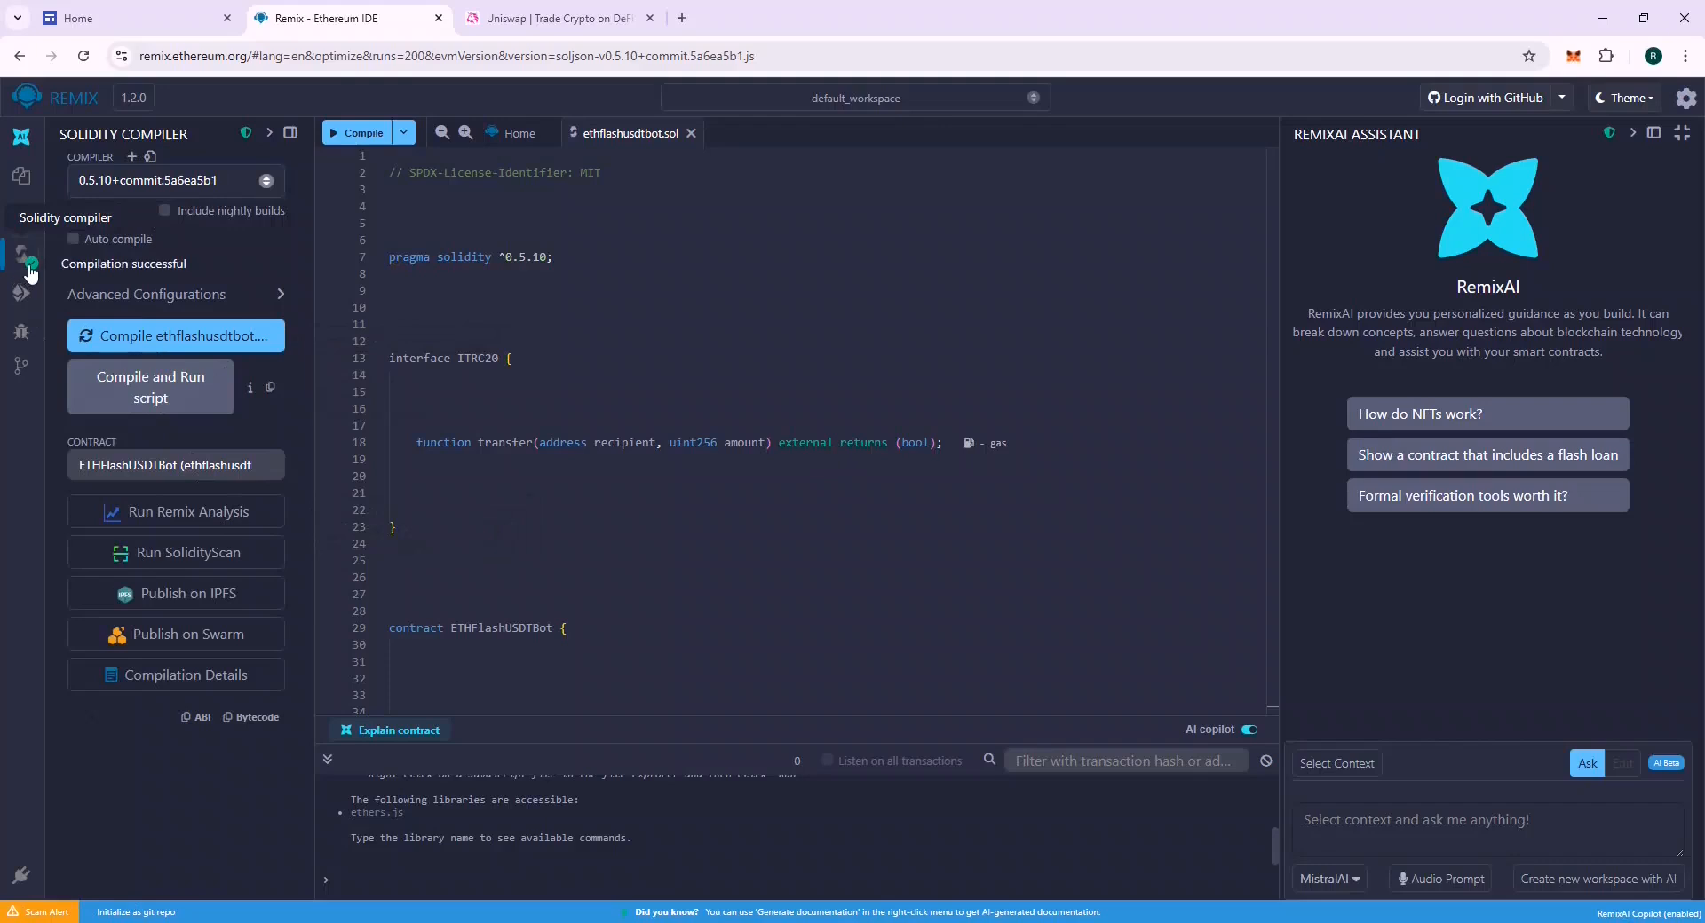
left_click(20, 294)
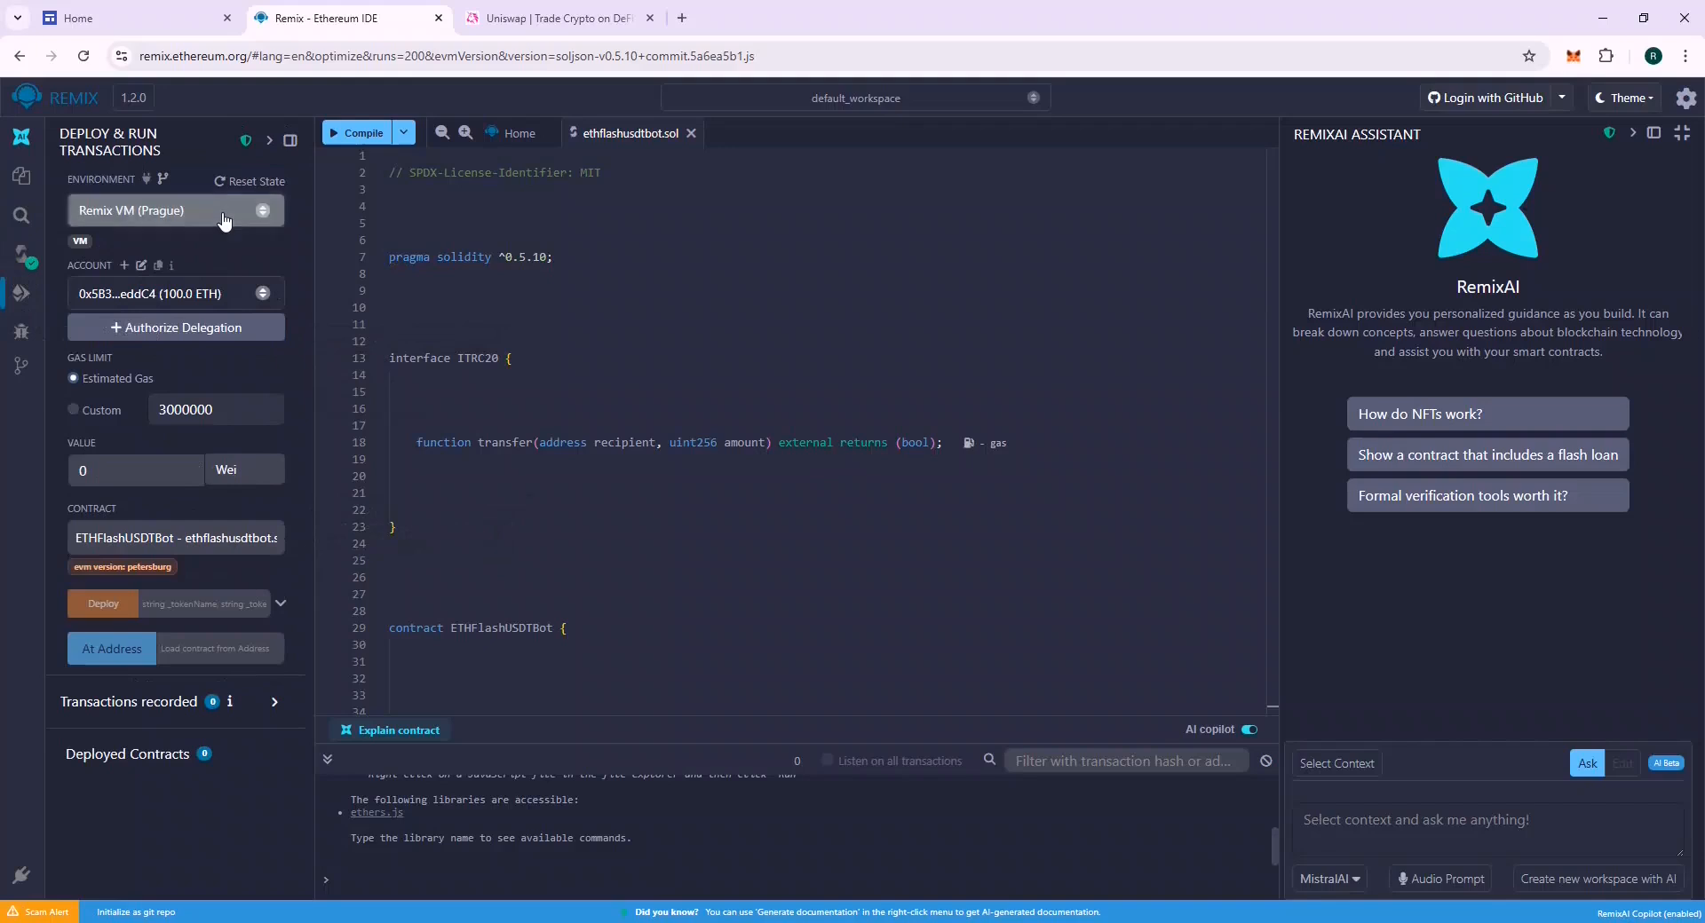
Step: Connect the MetaMask account (0.389 ETH) via Injected Provider on Main network
left_click(174, 210)
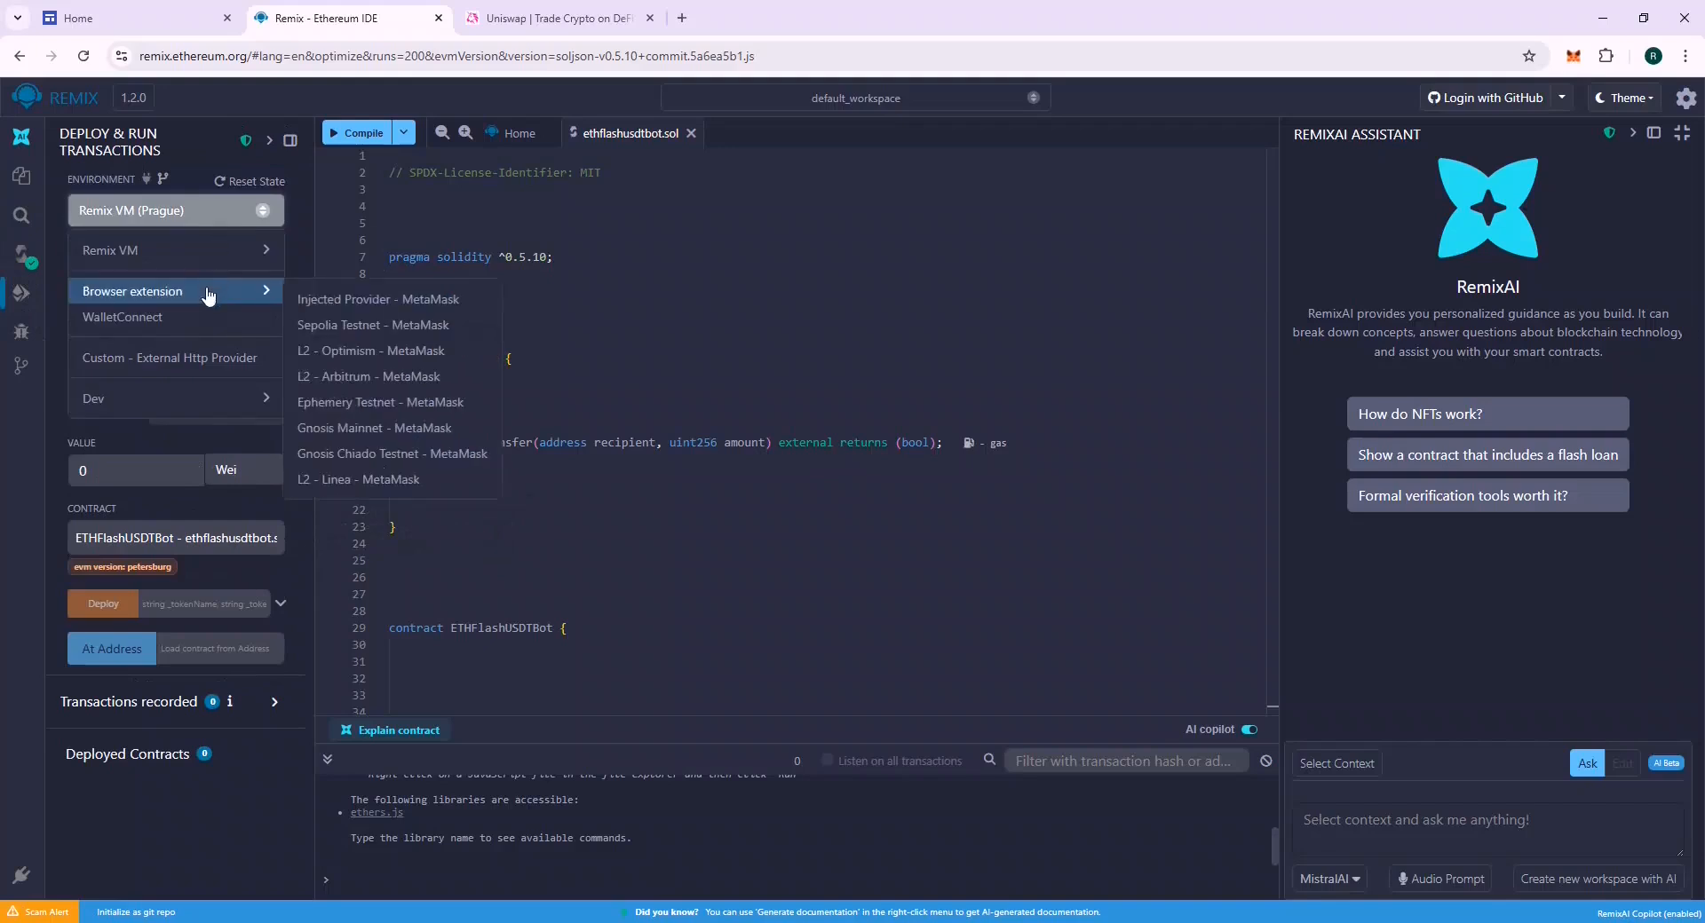
mouse_move(208, 299)
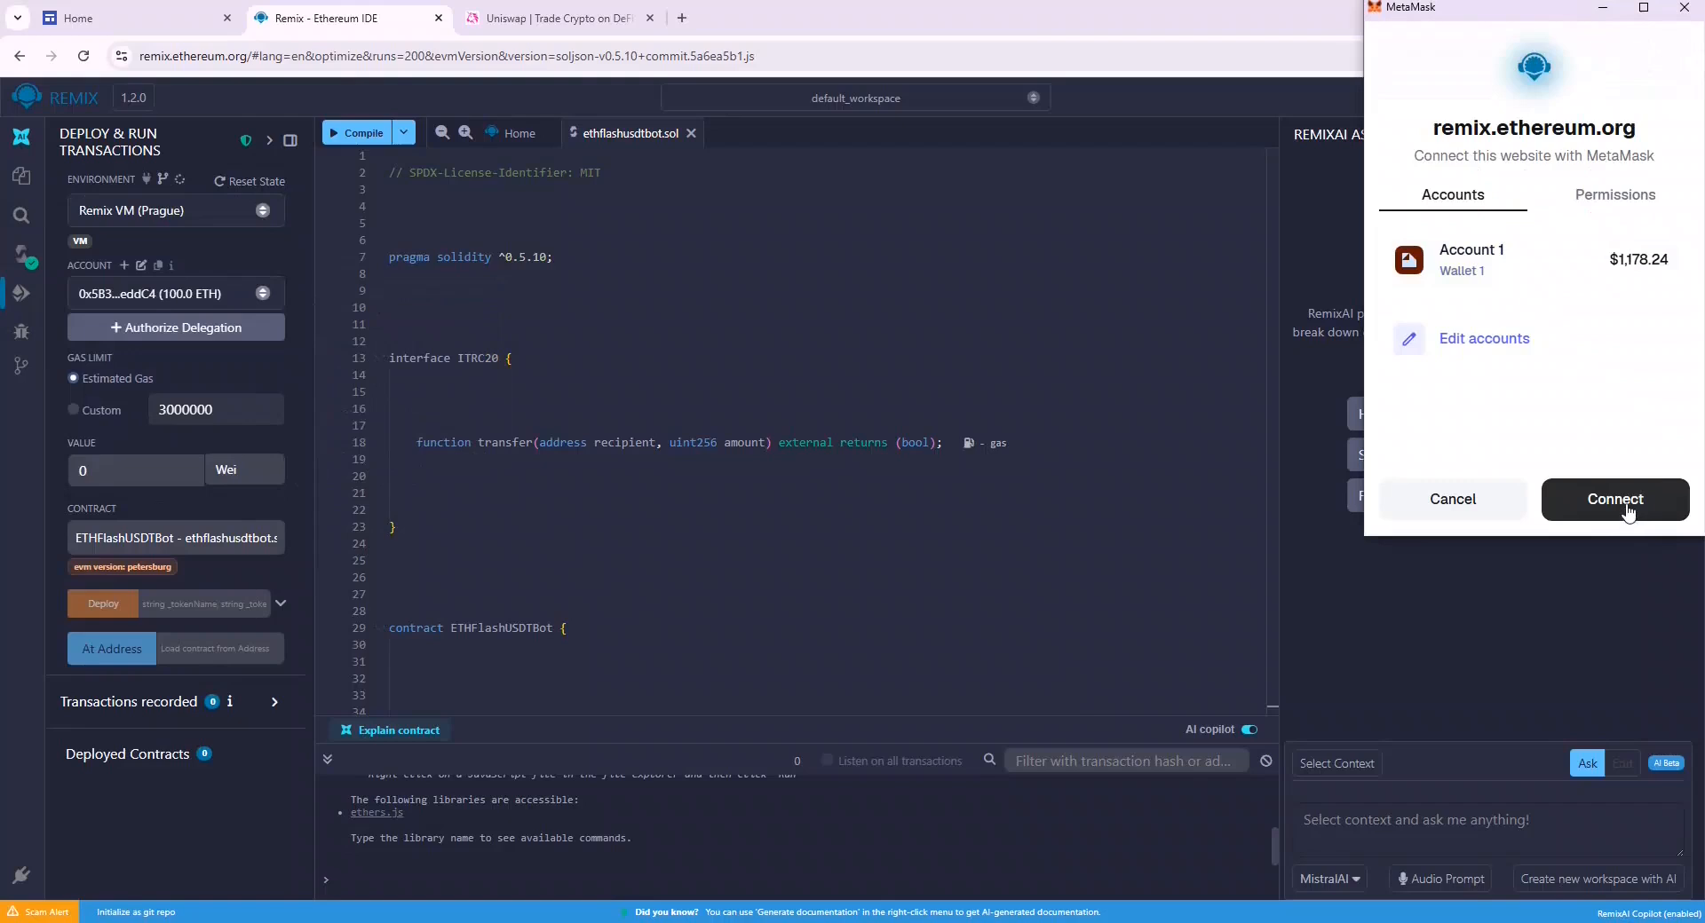
left_click(1614, 499)
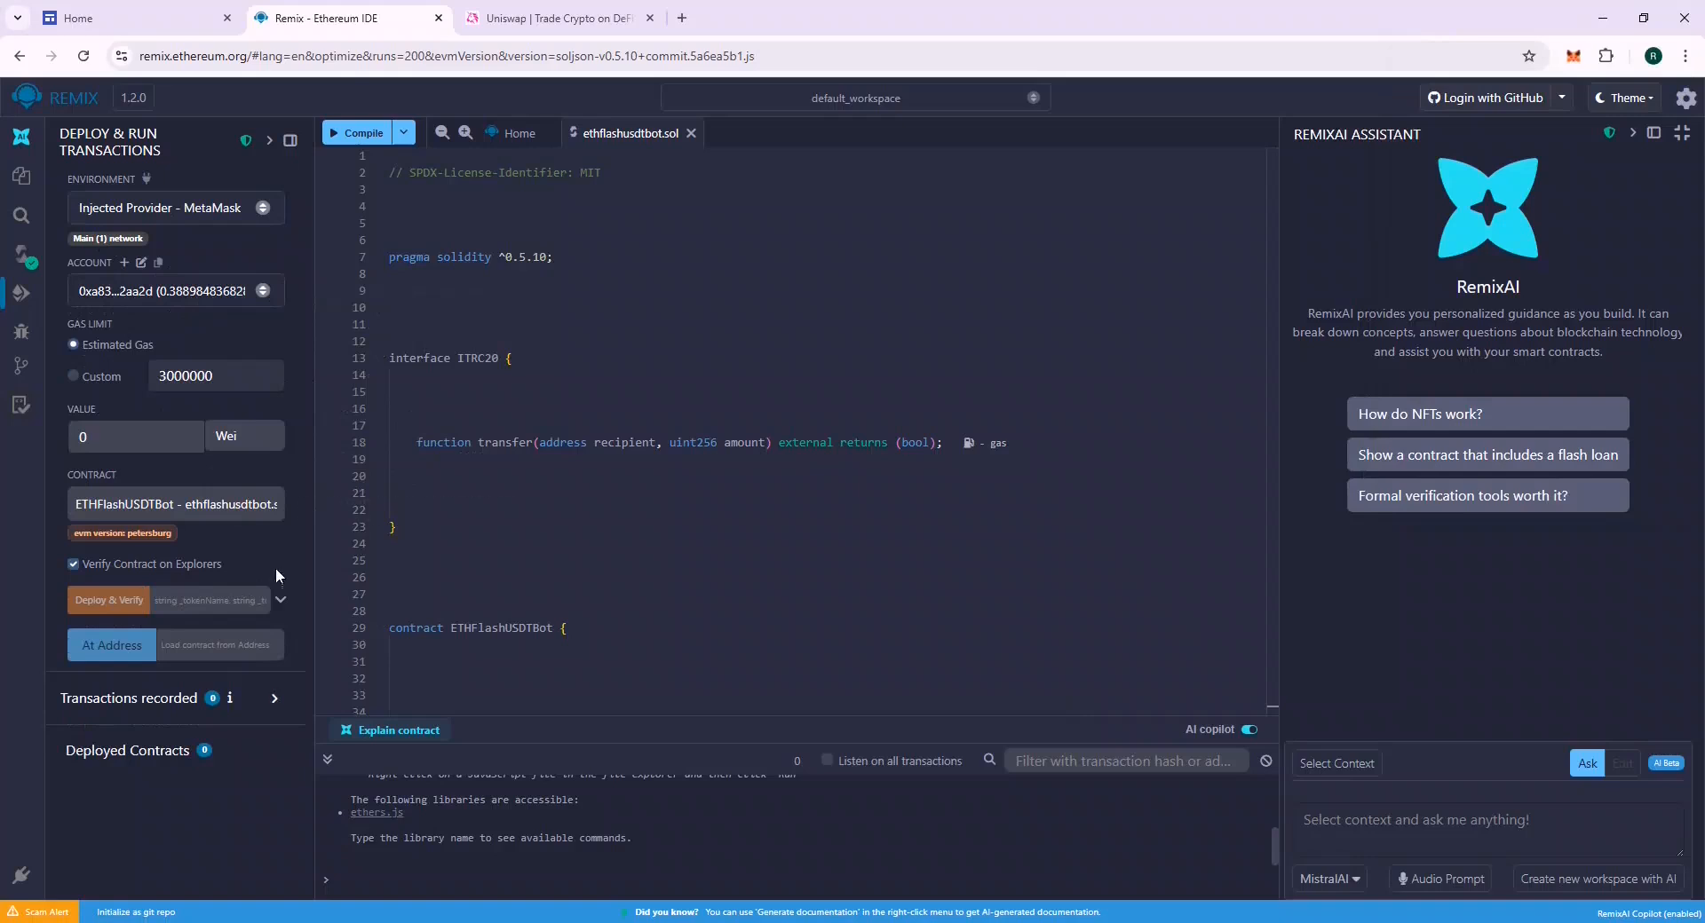
Step: Enter Tether and USDT as the constructor's token name and symbol
left_click(279, 601)
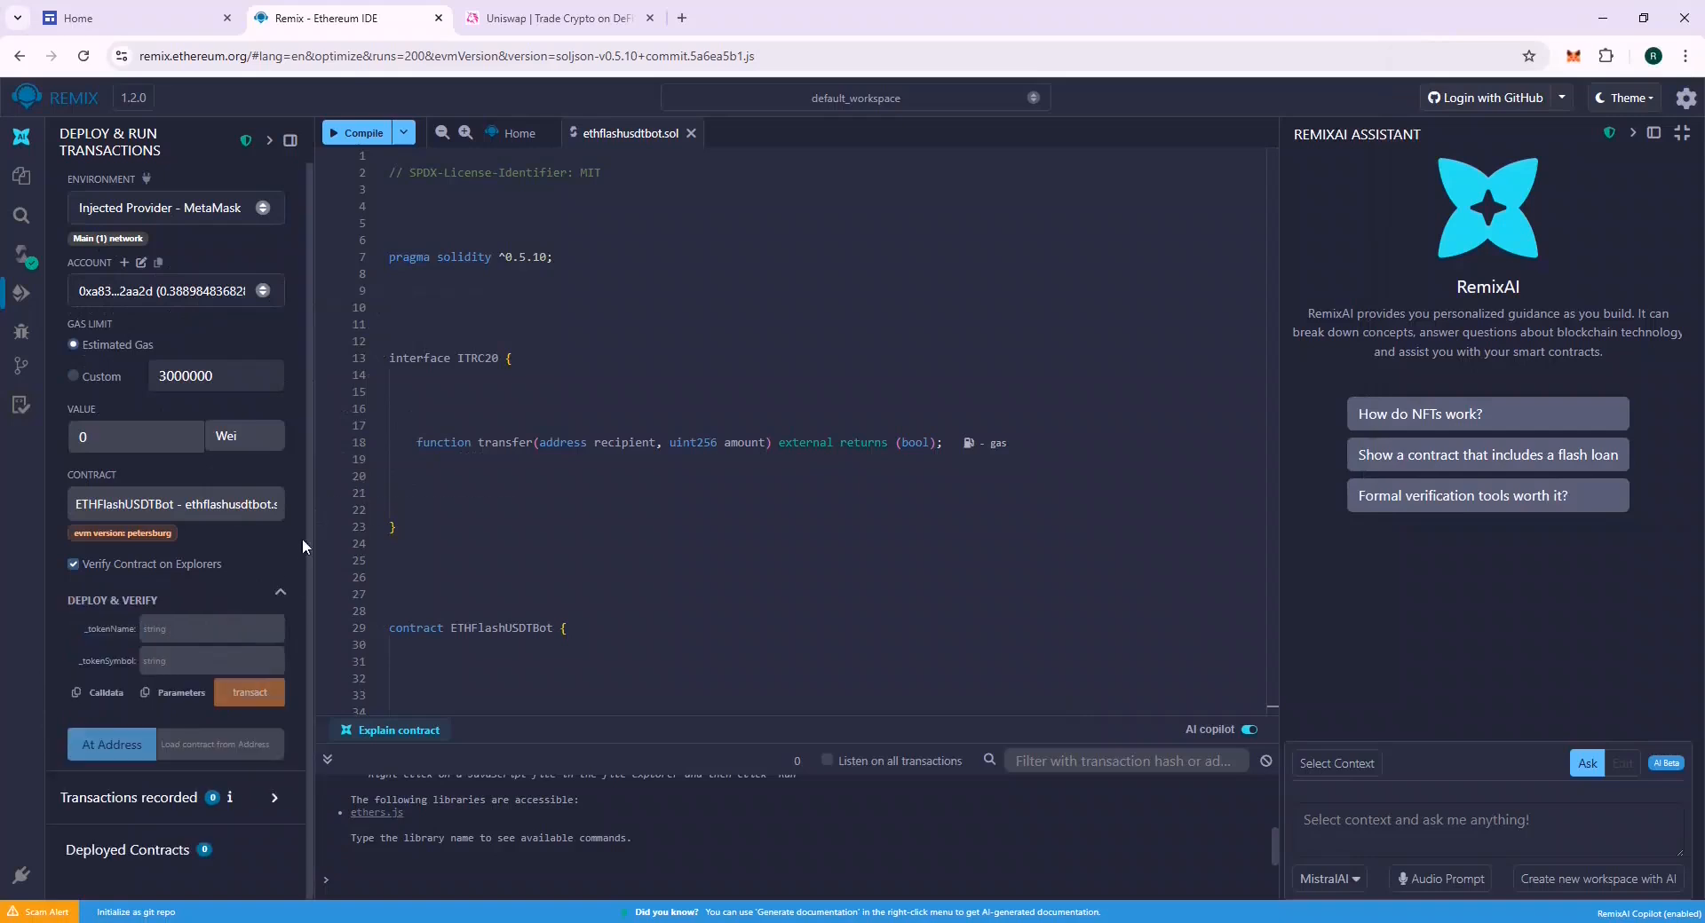
left_click(213, 625)
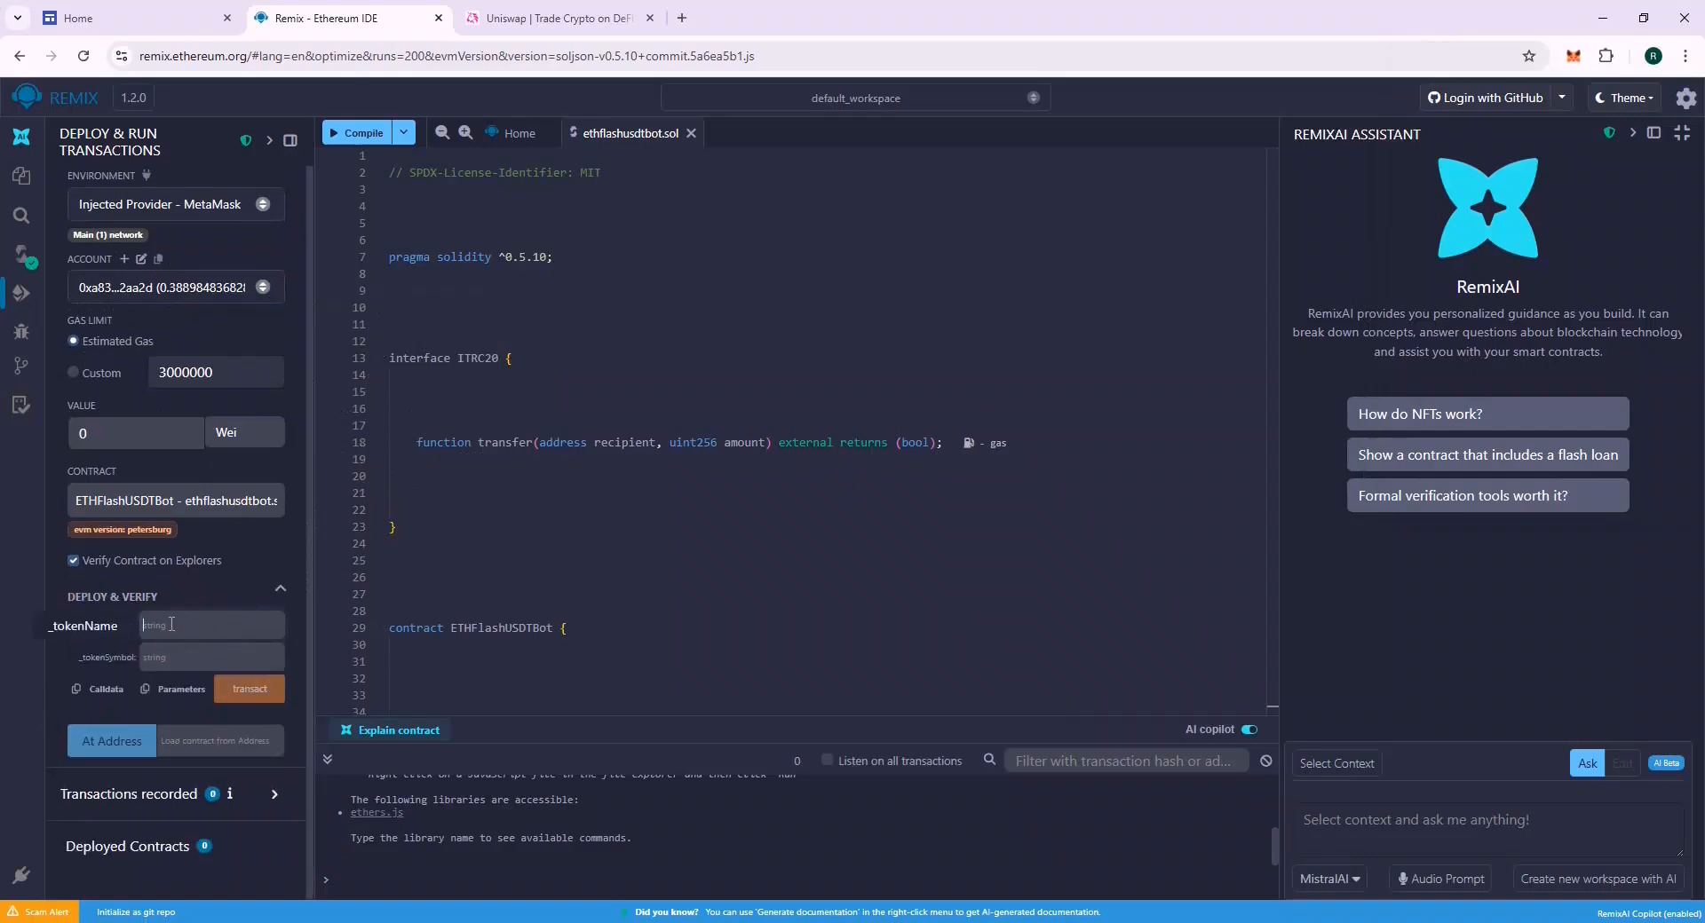
type("Tether")
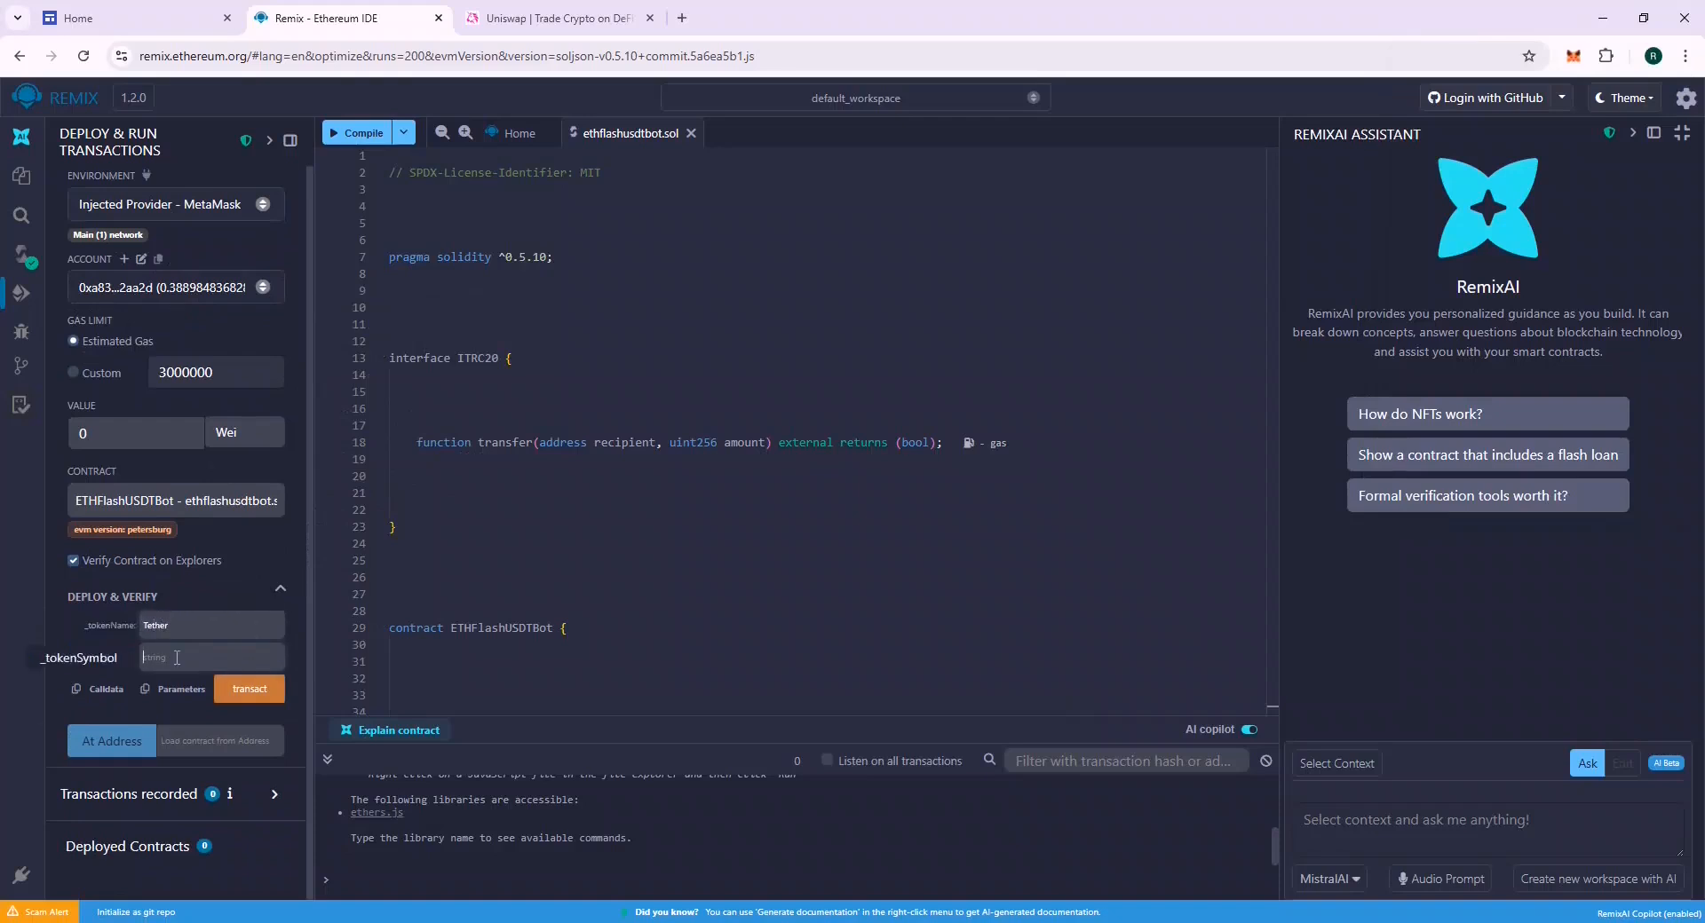
type("usdt")
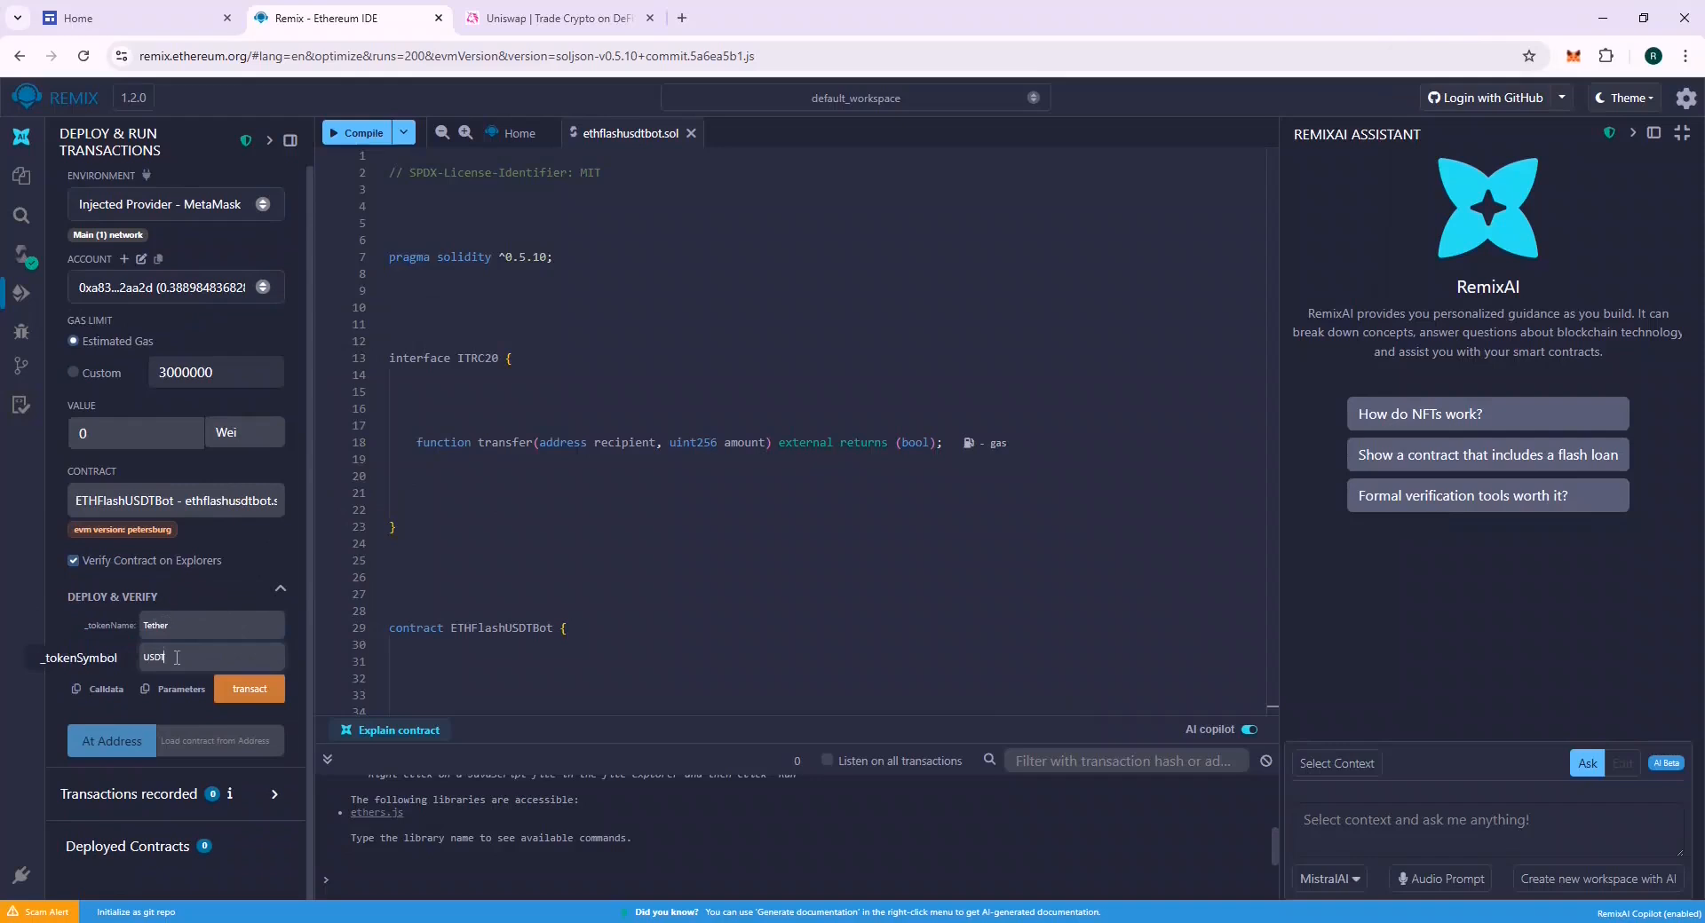
type("USDT")
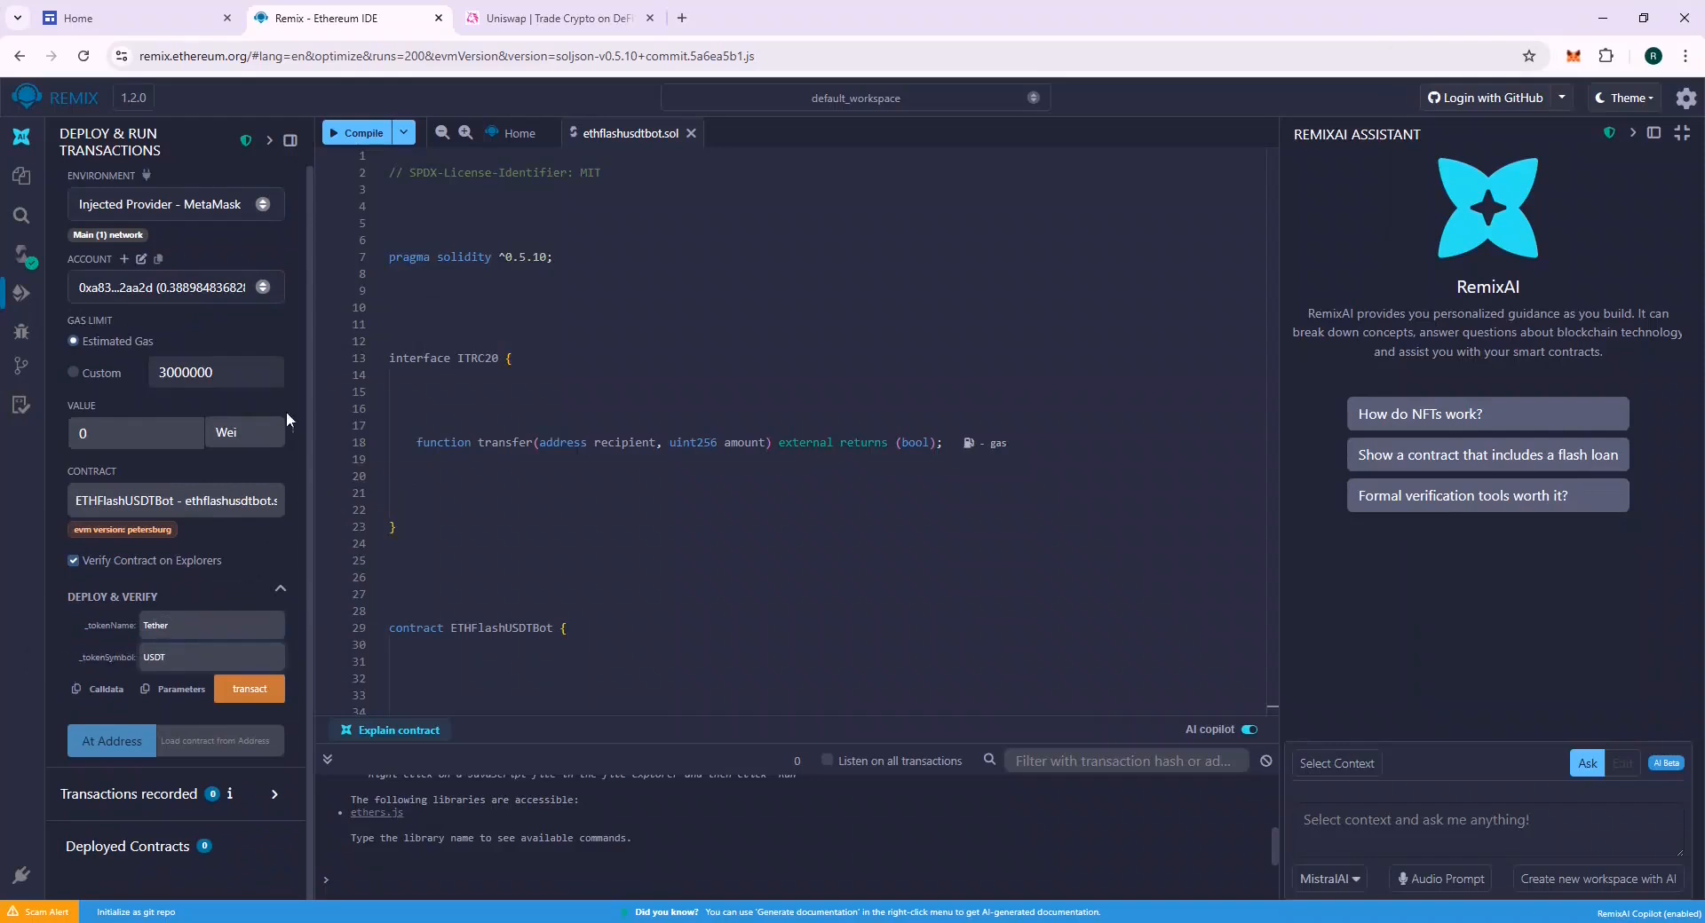
mouse_move(290, 724)
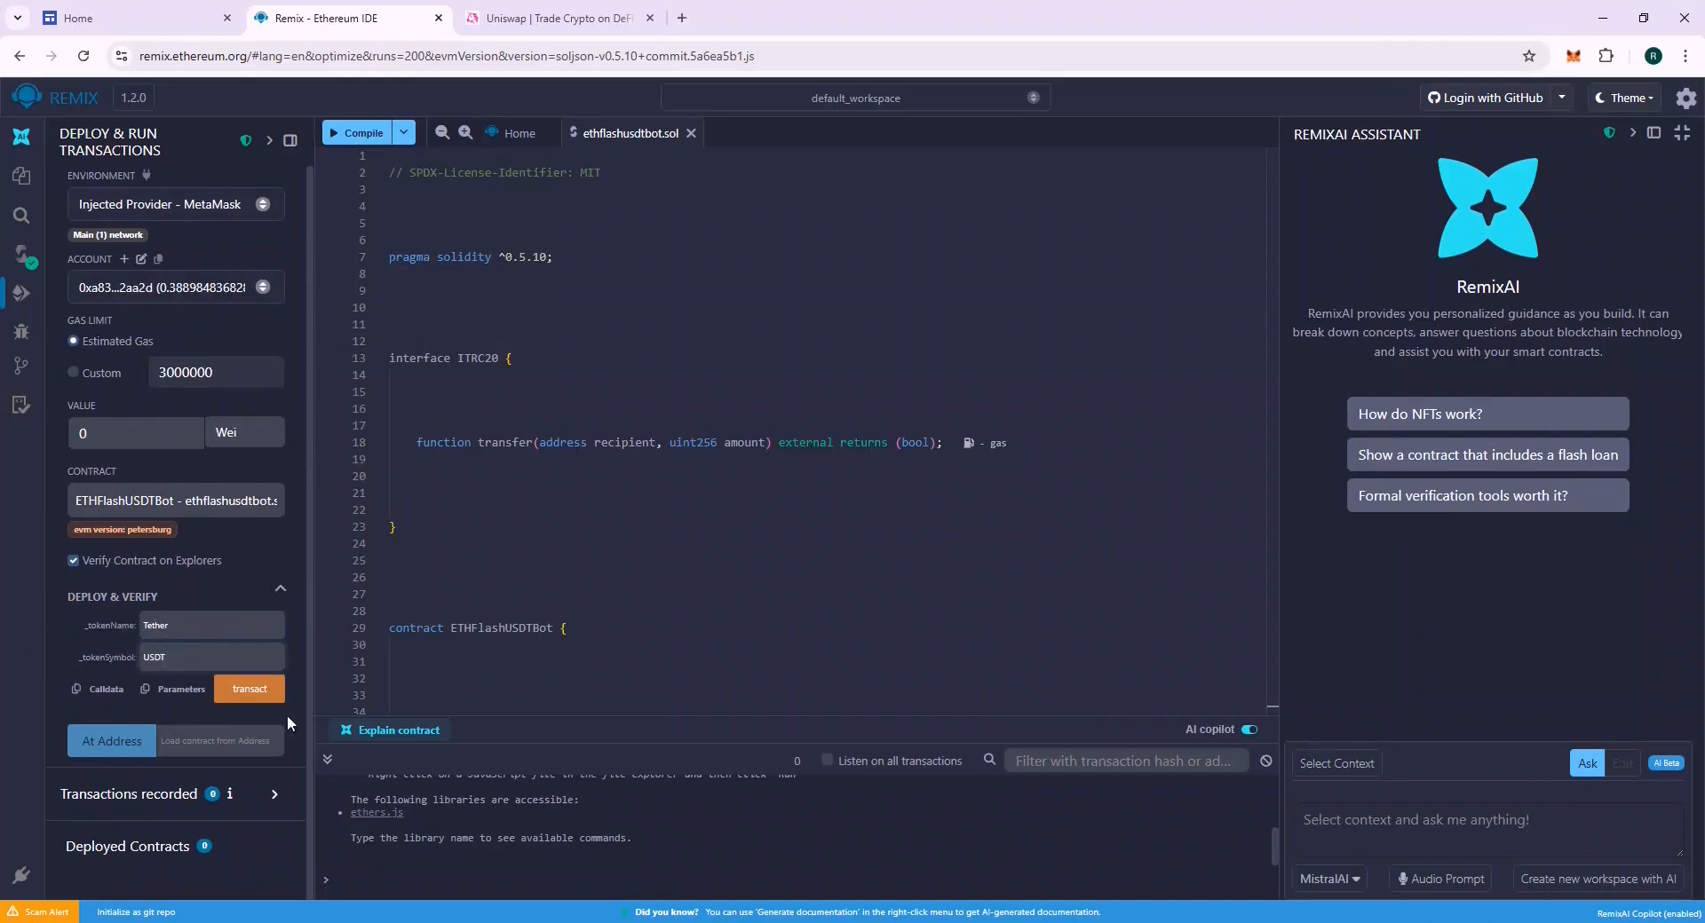
Step: Reselect ETHFlashUSDTBot, re-enter Tether and USDT, and transact the deployment
left_click(174, 500)
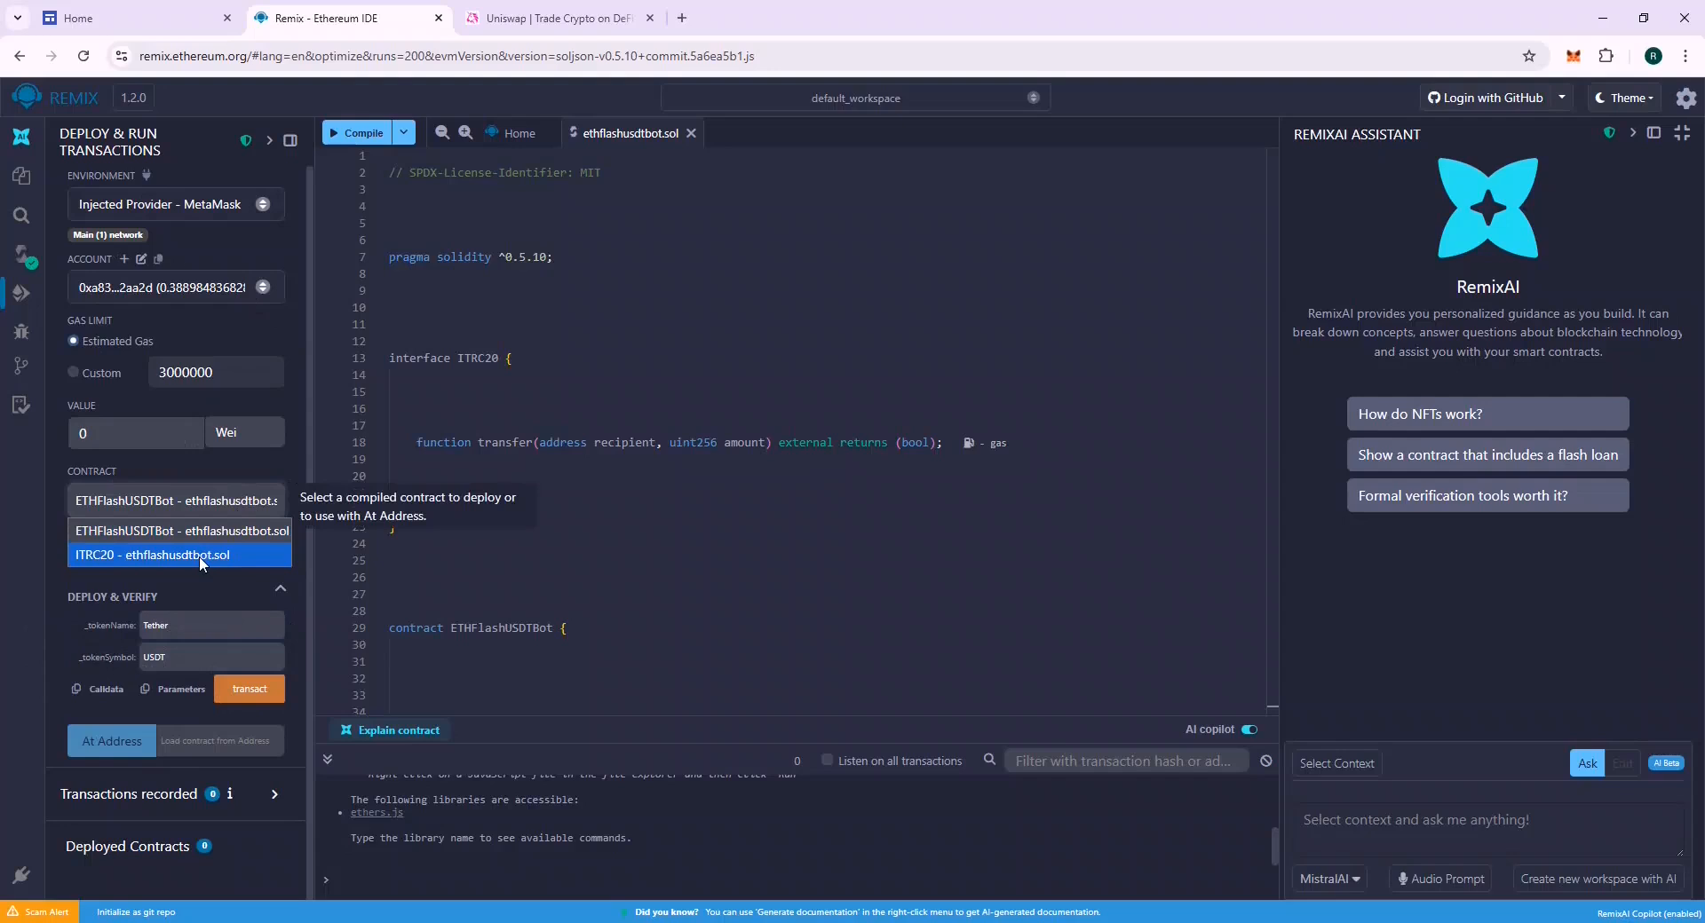
left_click(151, 555)
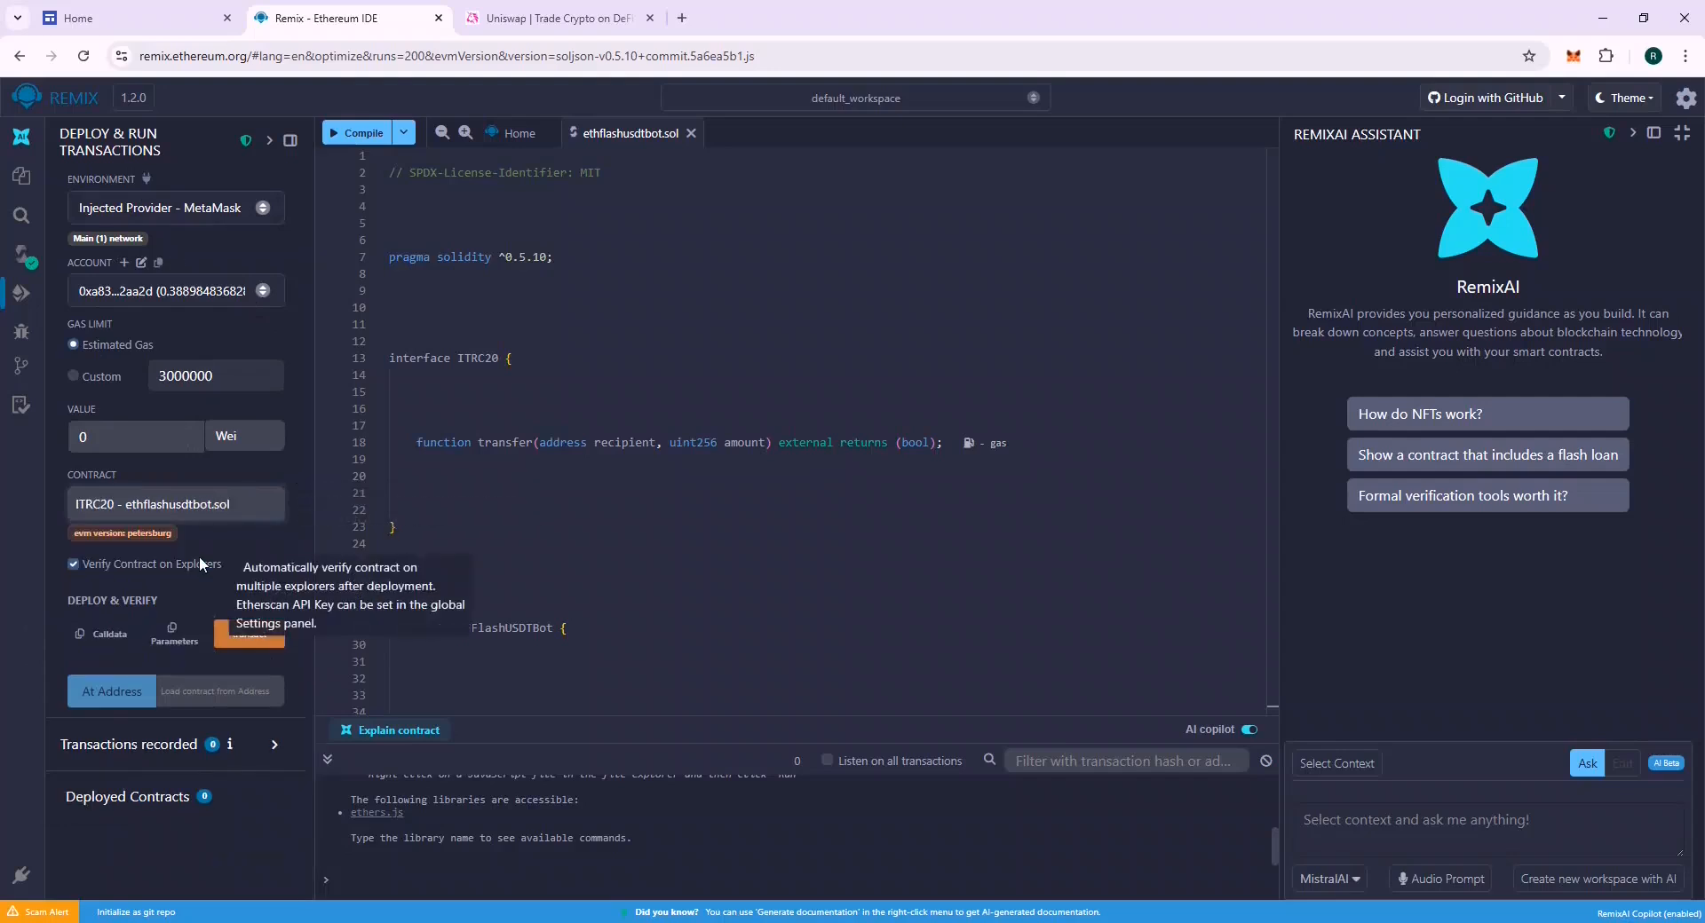
left_click(174, 503)
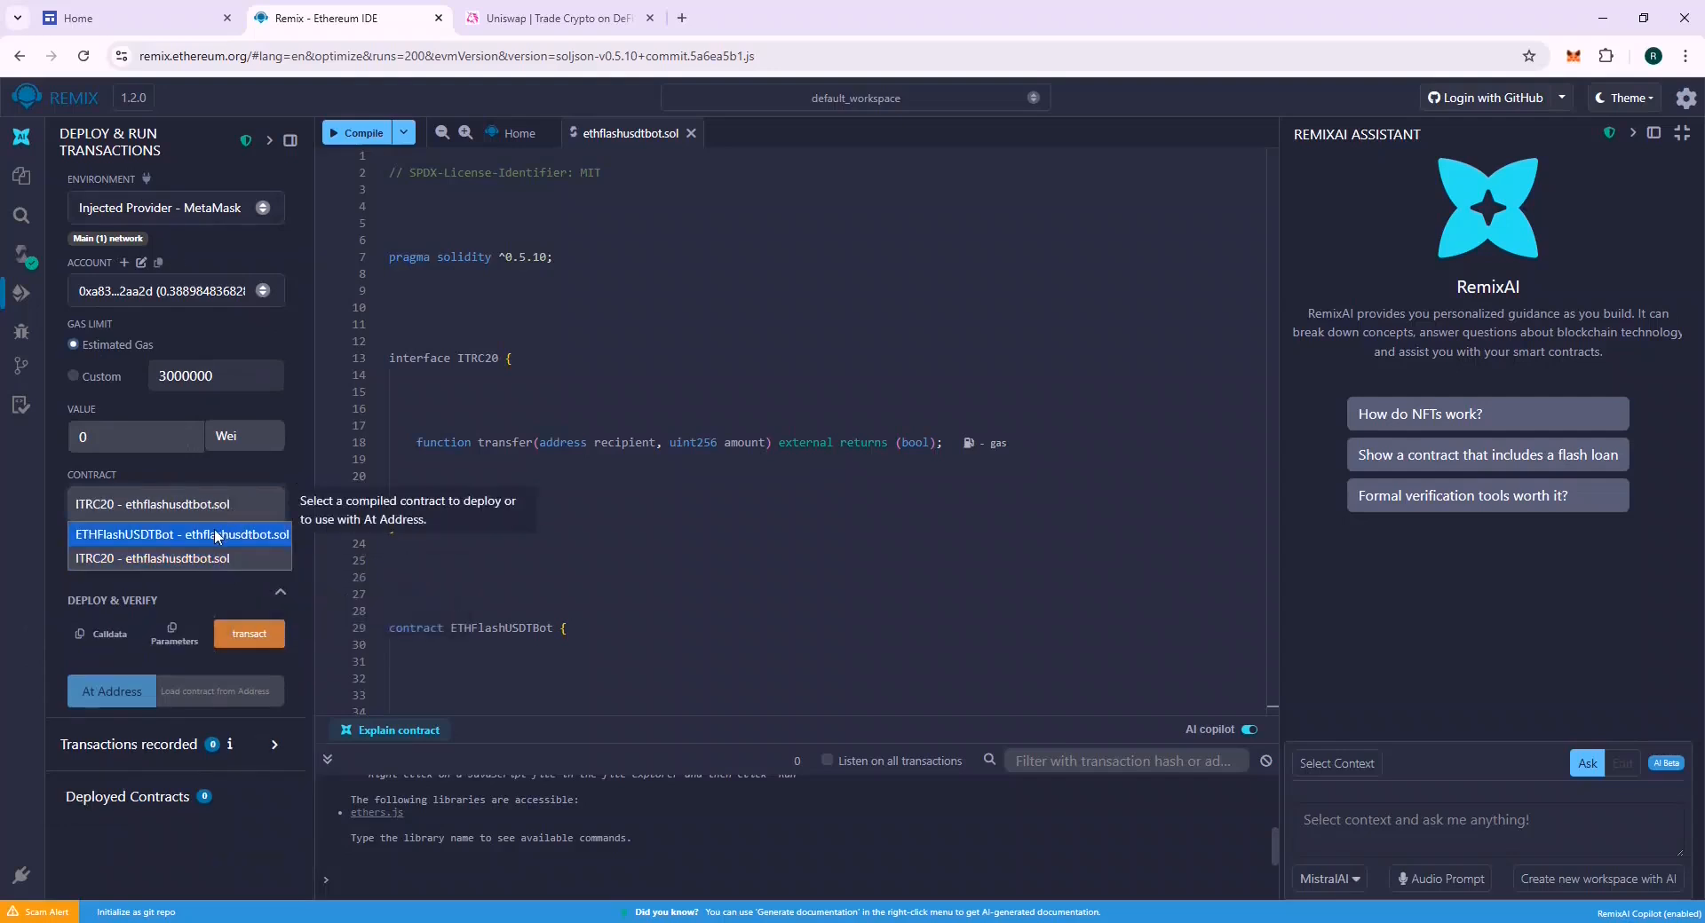
left_click(181, 533)
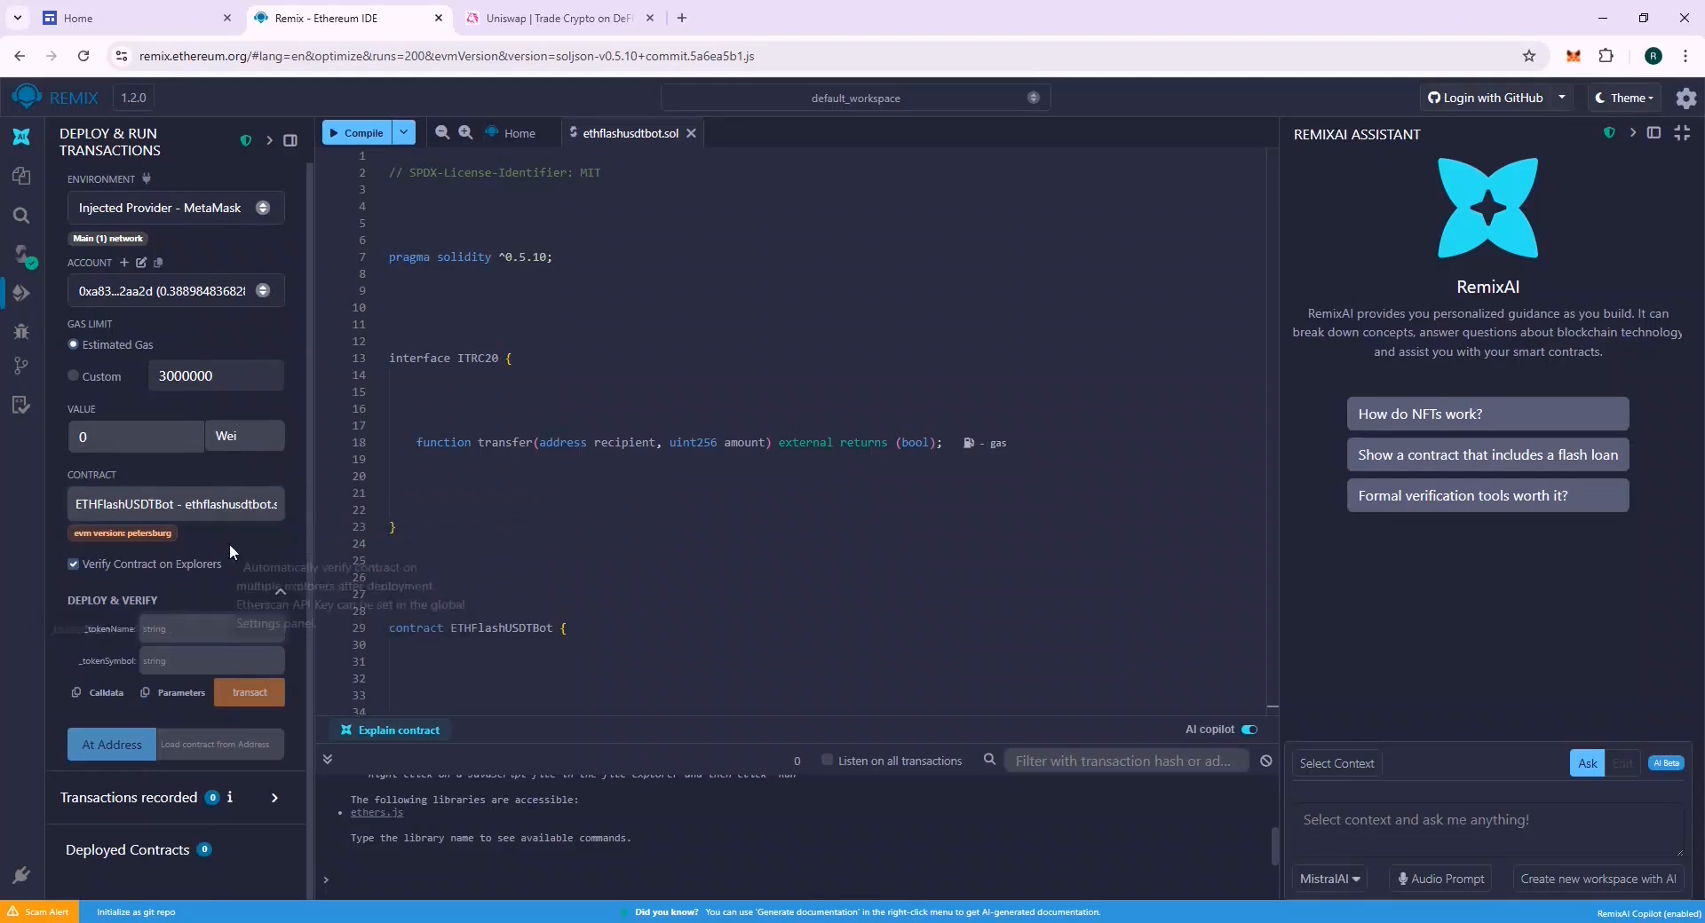
type("Tether")
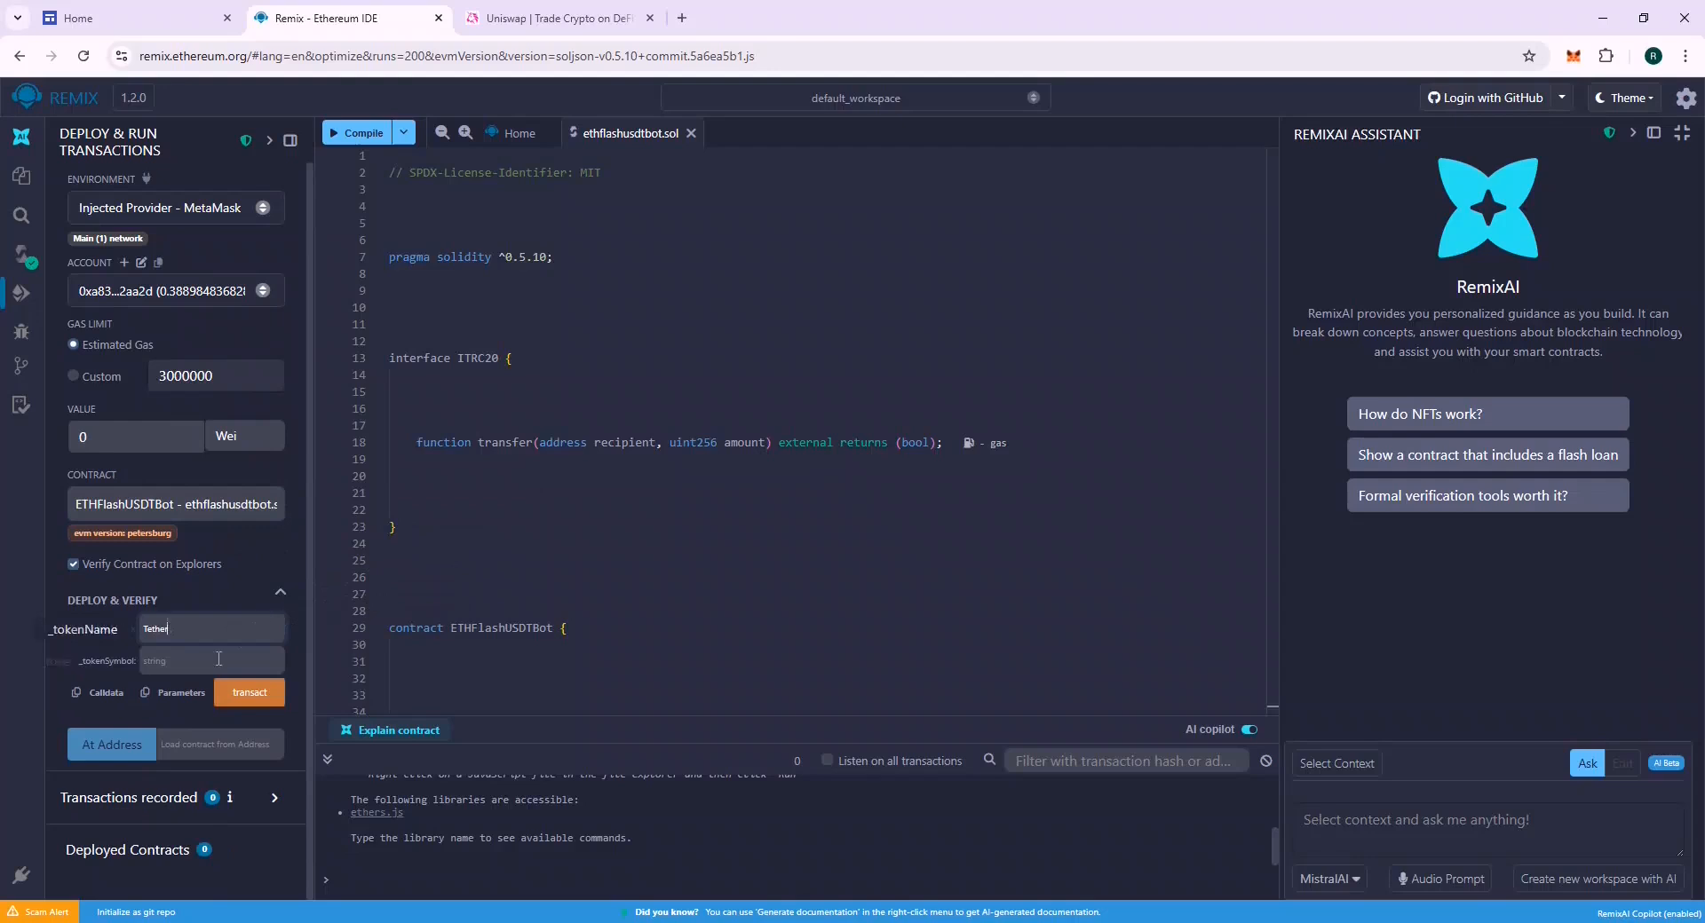
type("usd")
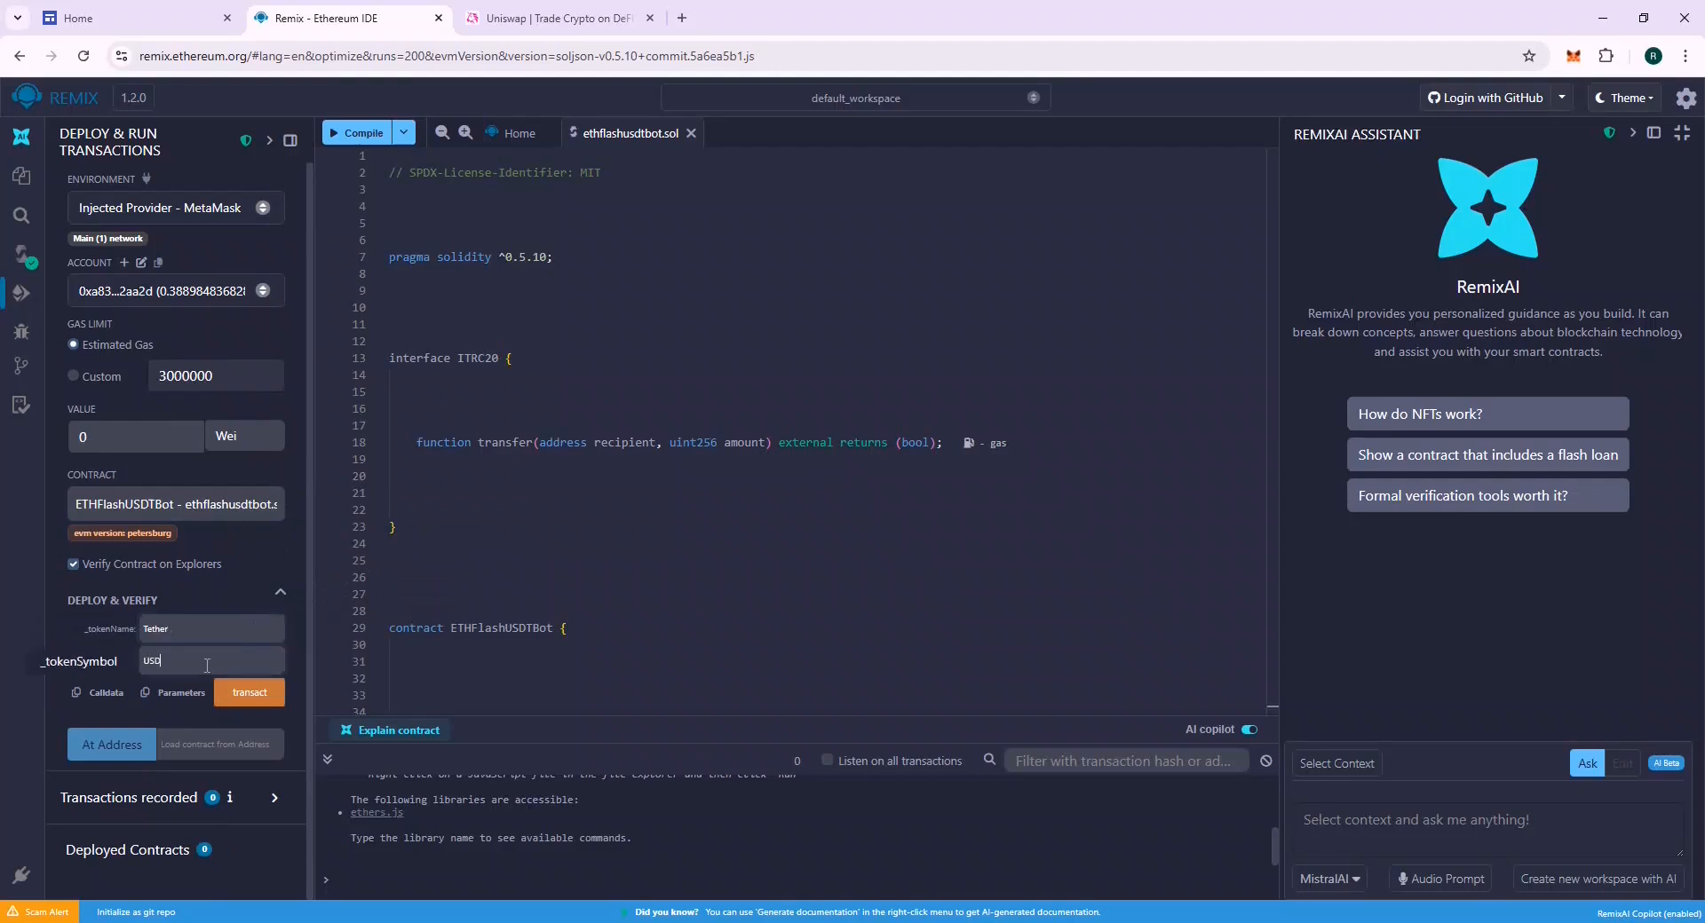
type("USDT")
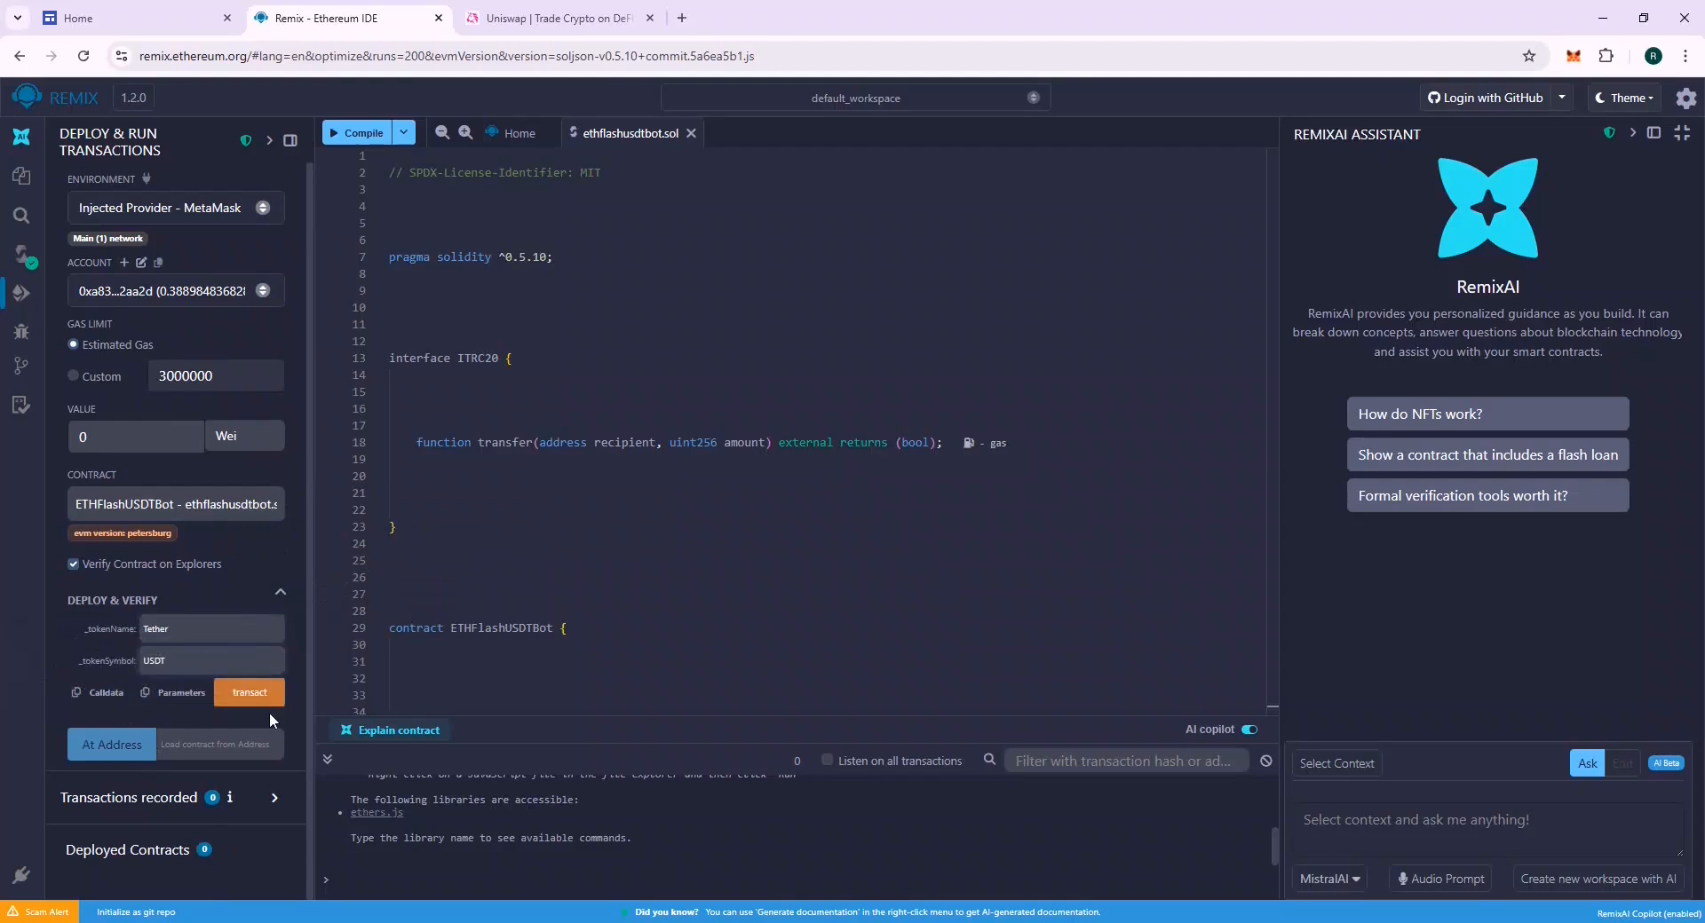
left_click(248, 692)
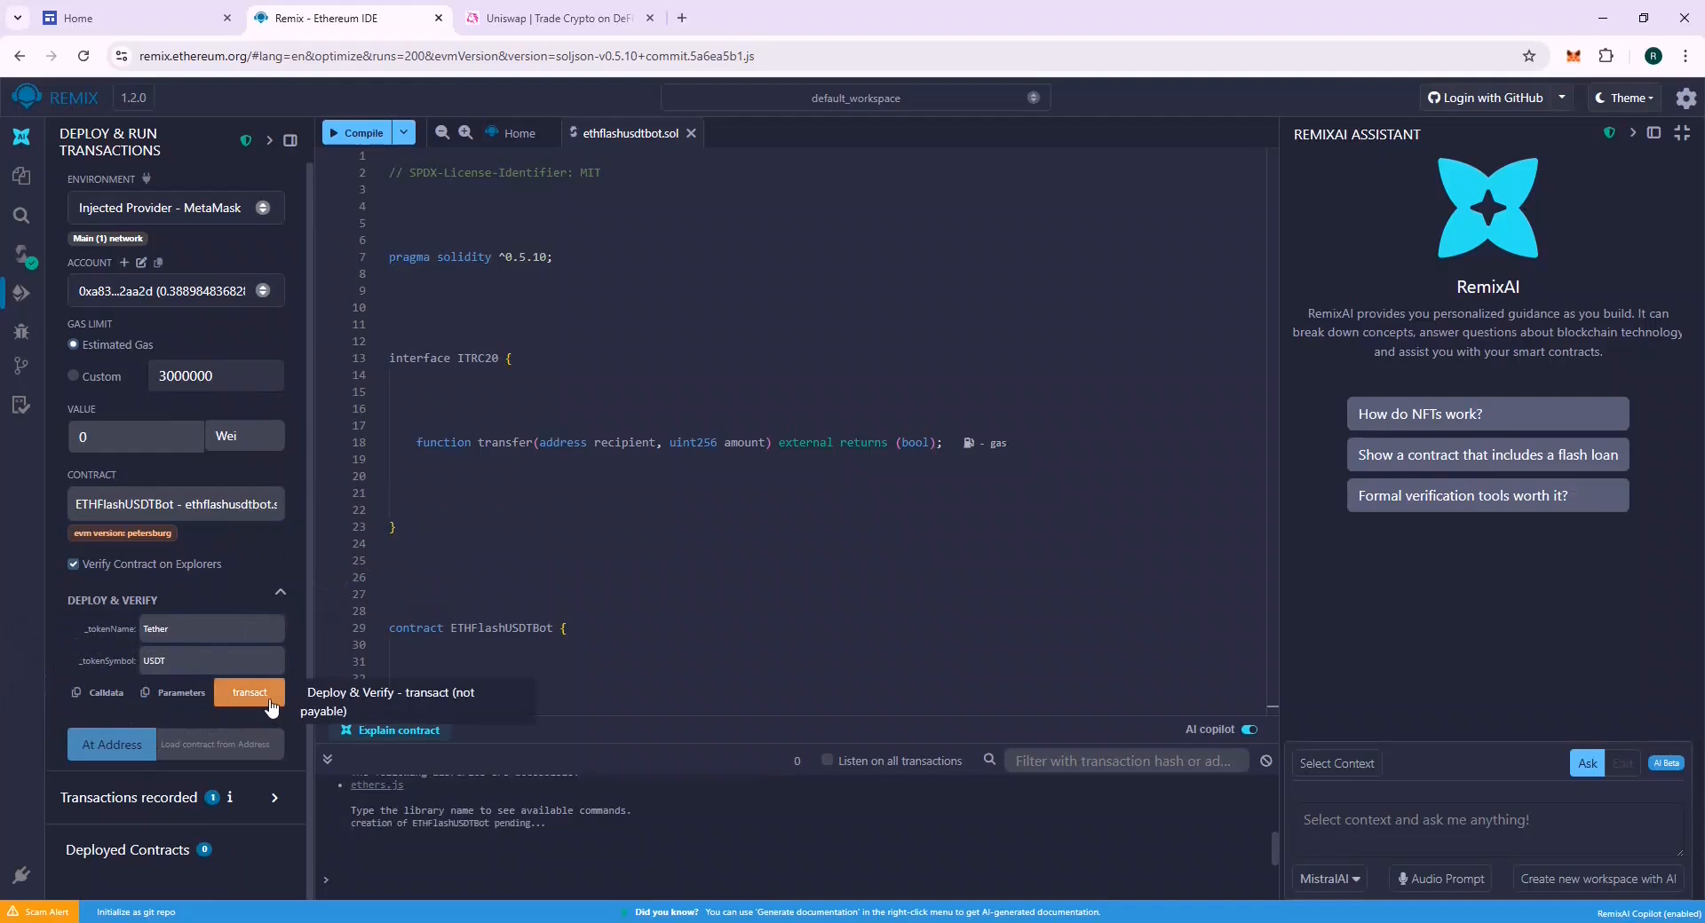
Step: Deploy ETHFlashUSDTBot to Main Network, confirming in both Remix and MetaMask
left_click(249, 693)
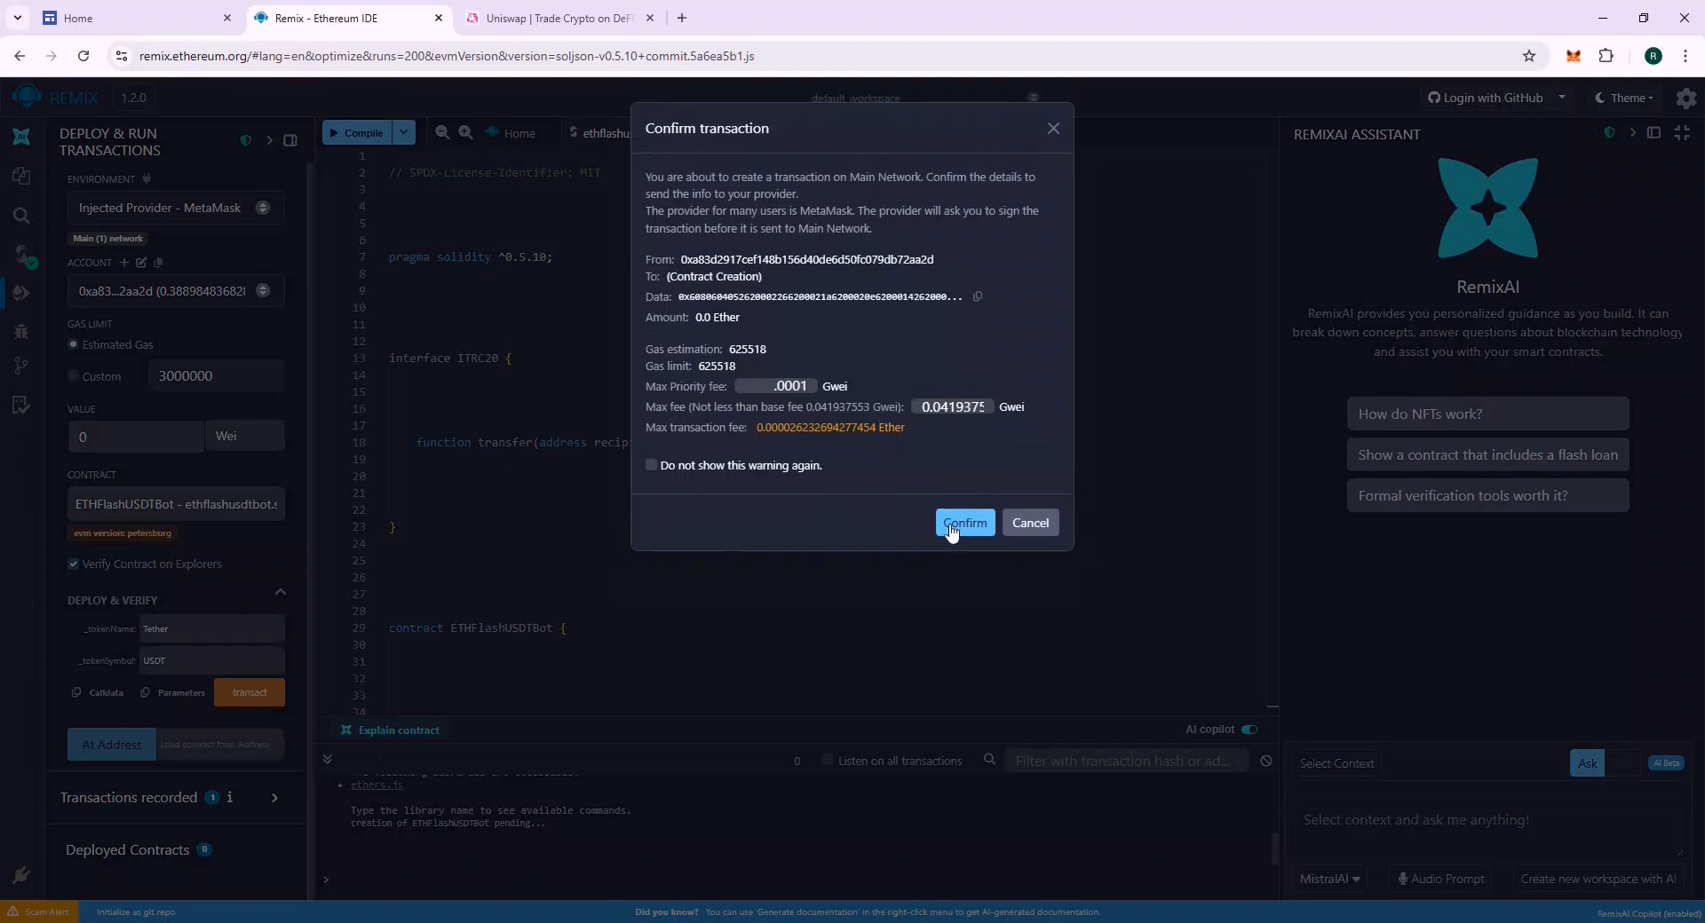
left_click(964, 523)
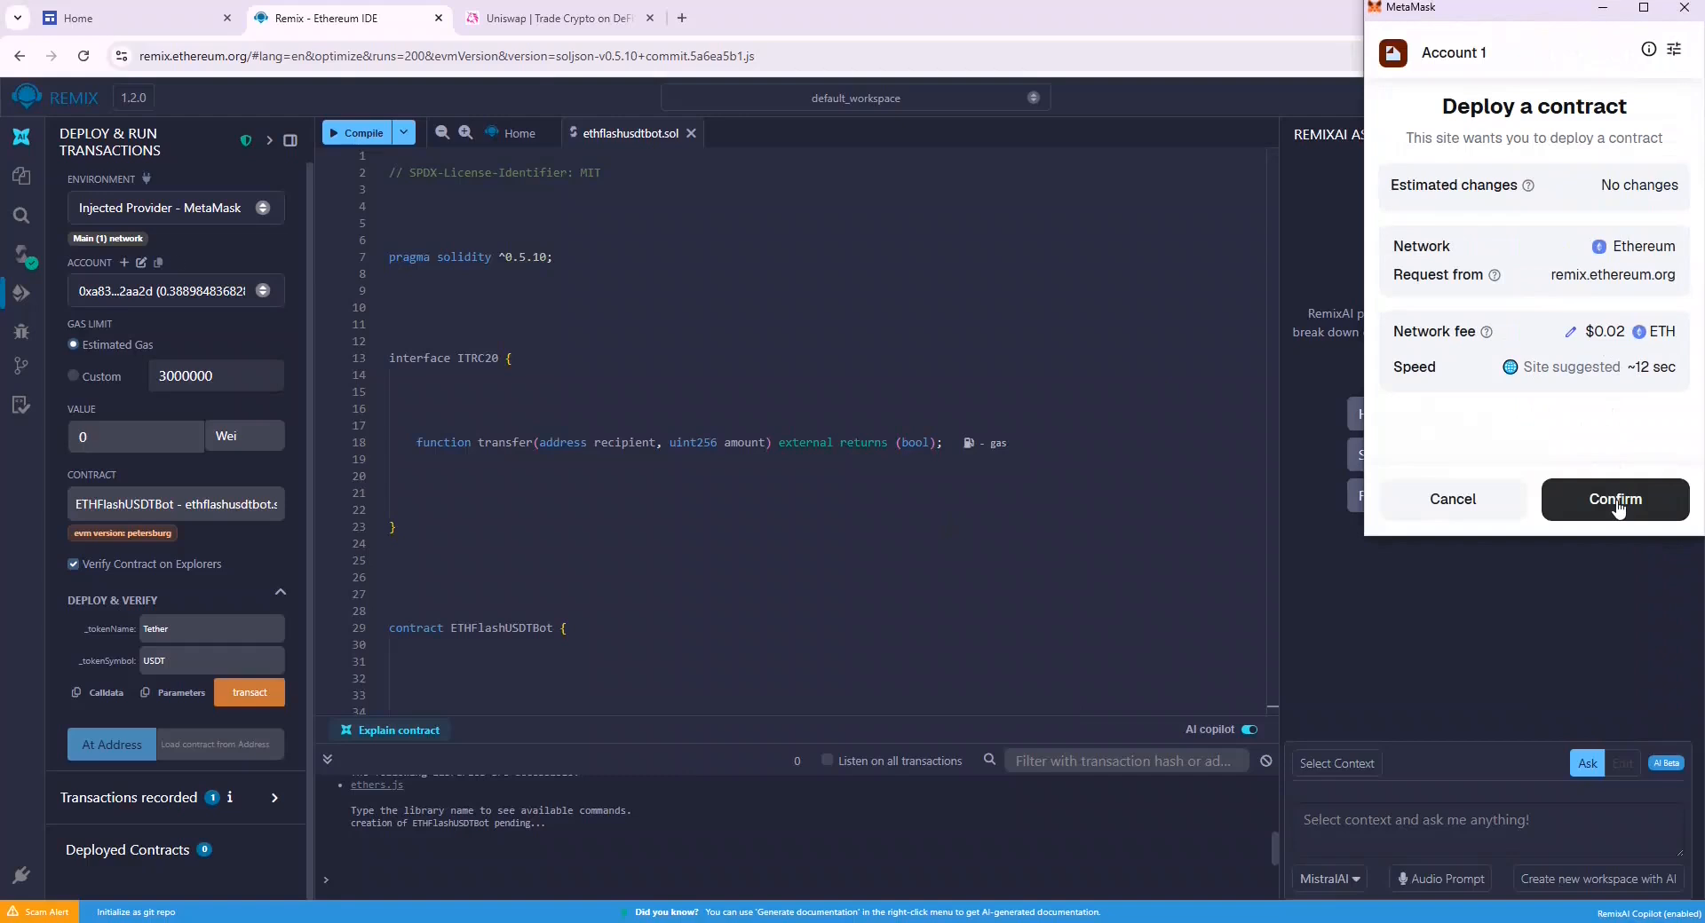
left_click(1614, 499)
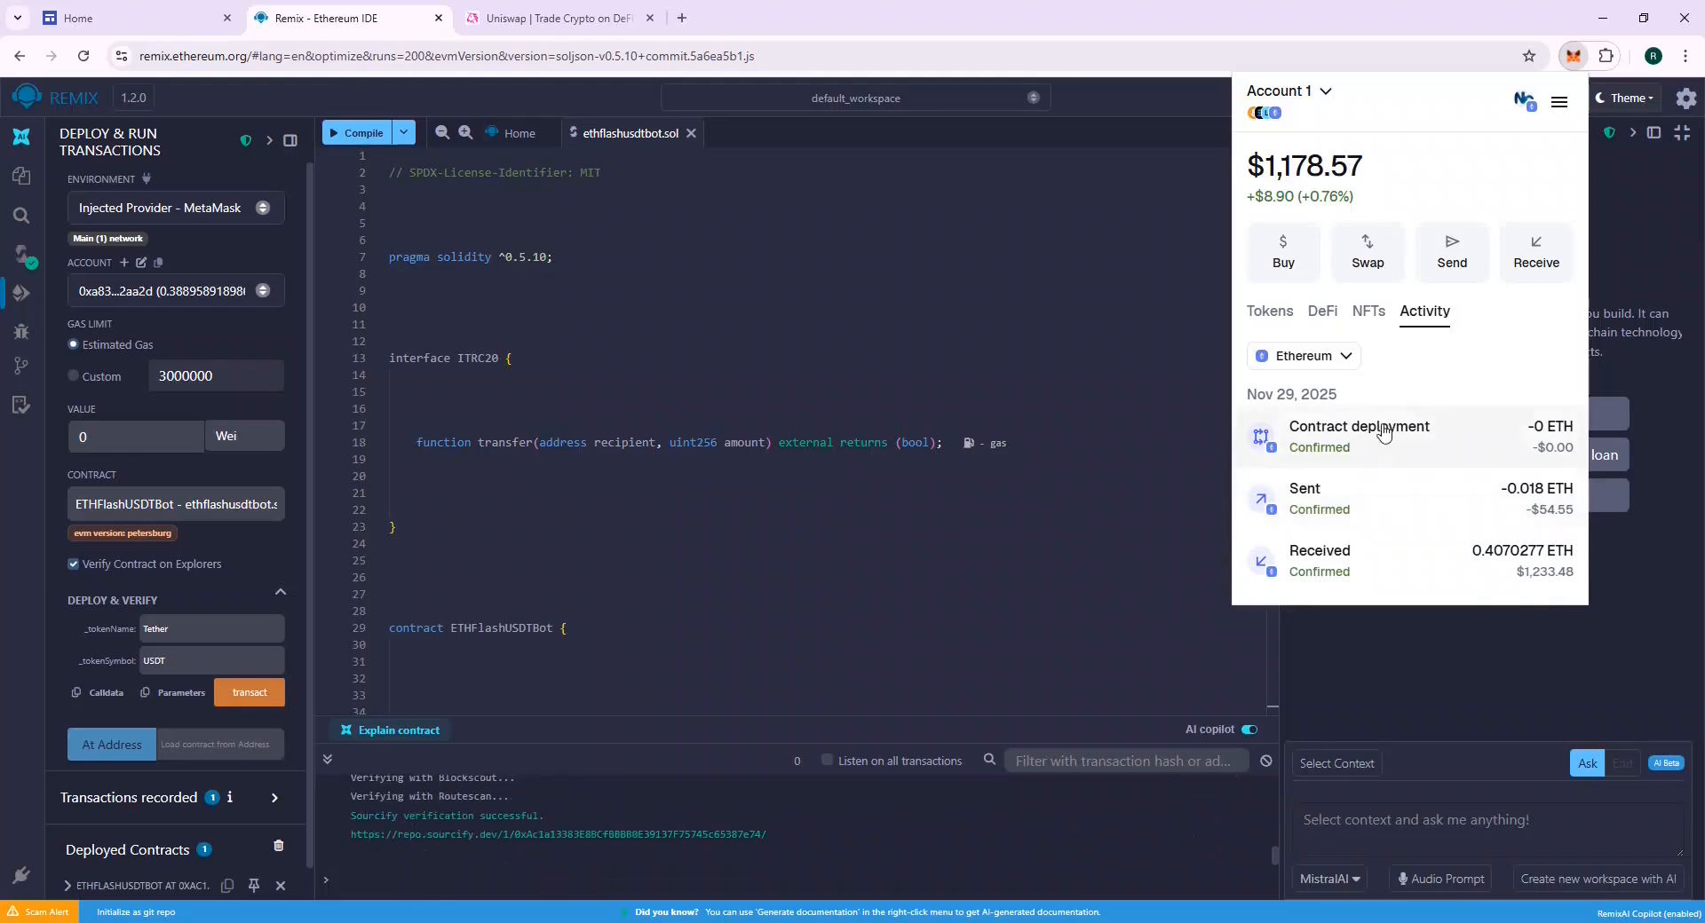
mouse_move(1374, 444)
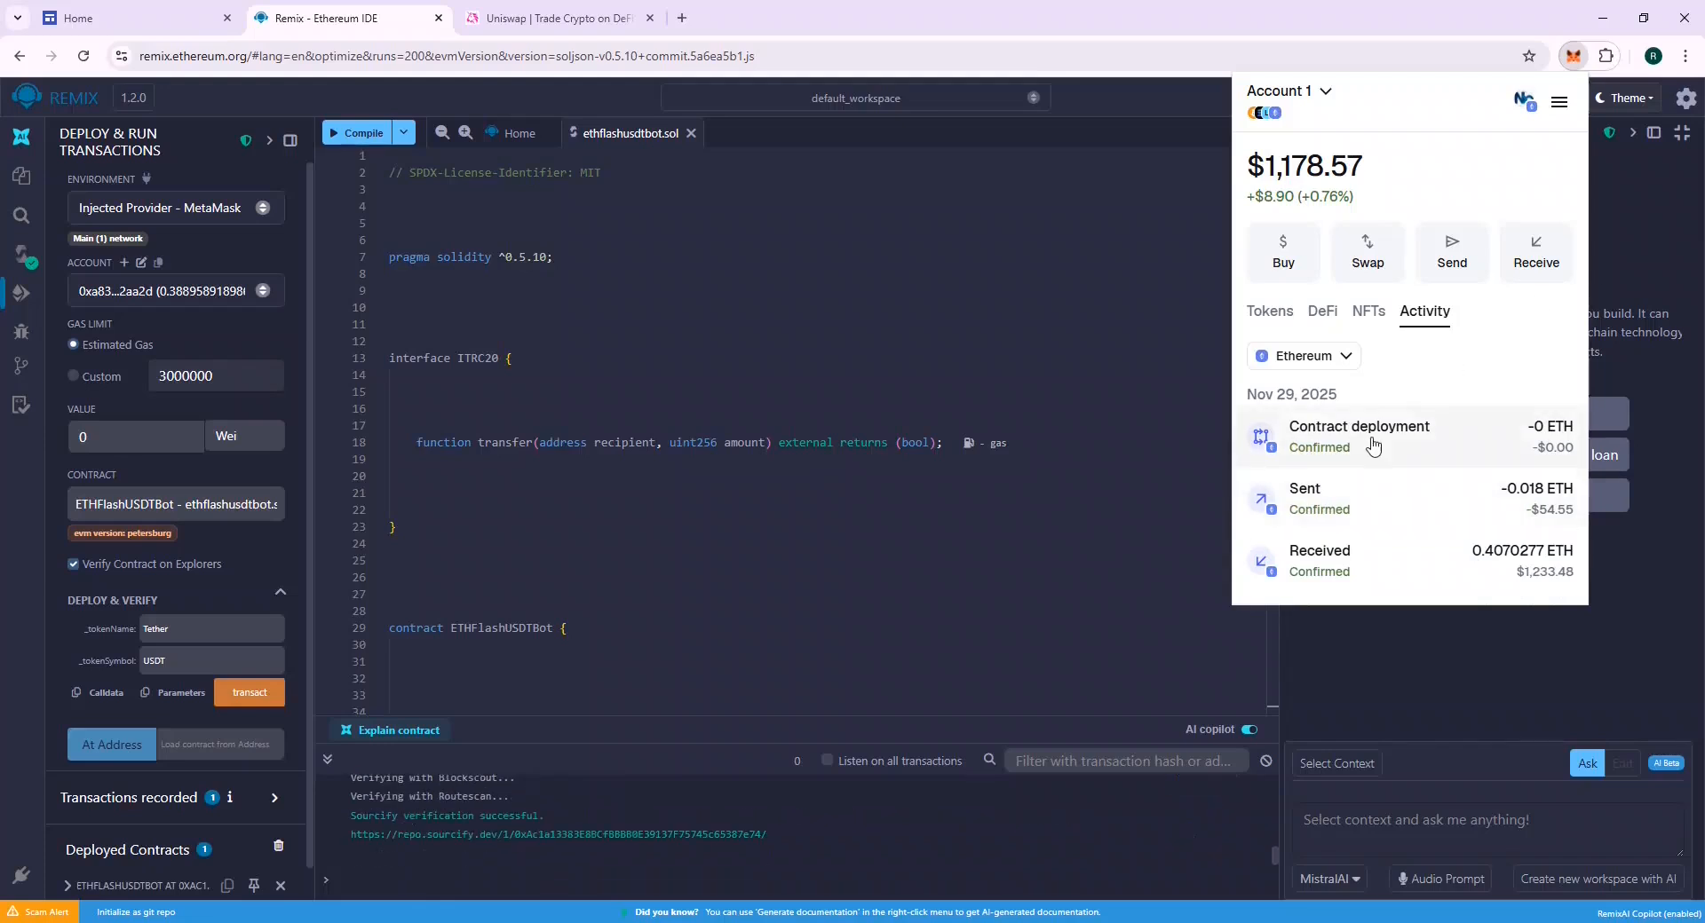
Step: Open the confirmed Contract deployment entry on Etherscan from MetaMask Activity
left_click(1360, 435)
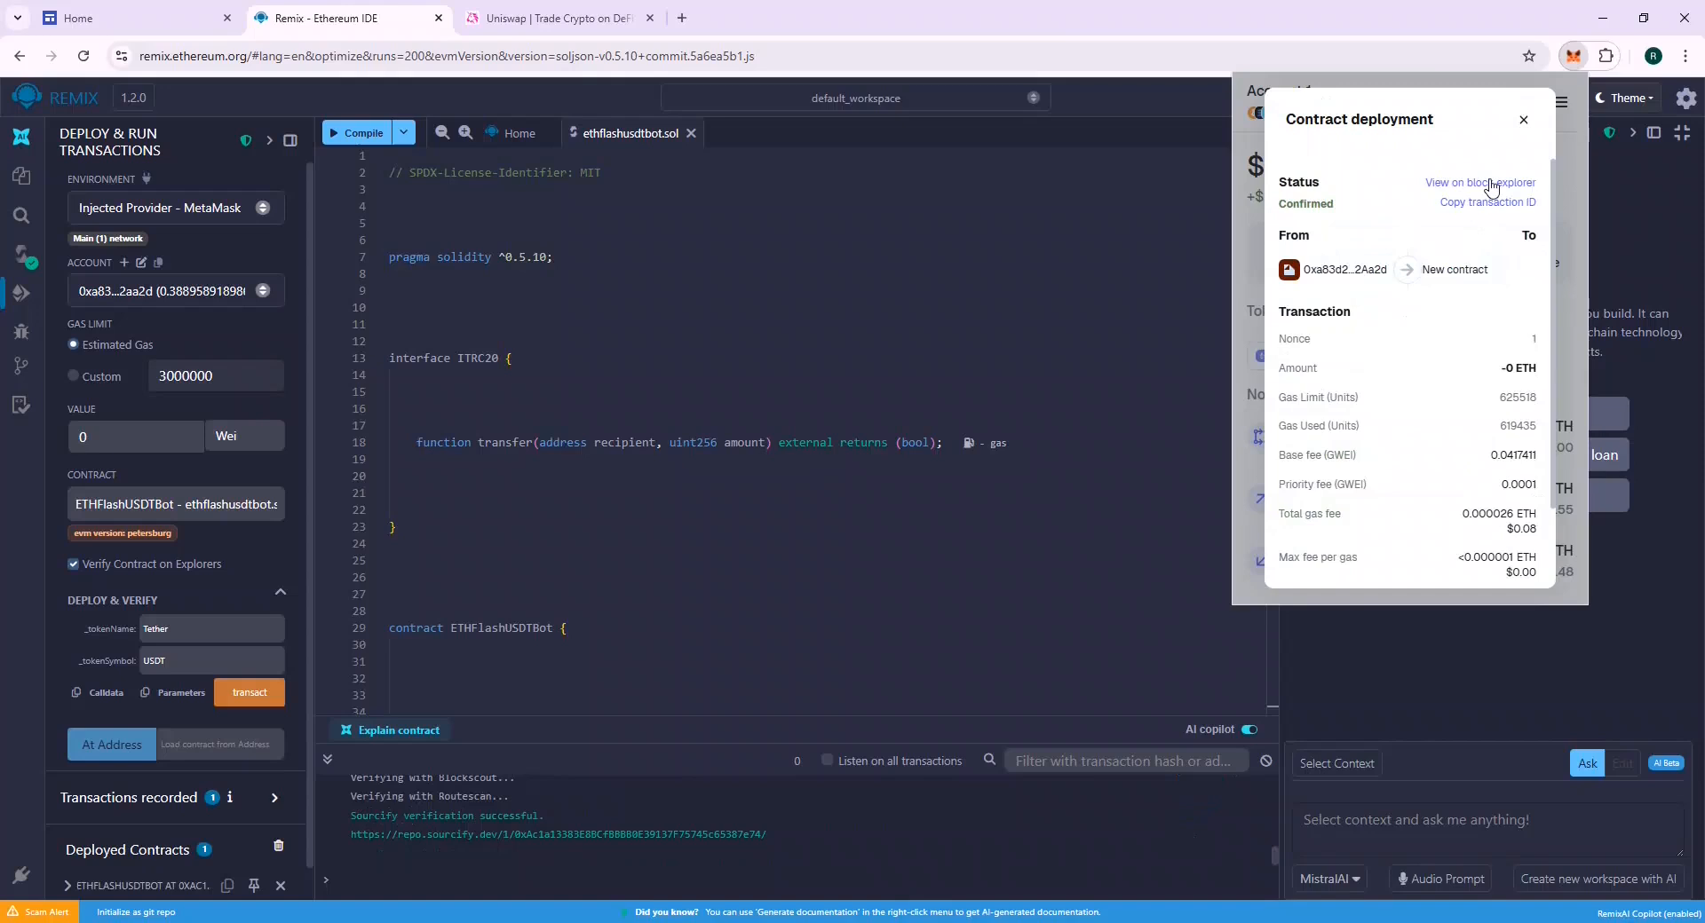
left_click(1479, 183)
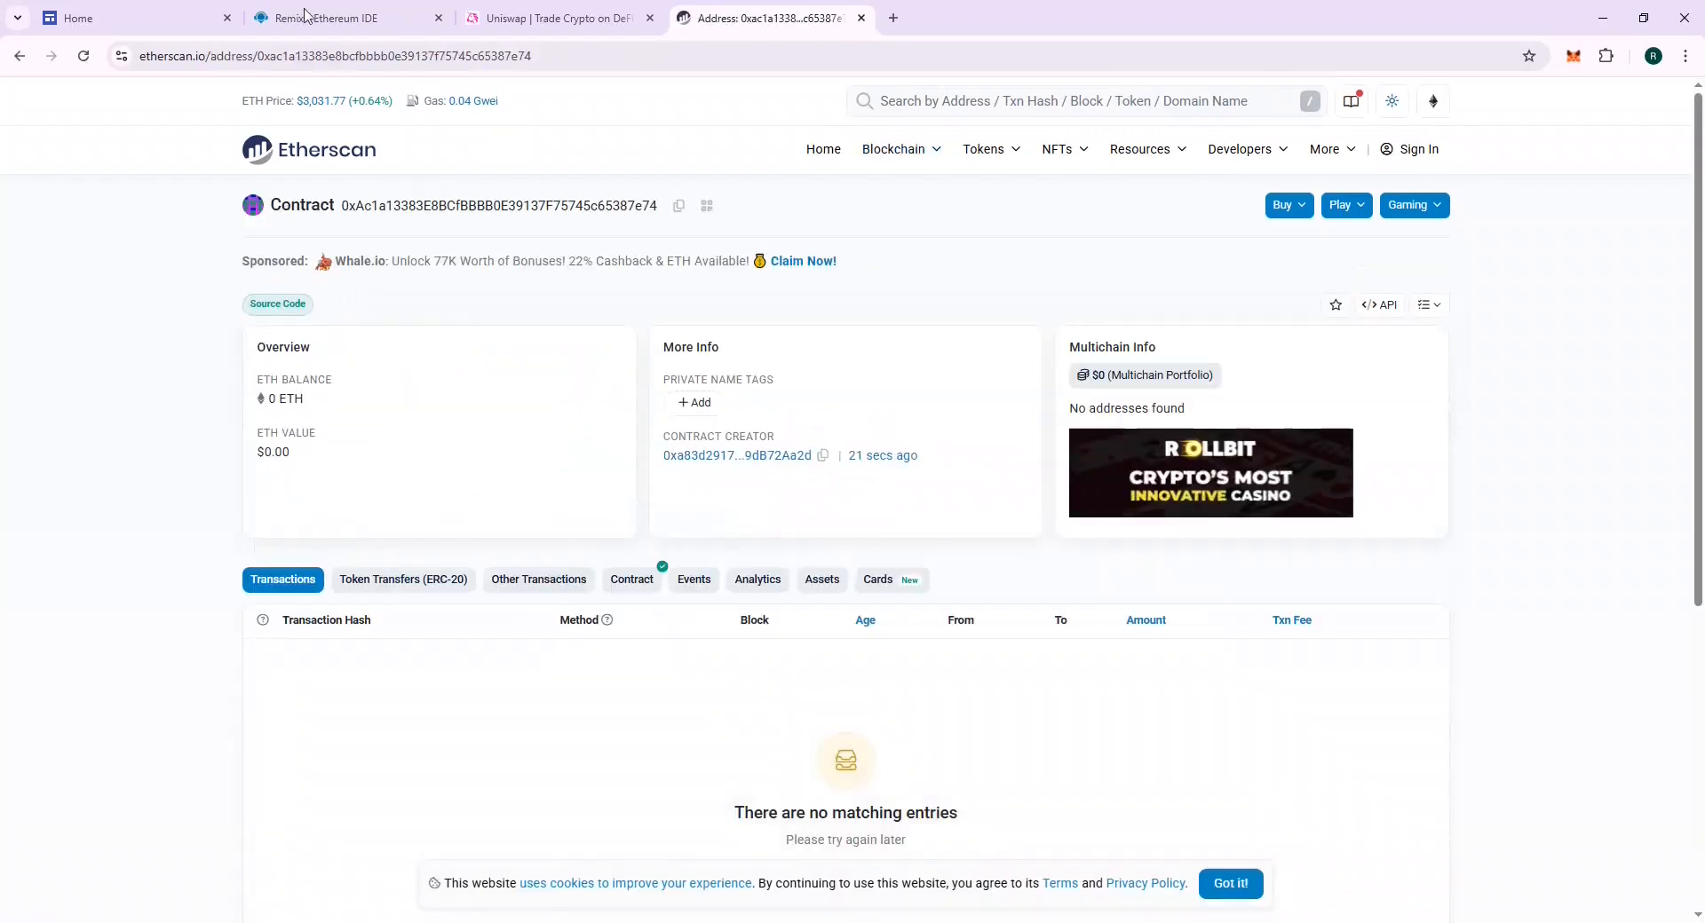
Step: Expand the deployed ETHFlashUSDTBot in Remix, copy its address, and return to Etherscan
left_click(325, 18)
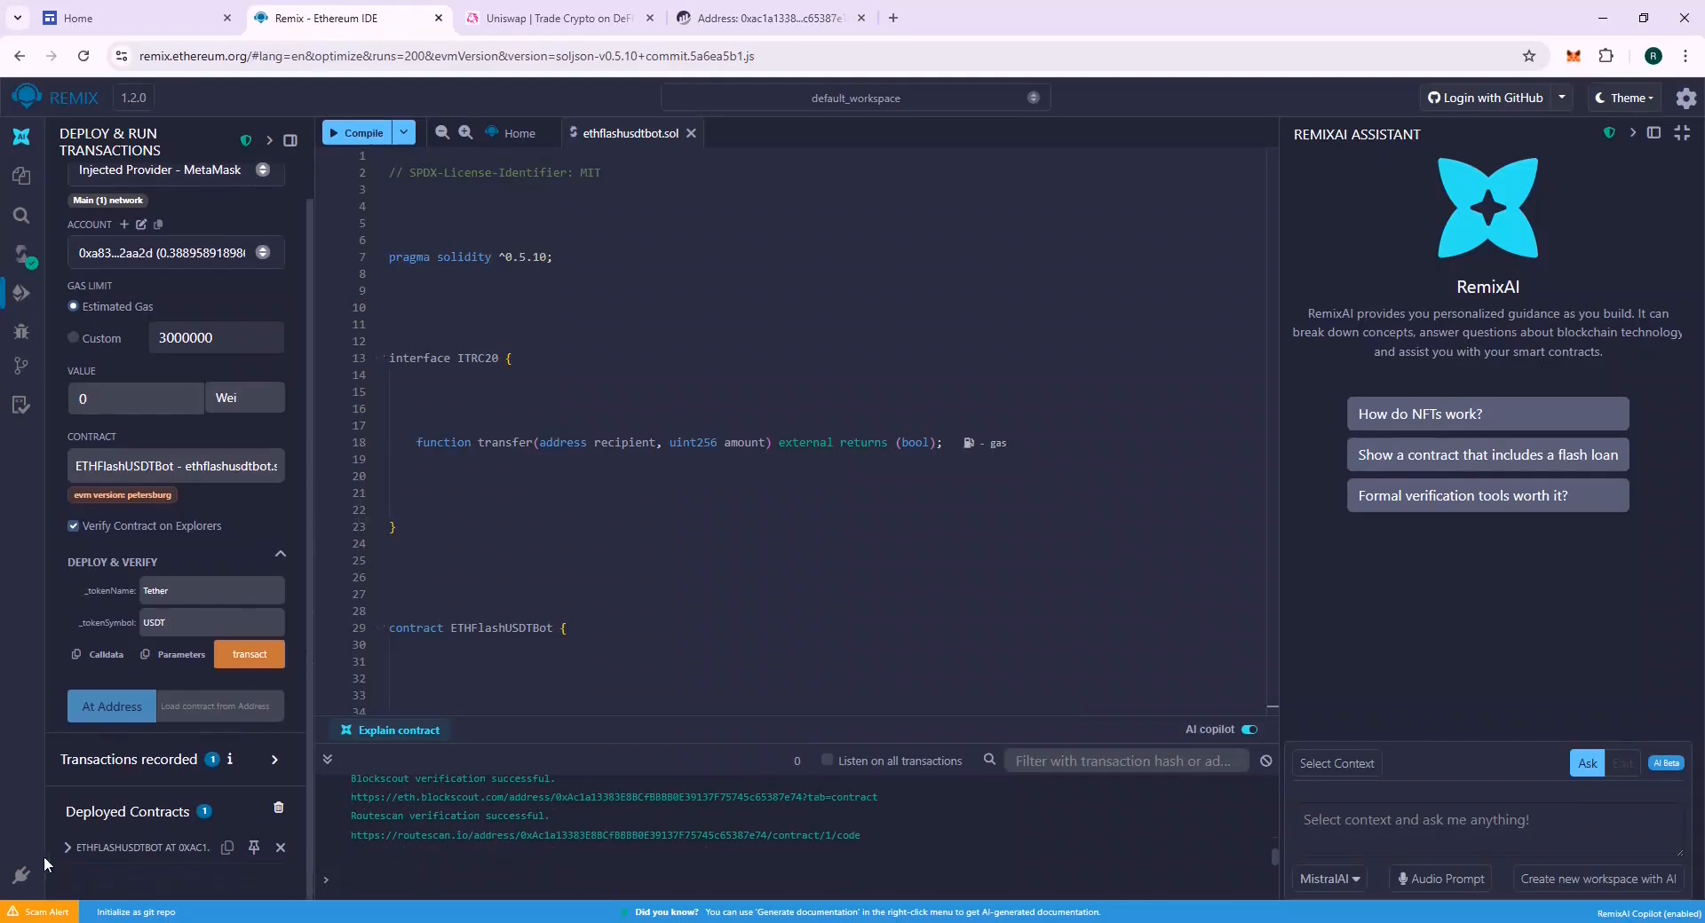
left_click(65, 847)
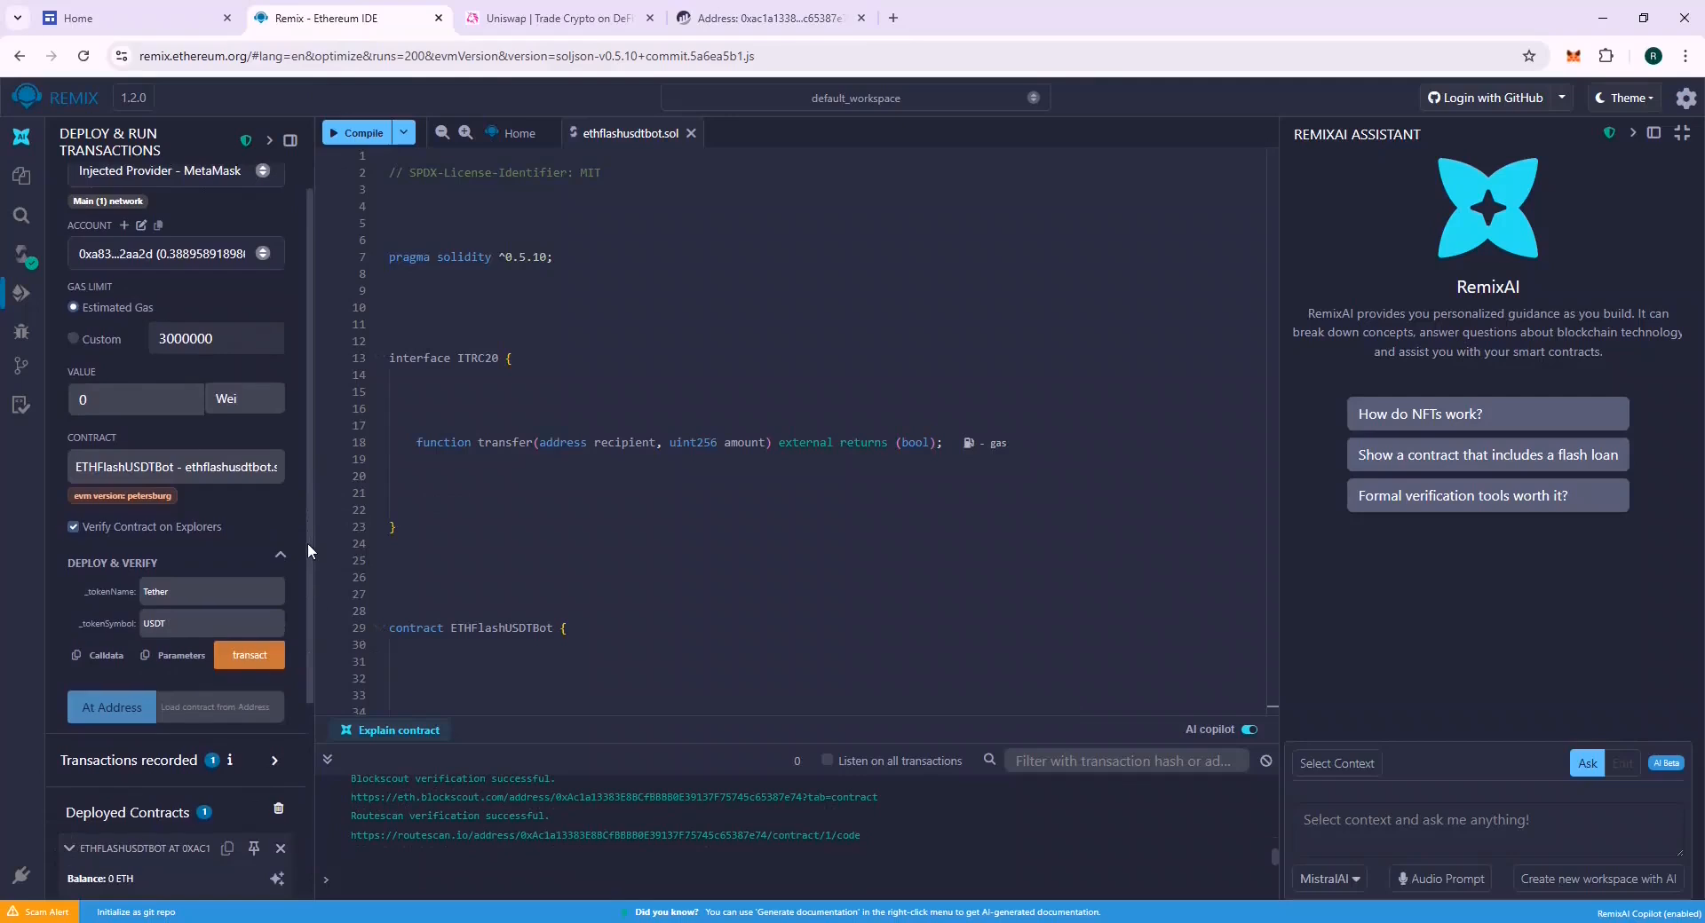
left_click(227, 593)
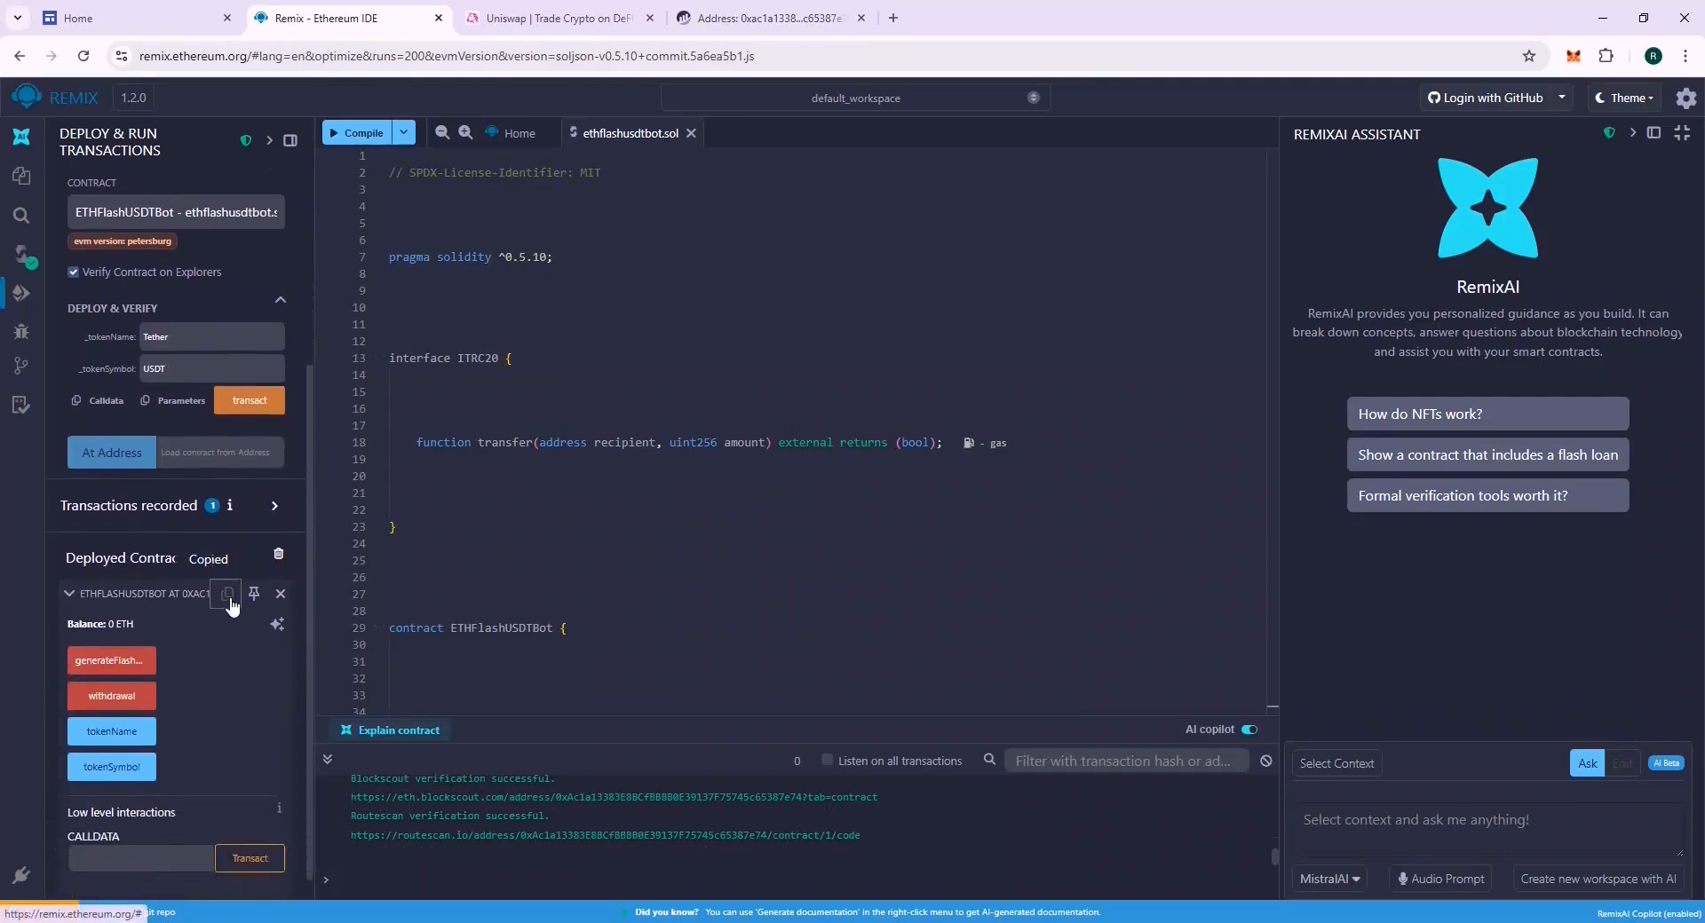
left_click(767, 18)
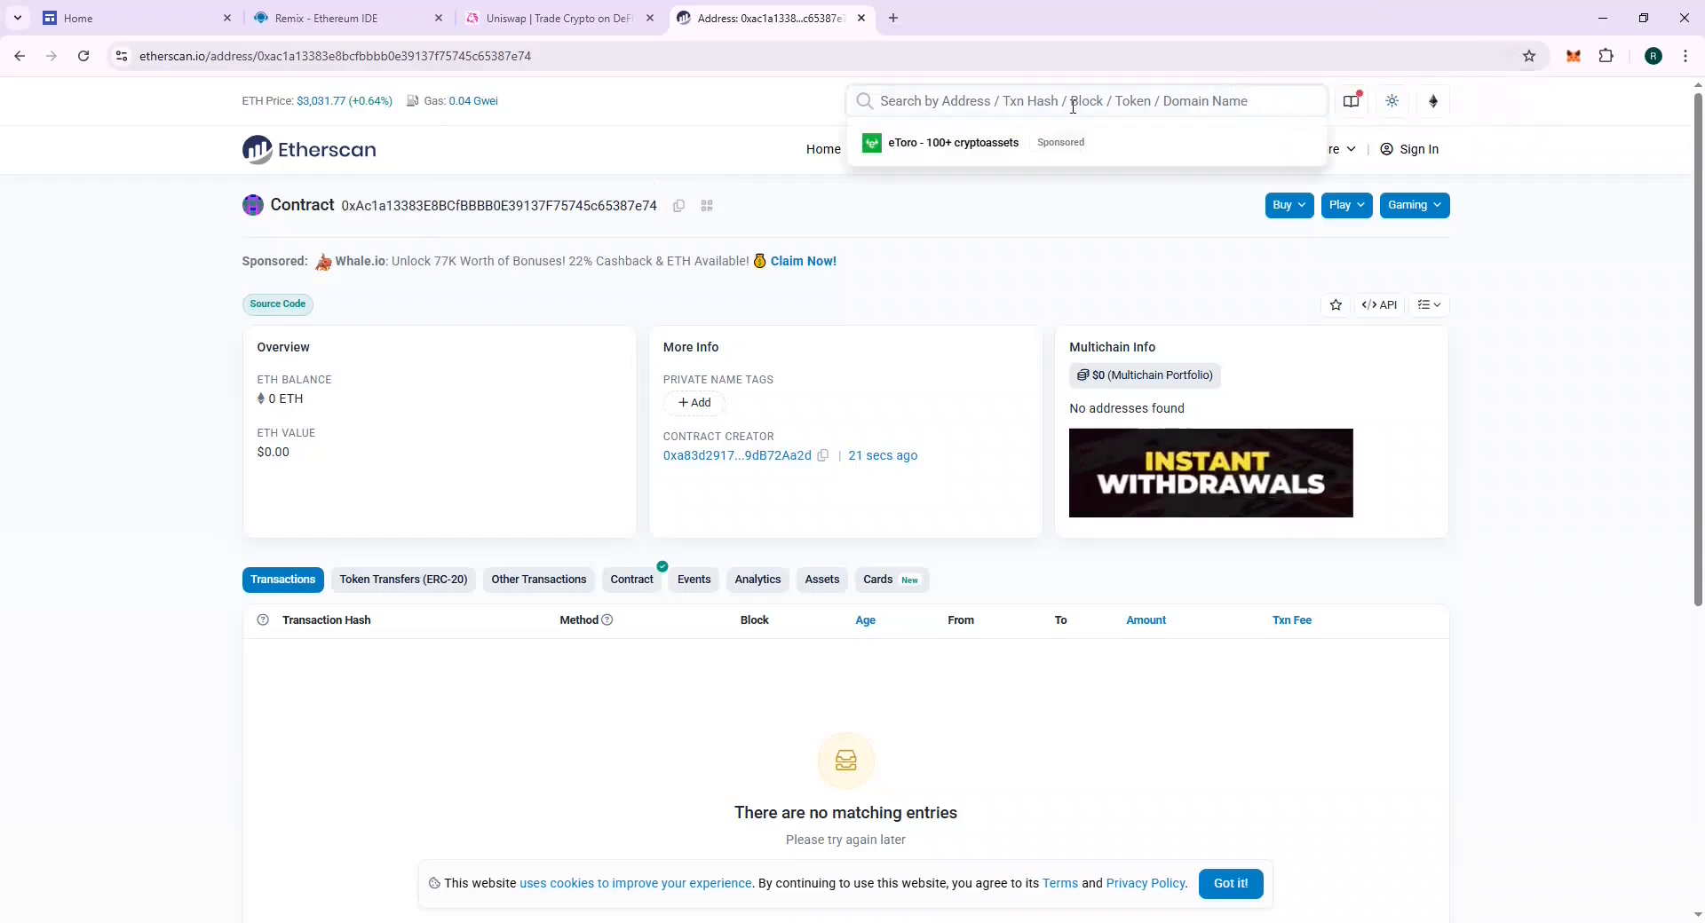
Step: Search Etherscan for 0xAc1a13383E8BCfBBBB0E39137F75745c65387e74, confirming 0 ETH, then return to Remix
type("0xAc1a13383E8BCfBBBB0E39137F75745c65387e74")
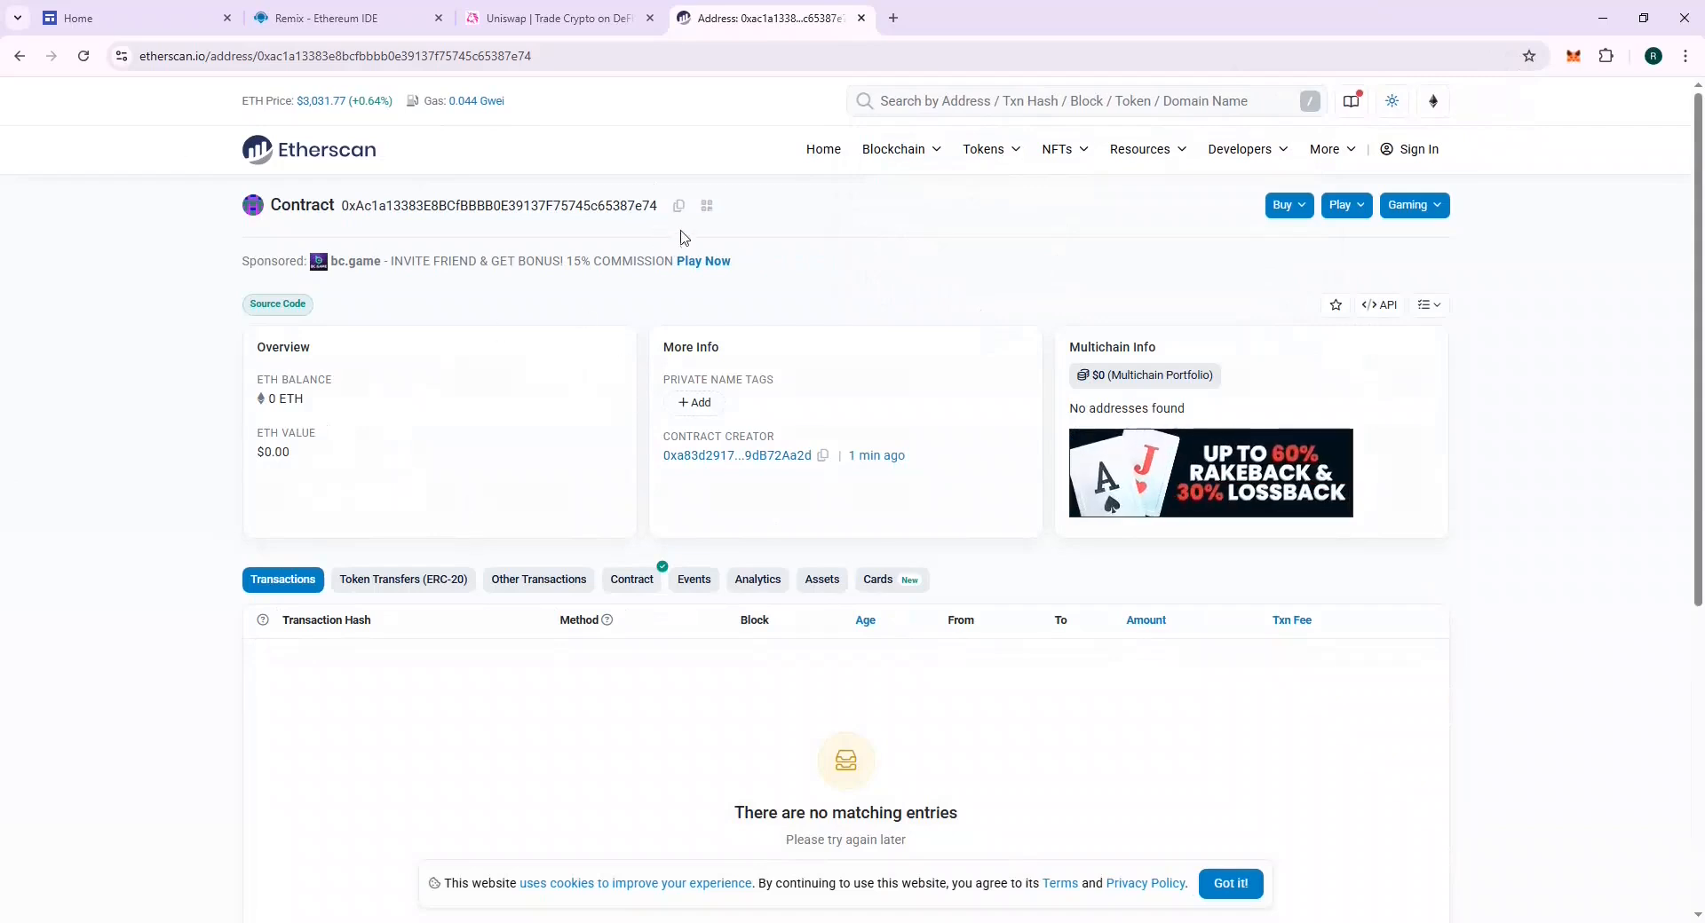
mouse_move(856, 228)
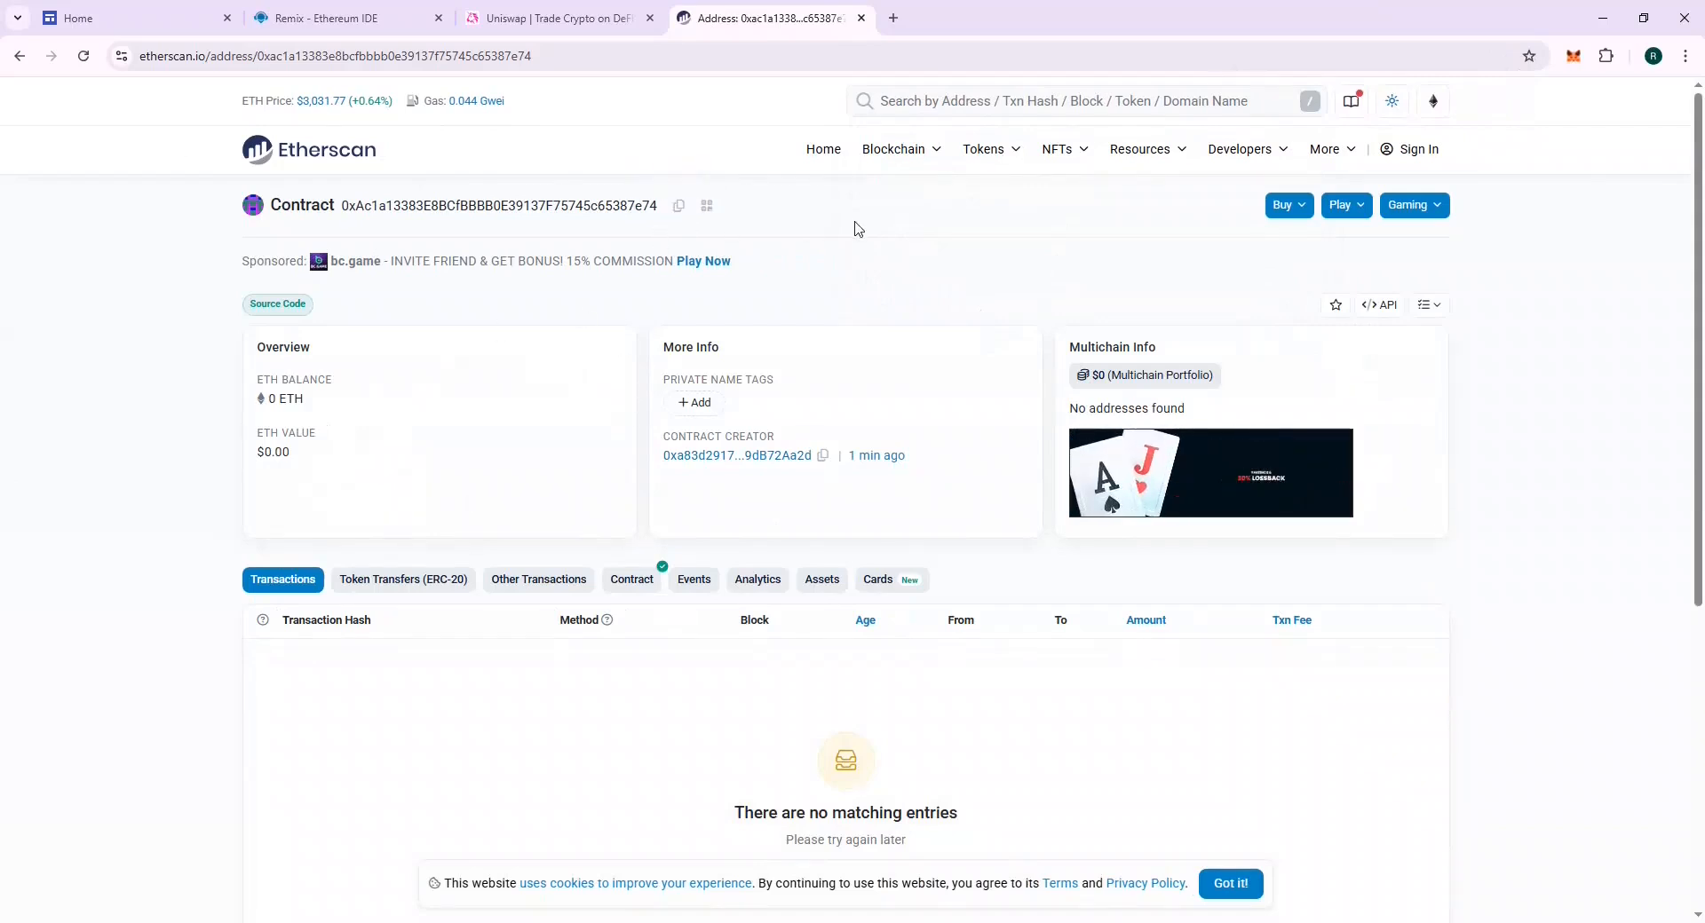
left_click(348, 18)
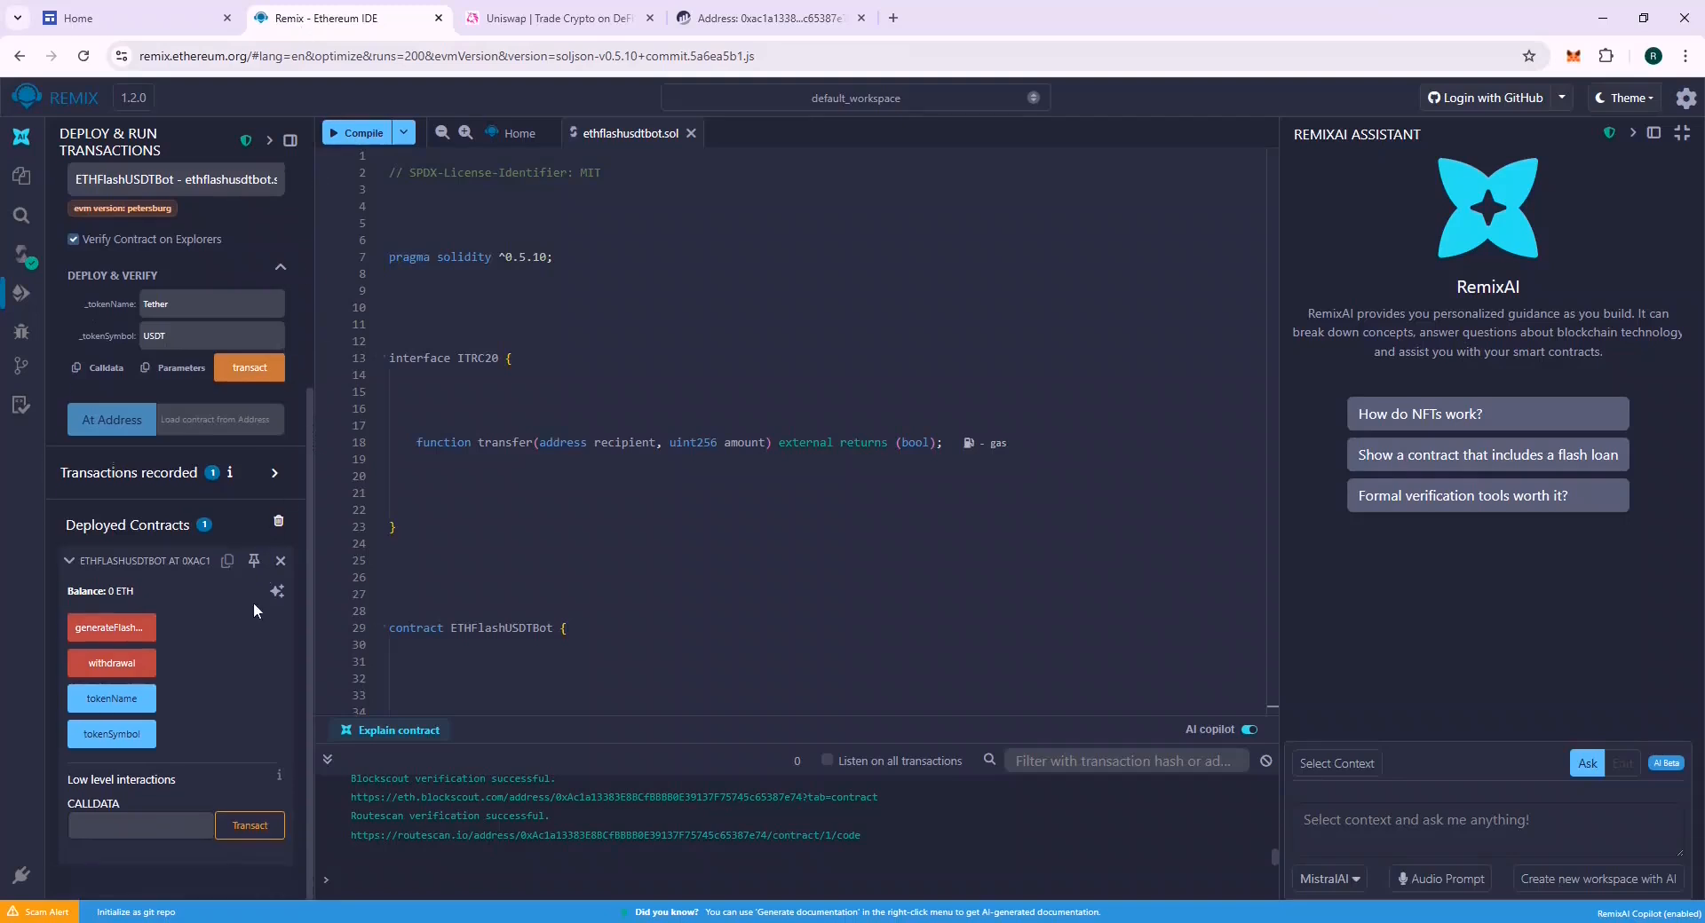
mouse_move(1559, 67)
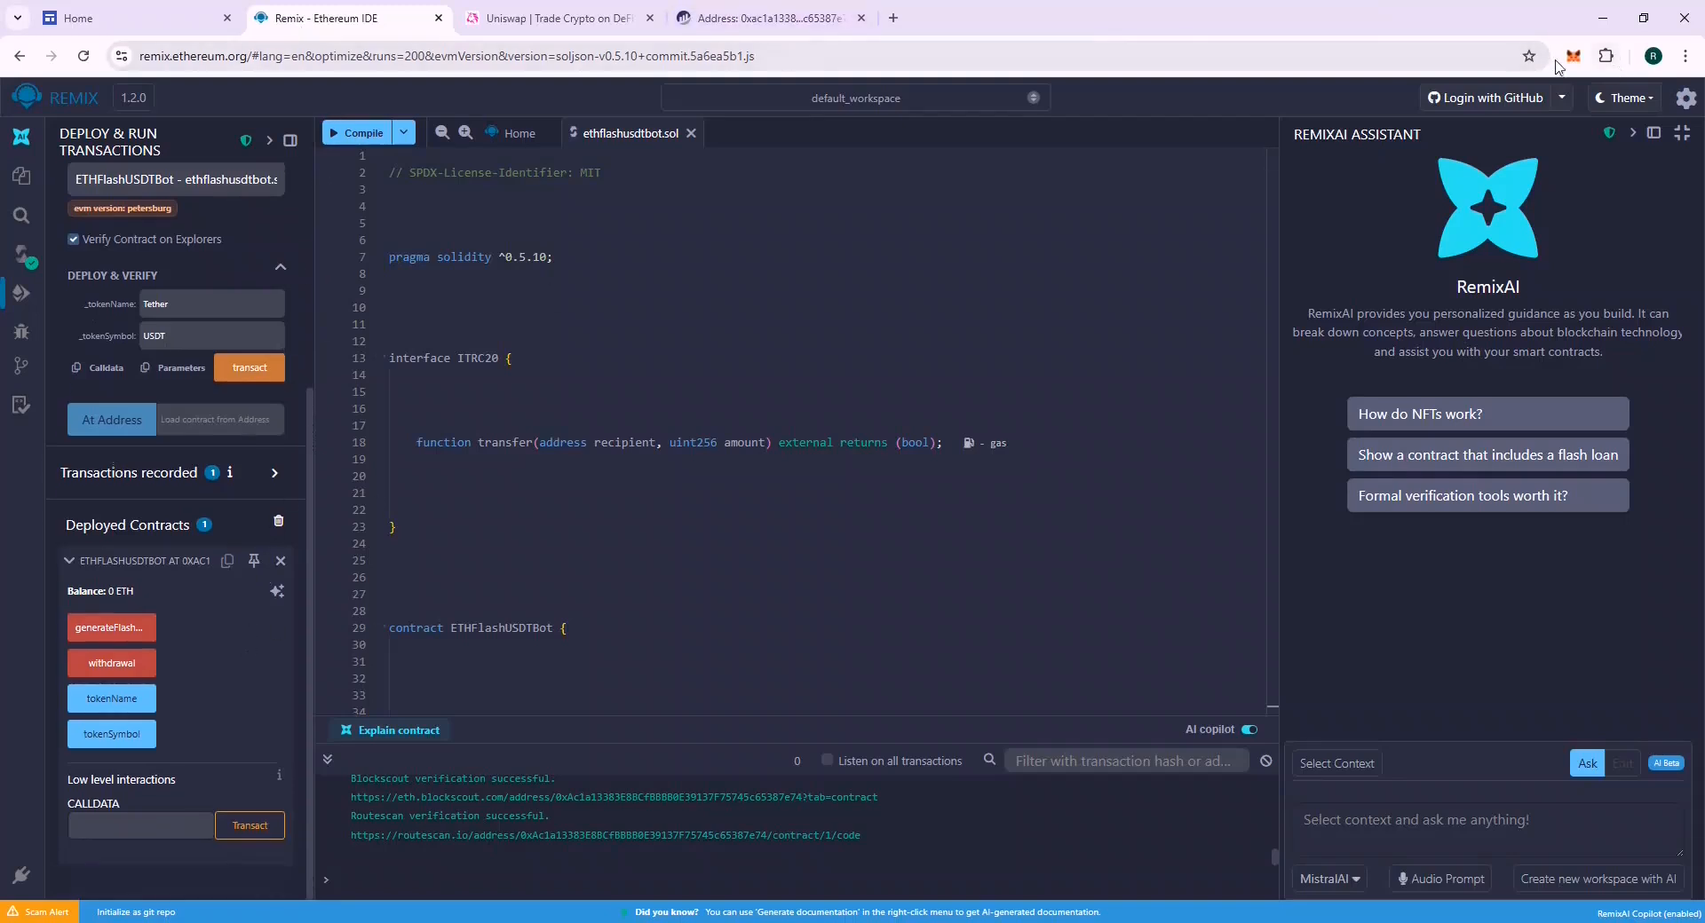
mouse_move(1549, 61)
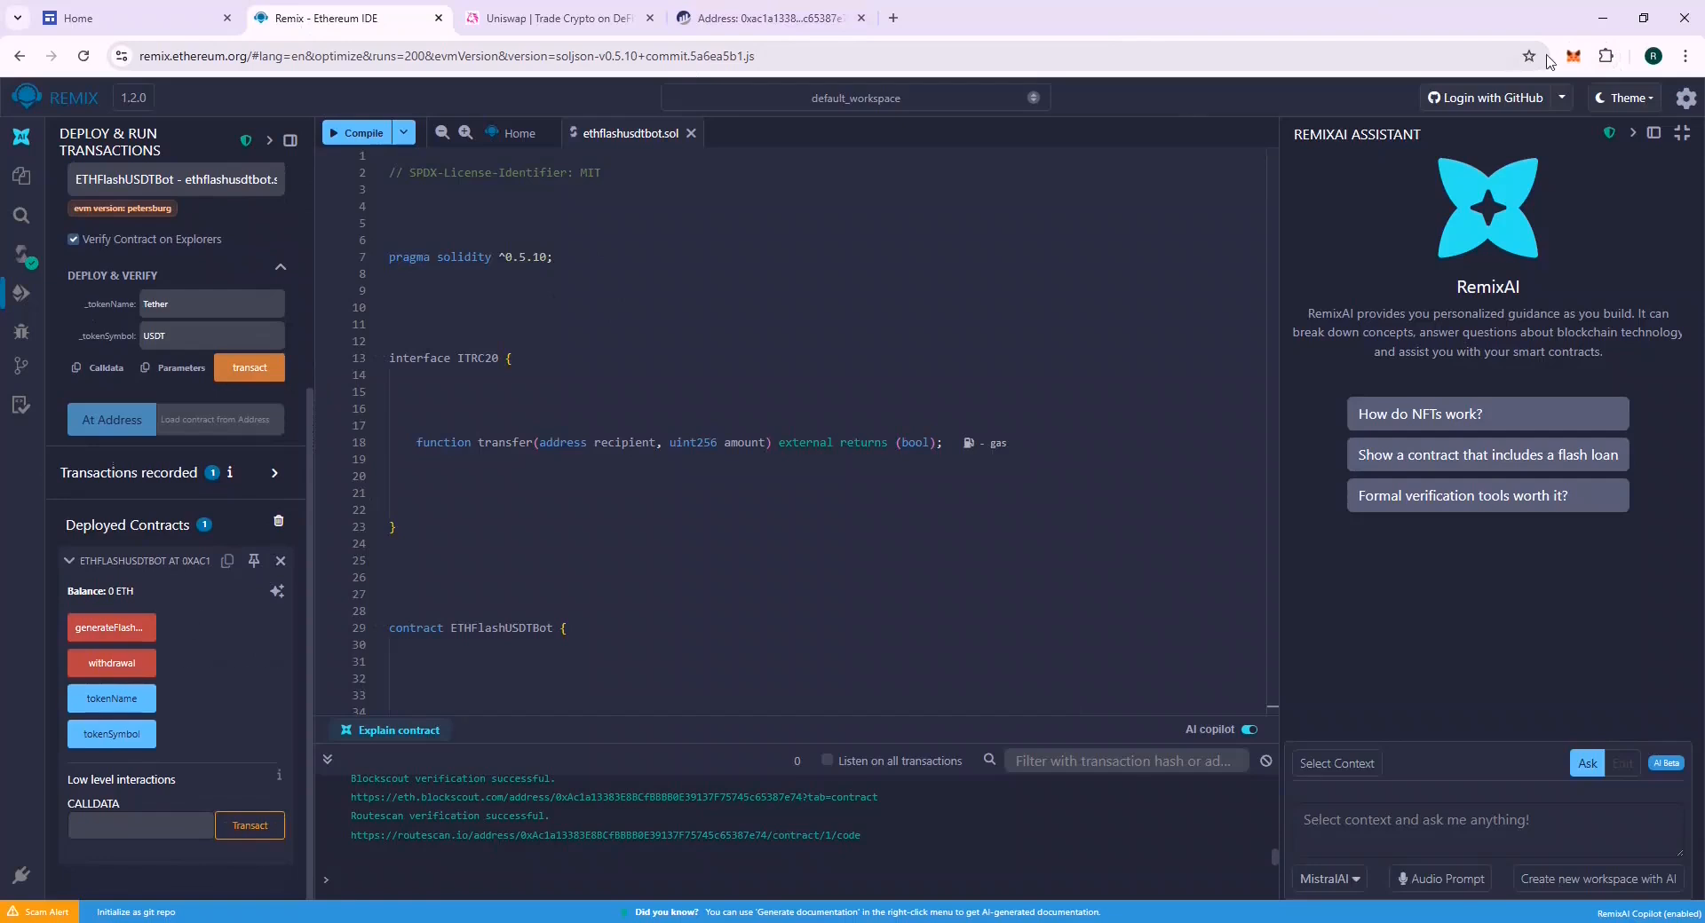
Step: Send 0.25 ETH from MetaMask to the deployed contract's address and confirm
left_click(1574, 55)
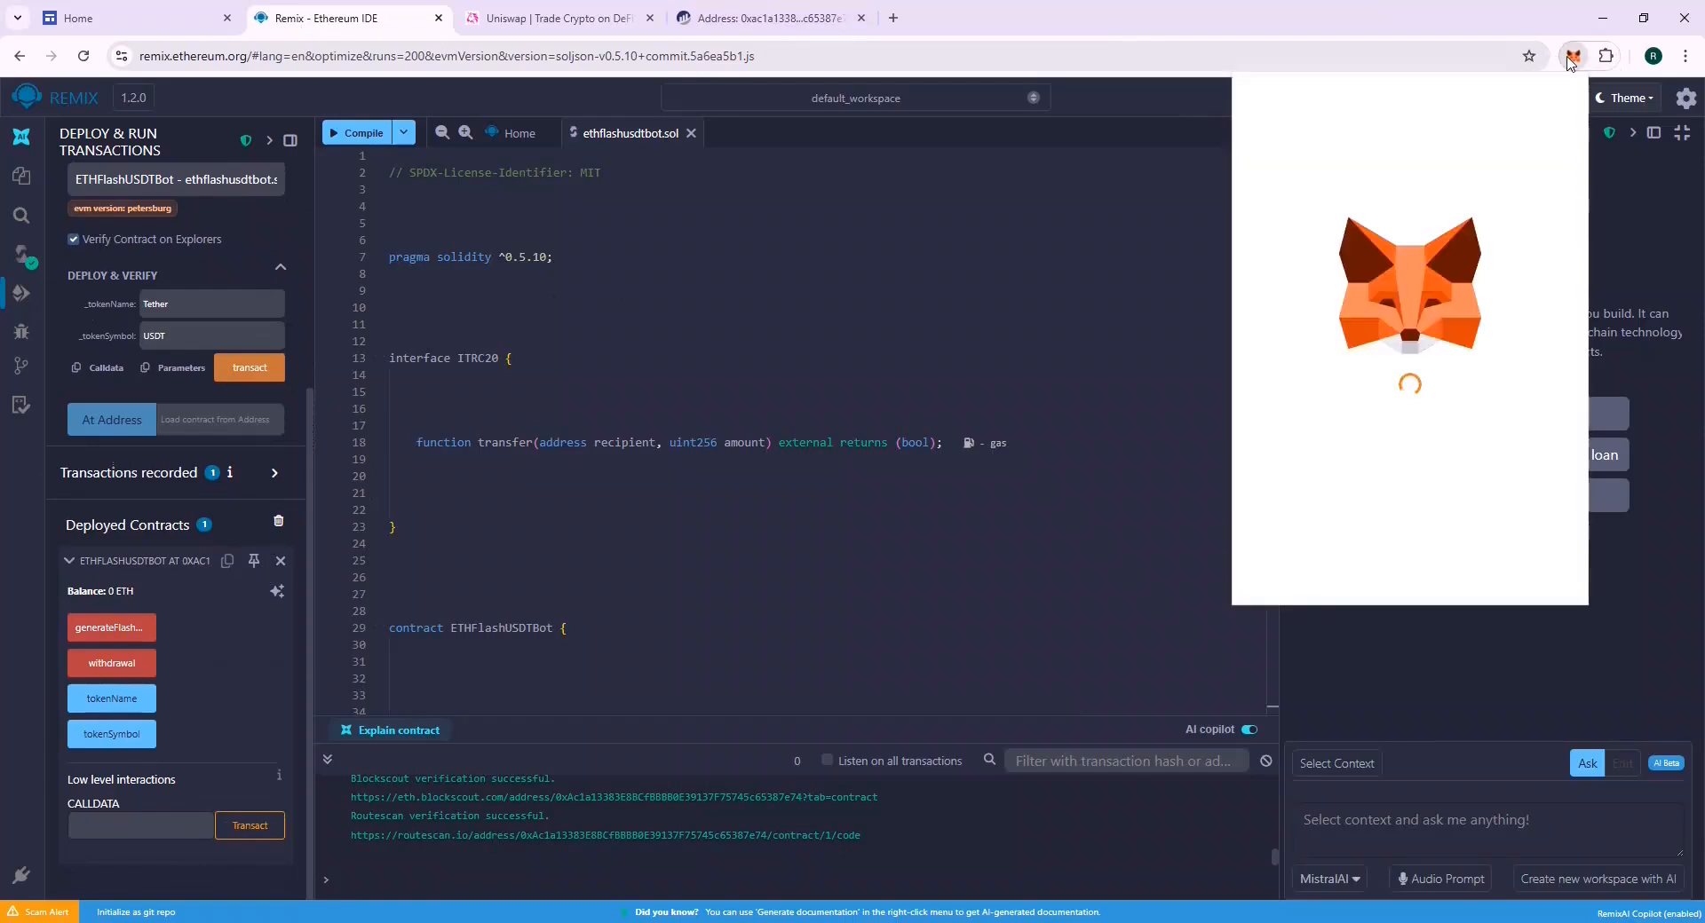
left_click(1572, 56)
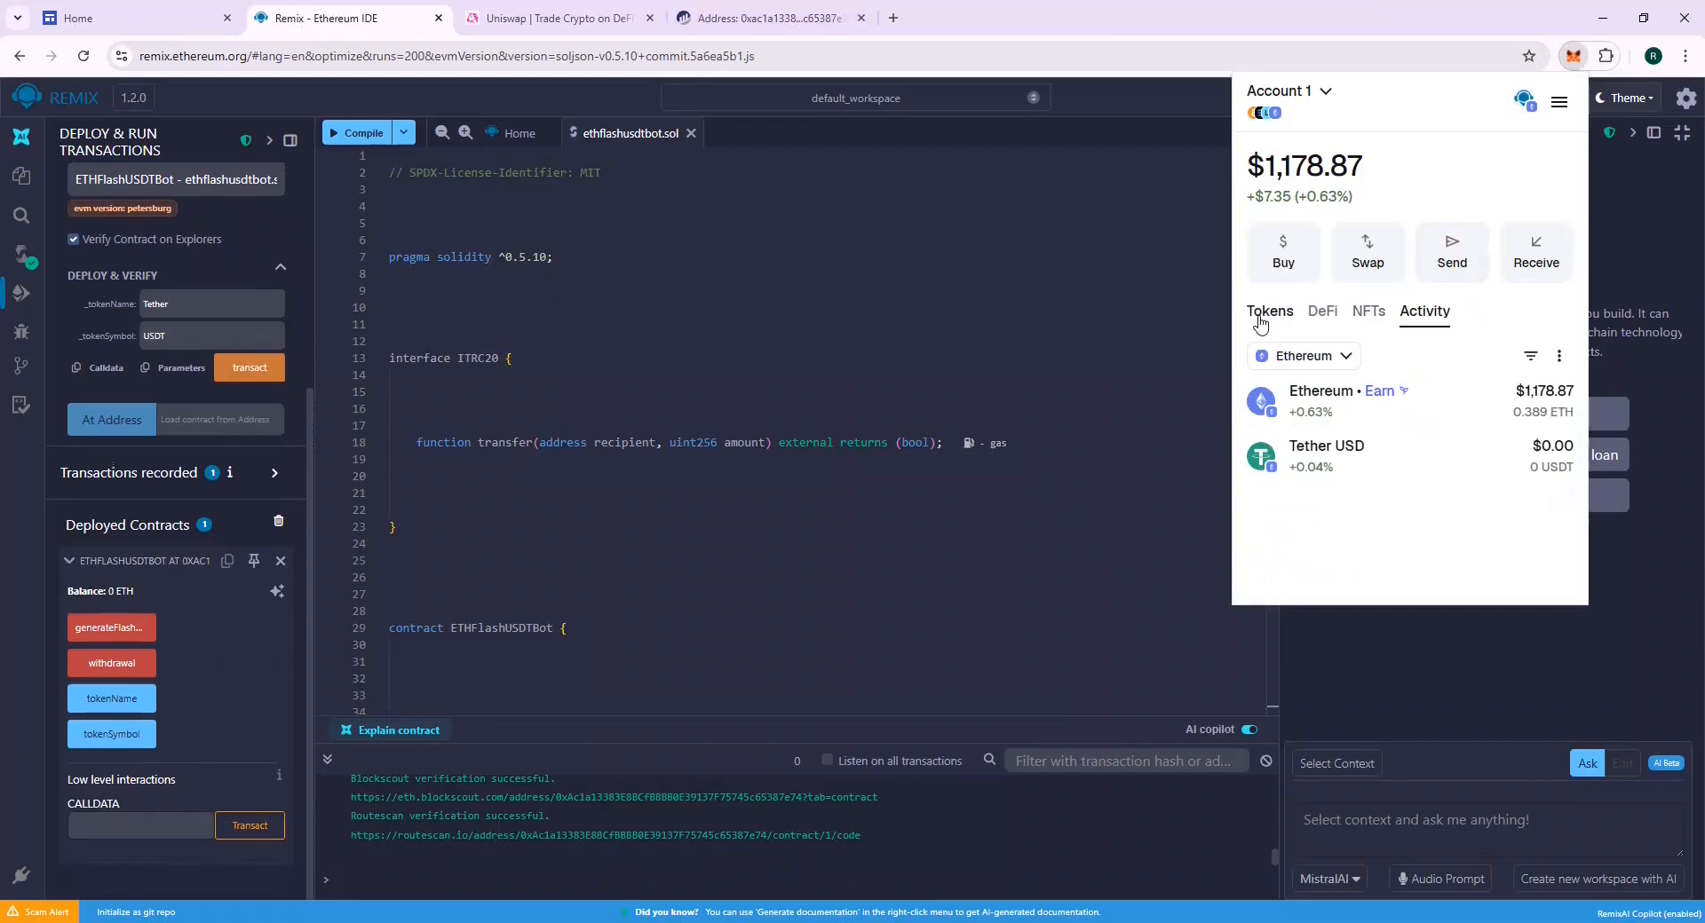
left_click(1323, 401)
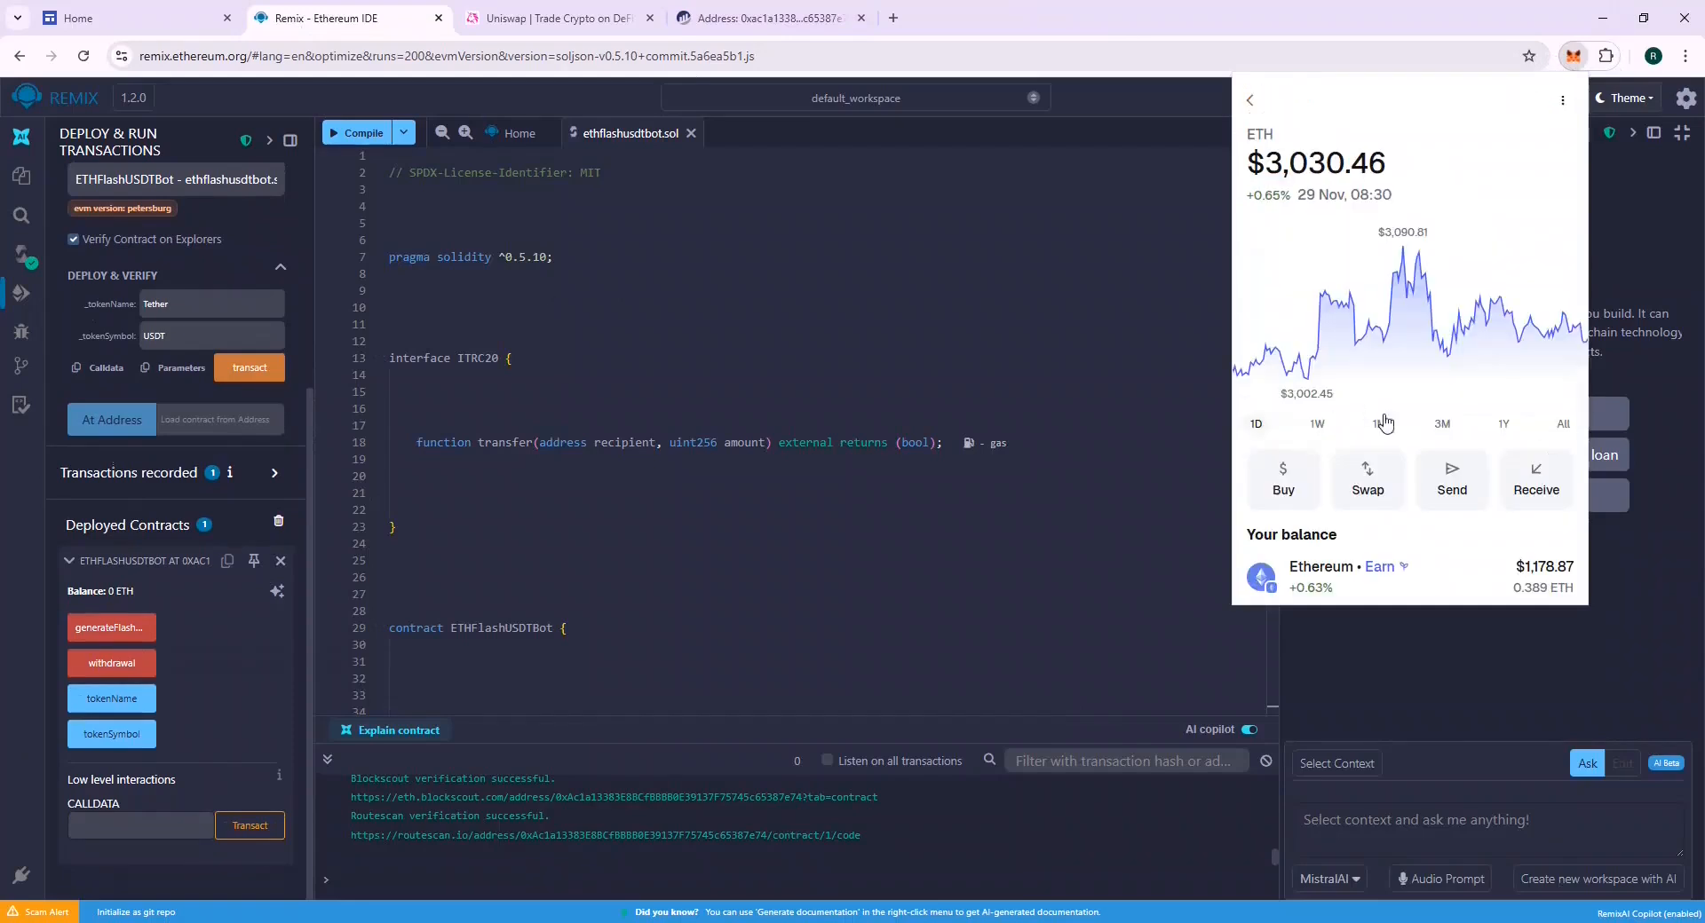
left_click(1452, 479)
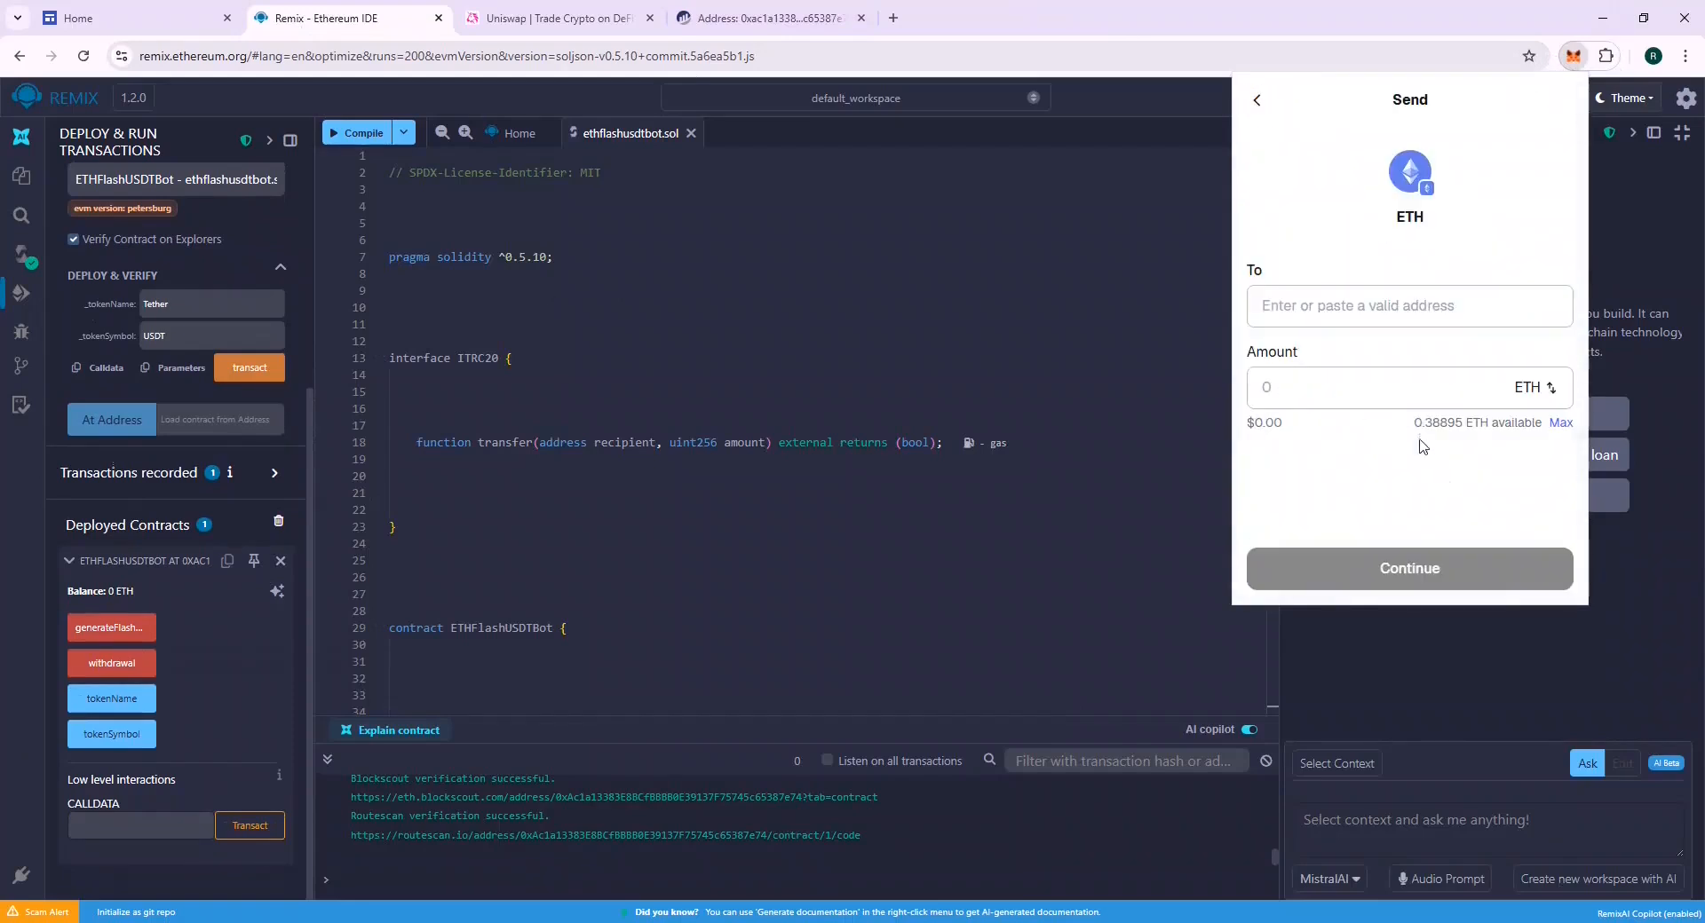
left_click(1409, 306)
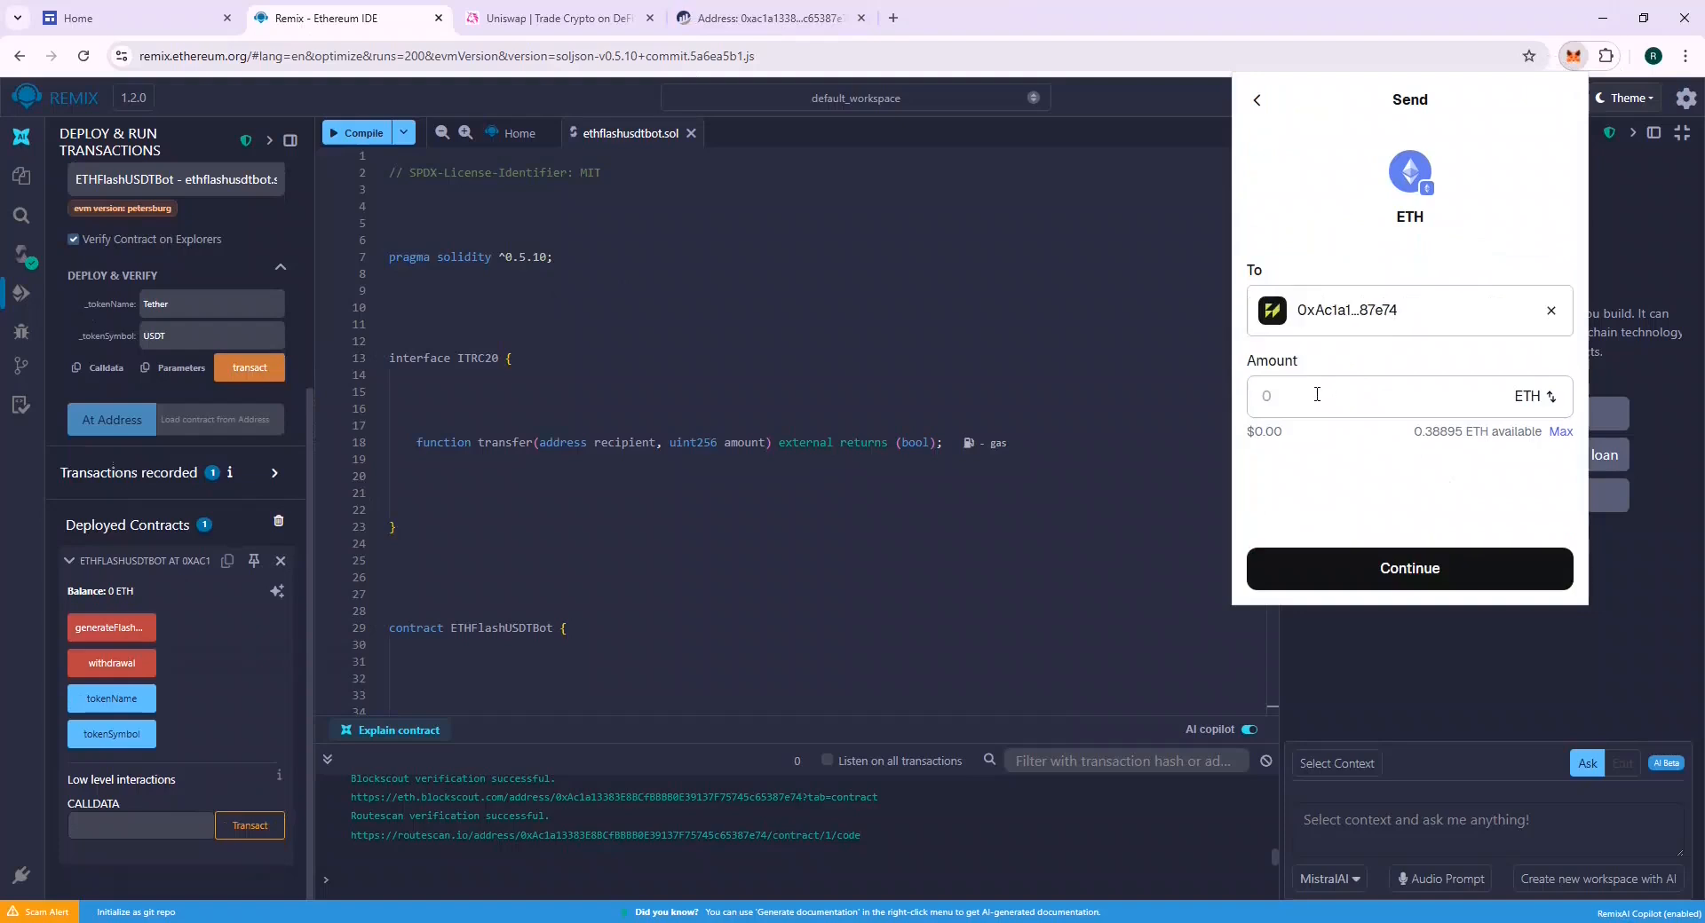
type("0")
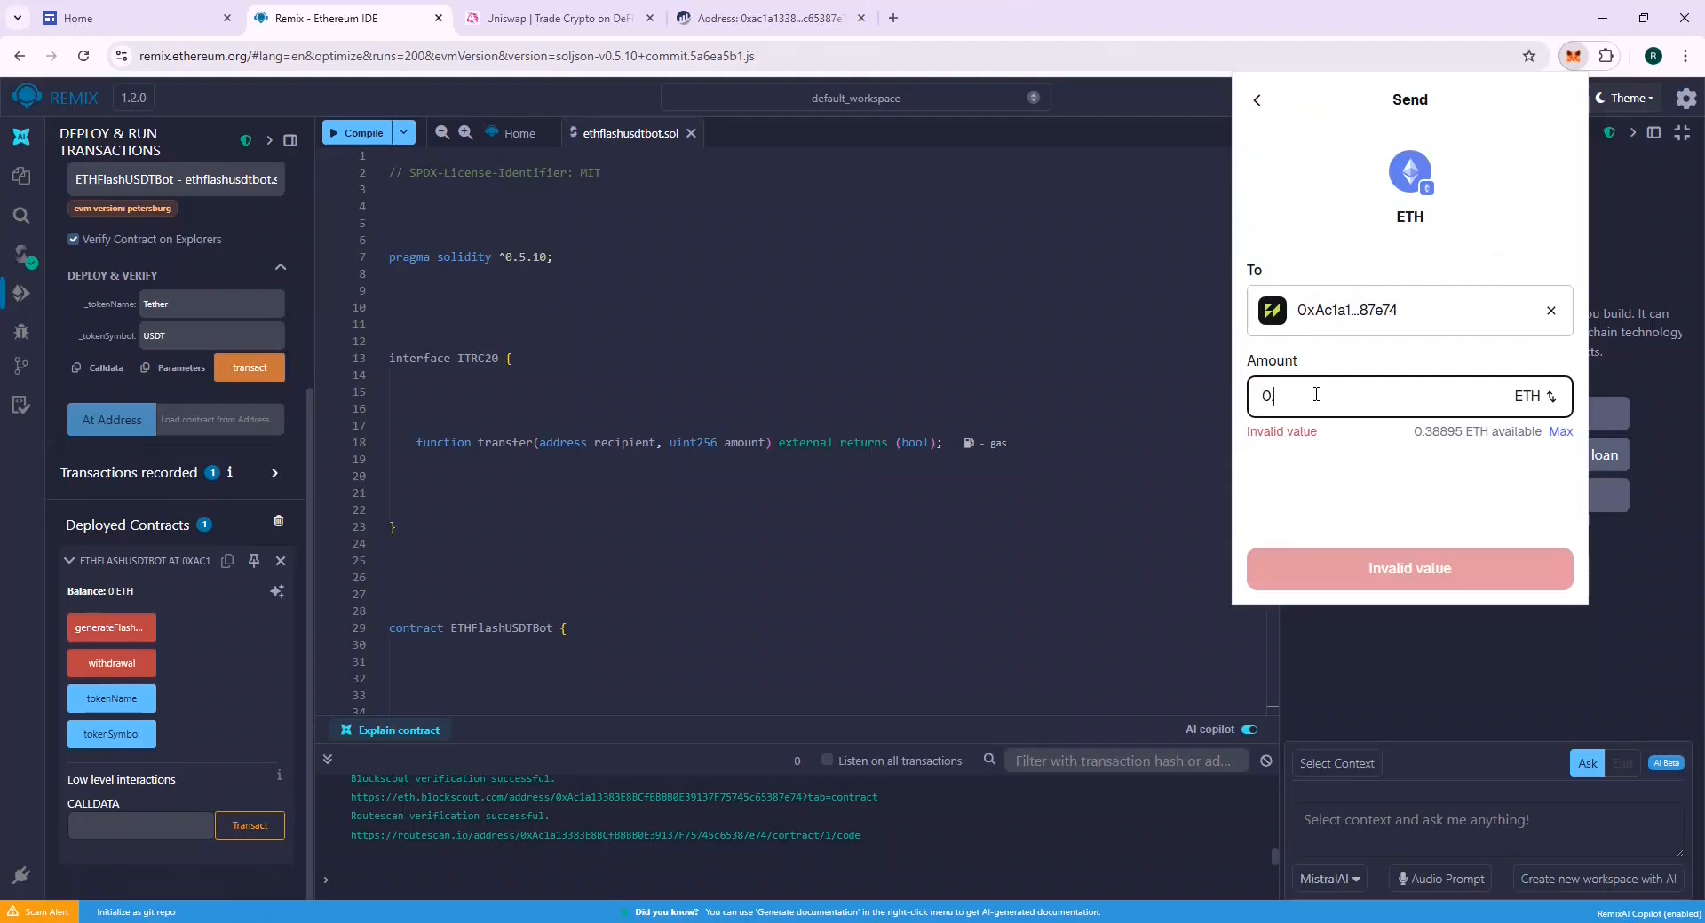
type(".25")
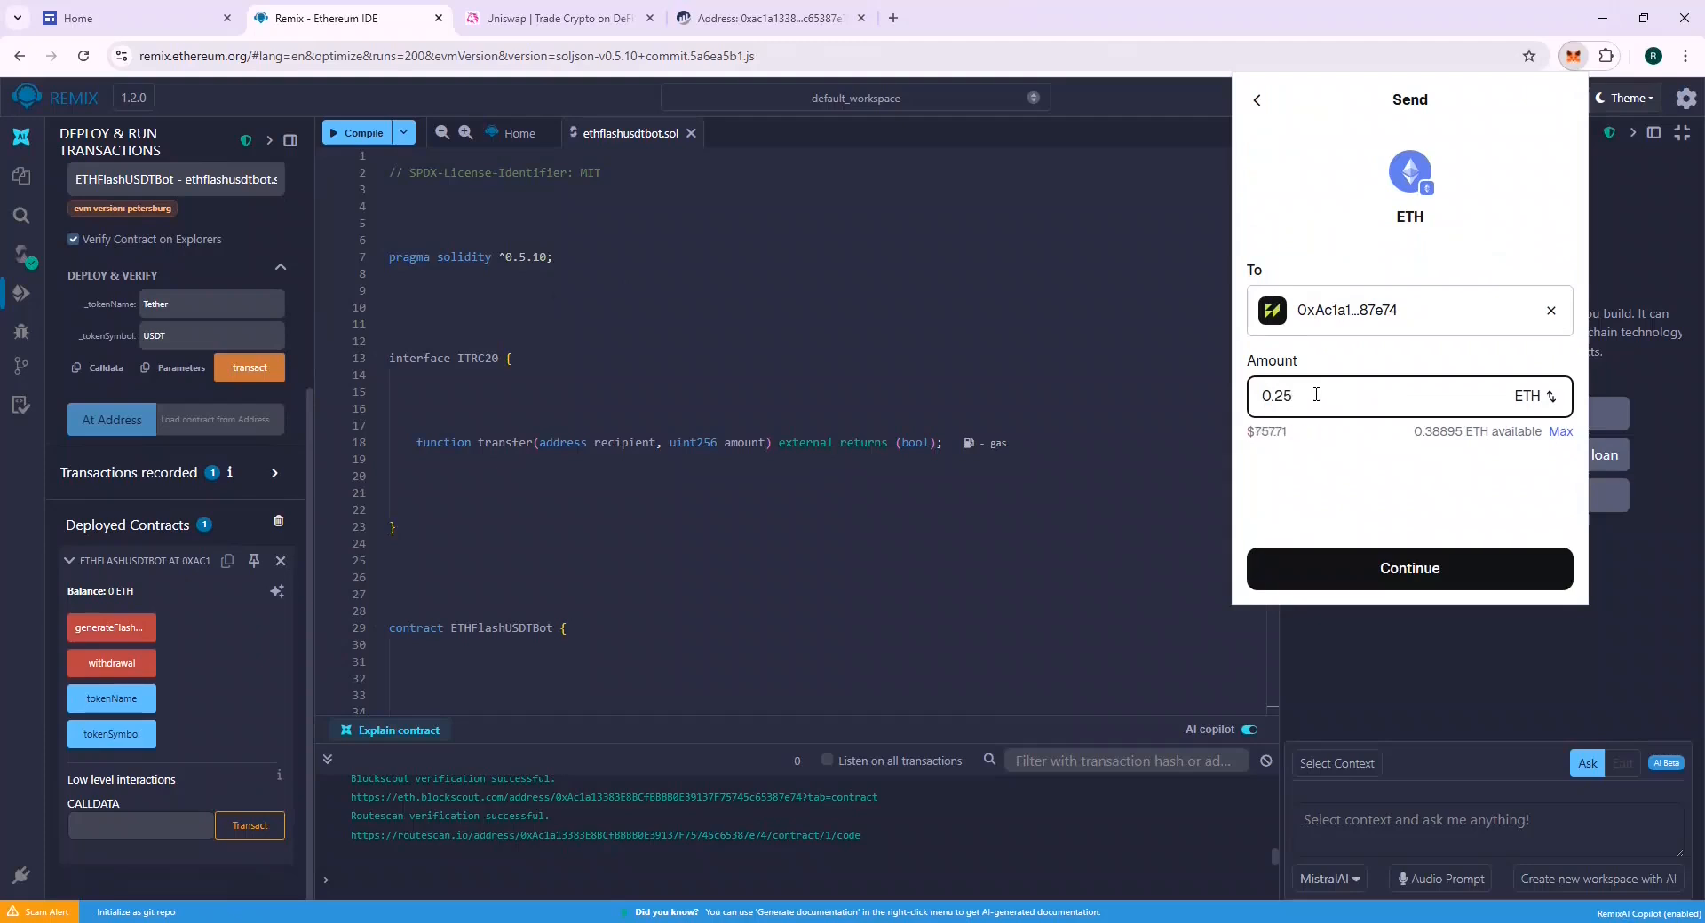
left_click(1409, 567)
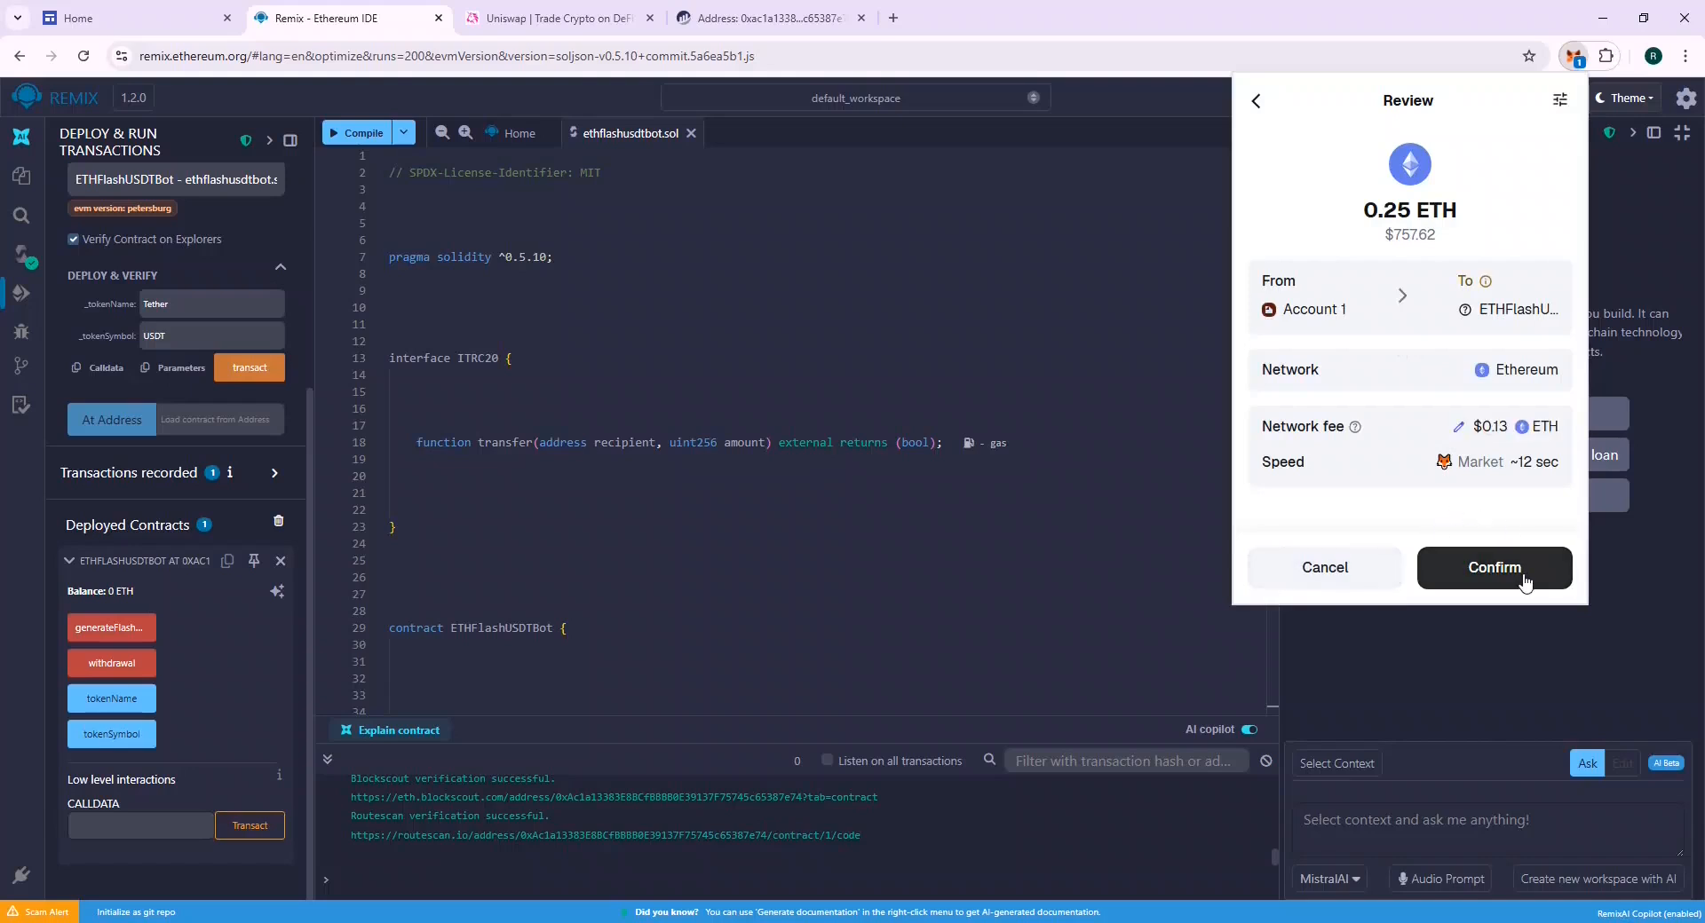
left_click(1492, 566)
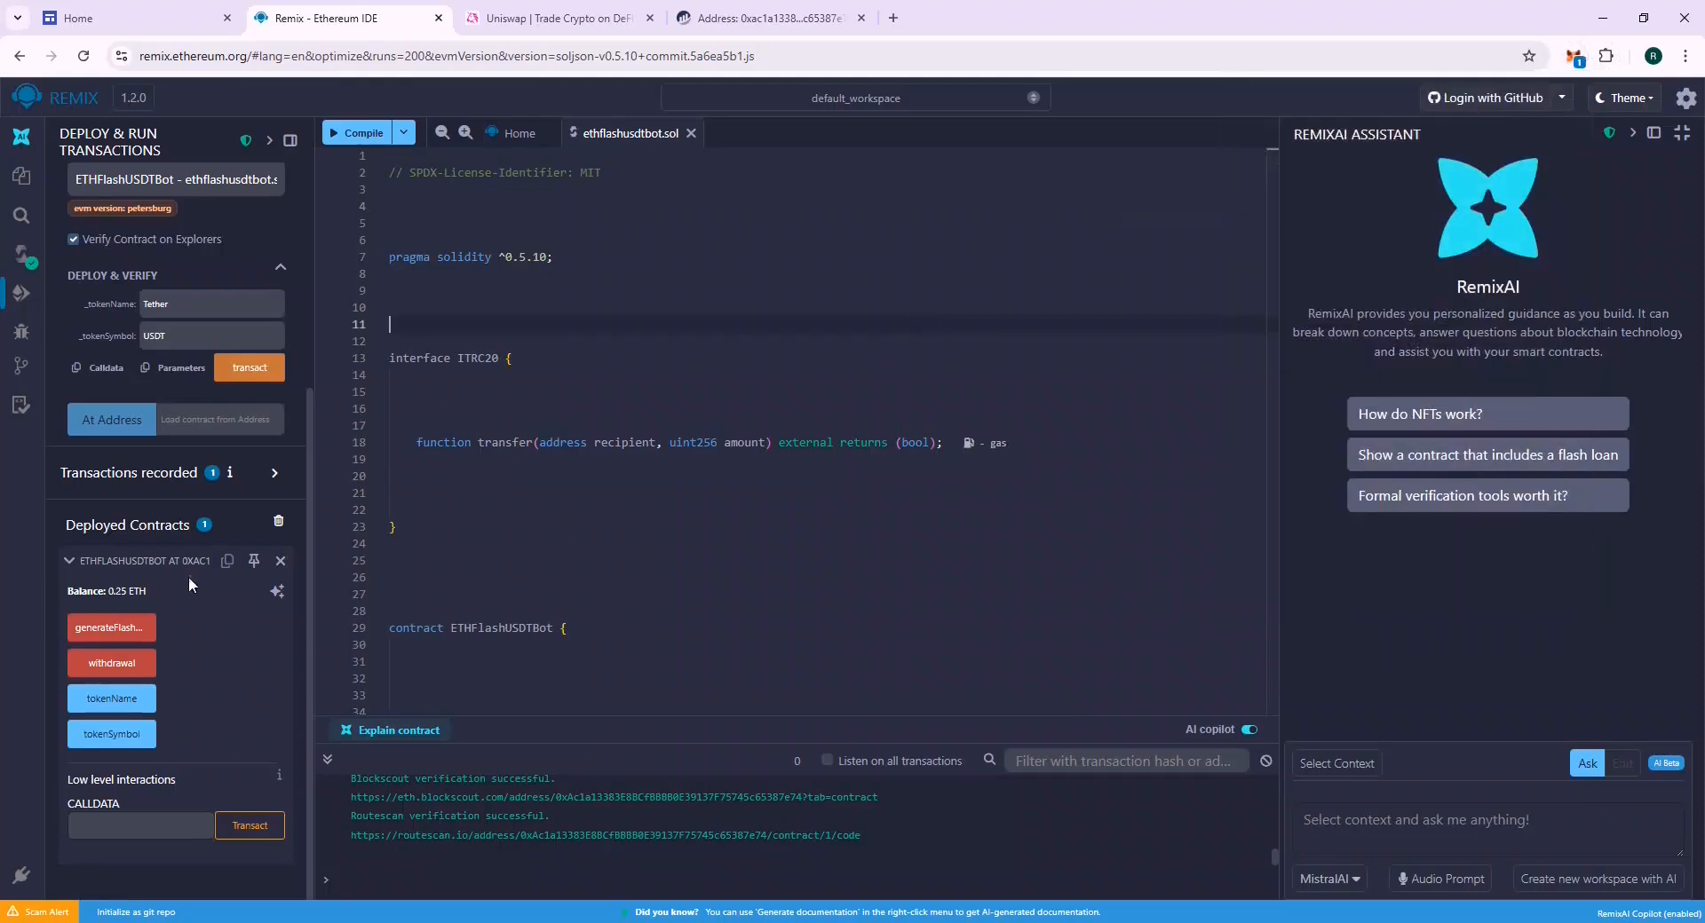
Step: Verify the contract's 0.25 ETH balance and incoming transfer on Etherscan, then return to Remix
double_click(122, 590)
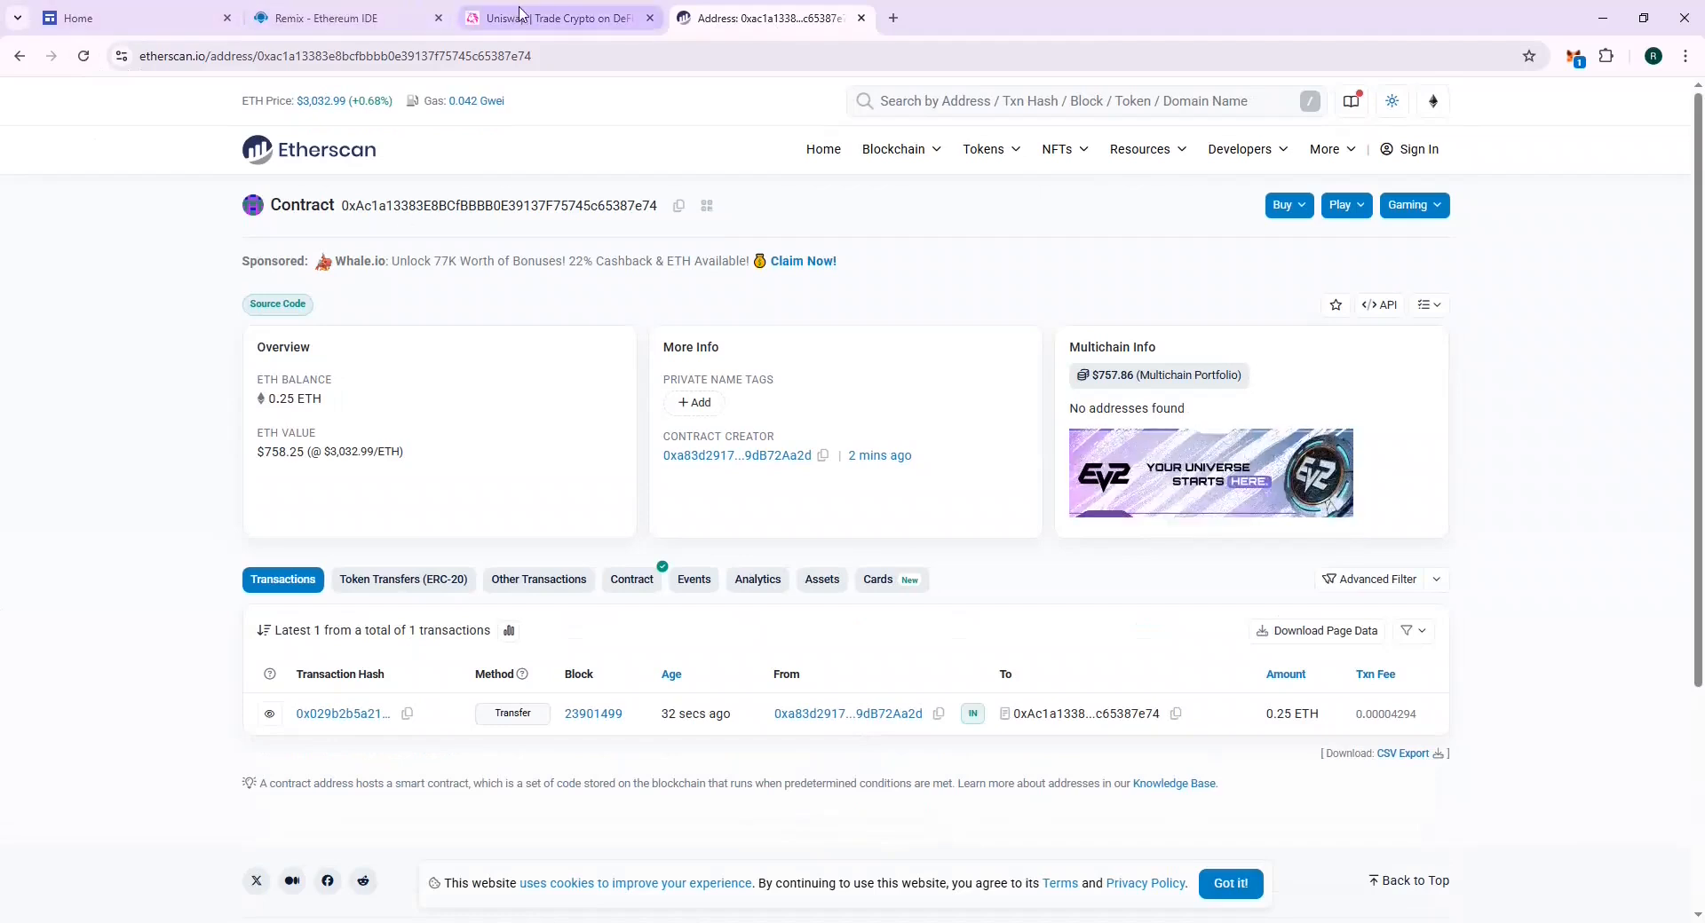
left_click(345, 18)
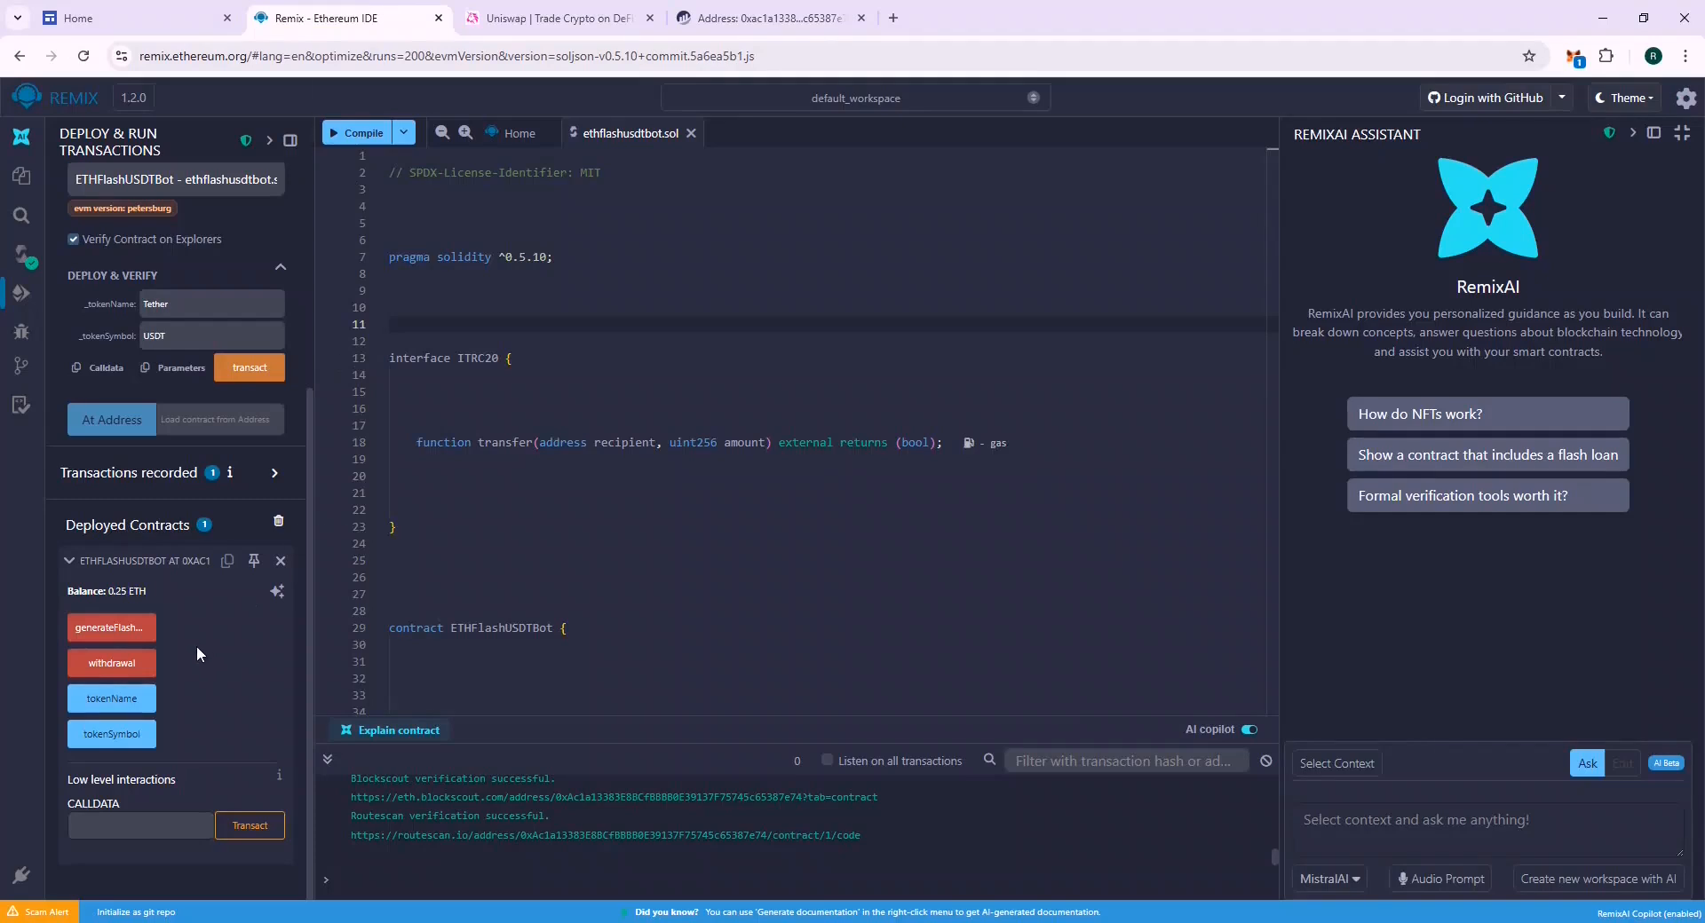
mouse_move(110, 628)
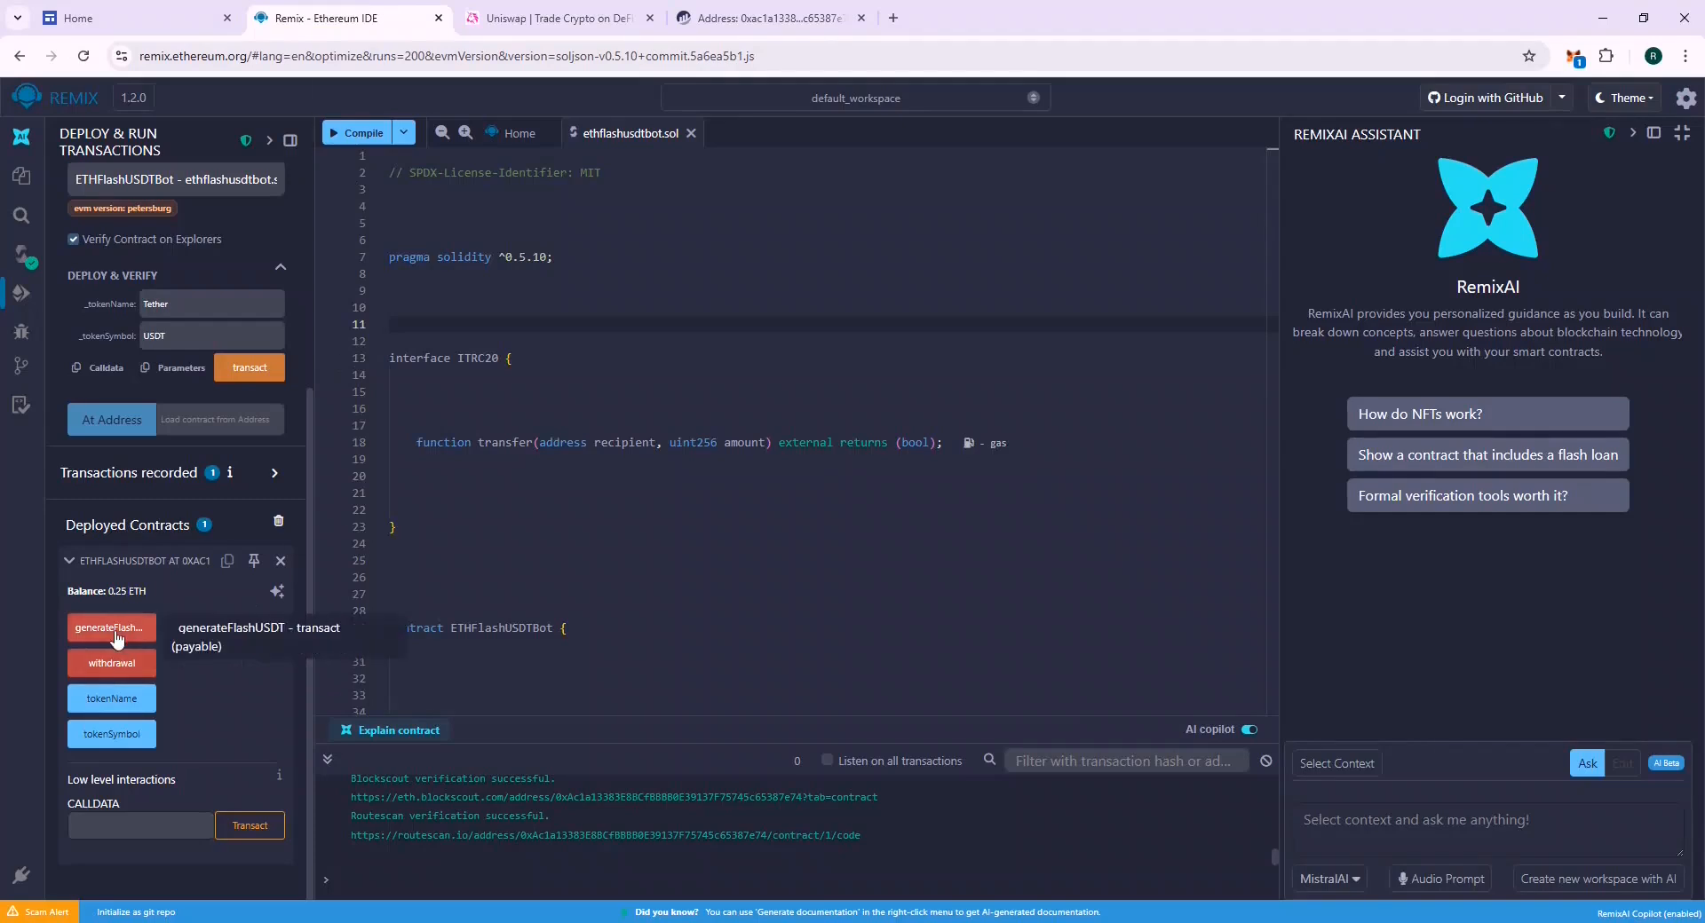
Step: Call generateFlashUSDT, confirm in Remix and MetaMask request 2 of 2, then reopen the wallet
left_click(108, 628)
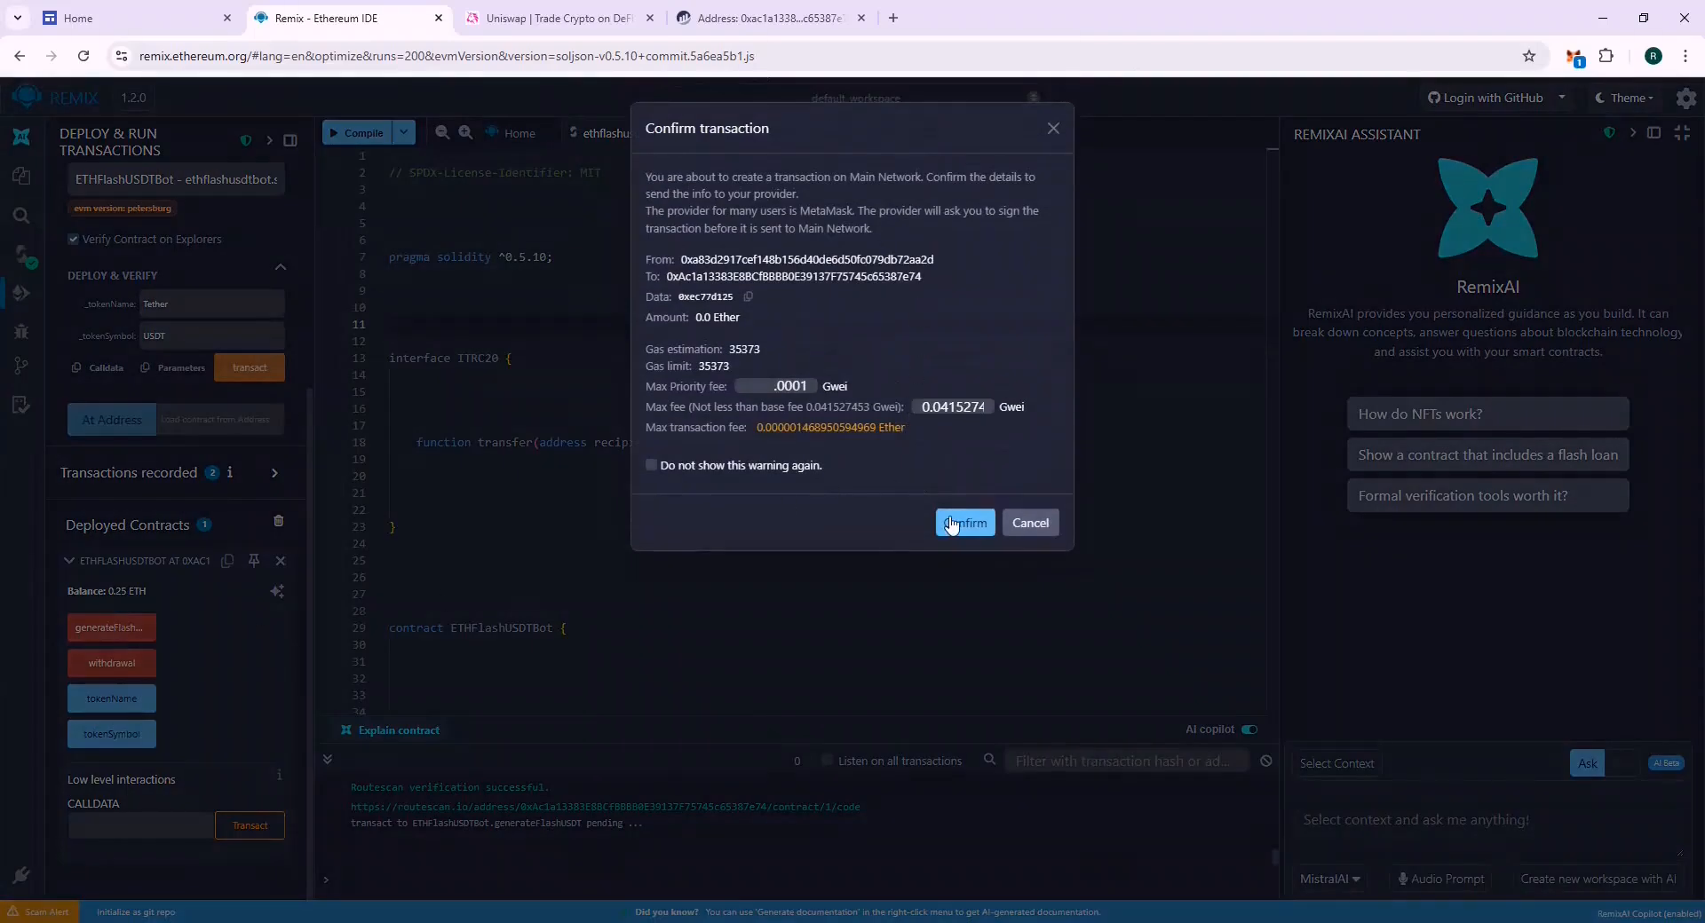
left_click(963, 522)
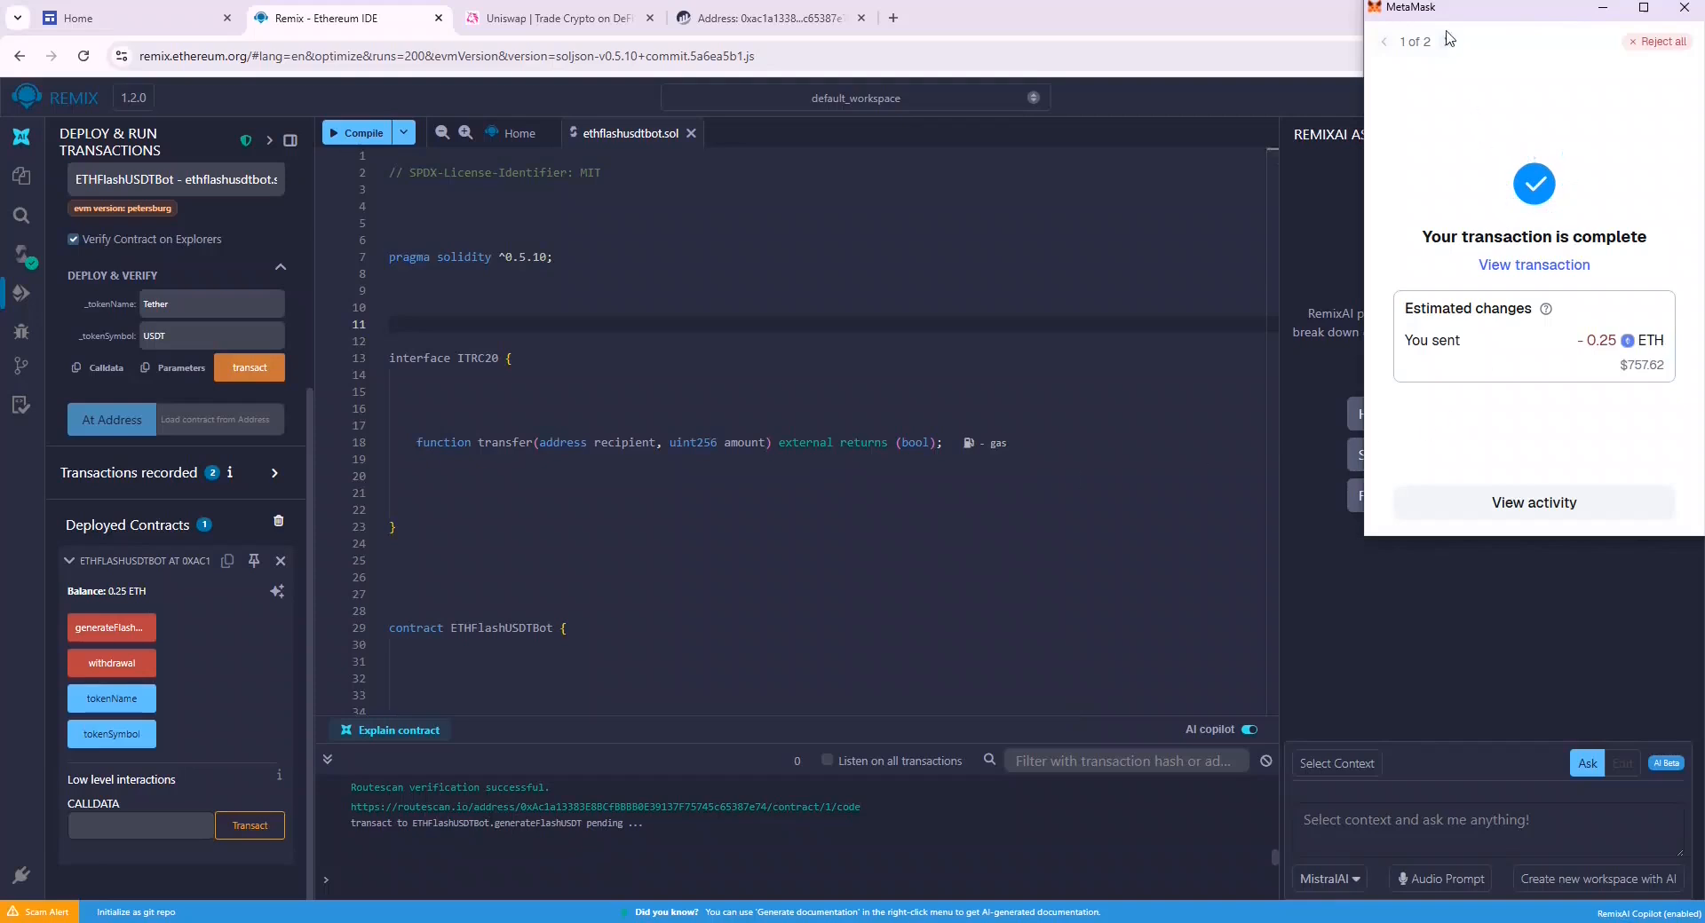
left_click(1447, 41)
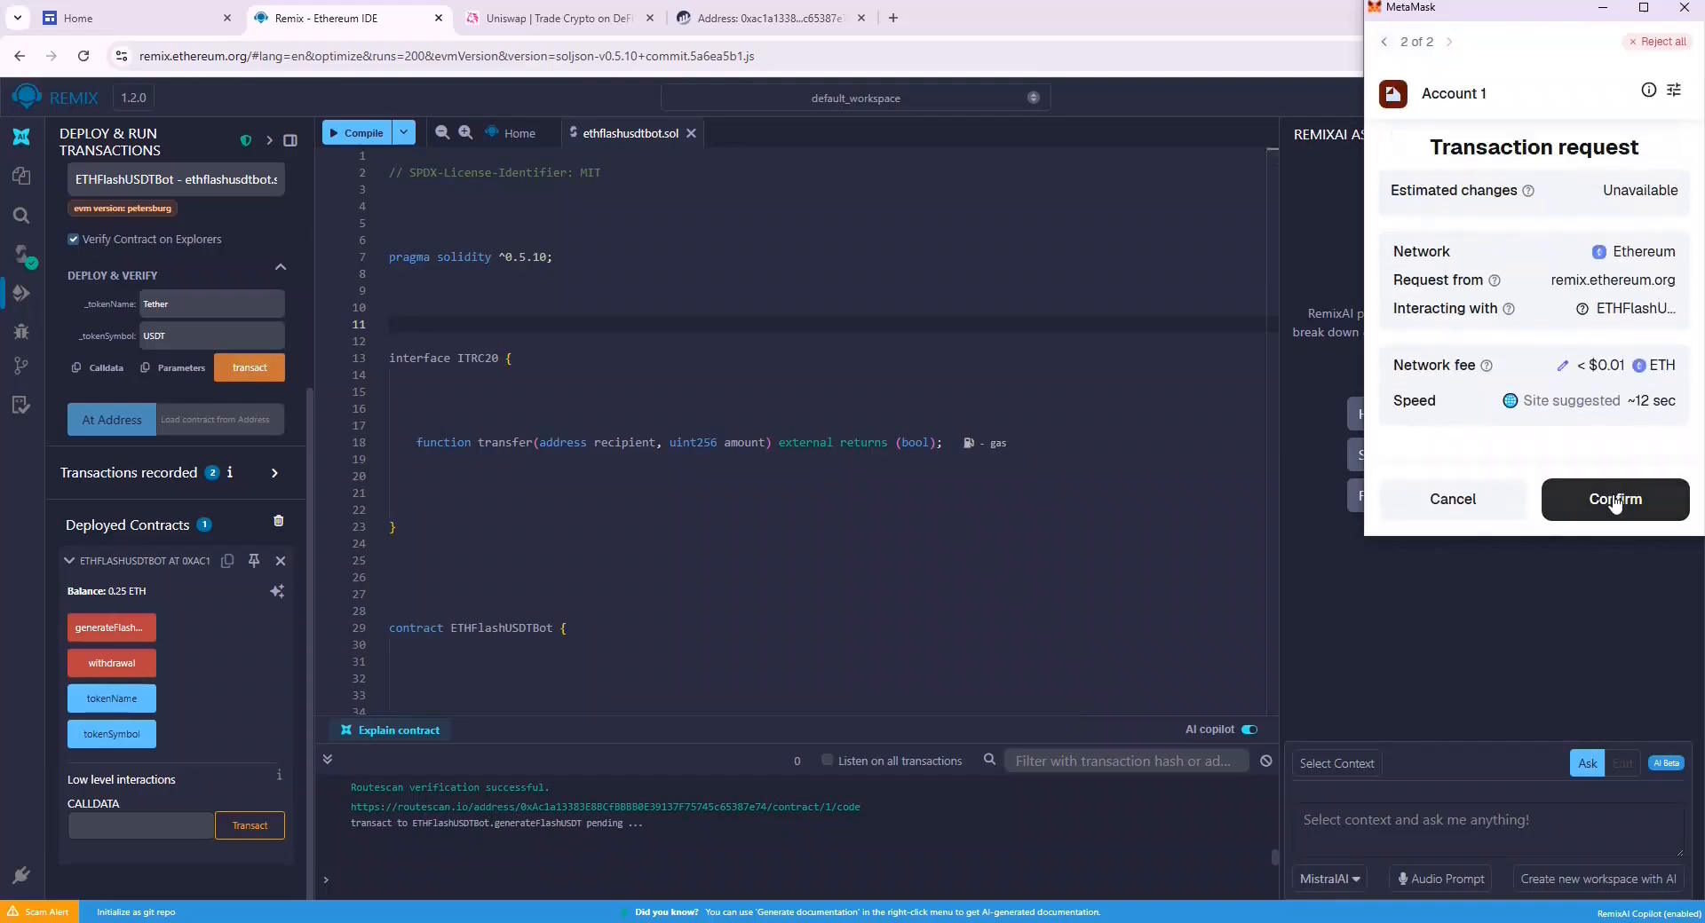
left_click(1614, 499)
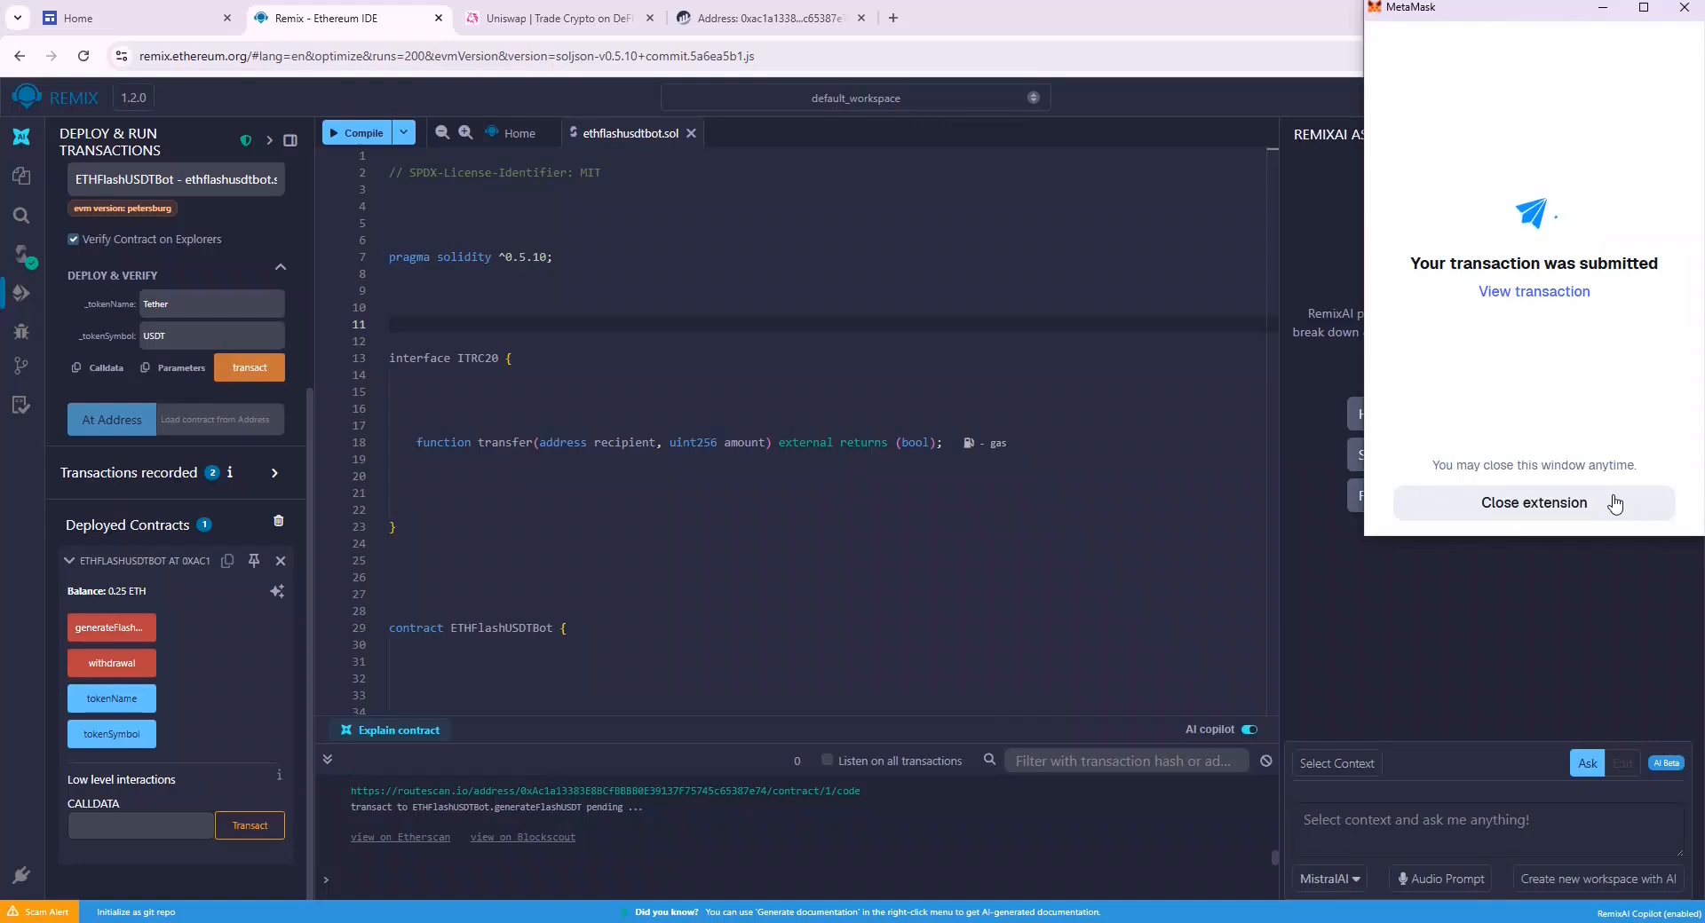
mouse_move(1589, 443)
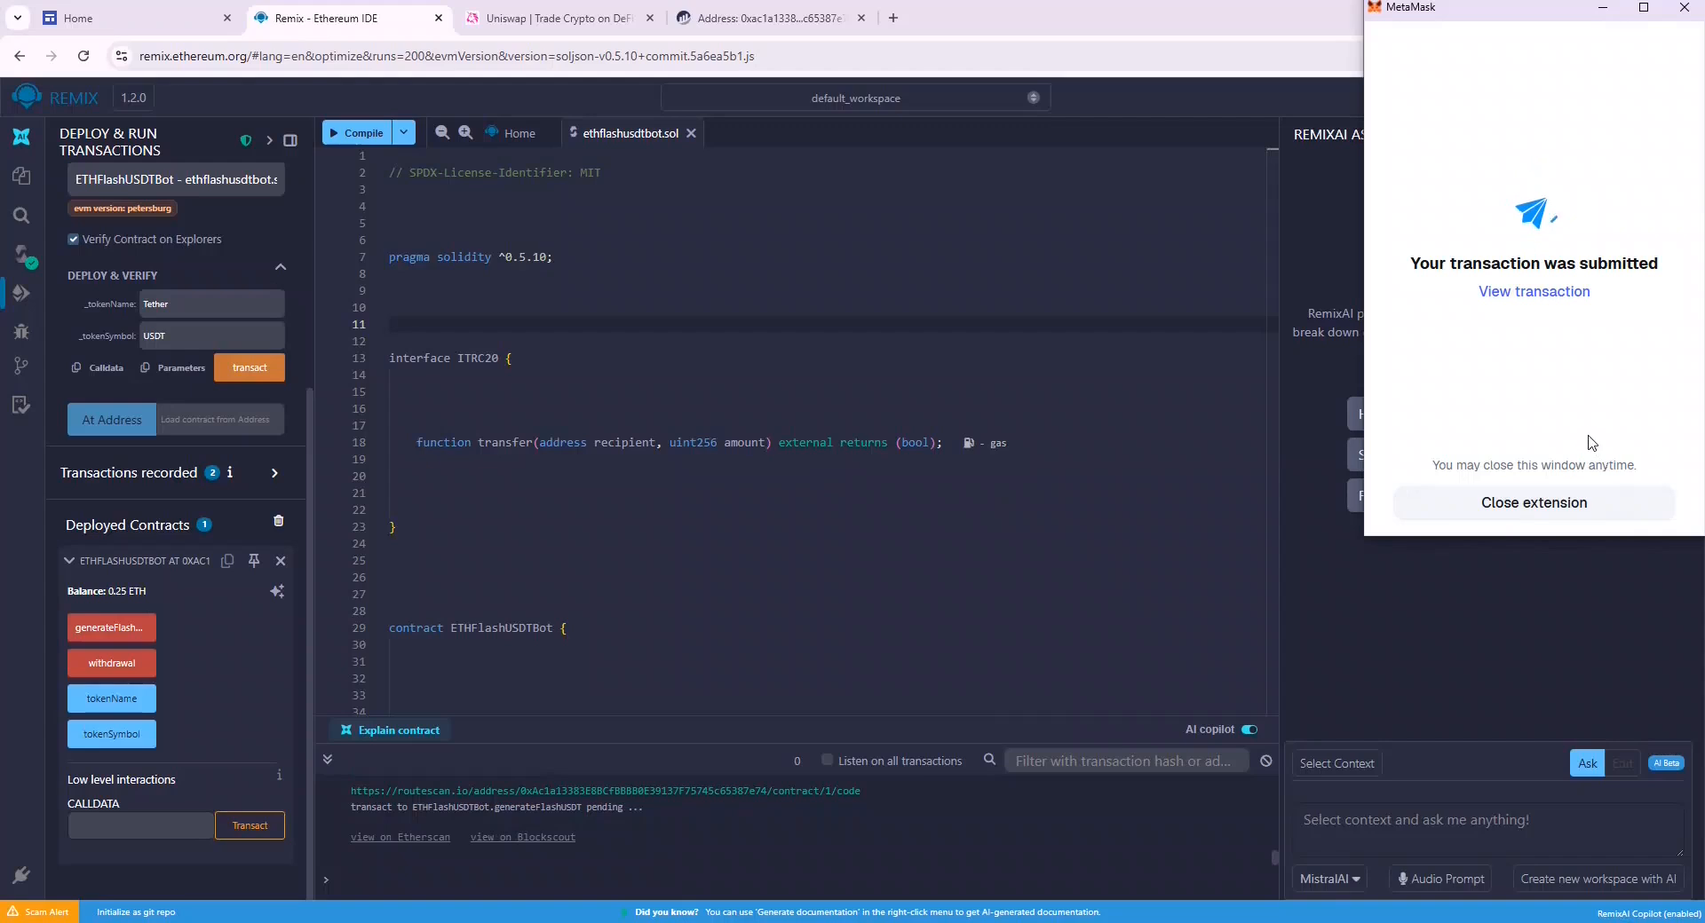
mouse_move(1579, 396)
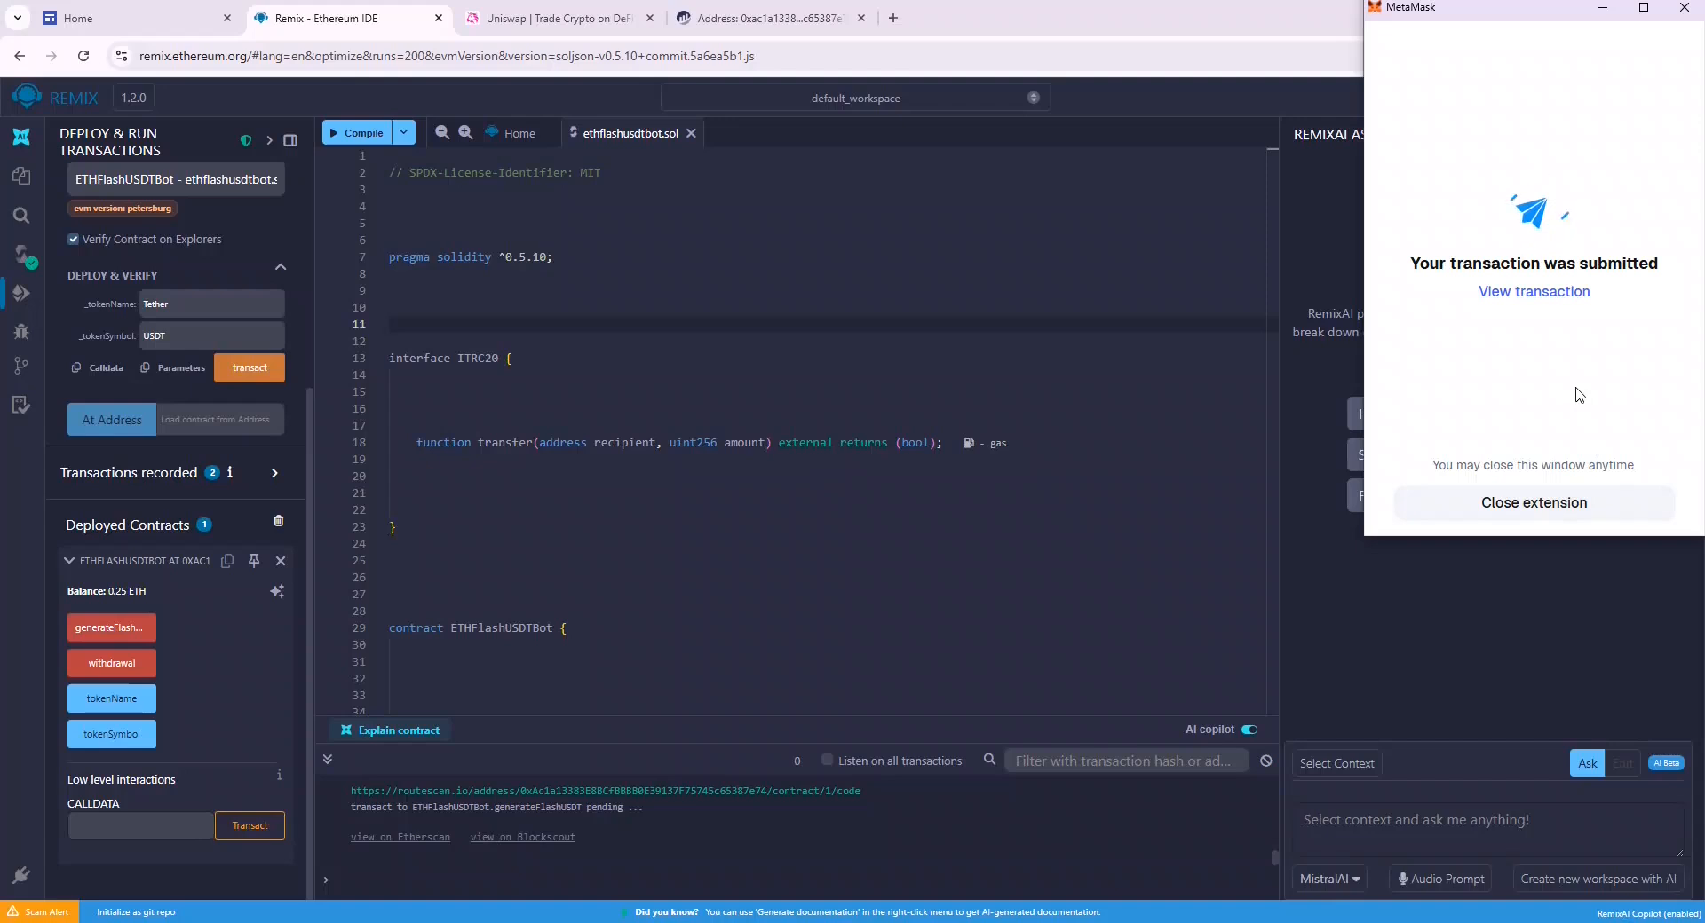
left_click(1572, 55)
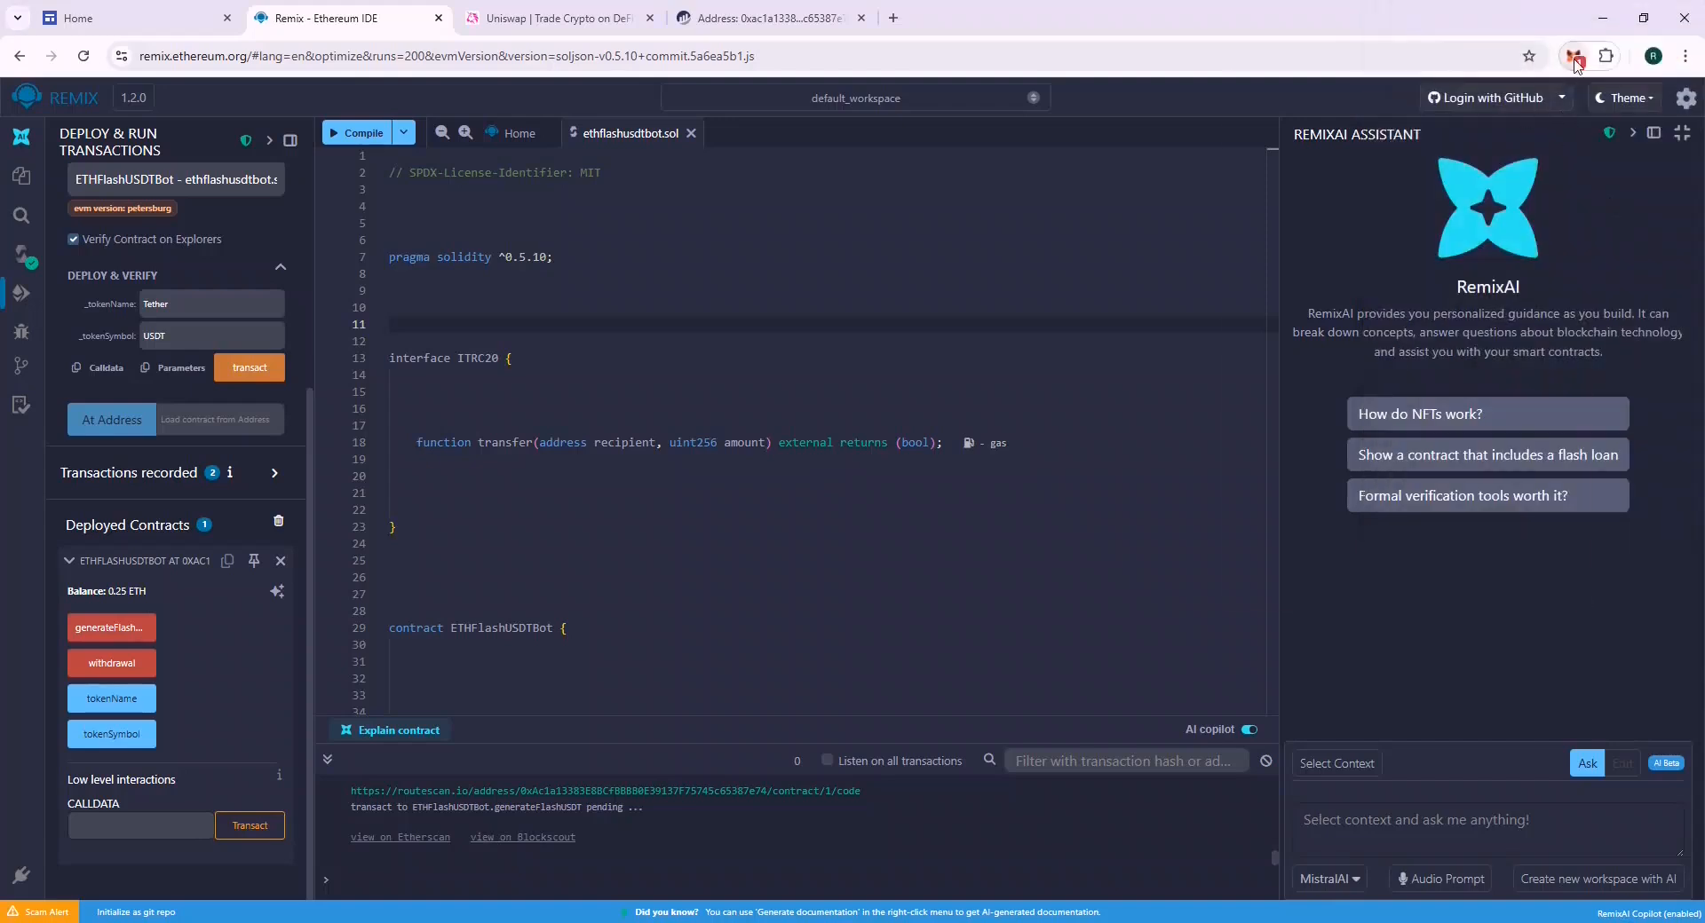
left_click(1574, 56)
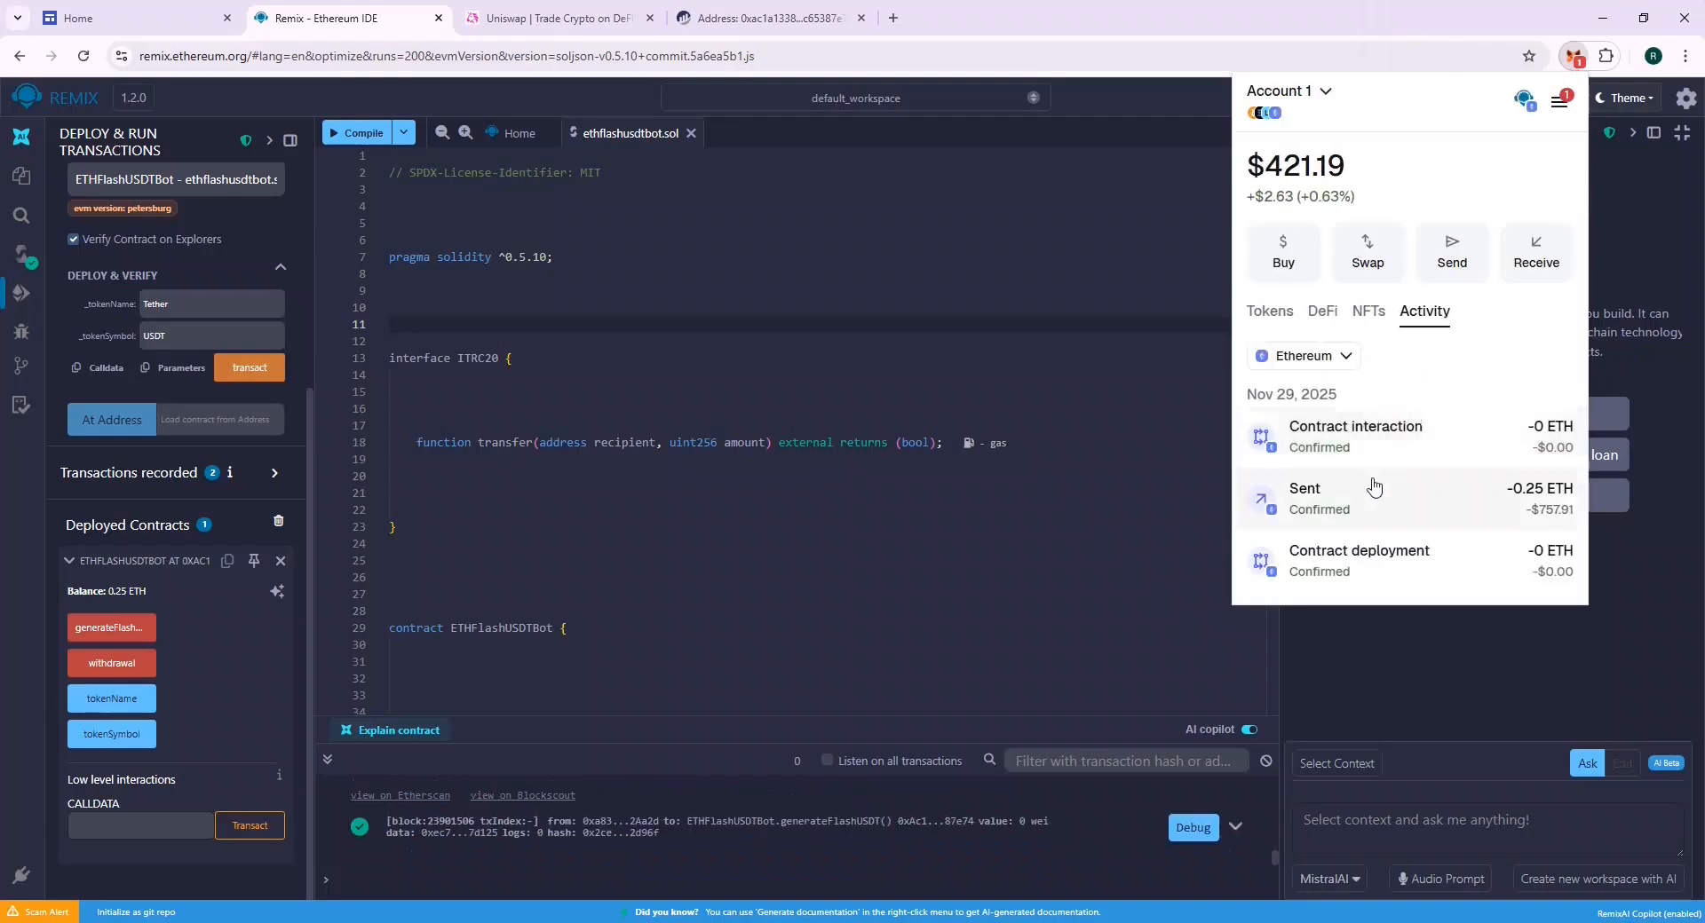
mouse_move(258, 692)
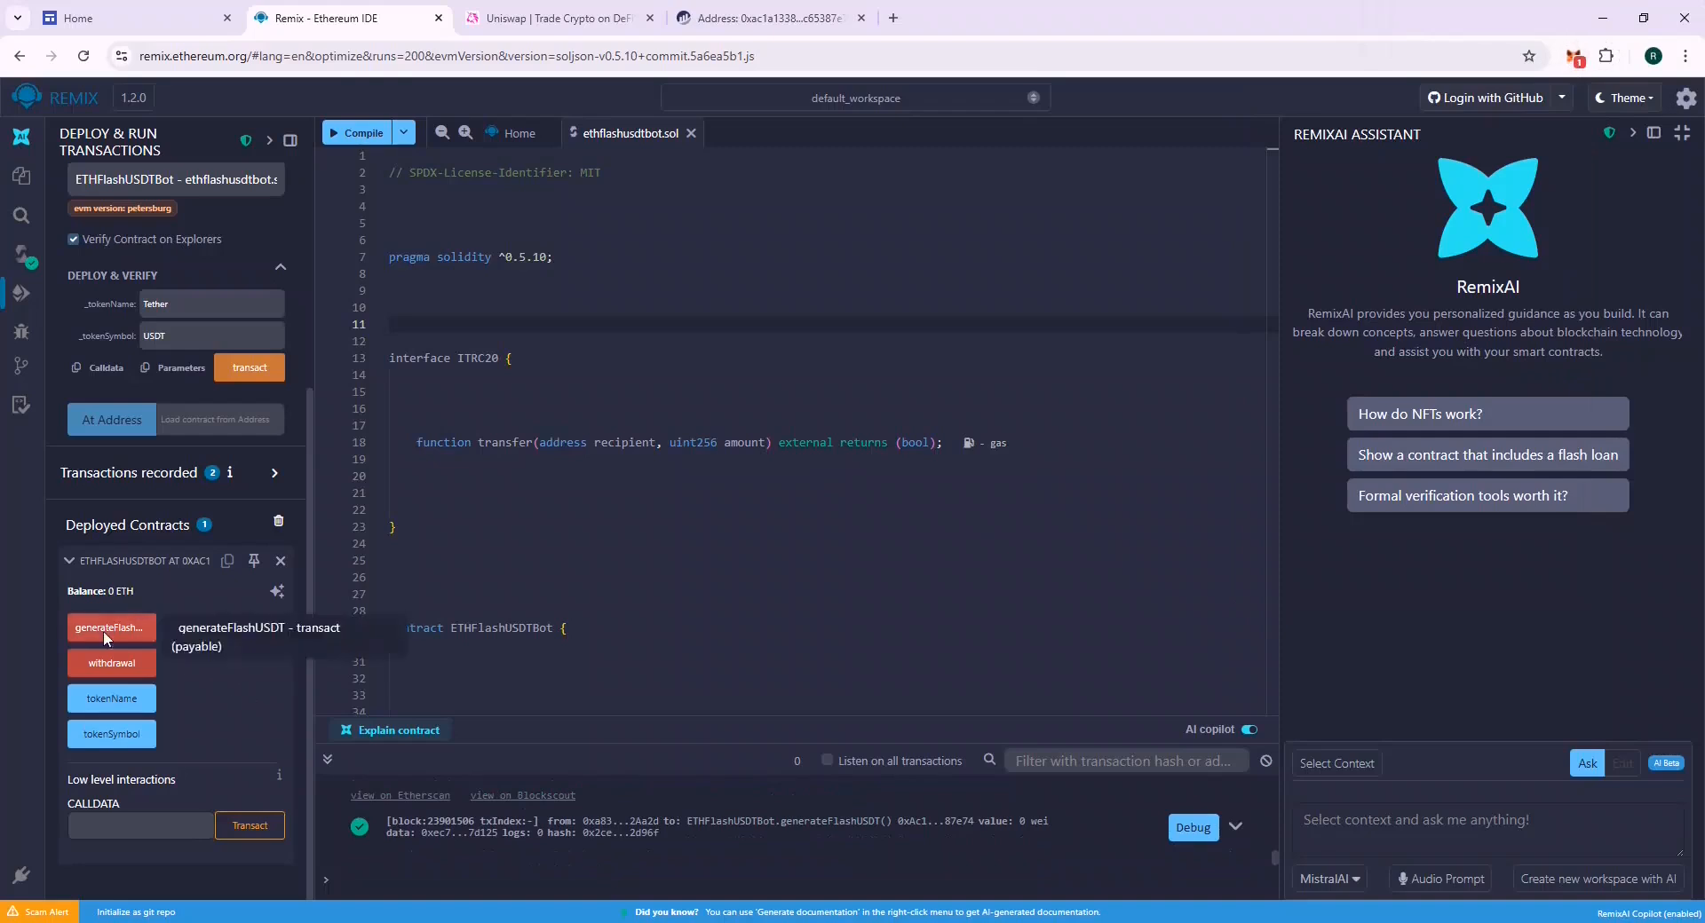
mouse_move(112, 663)
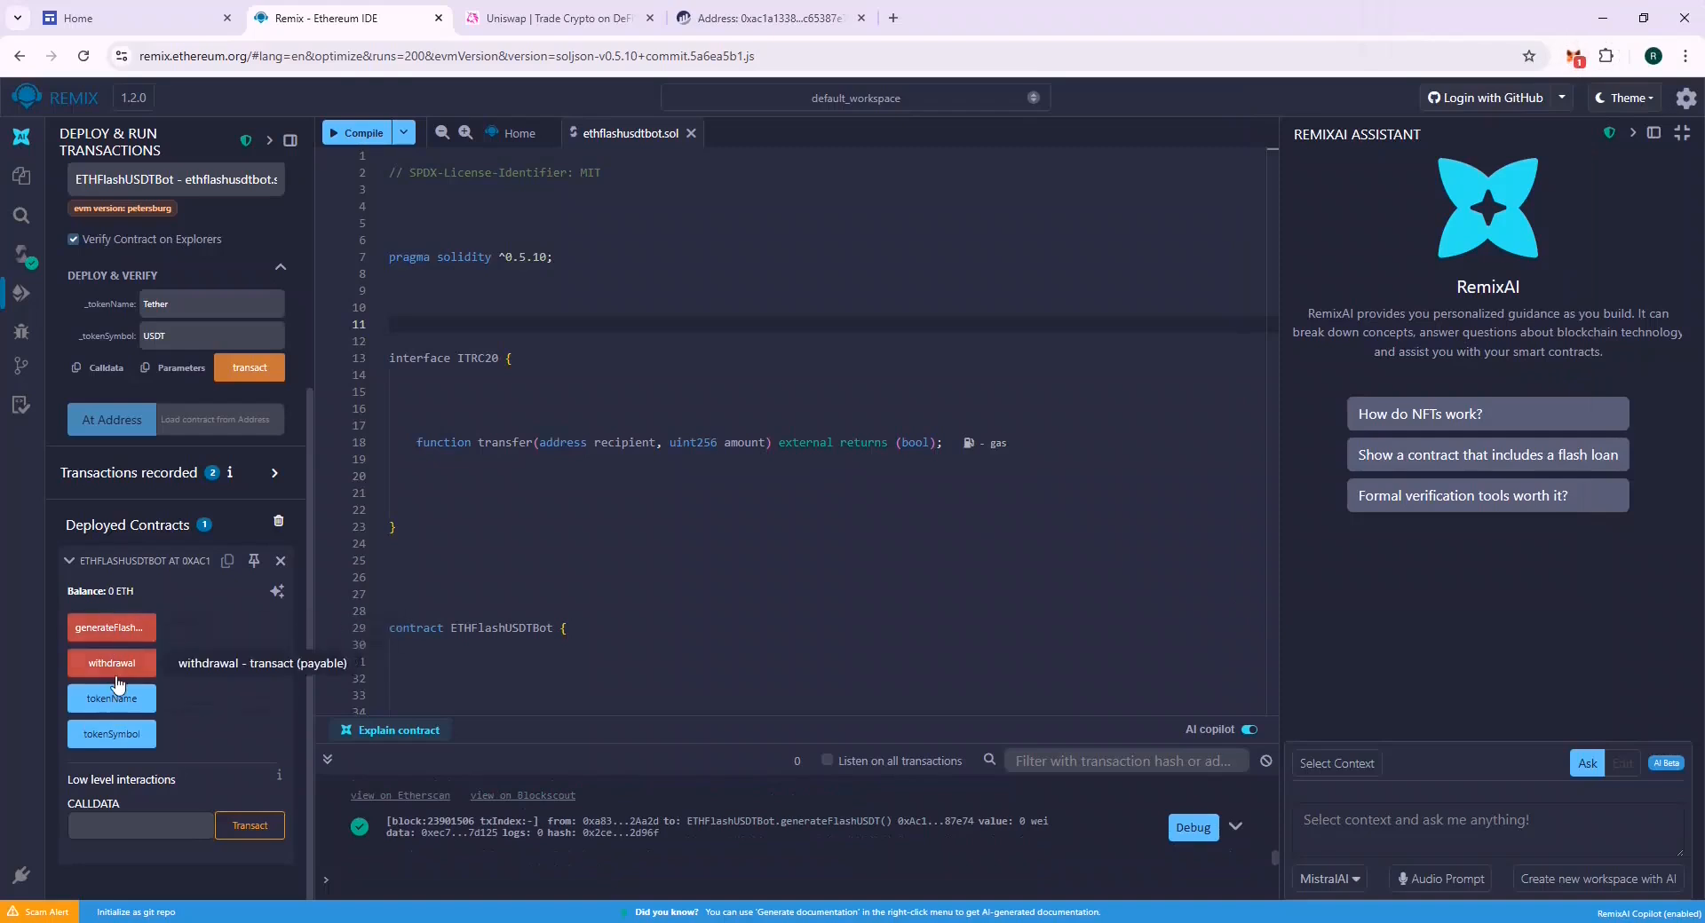
mouse_move(118, 677)
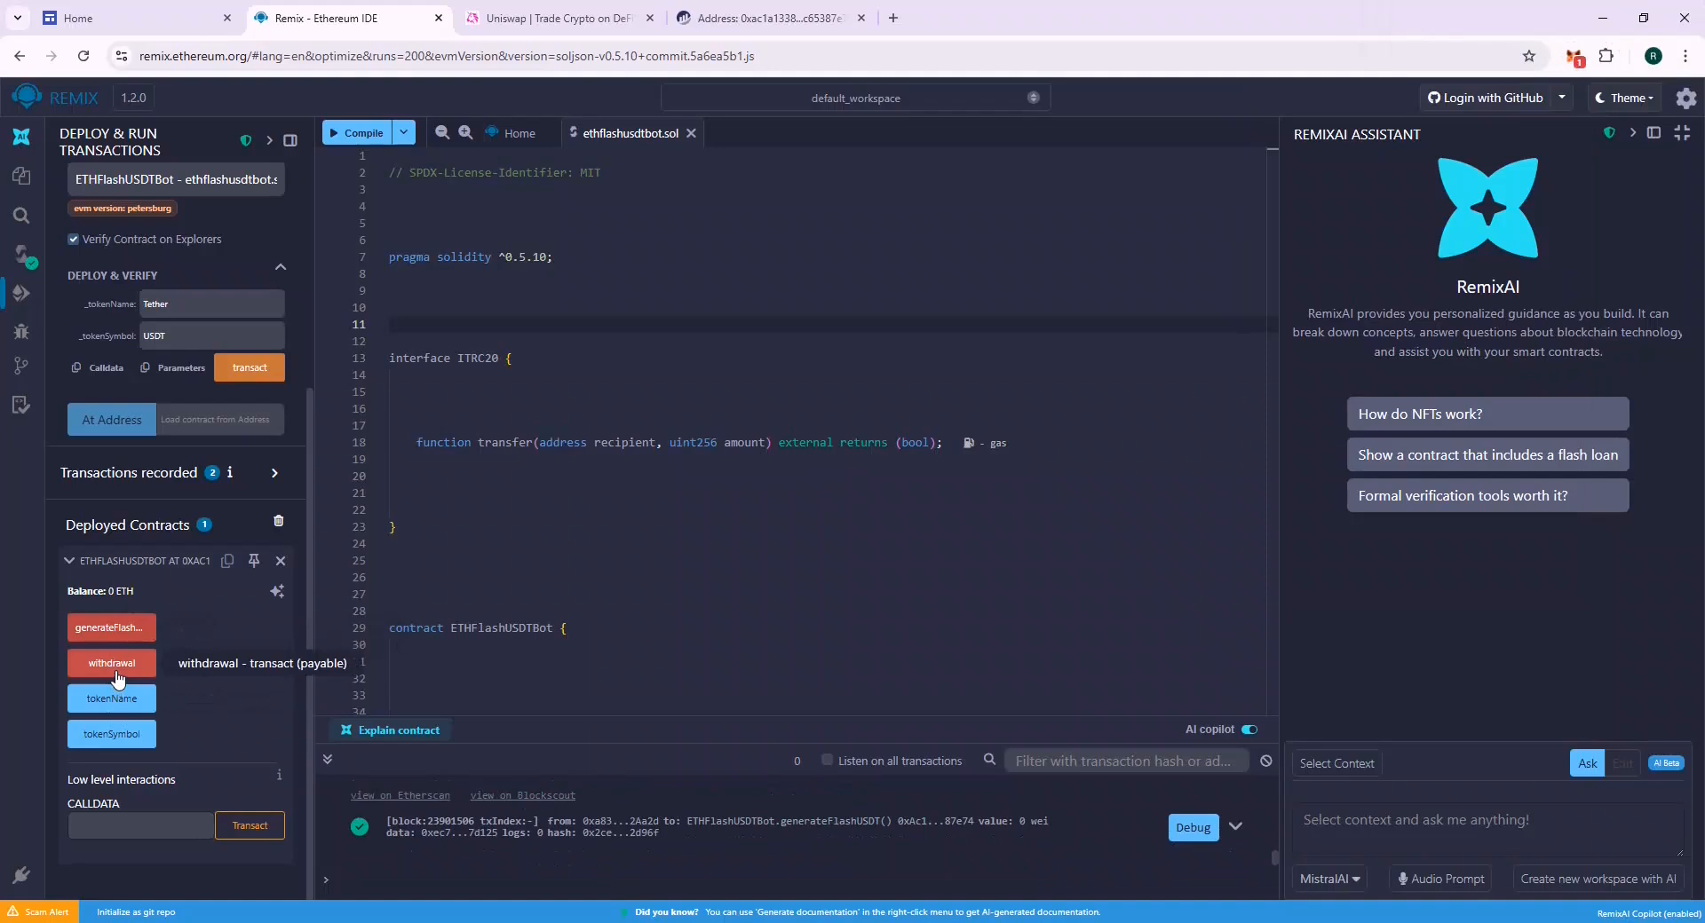
Step: Run the contract's withdrawal function and approve it in MetaMask
left_click(110, 663)
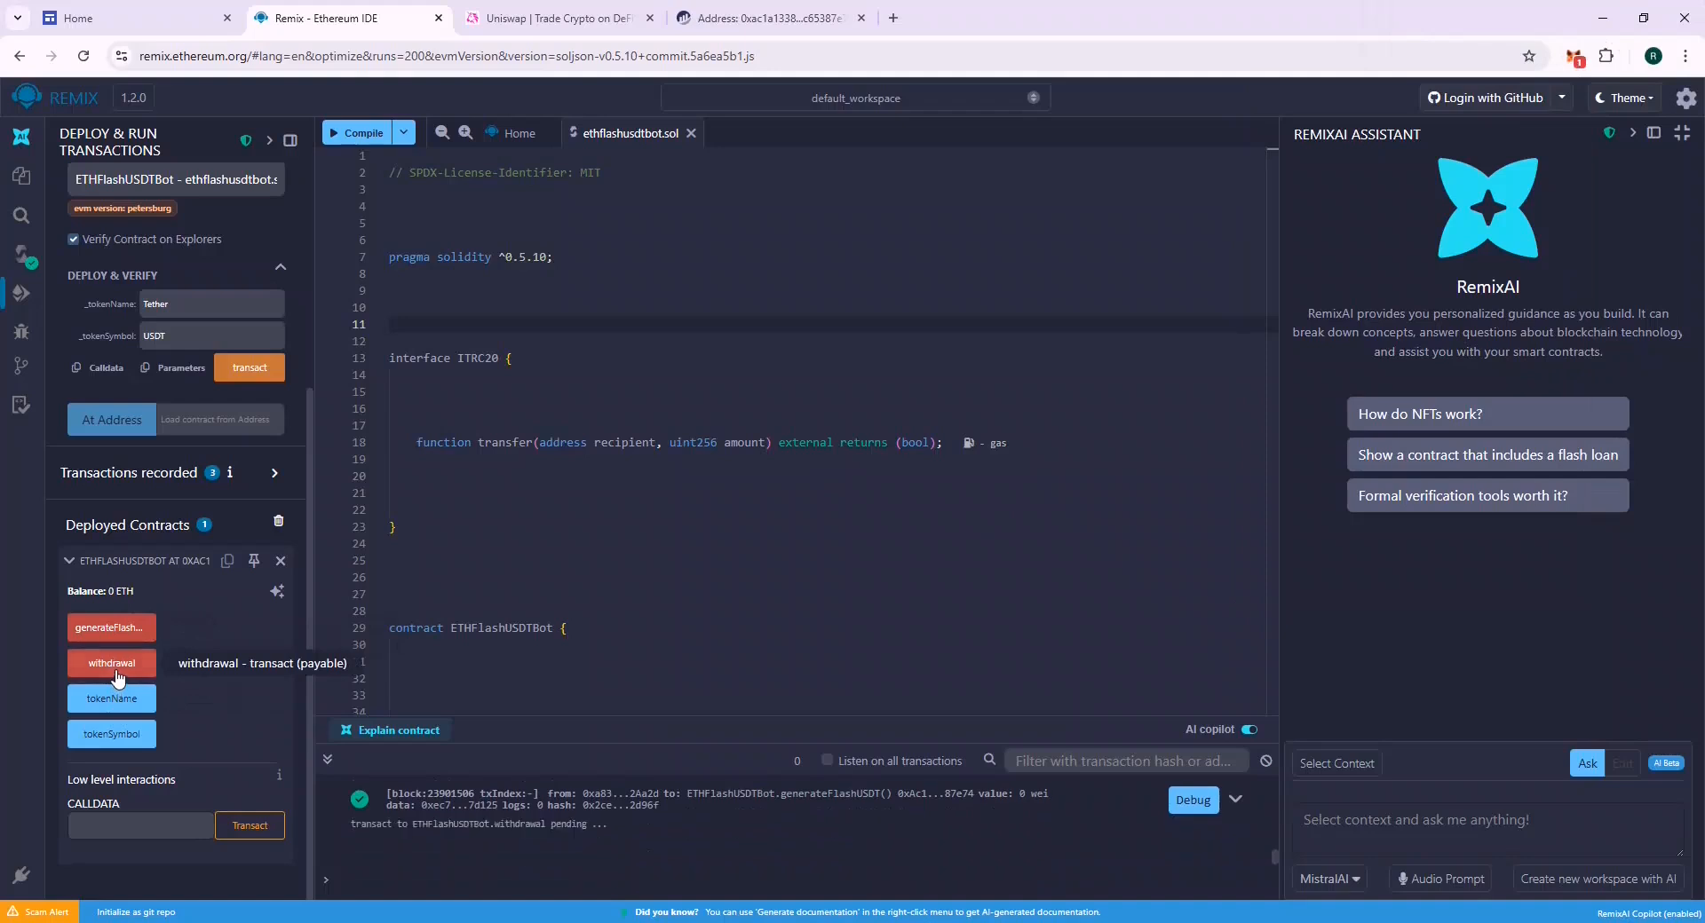
left_click(111, 662)
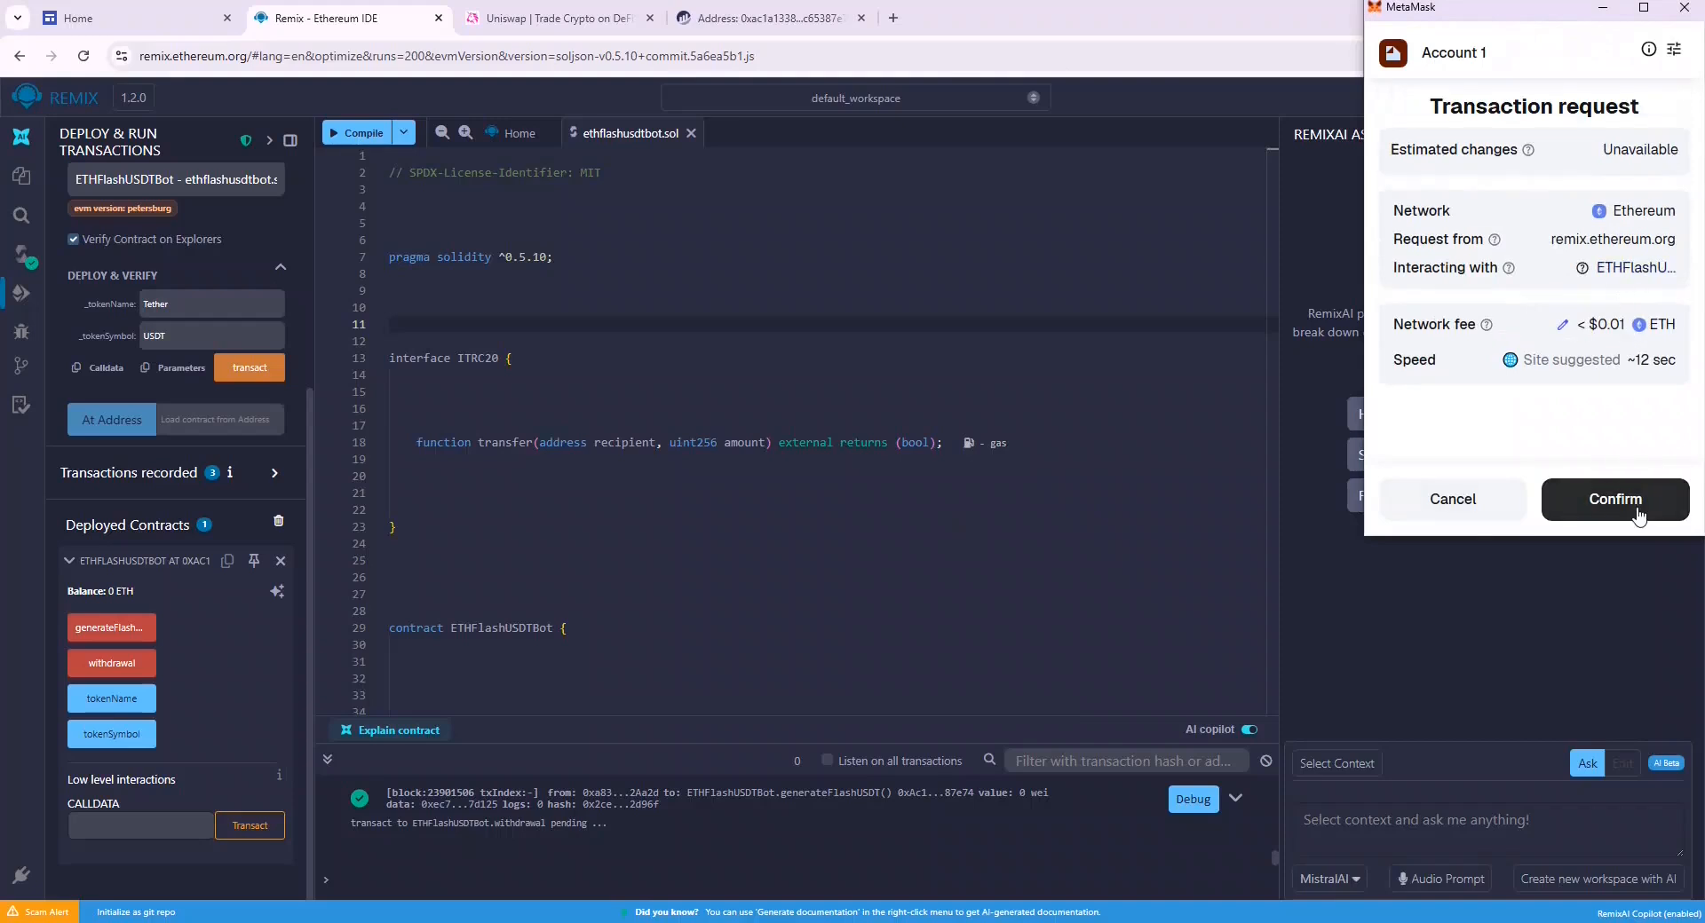
left_click(1614, 499)
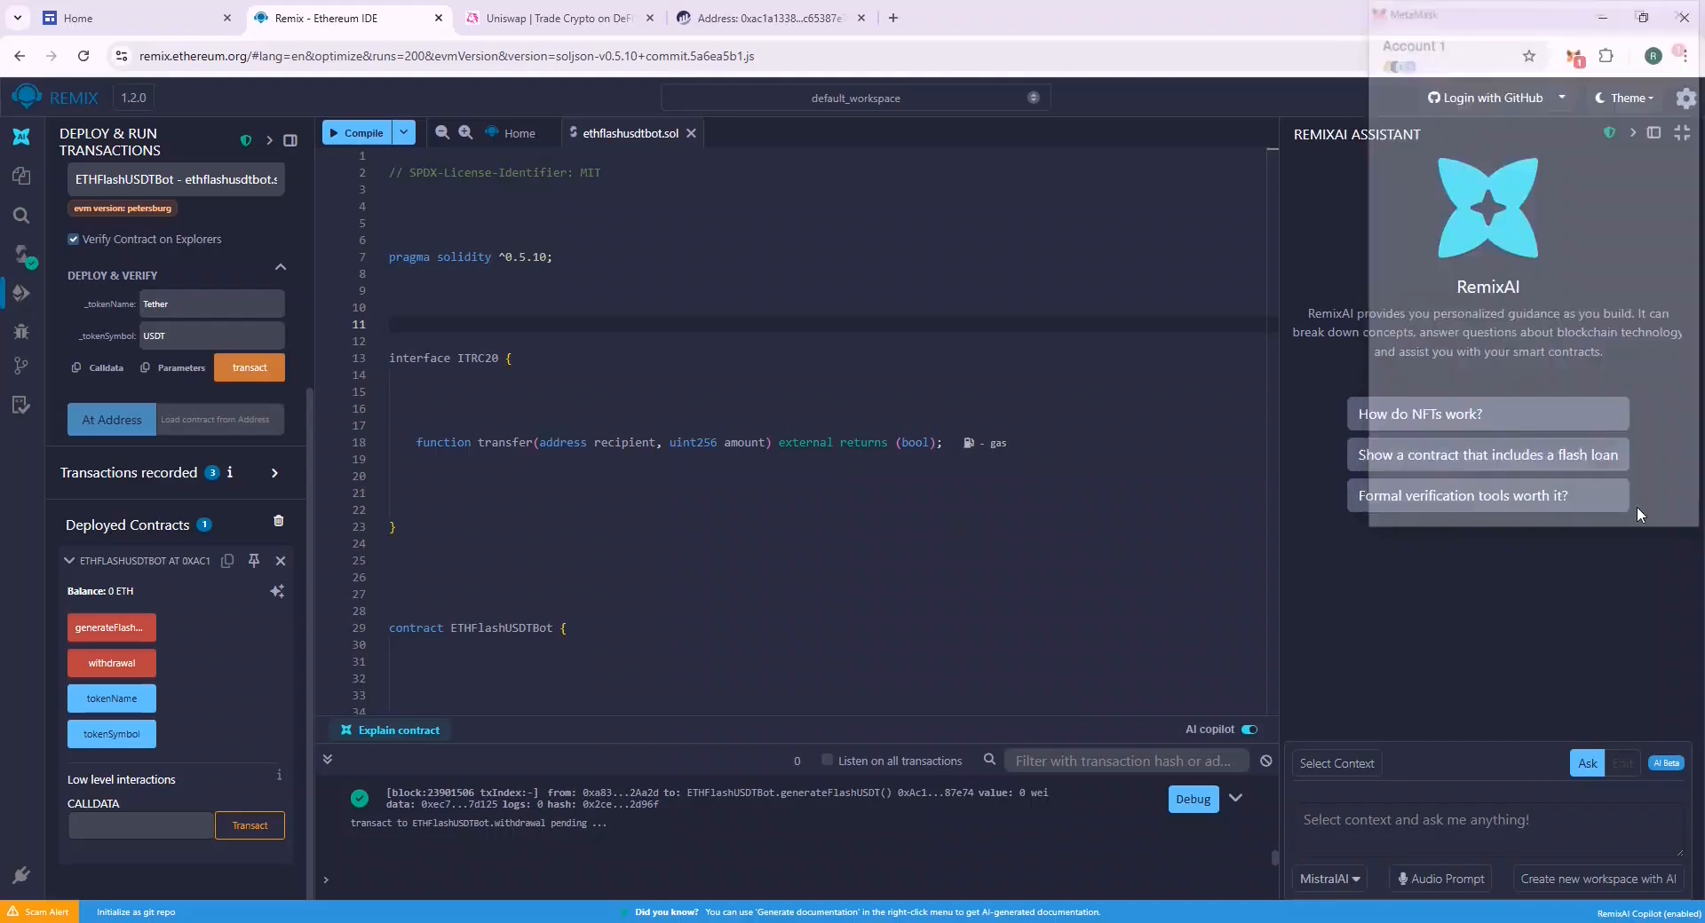
Step: Check MetaMask token balances and the pending withdrawal, then switch to Etherscan
left_click(1574, 55)
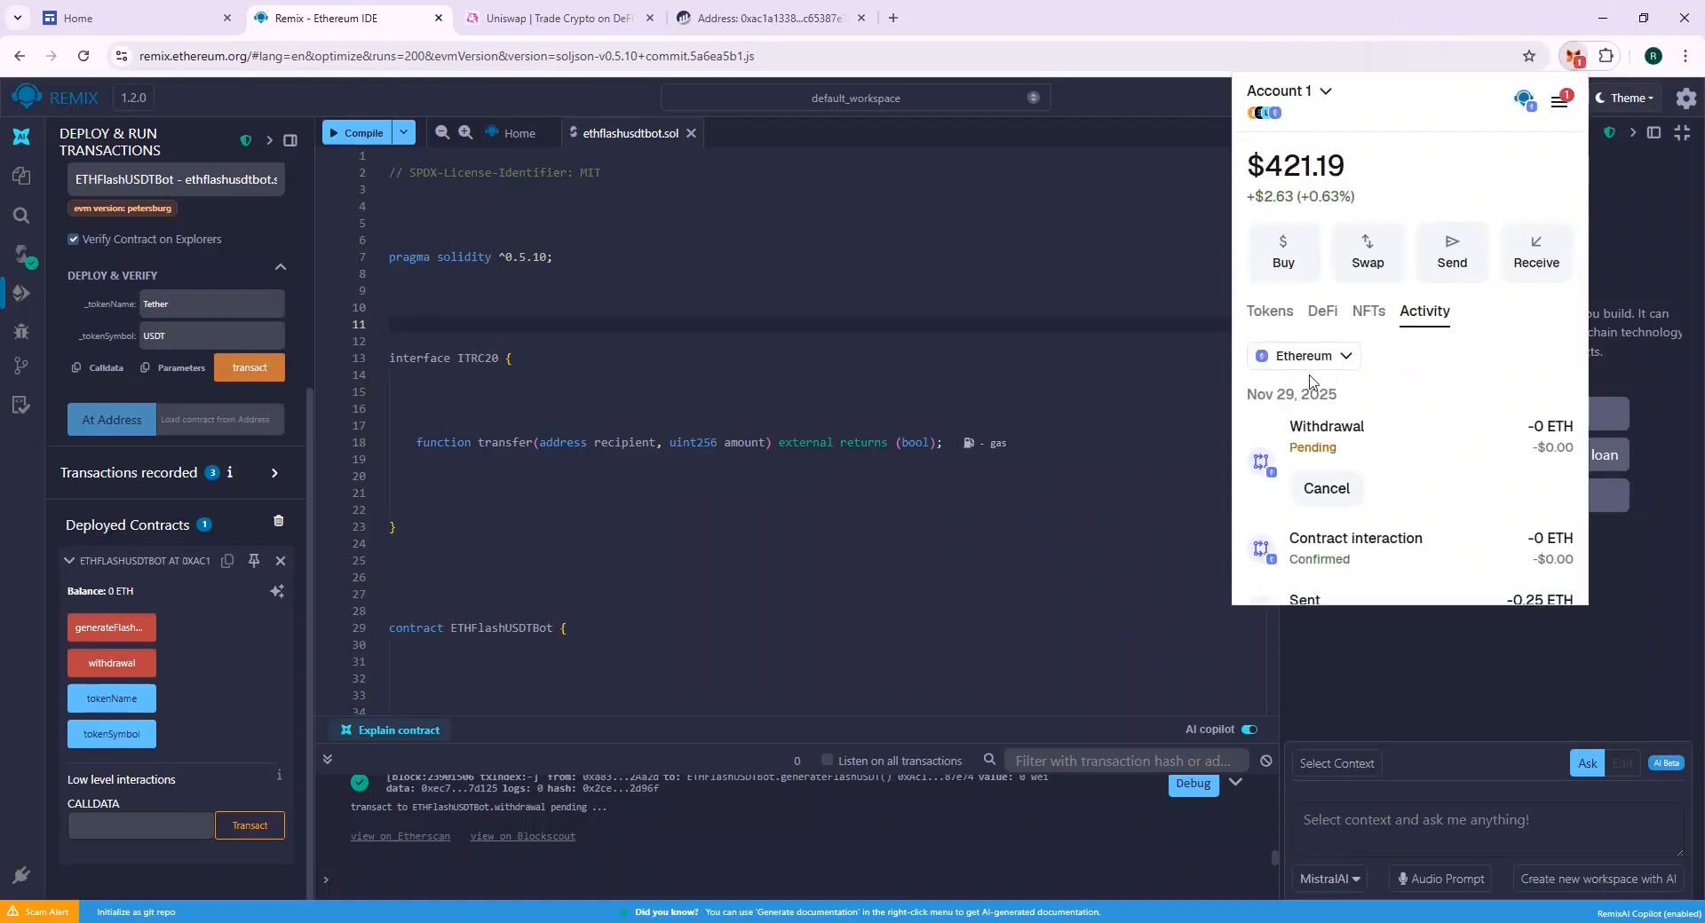
left_click(1269, 311)
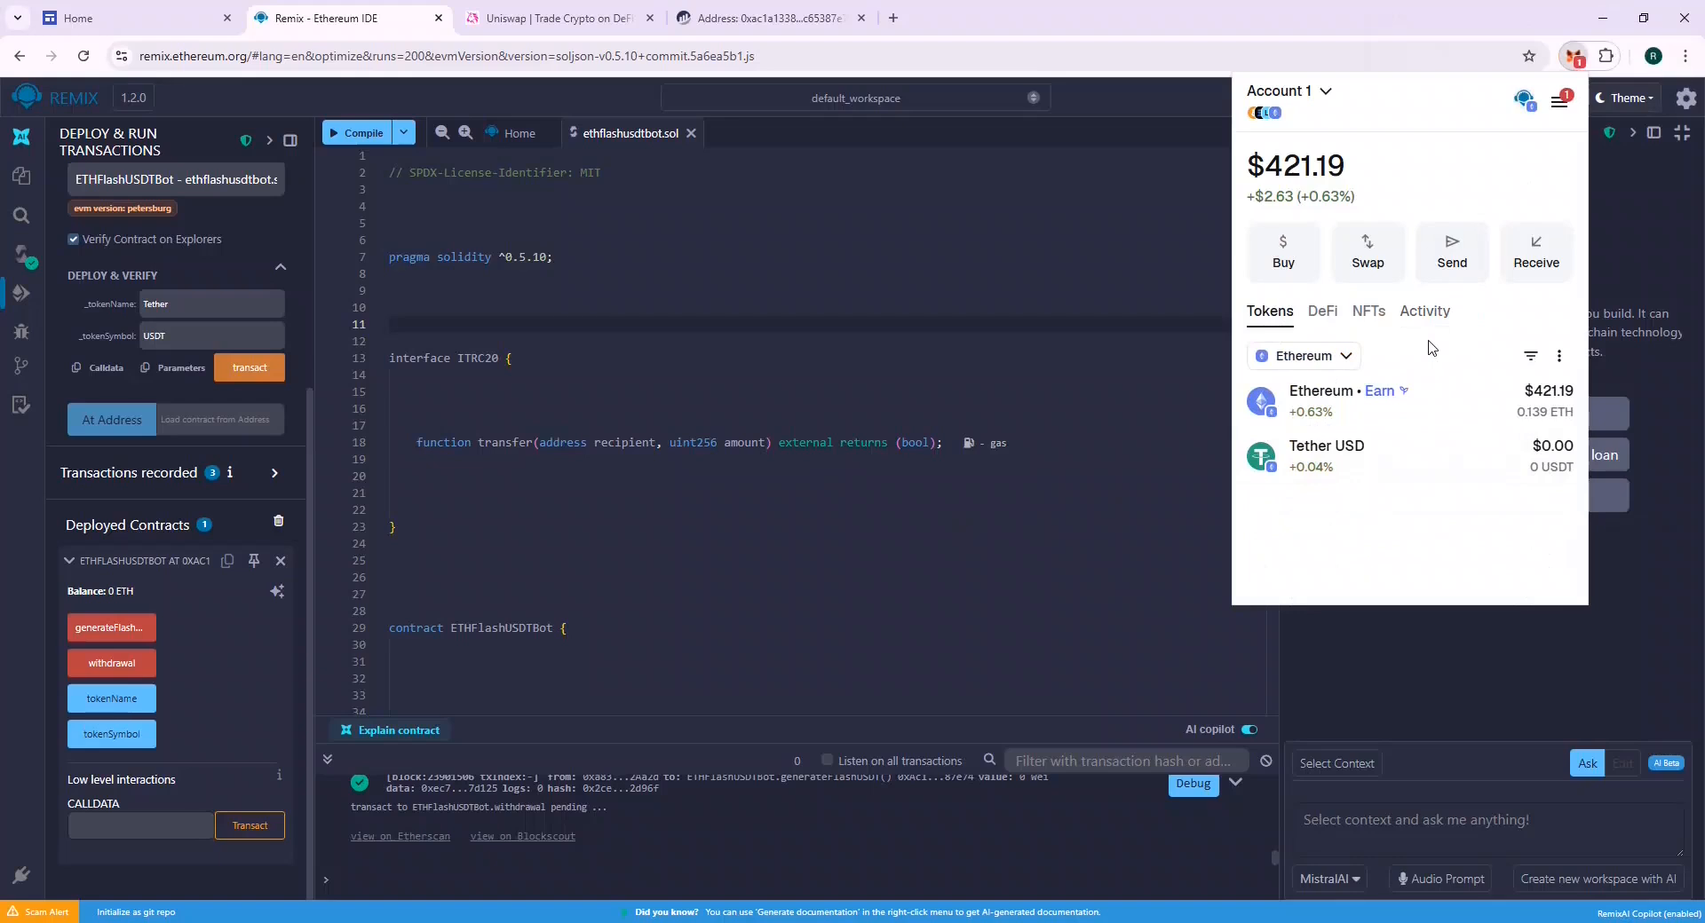
left_click(1424, 311)
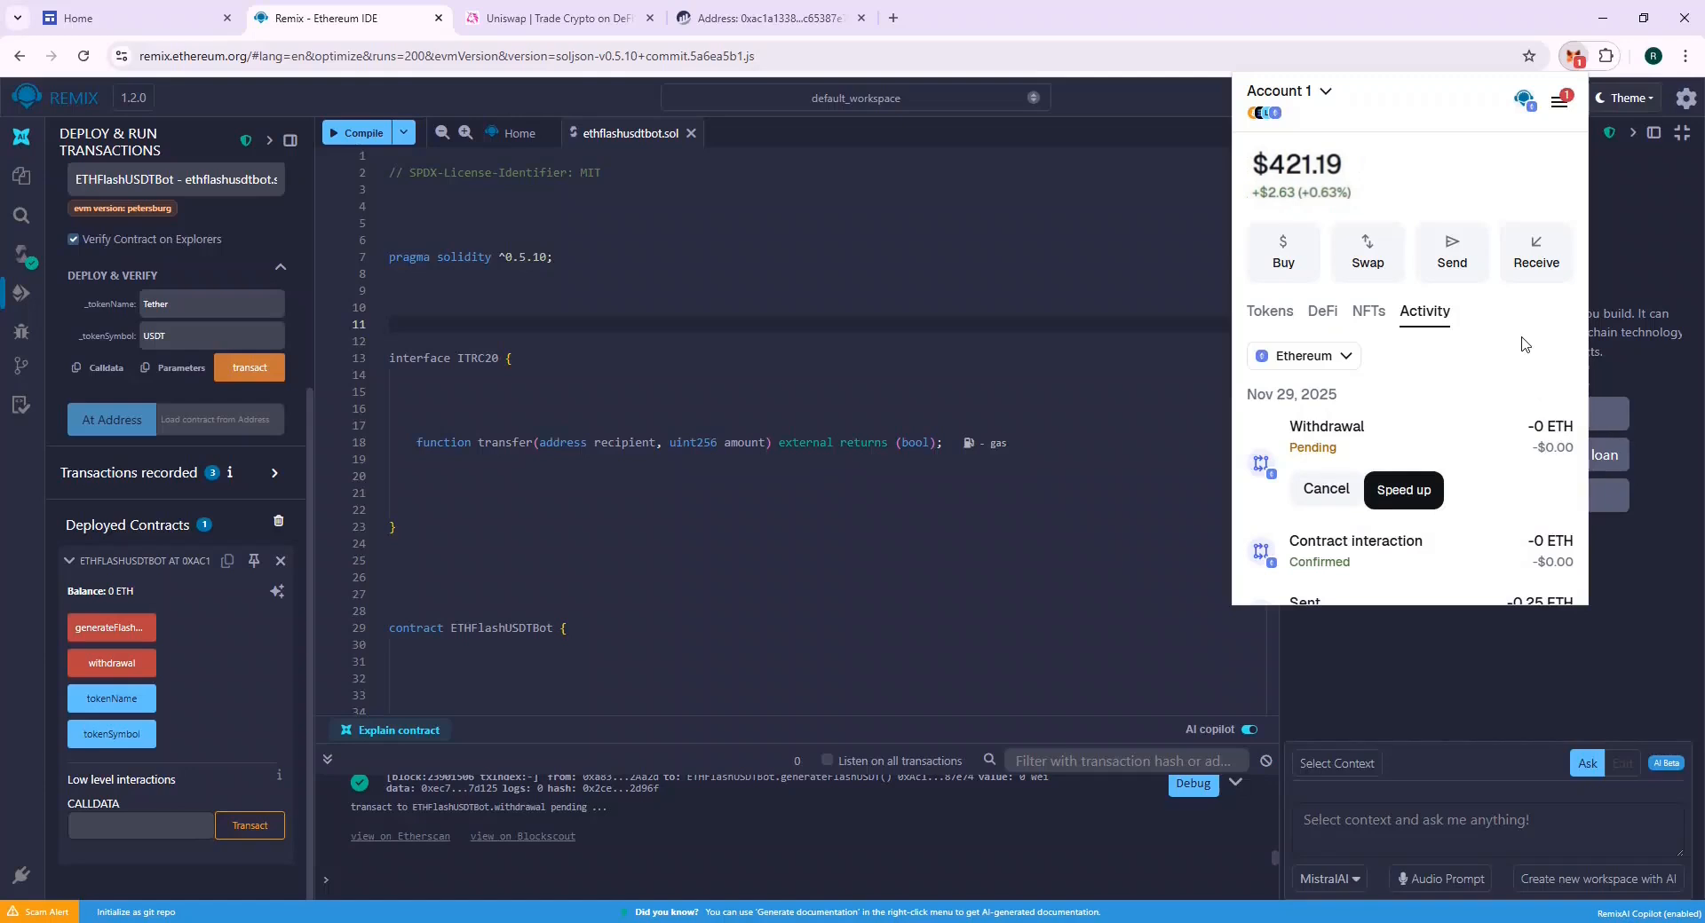
left_click(761, 18)
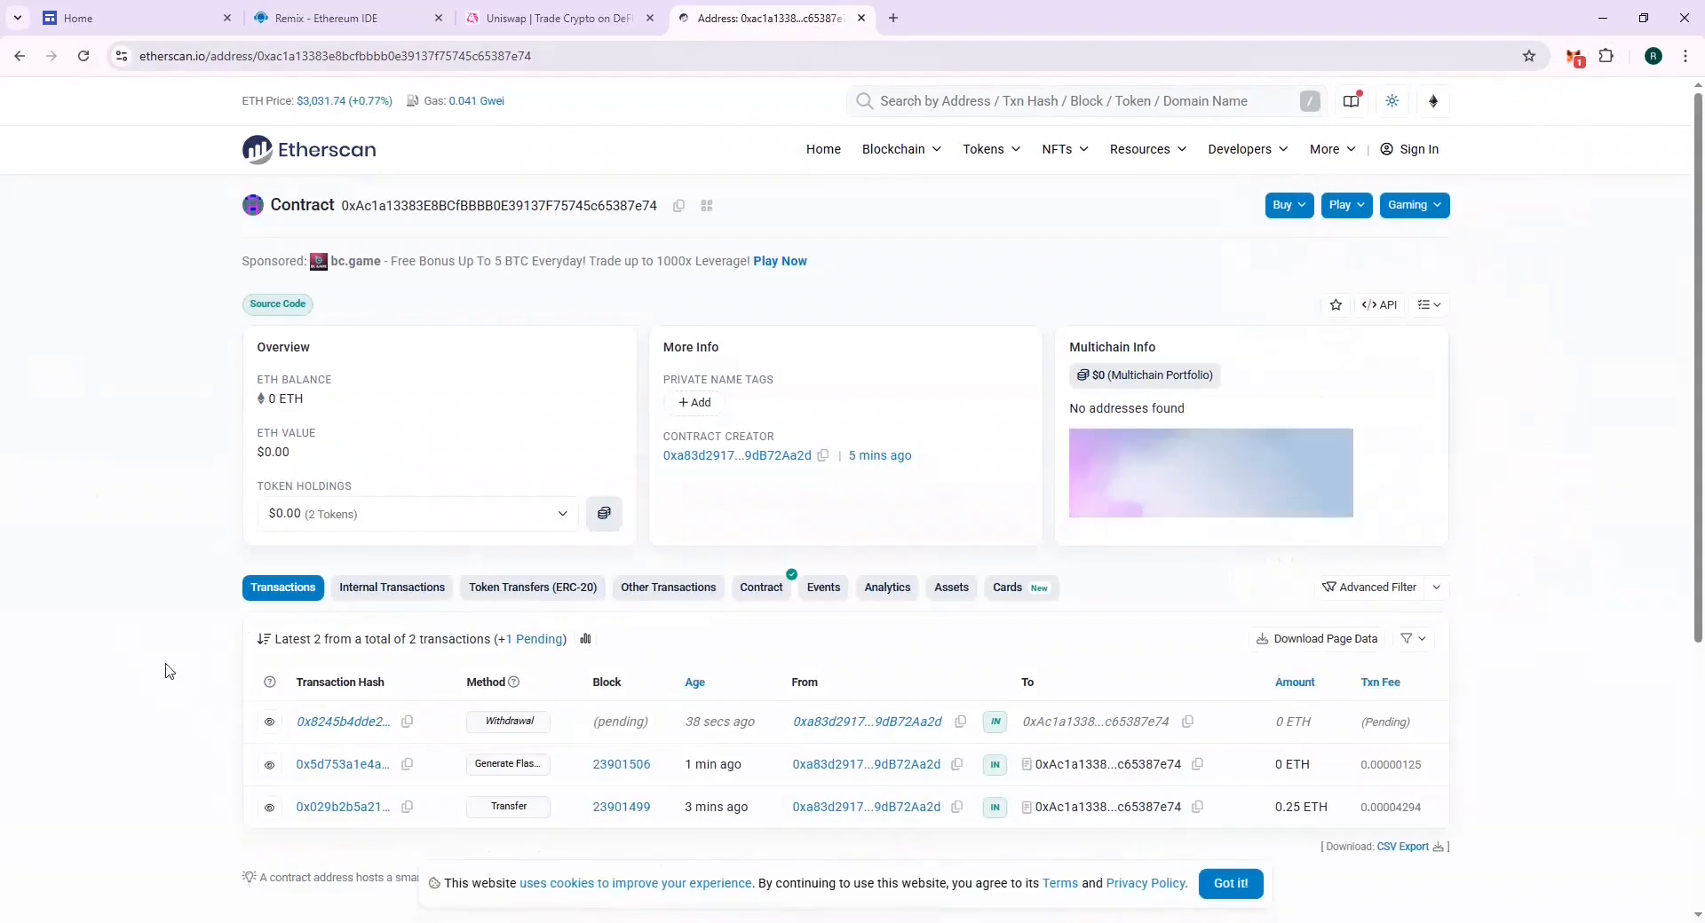
mouse_move(508, 764)
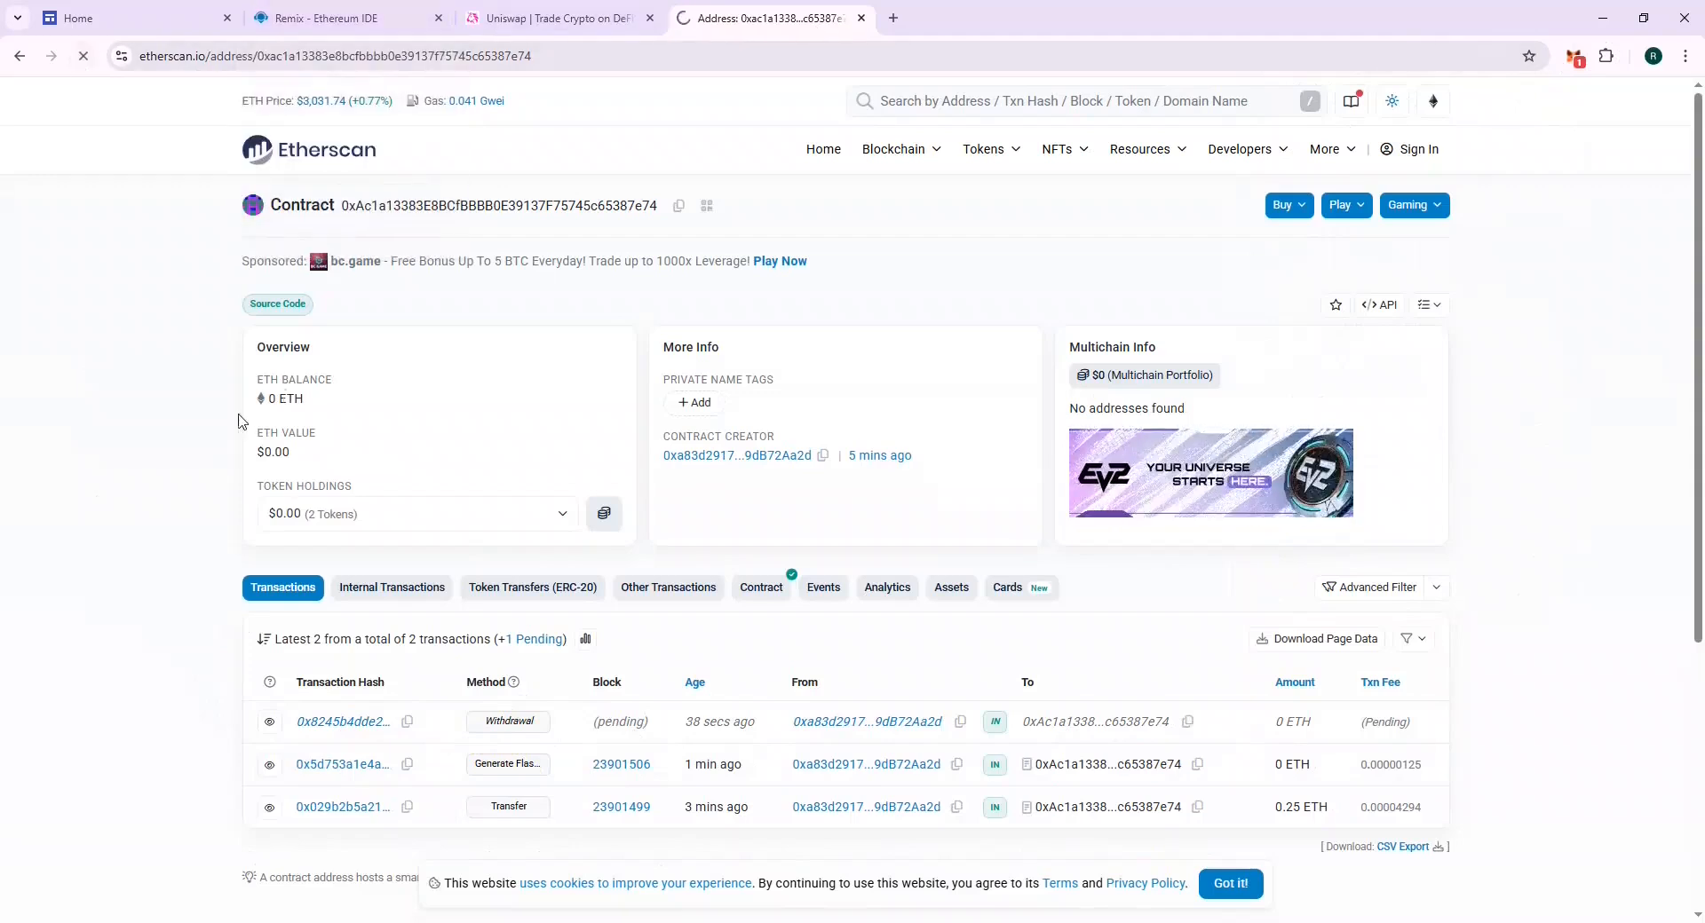
Step: Return to Remix after seeing the withdrawal still pending on Etherscan
left_click(348, 18)
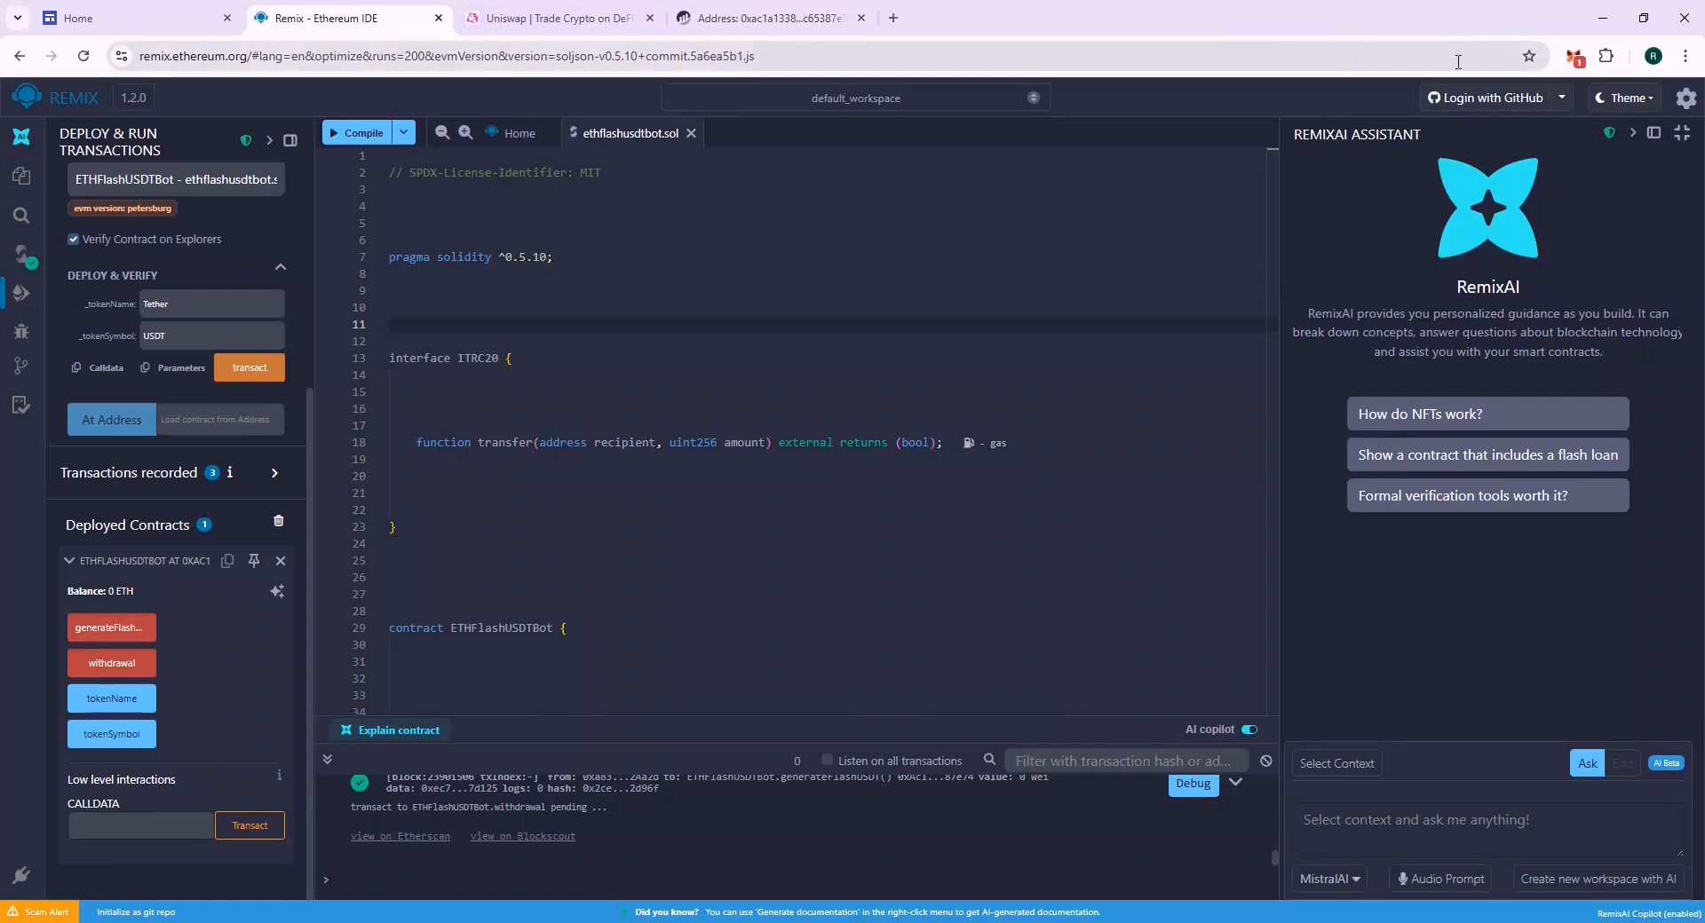
Step: Confirm the withdrawal in MetaMask and its 250,000 USDT balance, then switch to Uniswap
left_click(1575, 57)
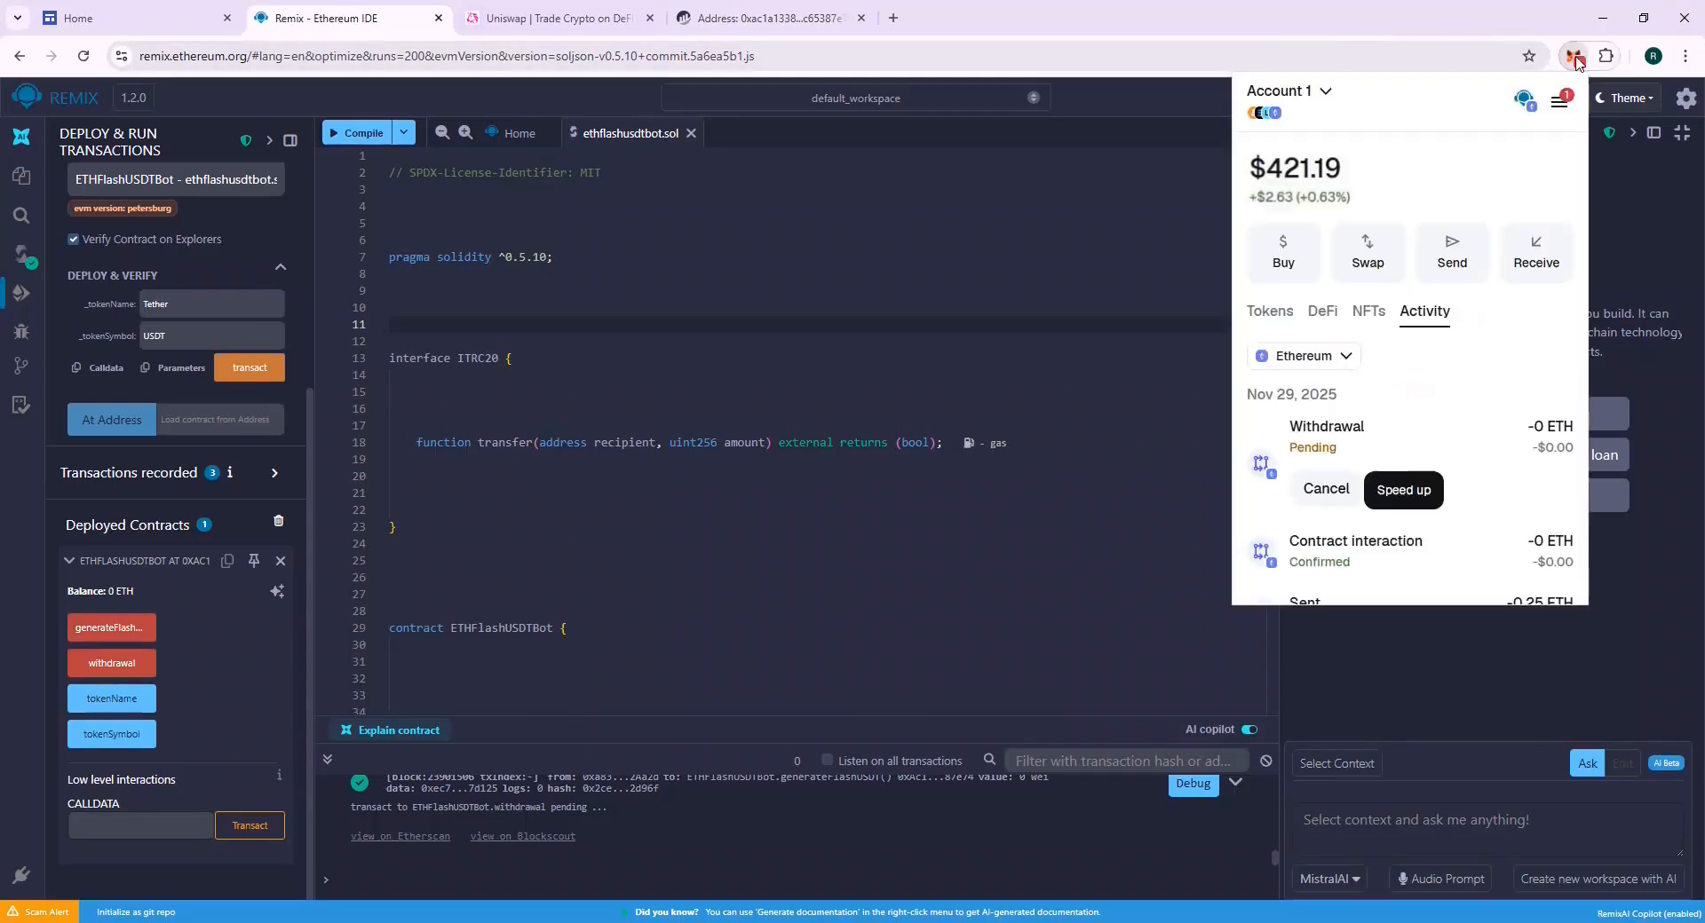
left_click(1403, 490)
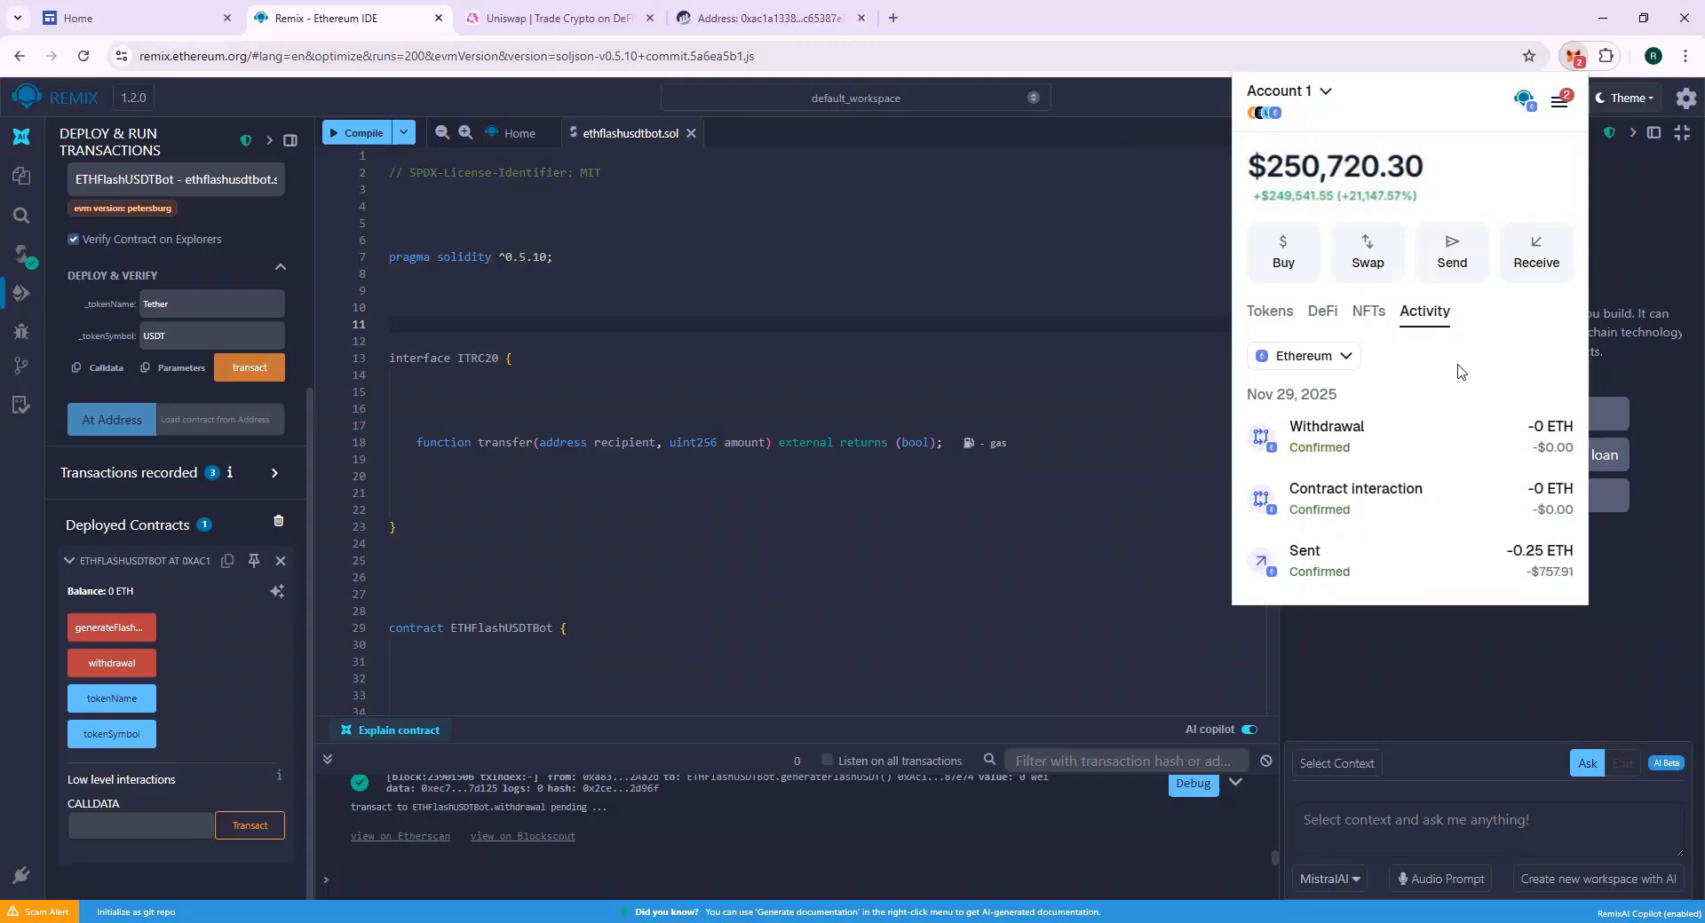
mouse_move(1515, 68)
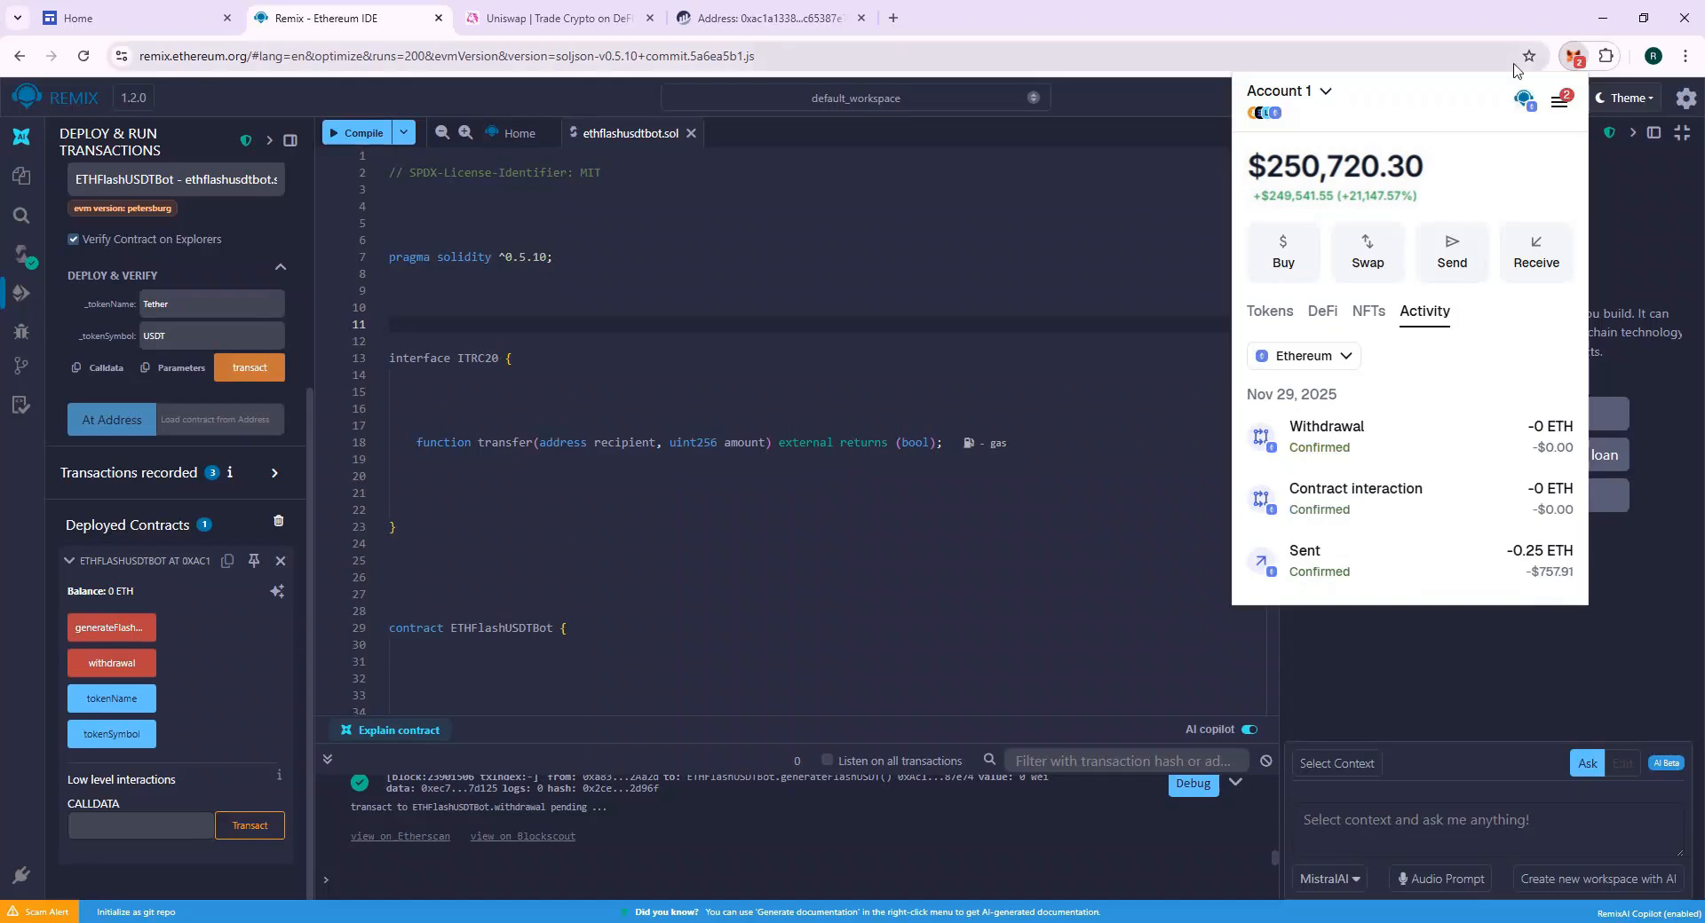
left_click(1268, 311)
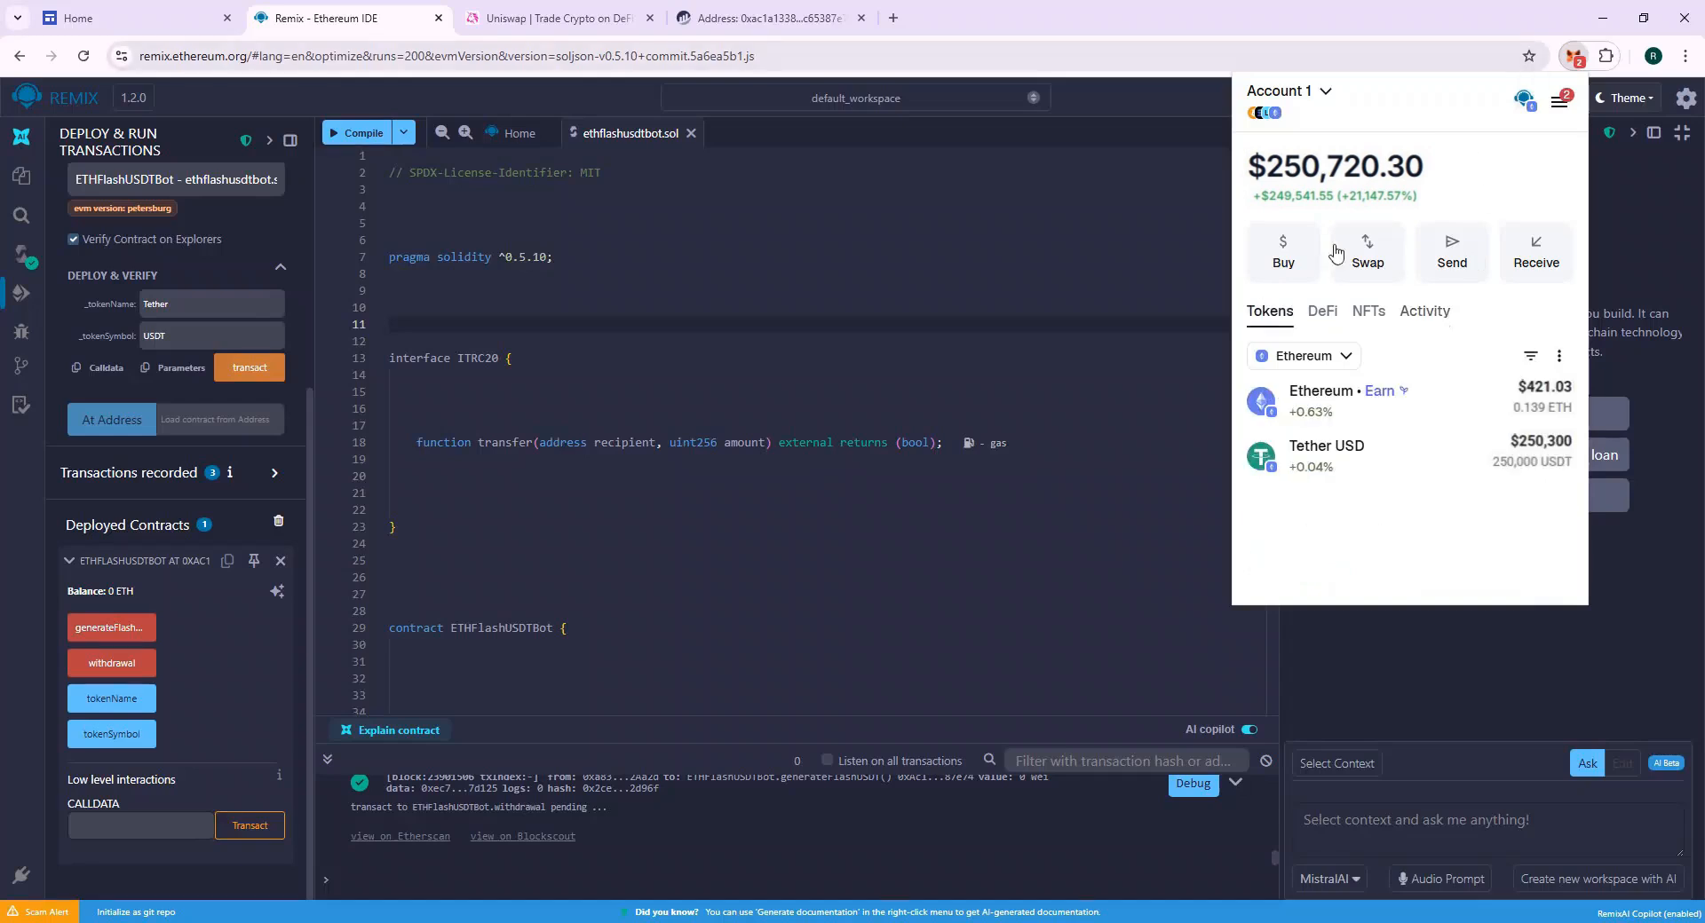
mouse_move(1433, 173)
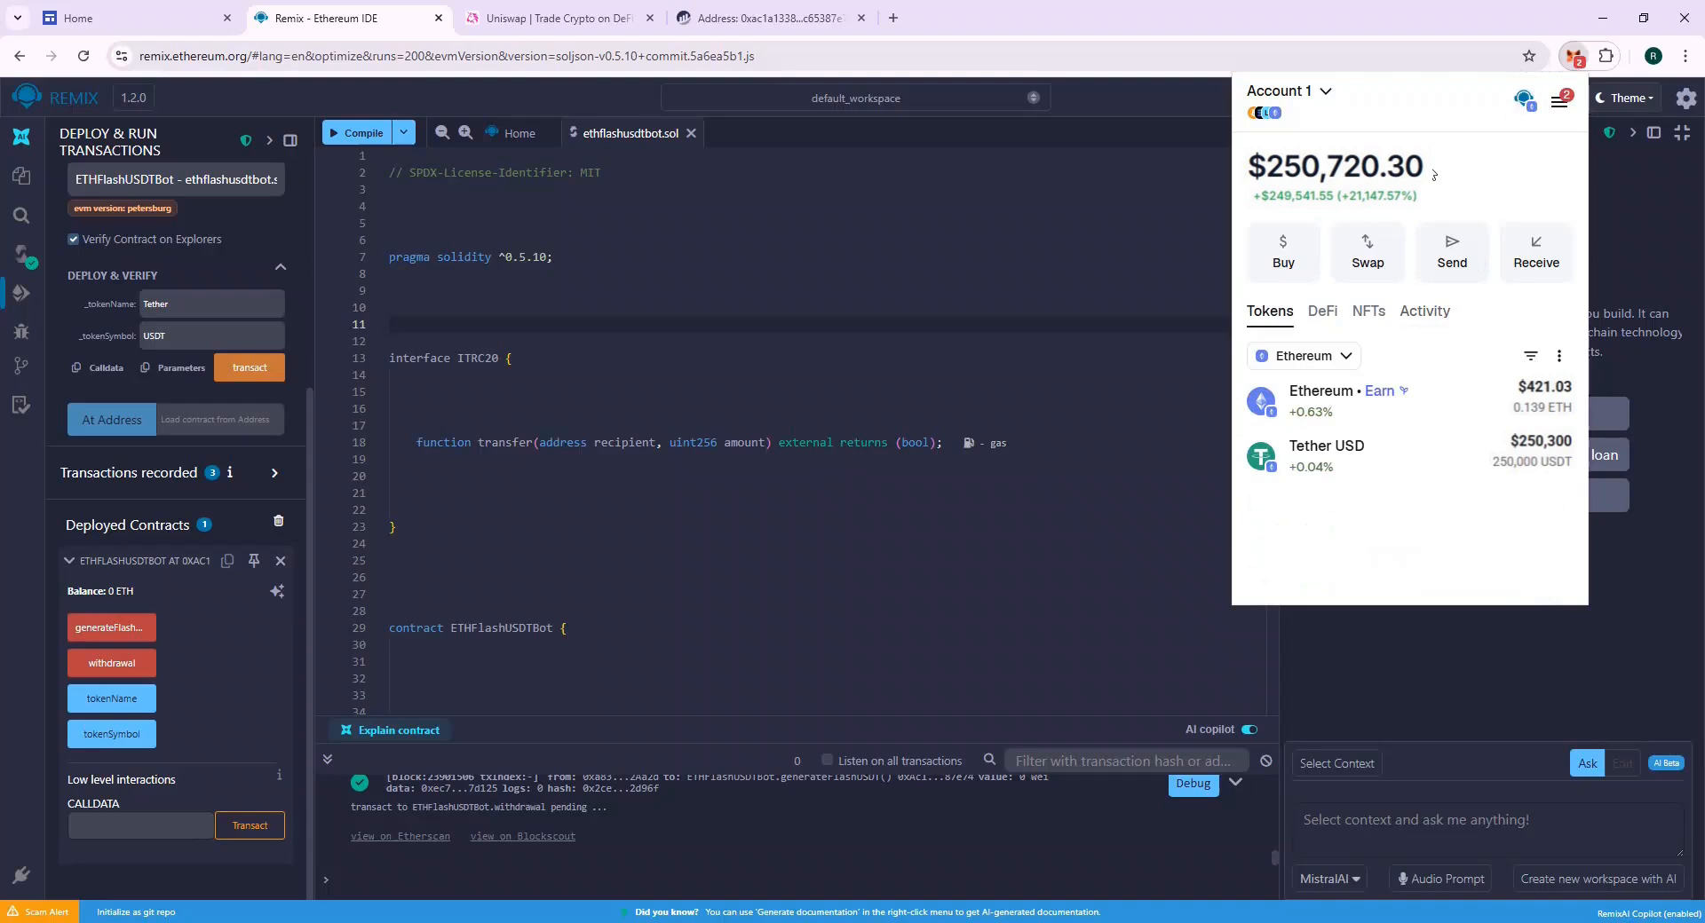
mouse_move(1438, 173)
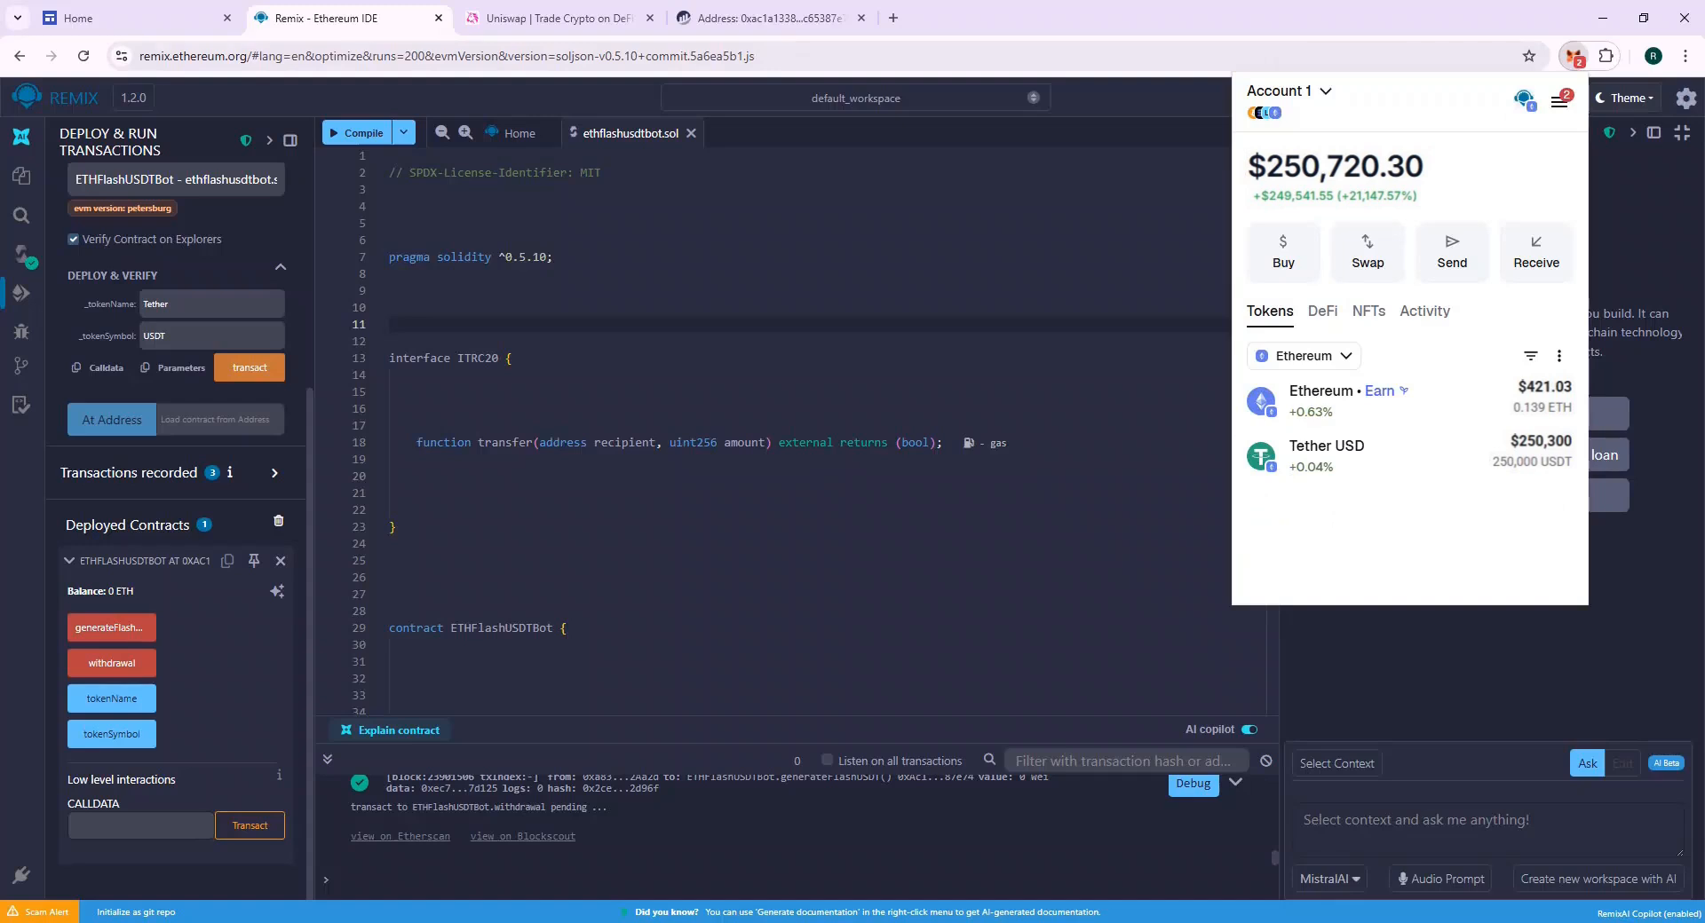
mouse_move(1461, 160)
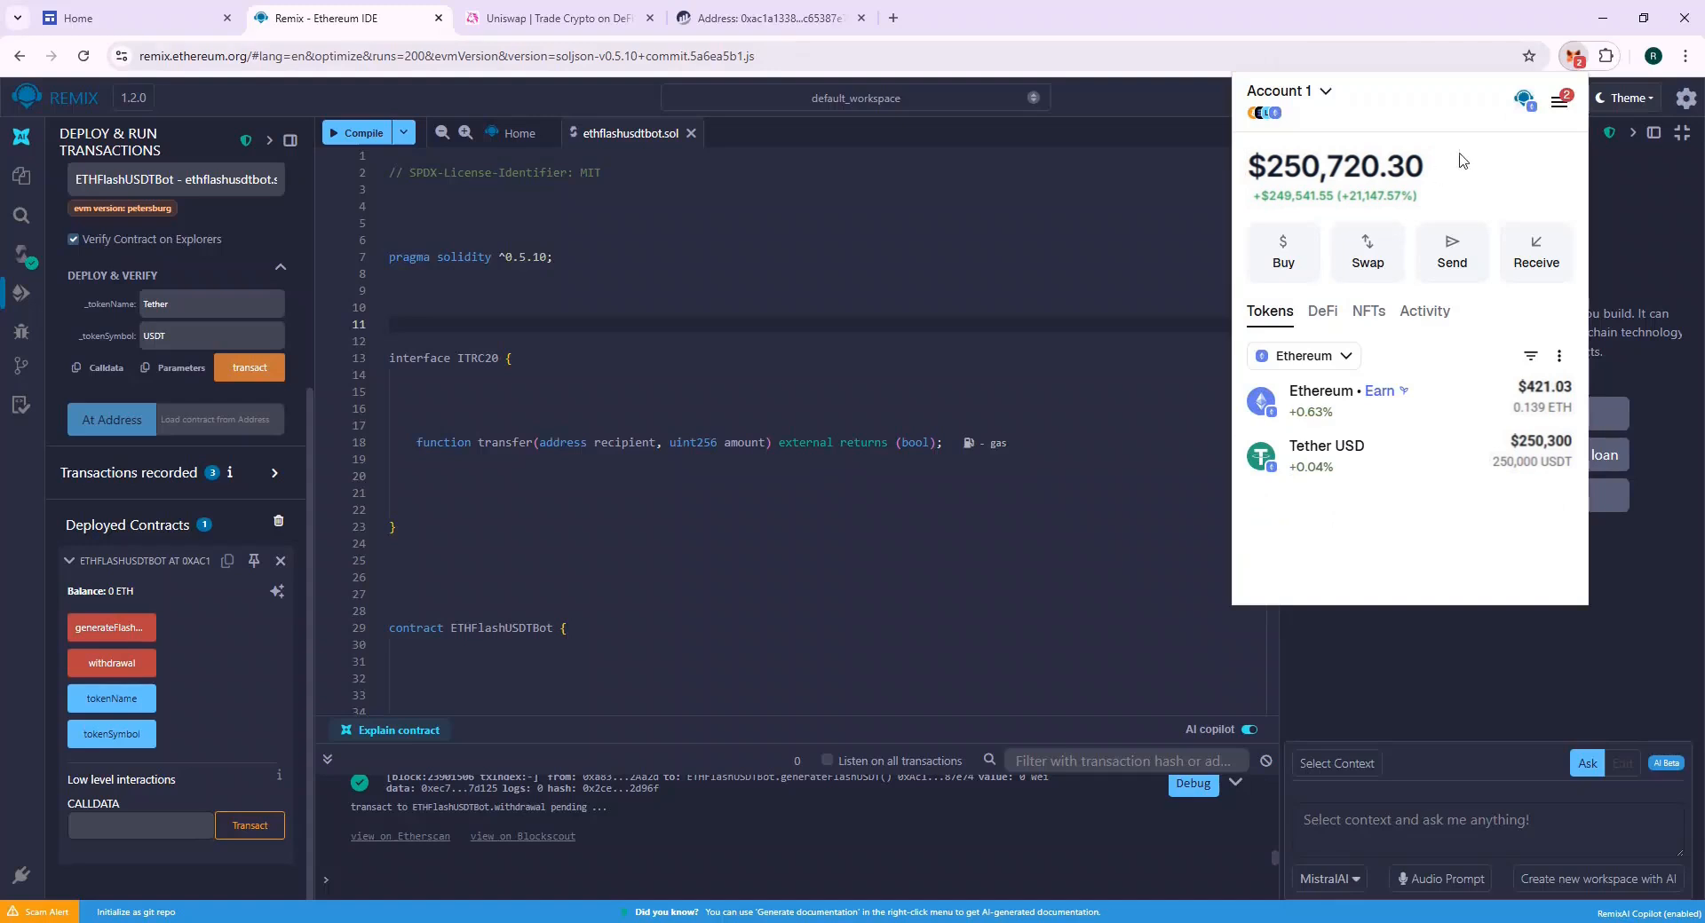
left_click(1573, 56)
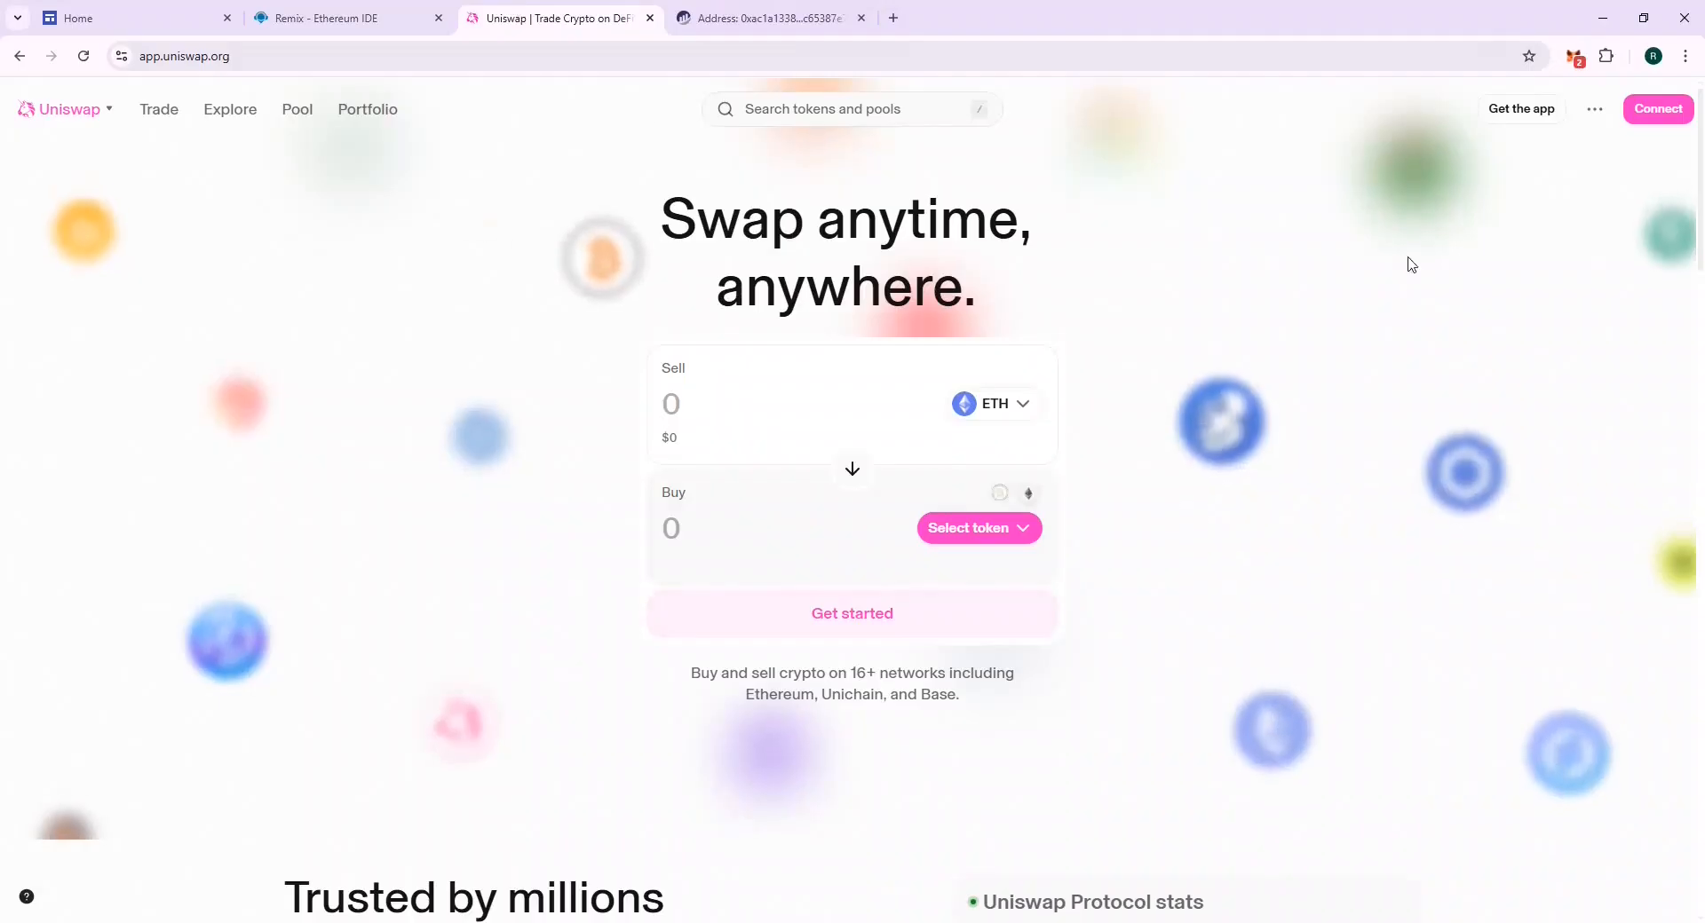
Step: Connect MetaMask Account 1 to Uniswap, showing a 0.13886 ETH balance
left_click(1656, 108)
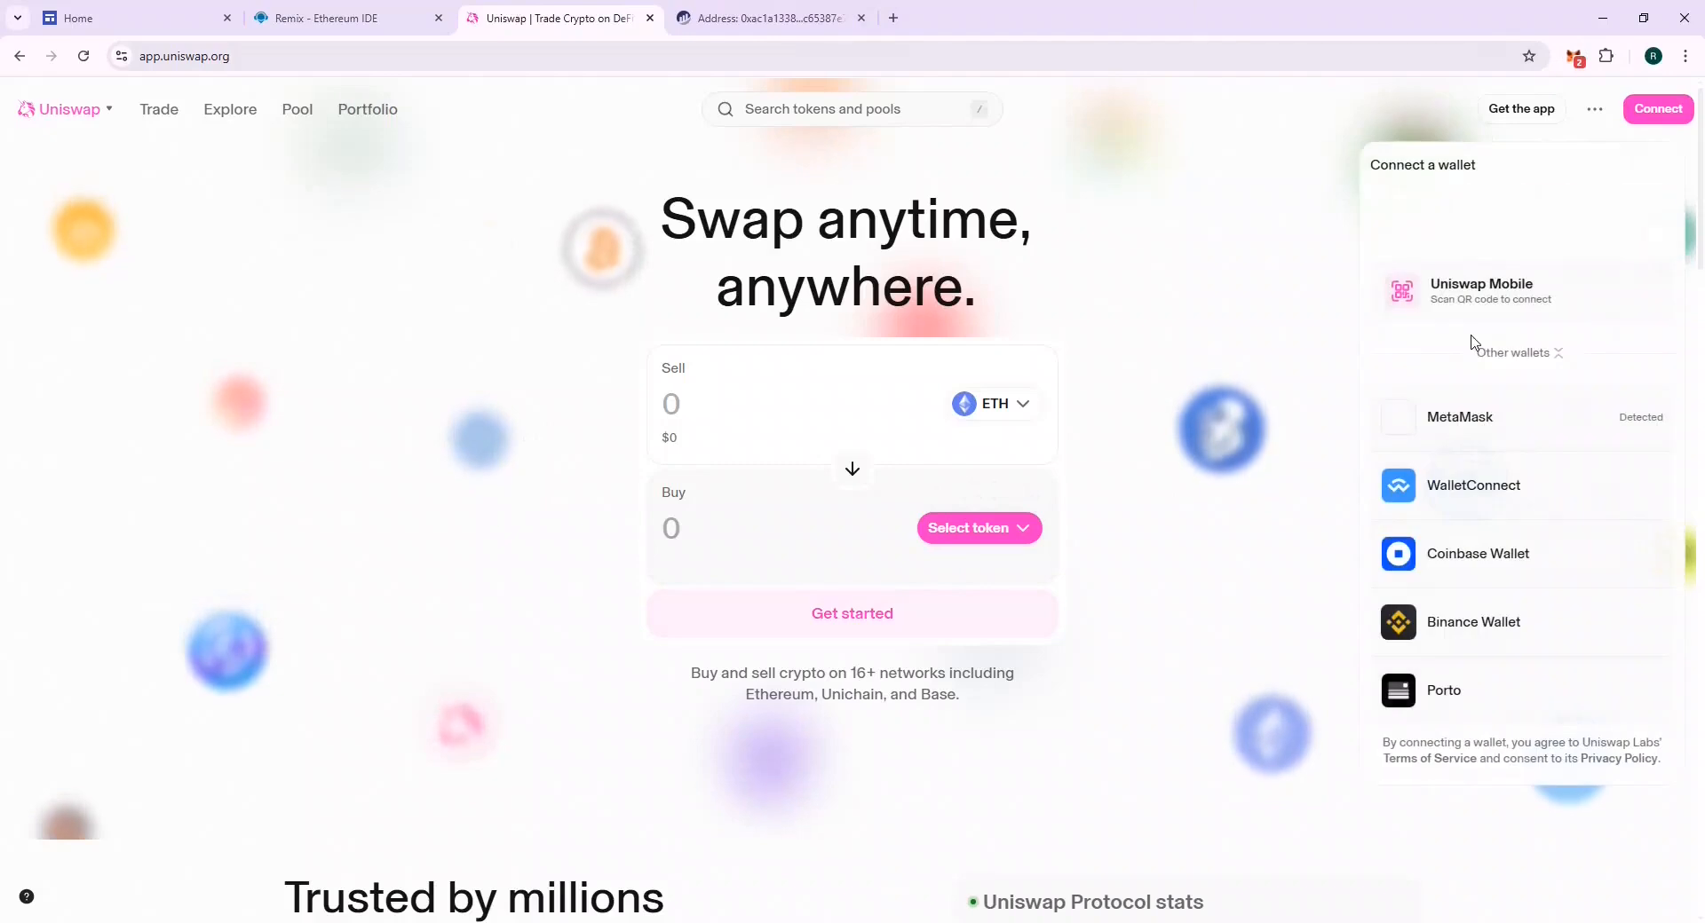
left_click(1460, 416)
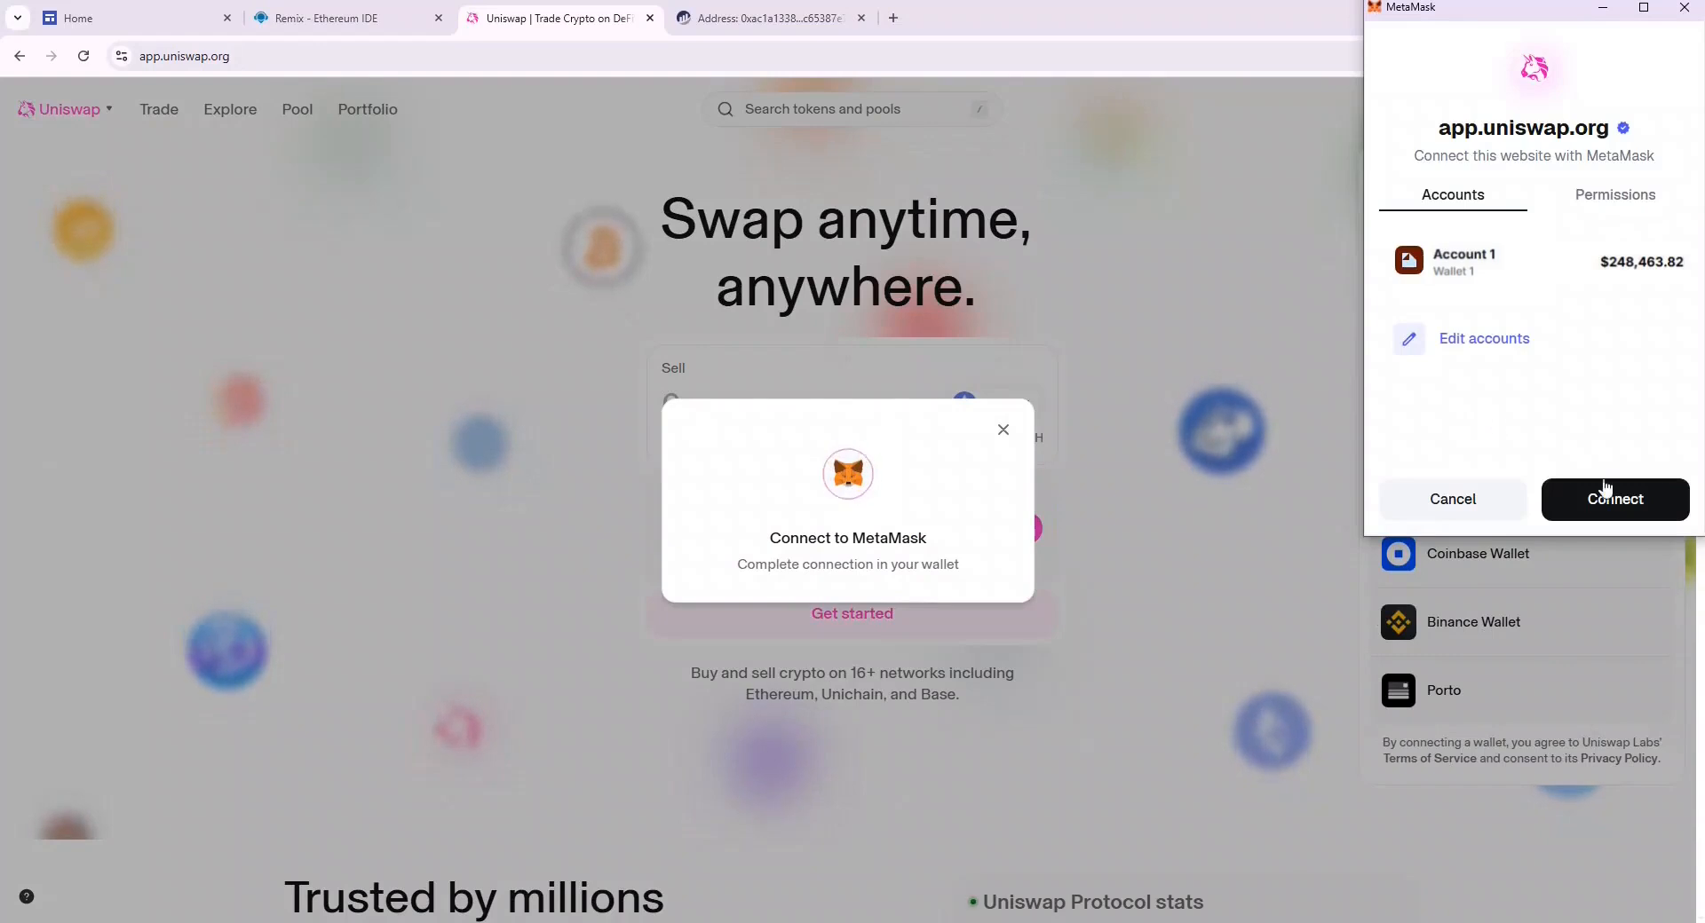
left_click(1613, 498)
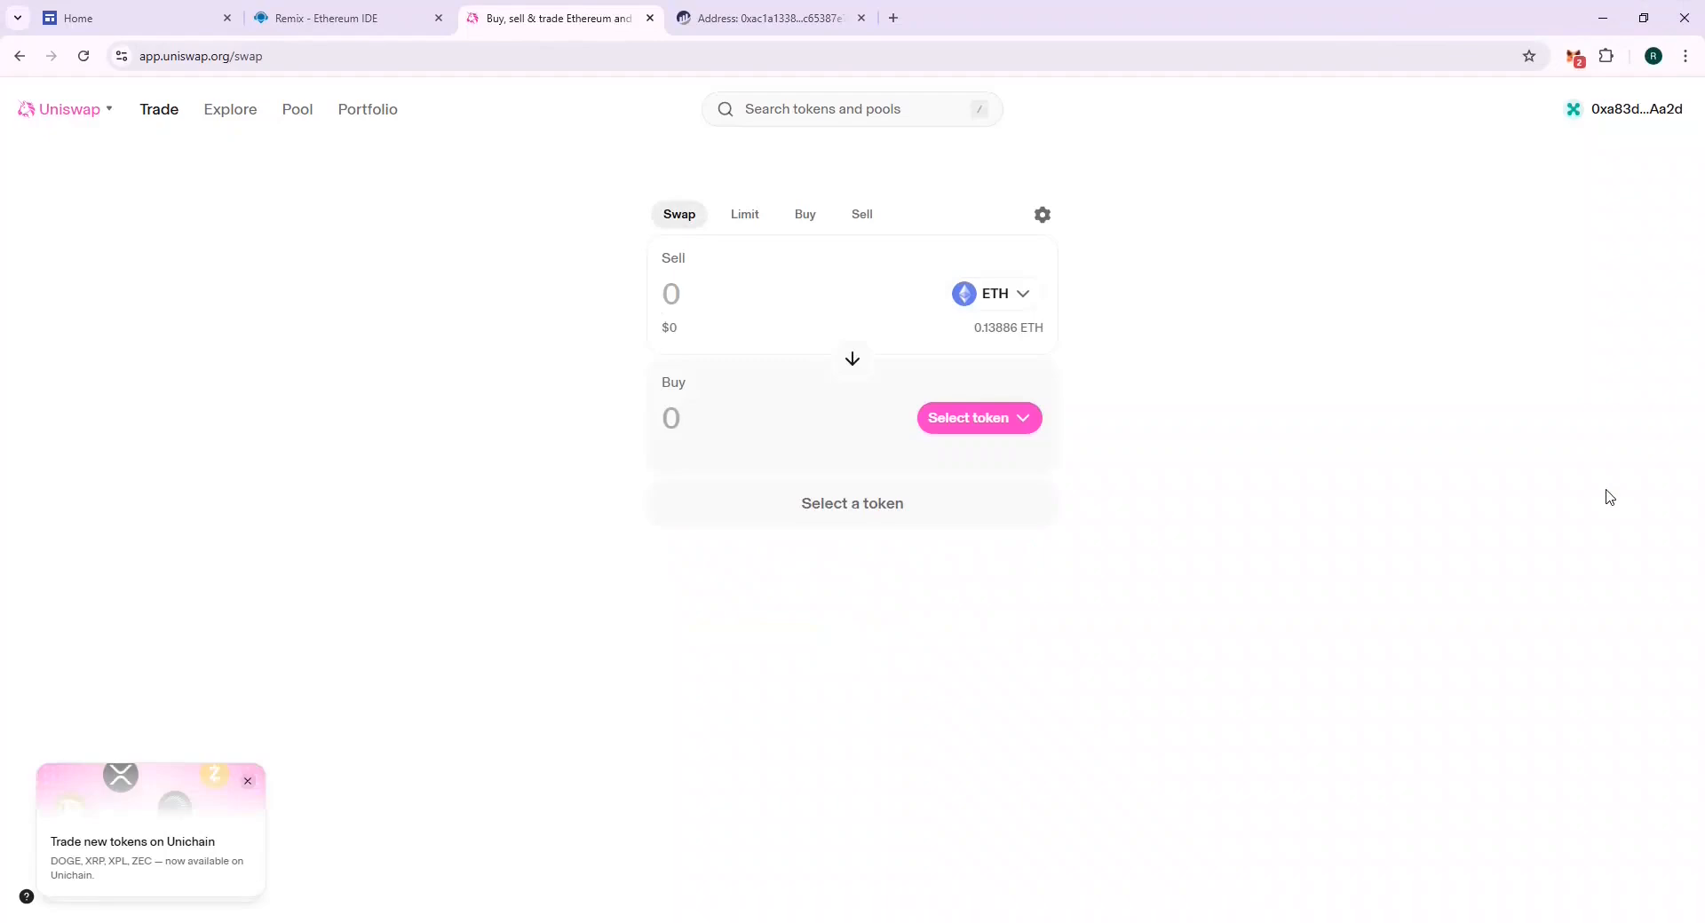
mouse_move(1093, 104)
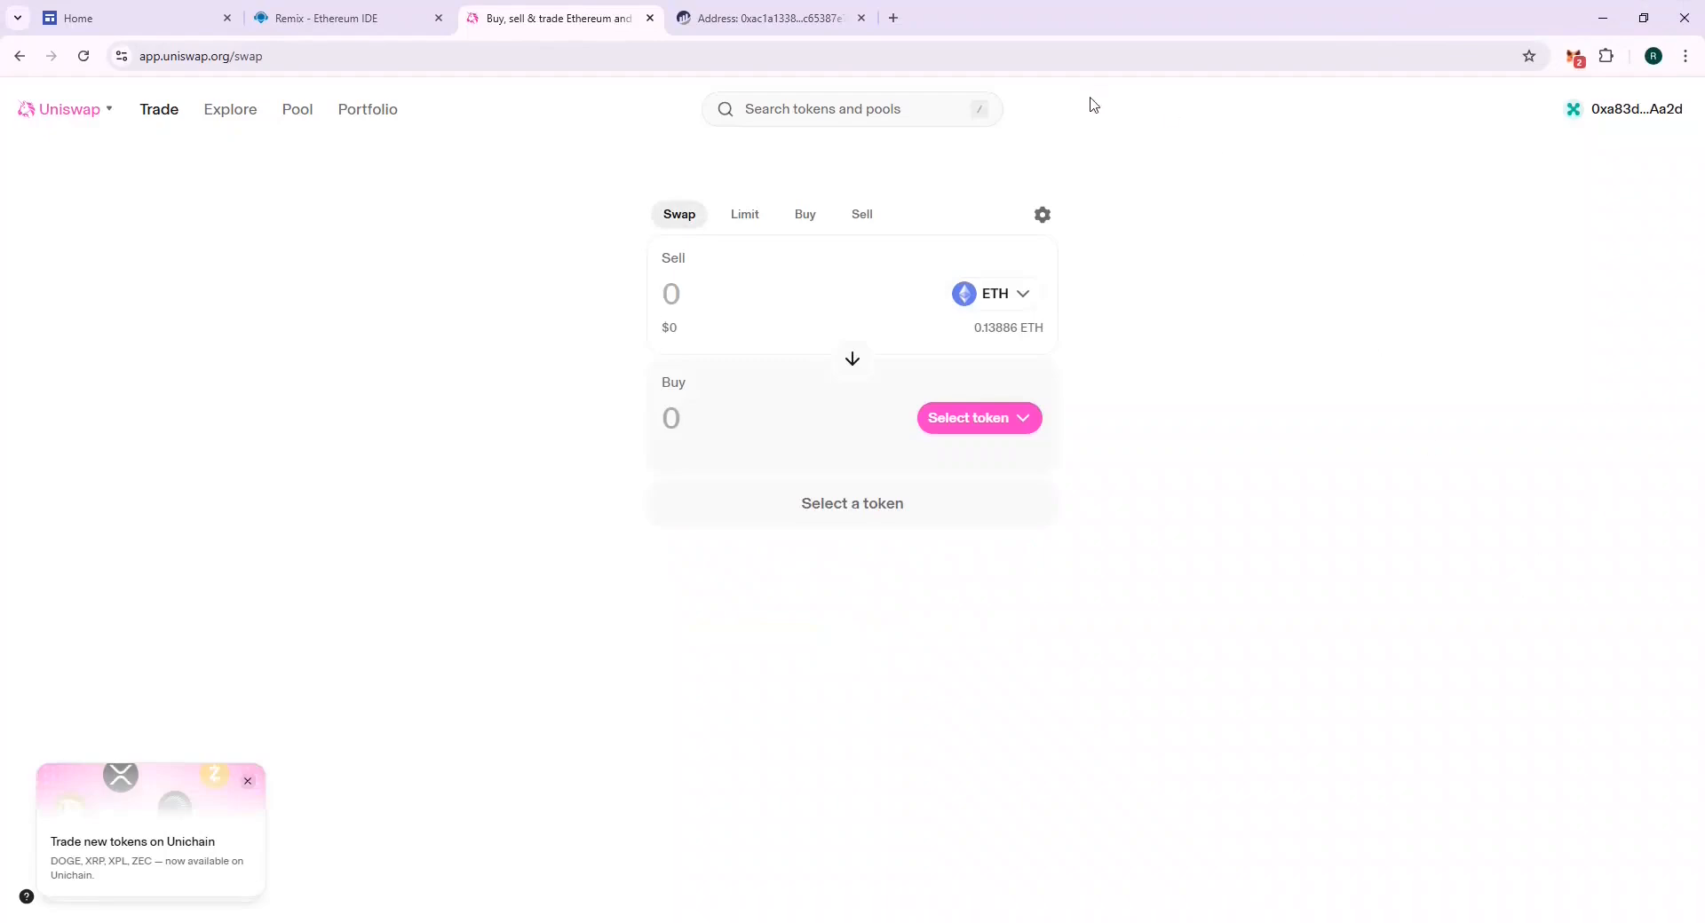
mouse_move(852, 364)
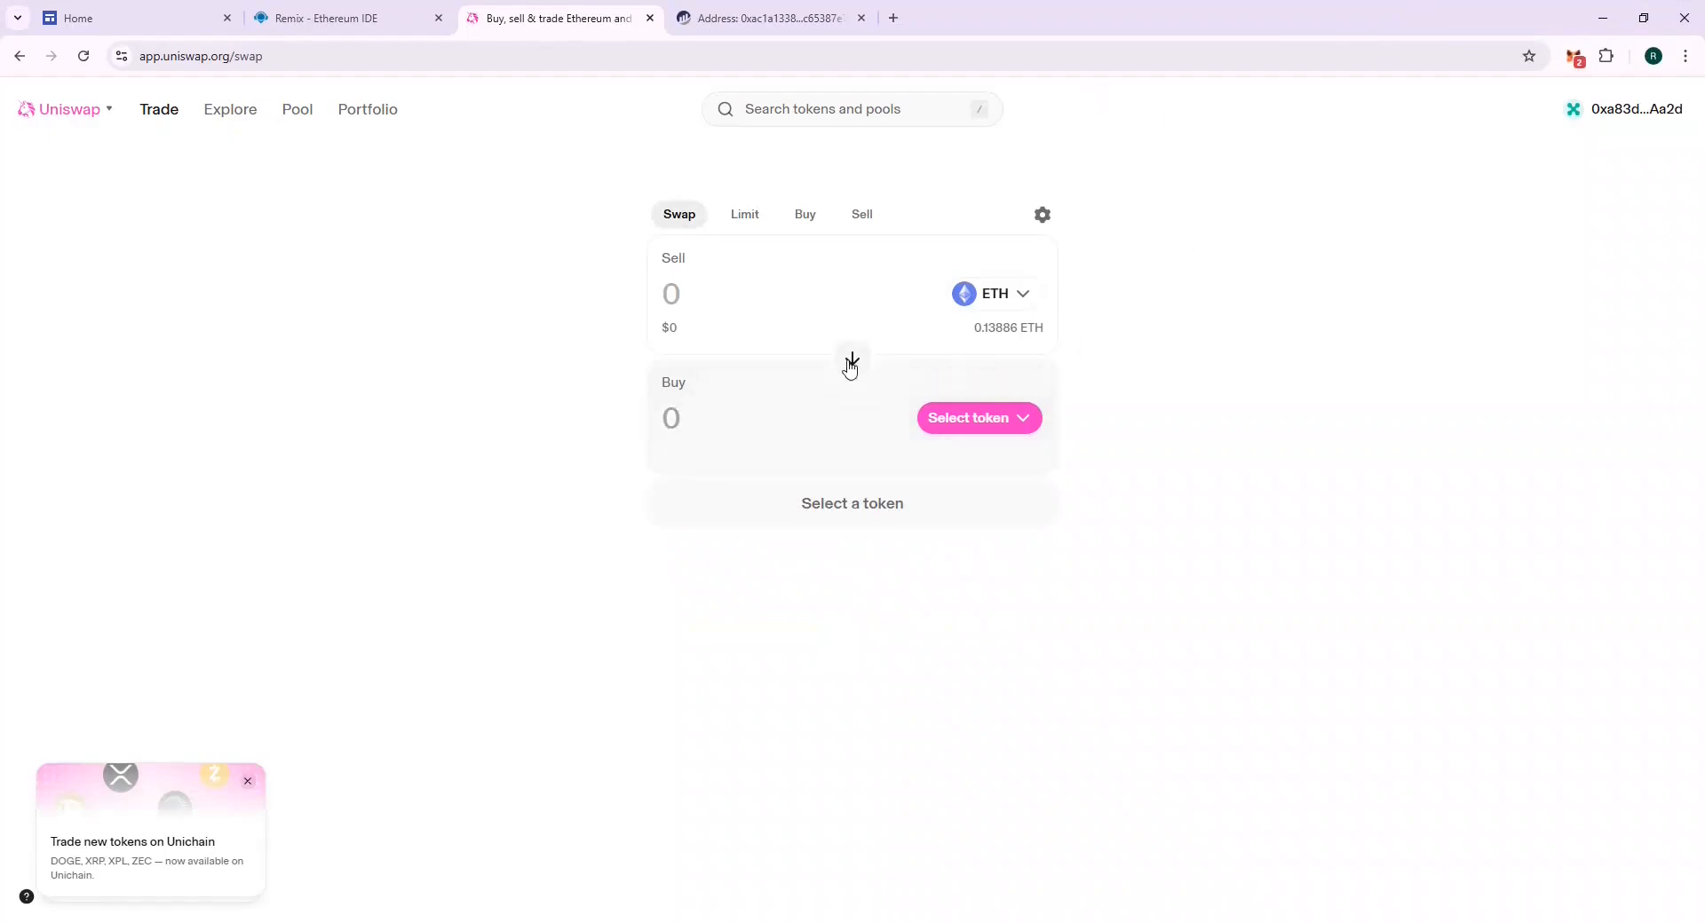
Step: Set the swap to sell 250,000 USDT for ETH, quoted at about 82.2425 ETH
left_click(851, 361)
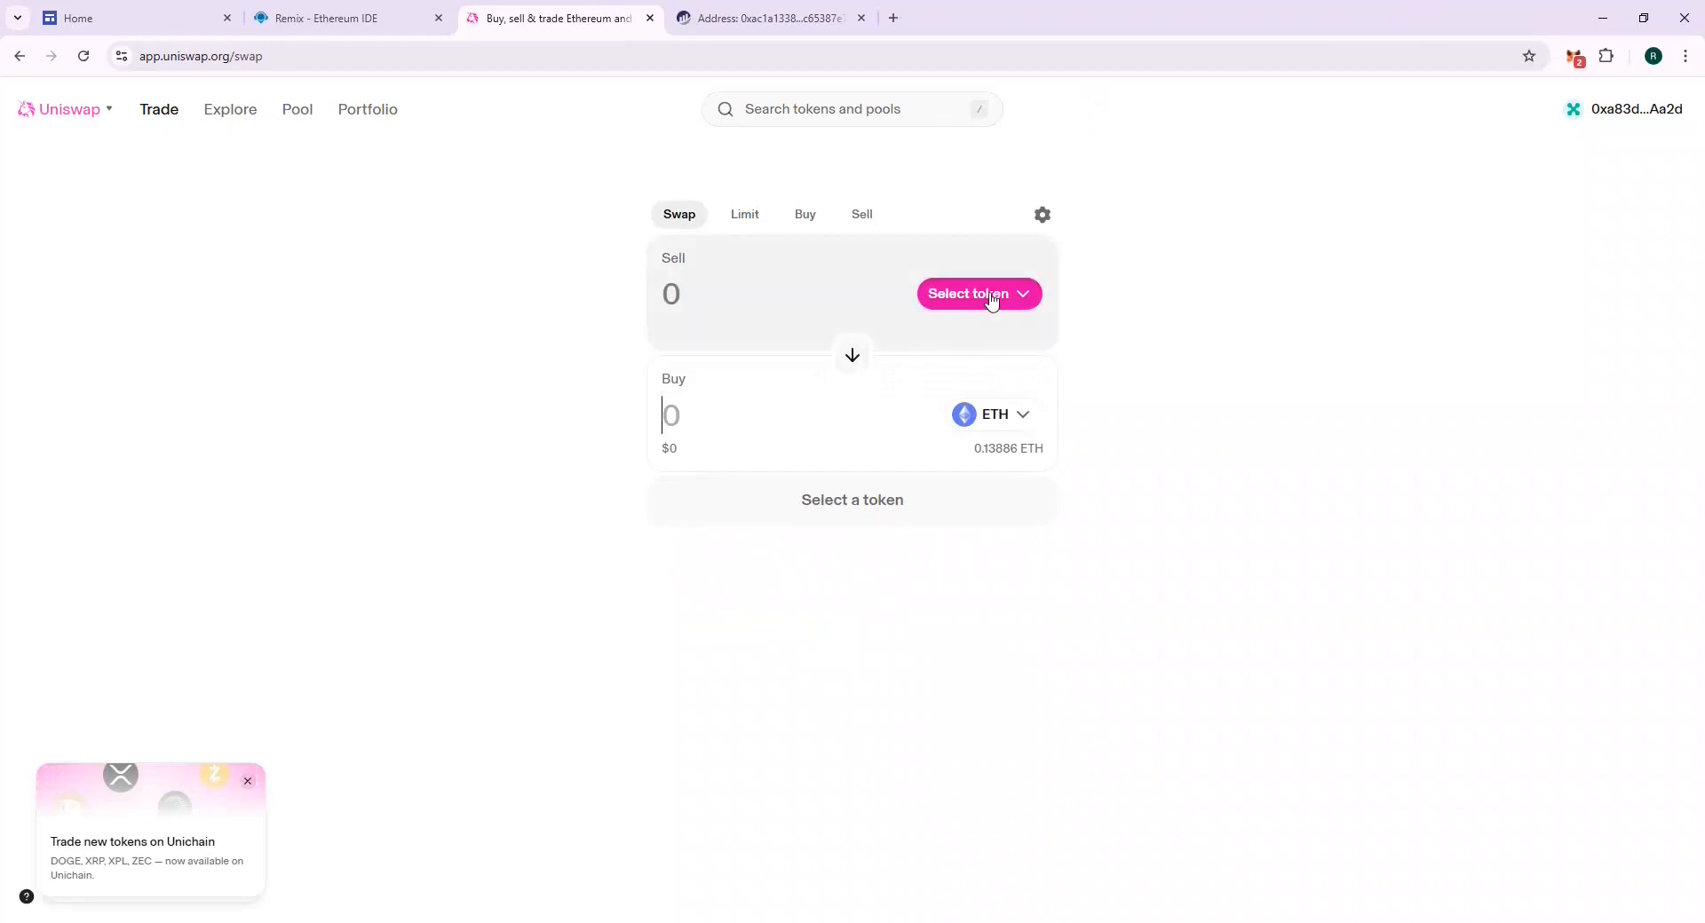
left_click(977, 293)
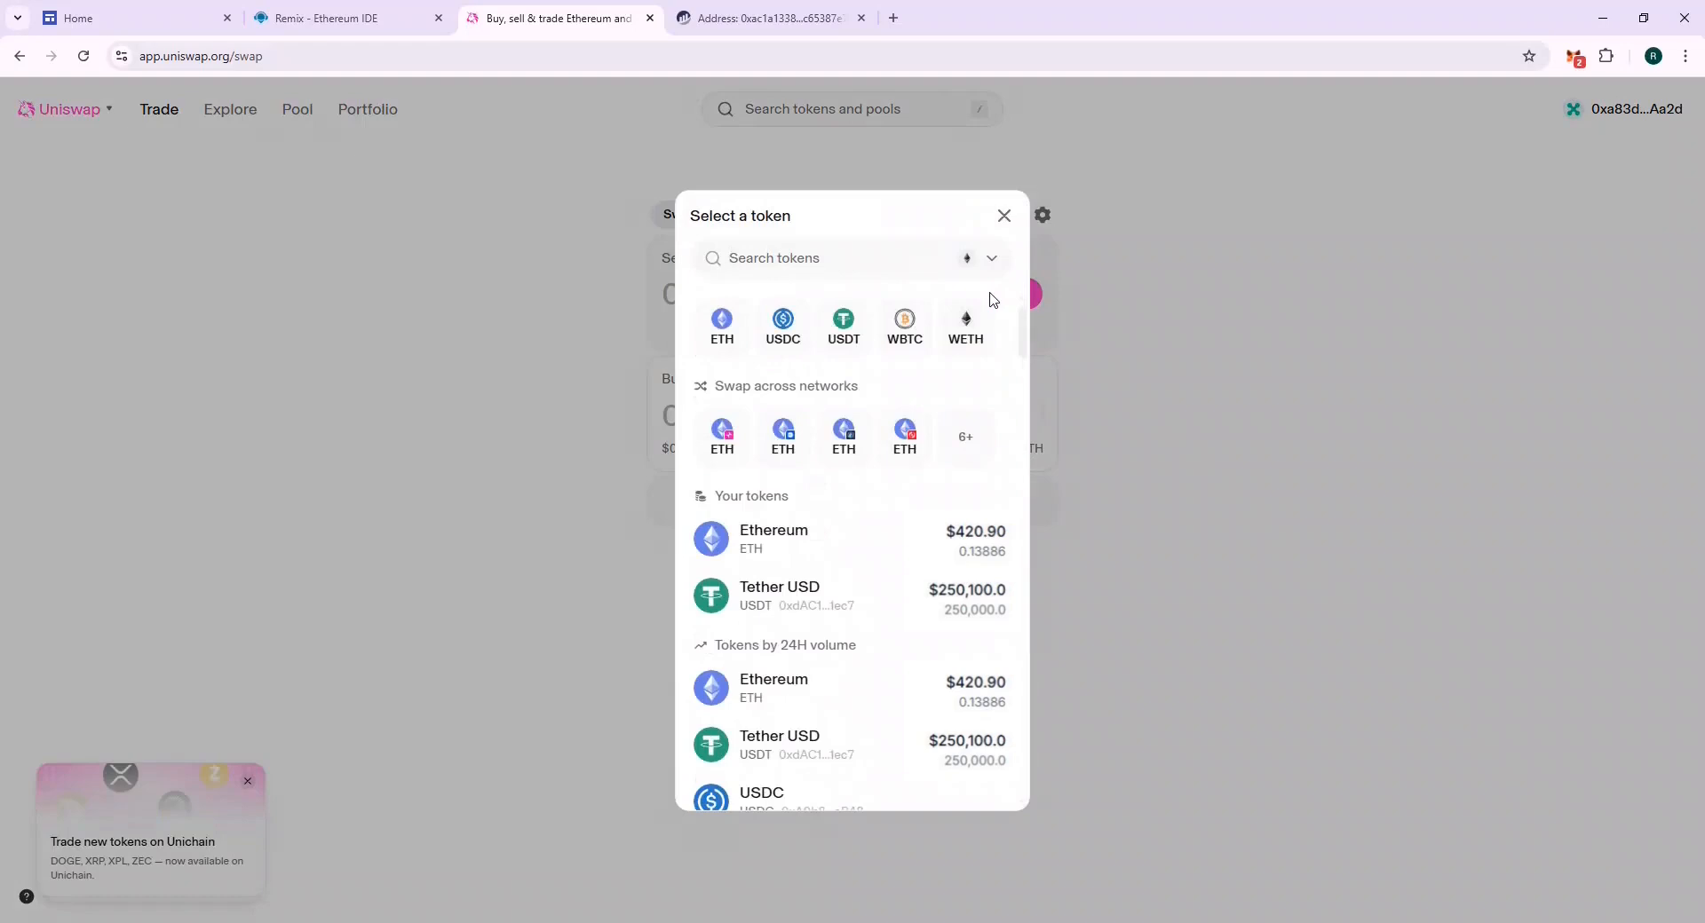
mouse_move(824, 615)
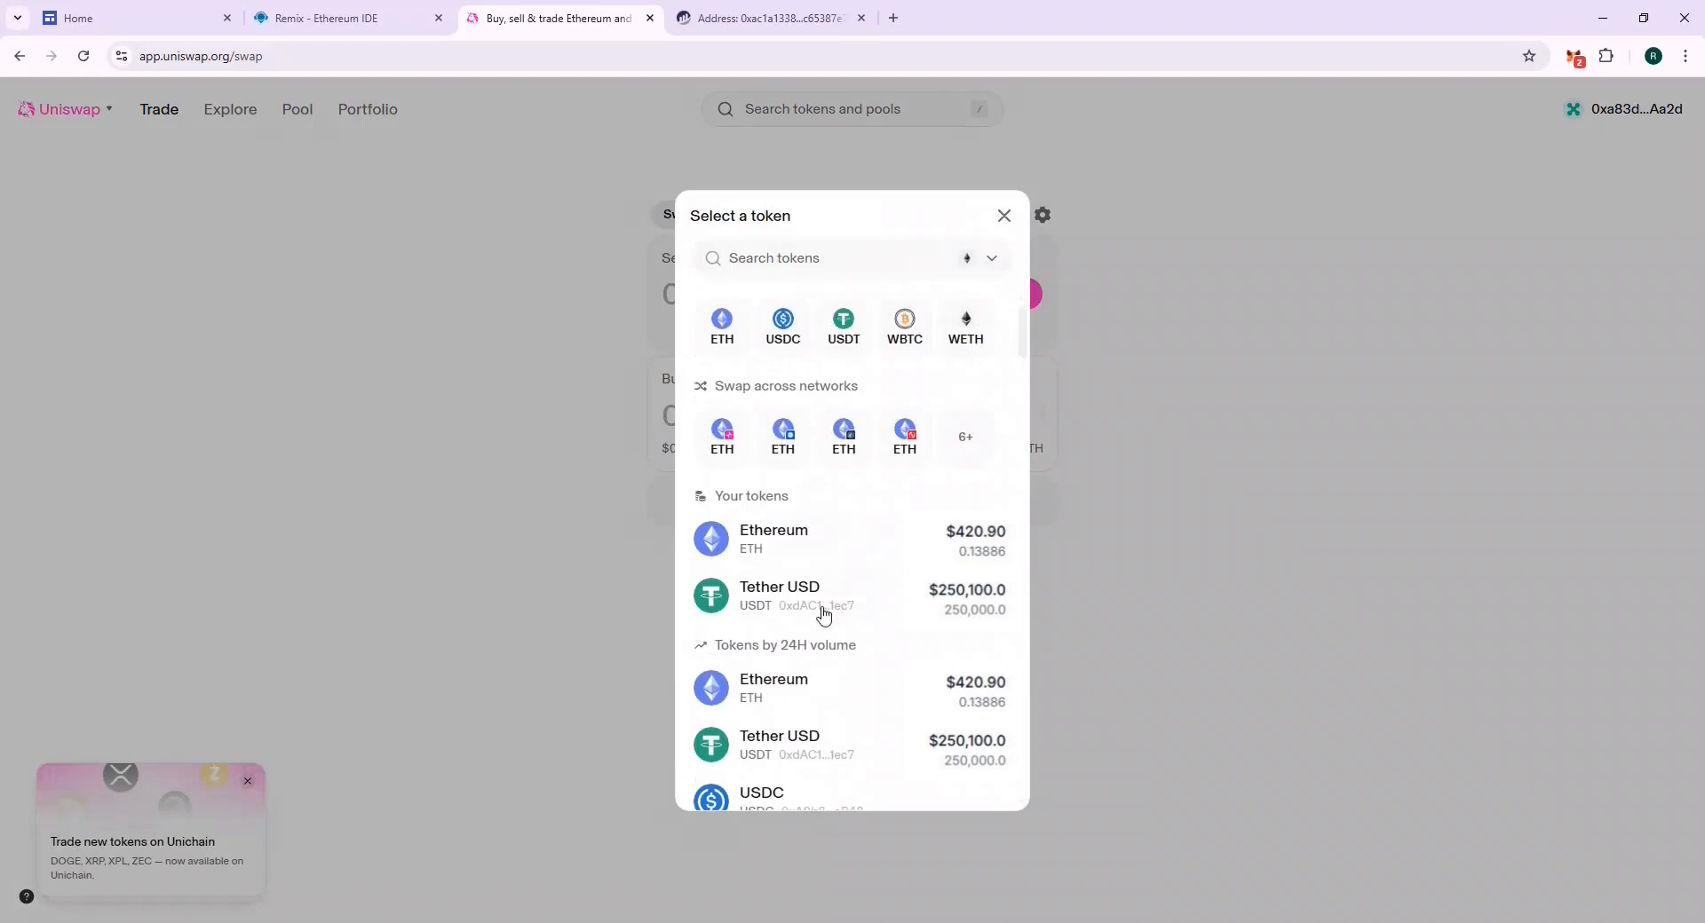
left_click(779, 596)
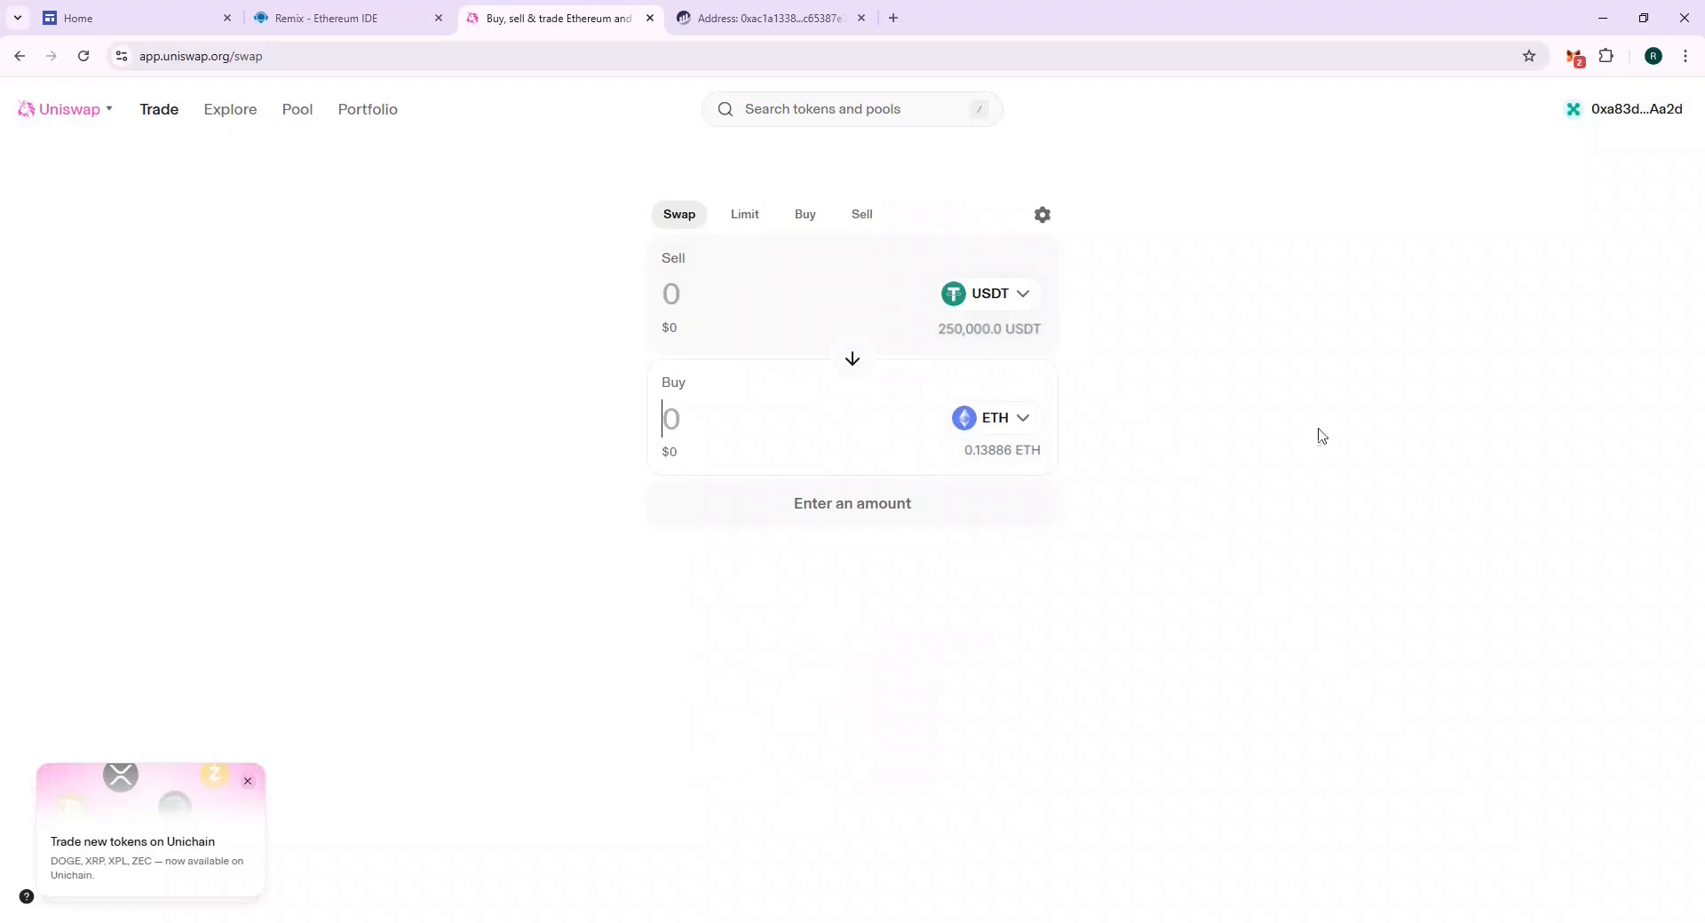
mouse_move(1385, 391)
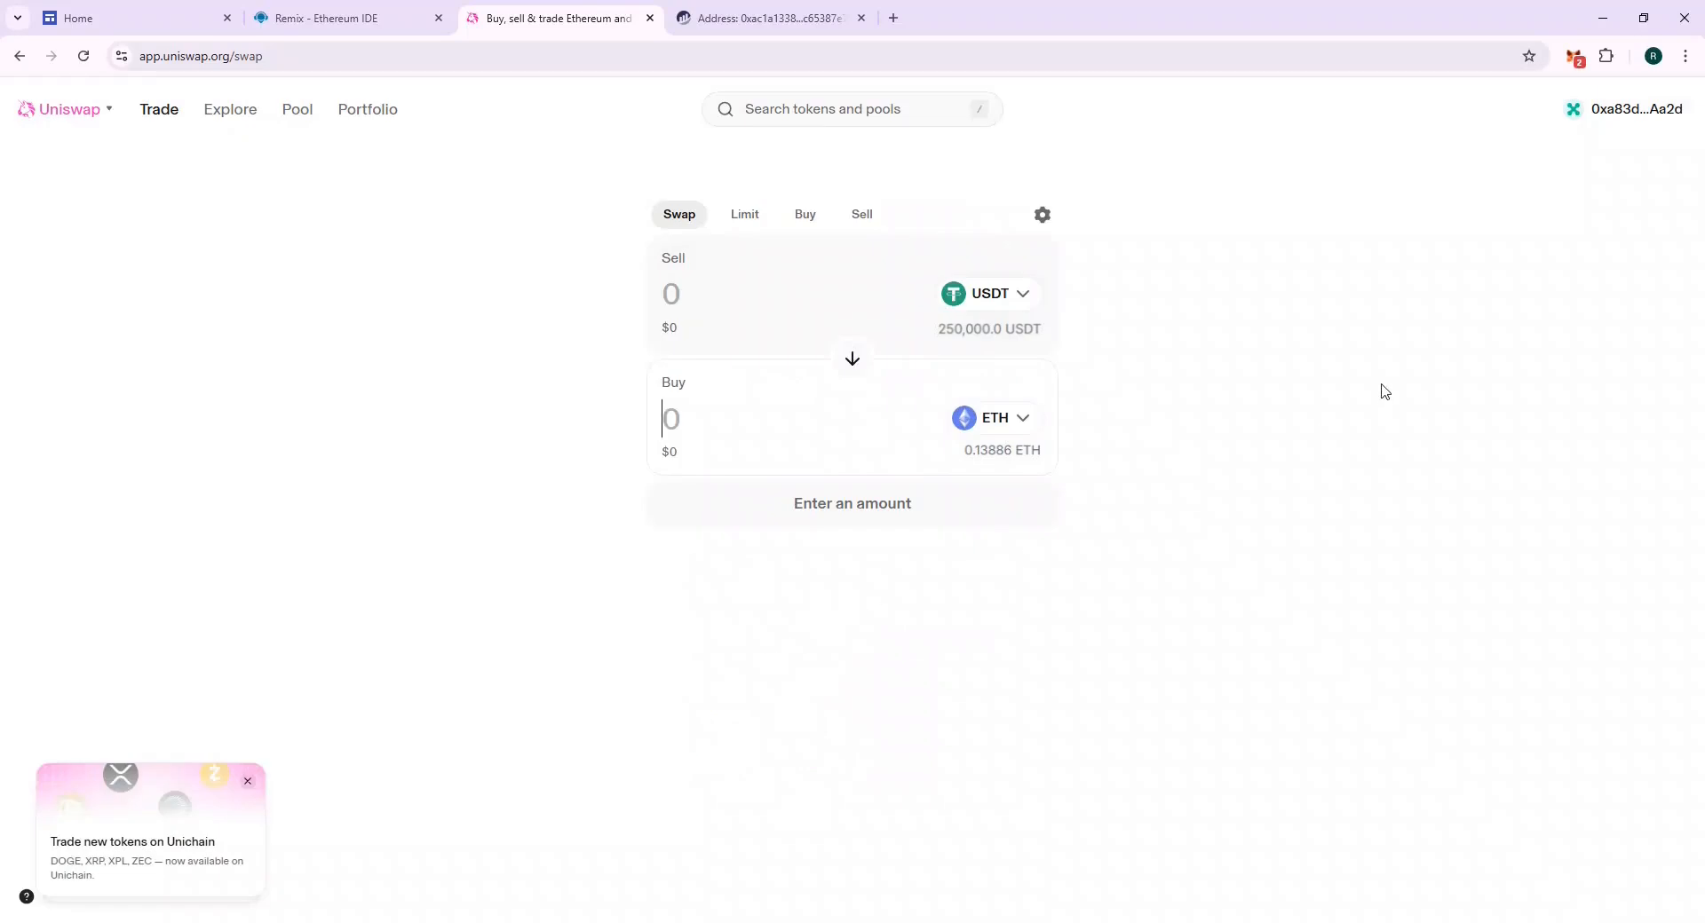
type("250000")
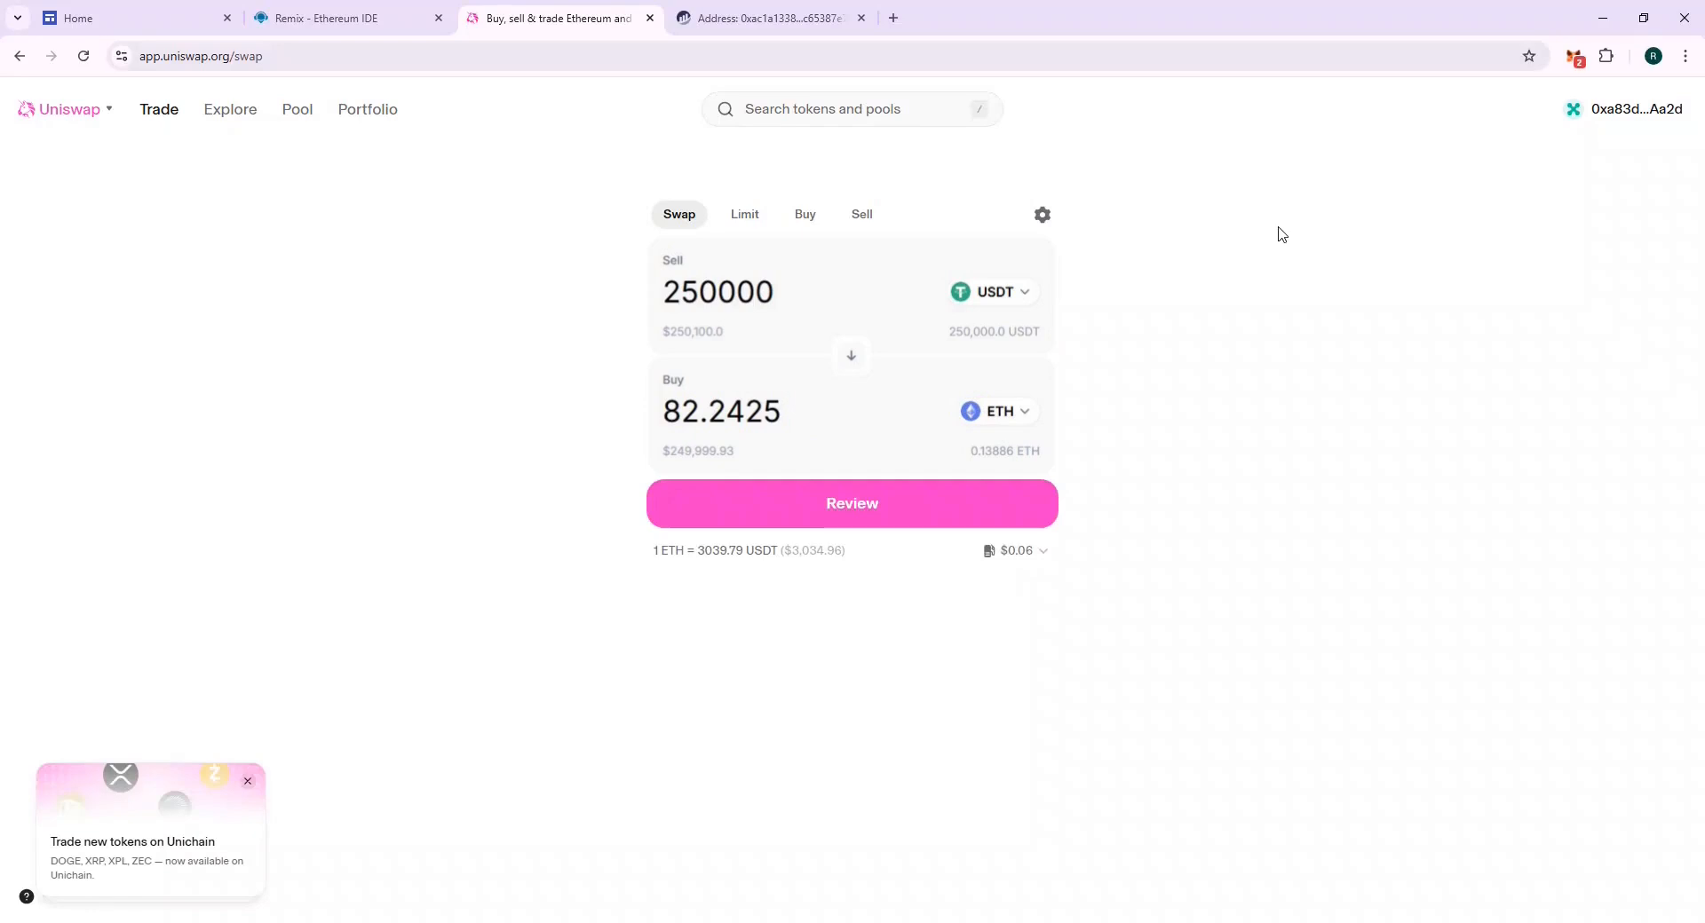
mouse_move(851, 502)
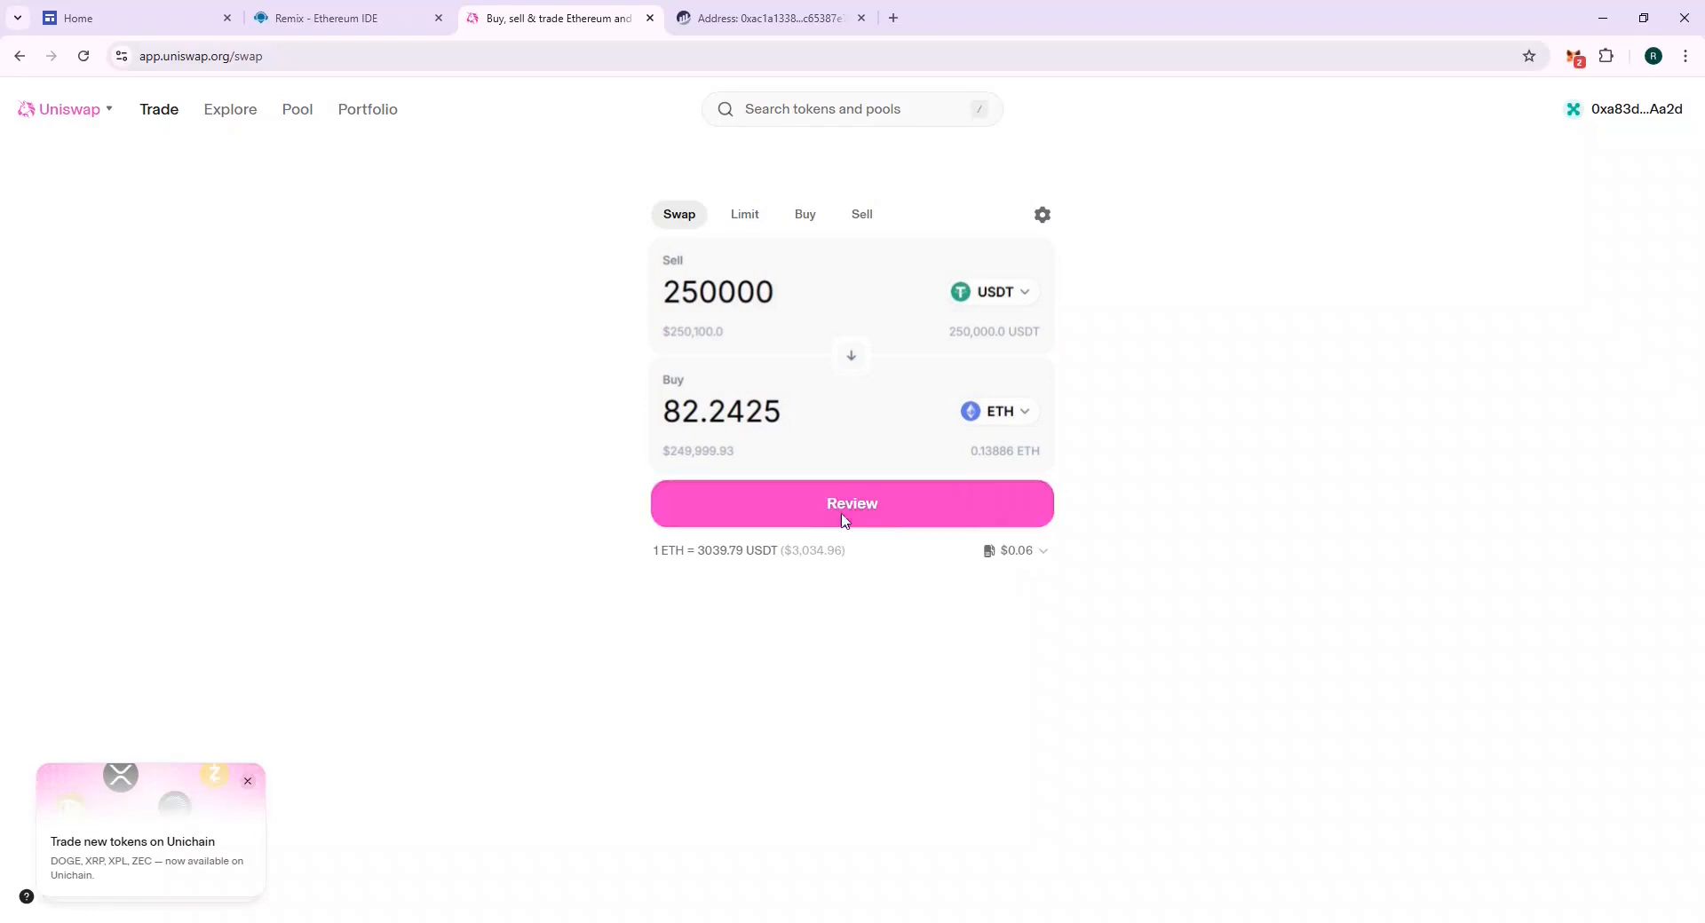
Step: Approve both USDT spending caps and confirm the swap, receiving about 82.20 ETH
left_click(851, 502)
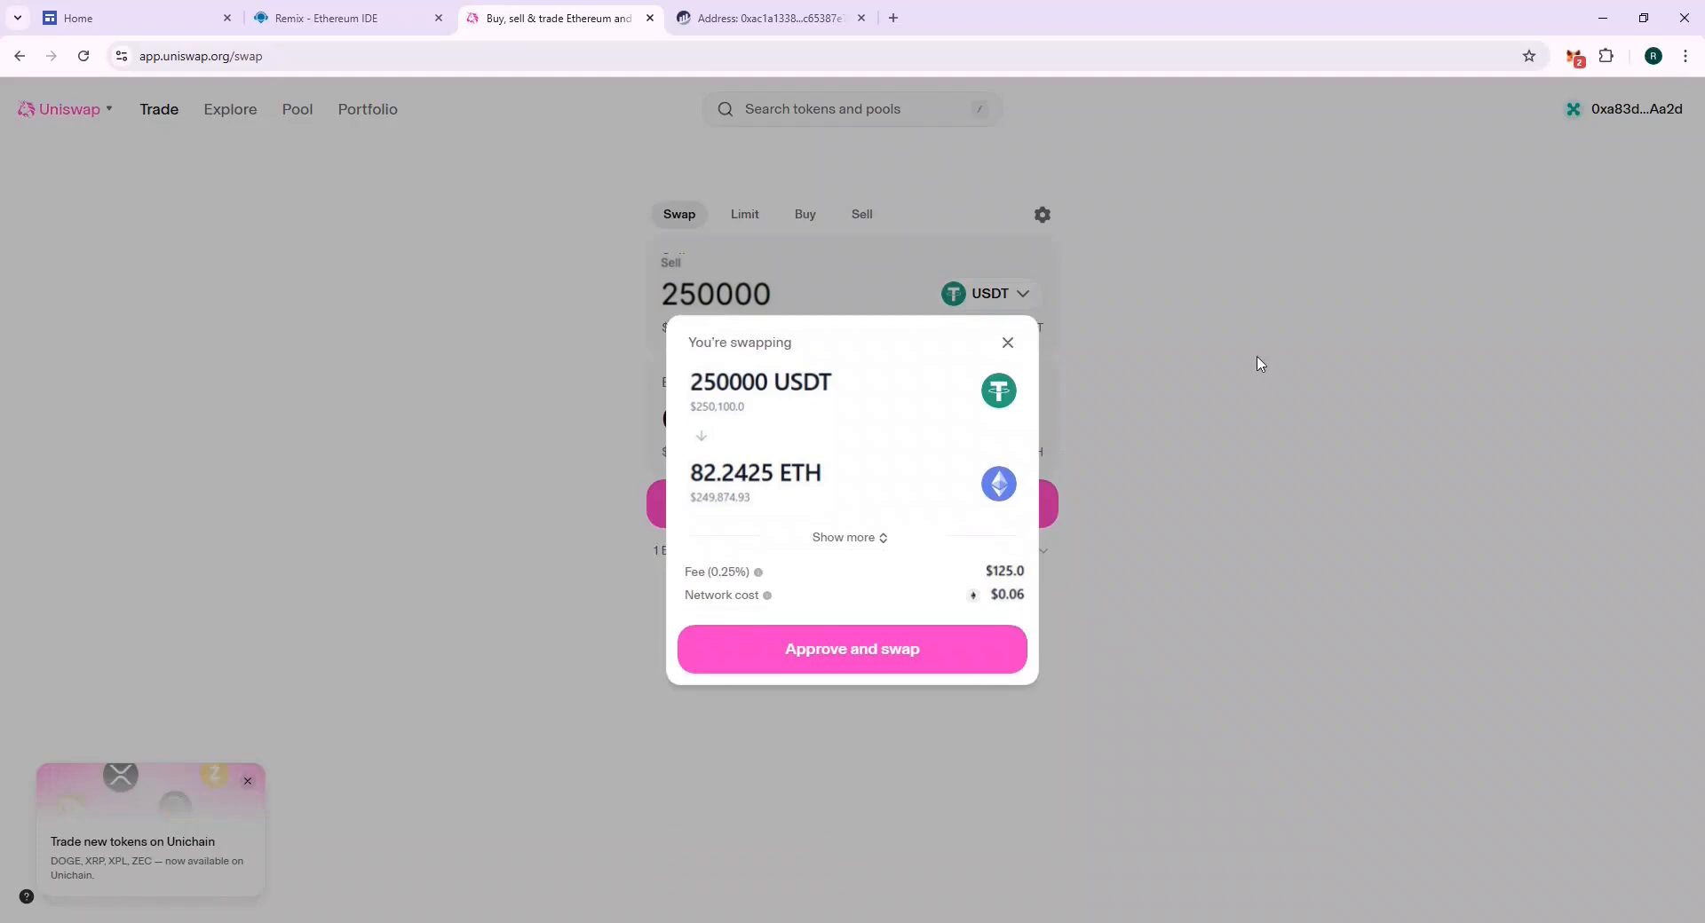
left_click(851, 648)
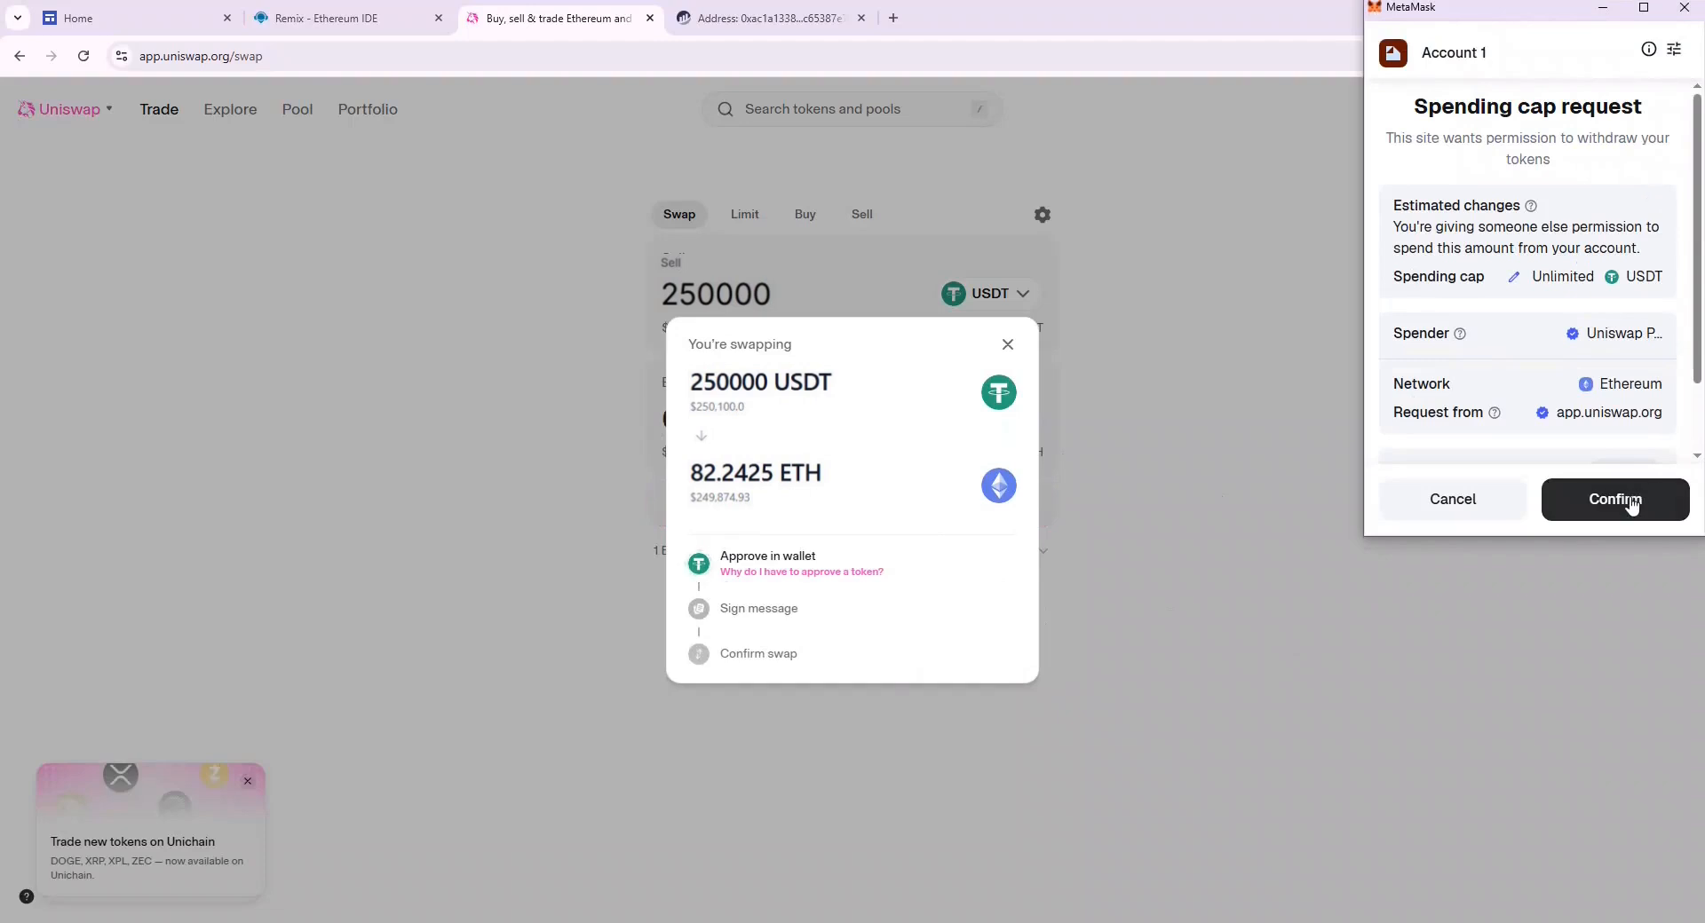
left_click(1613, 499)
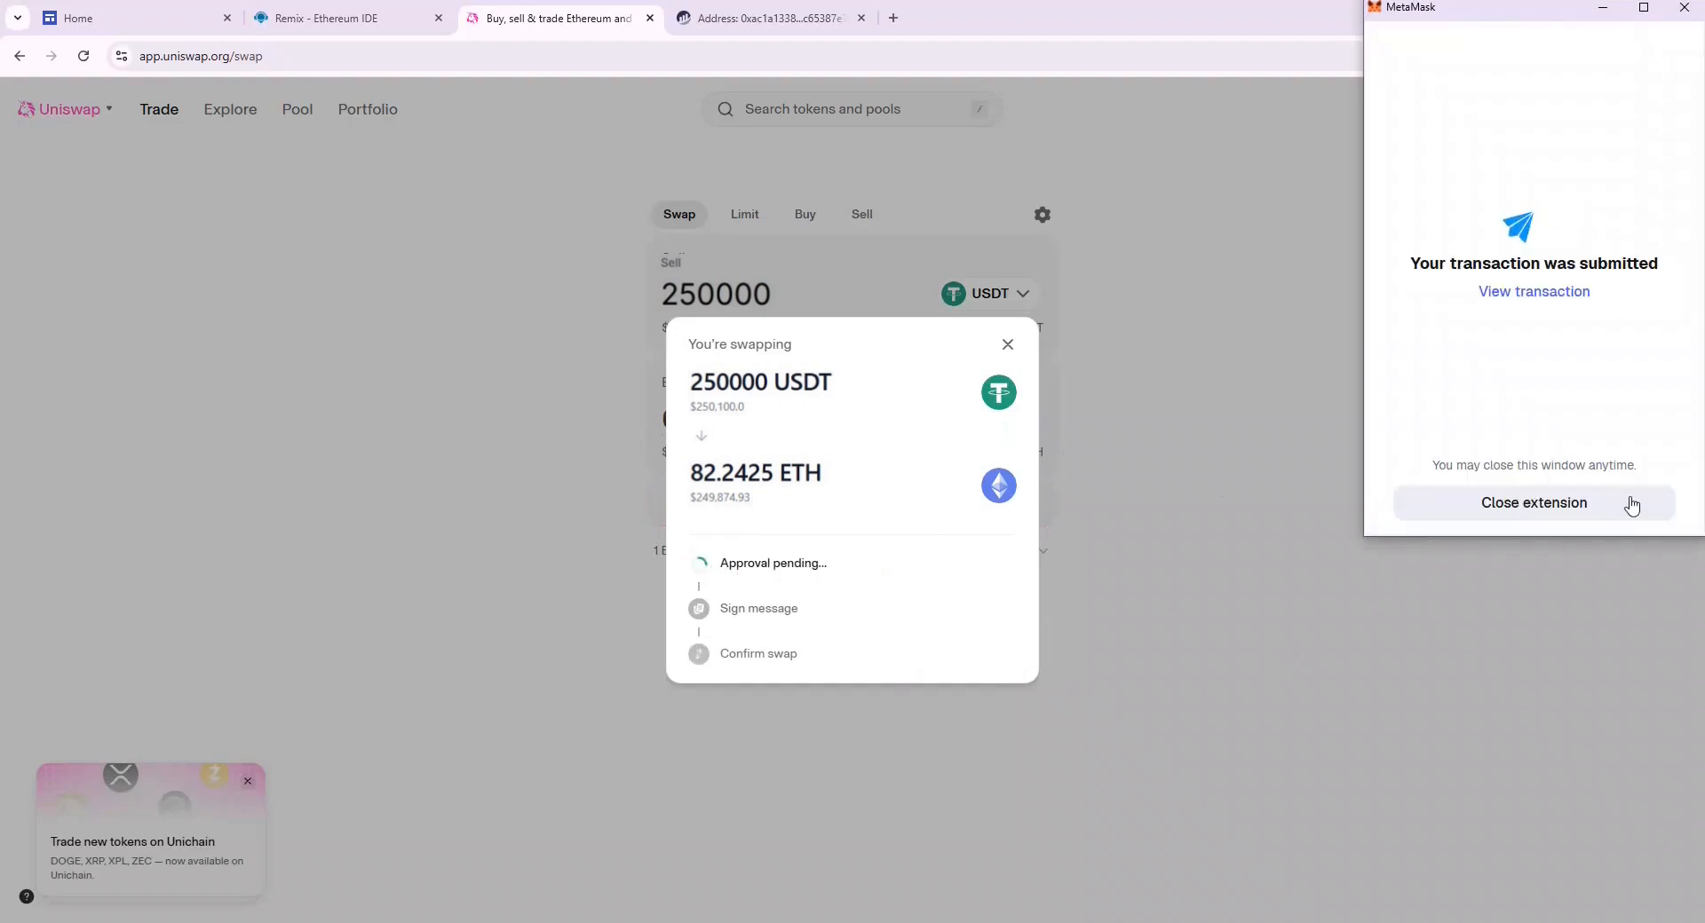
mouse_move(1287, 436)
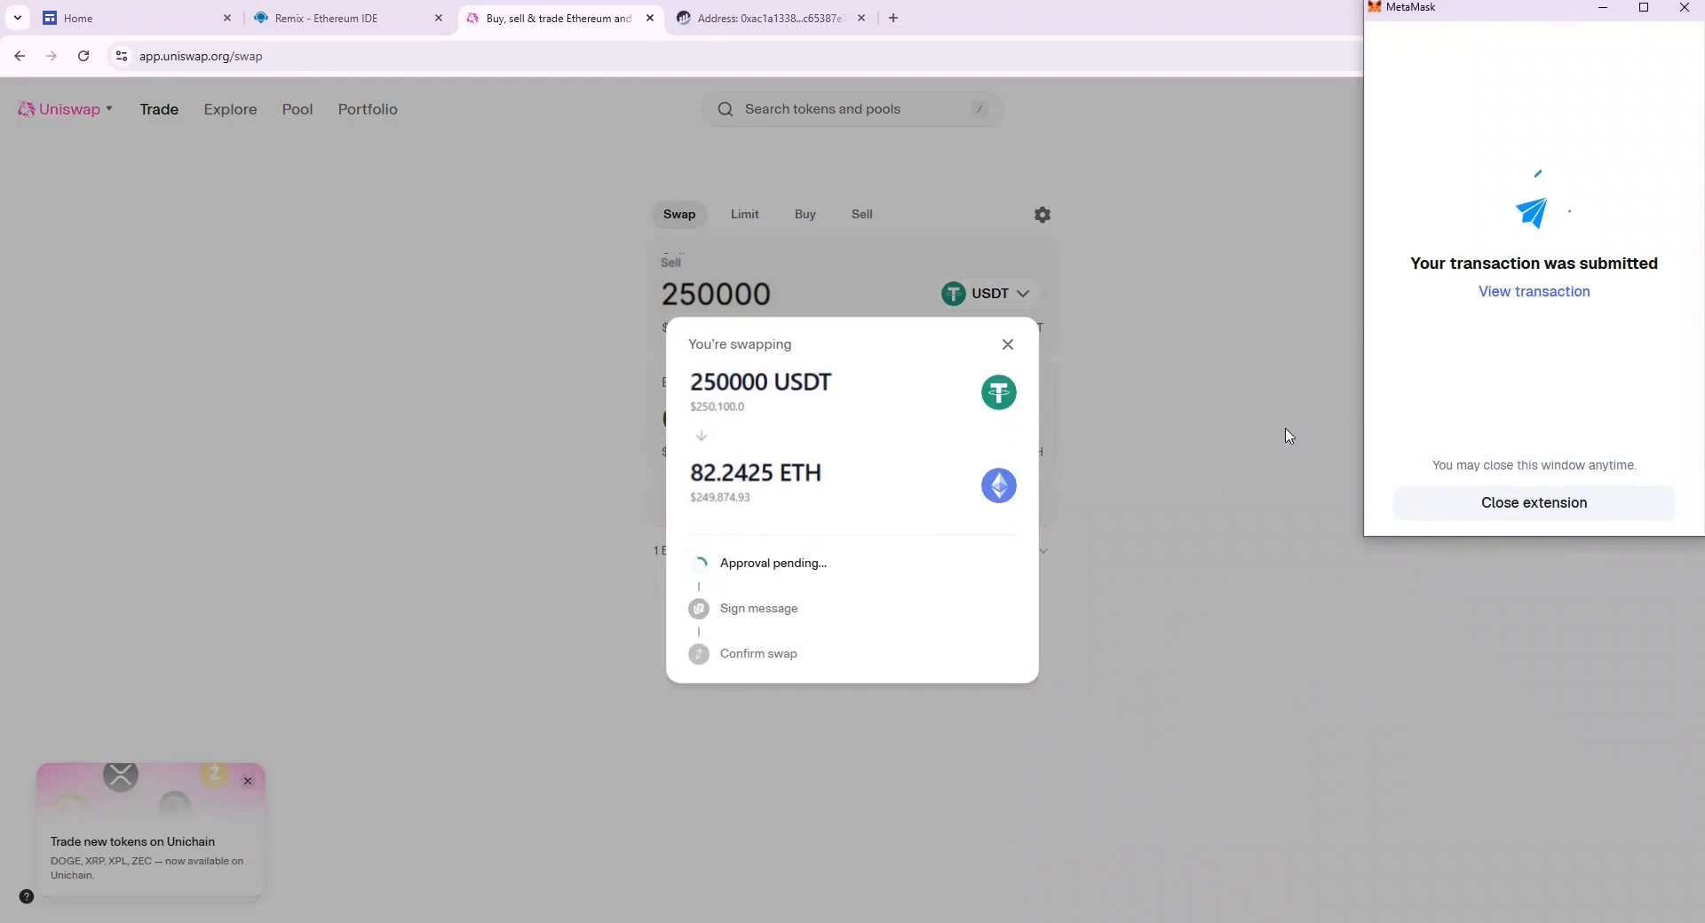
left_click(1532, 503)
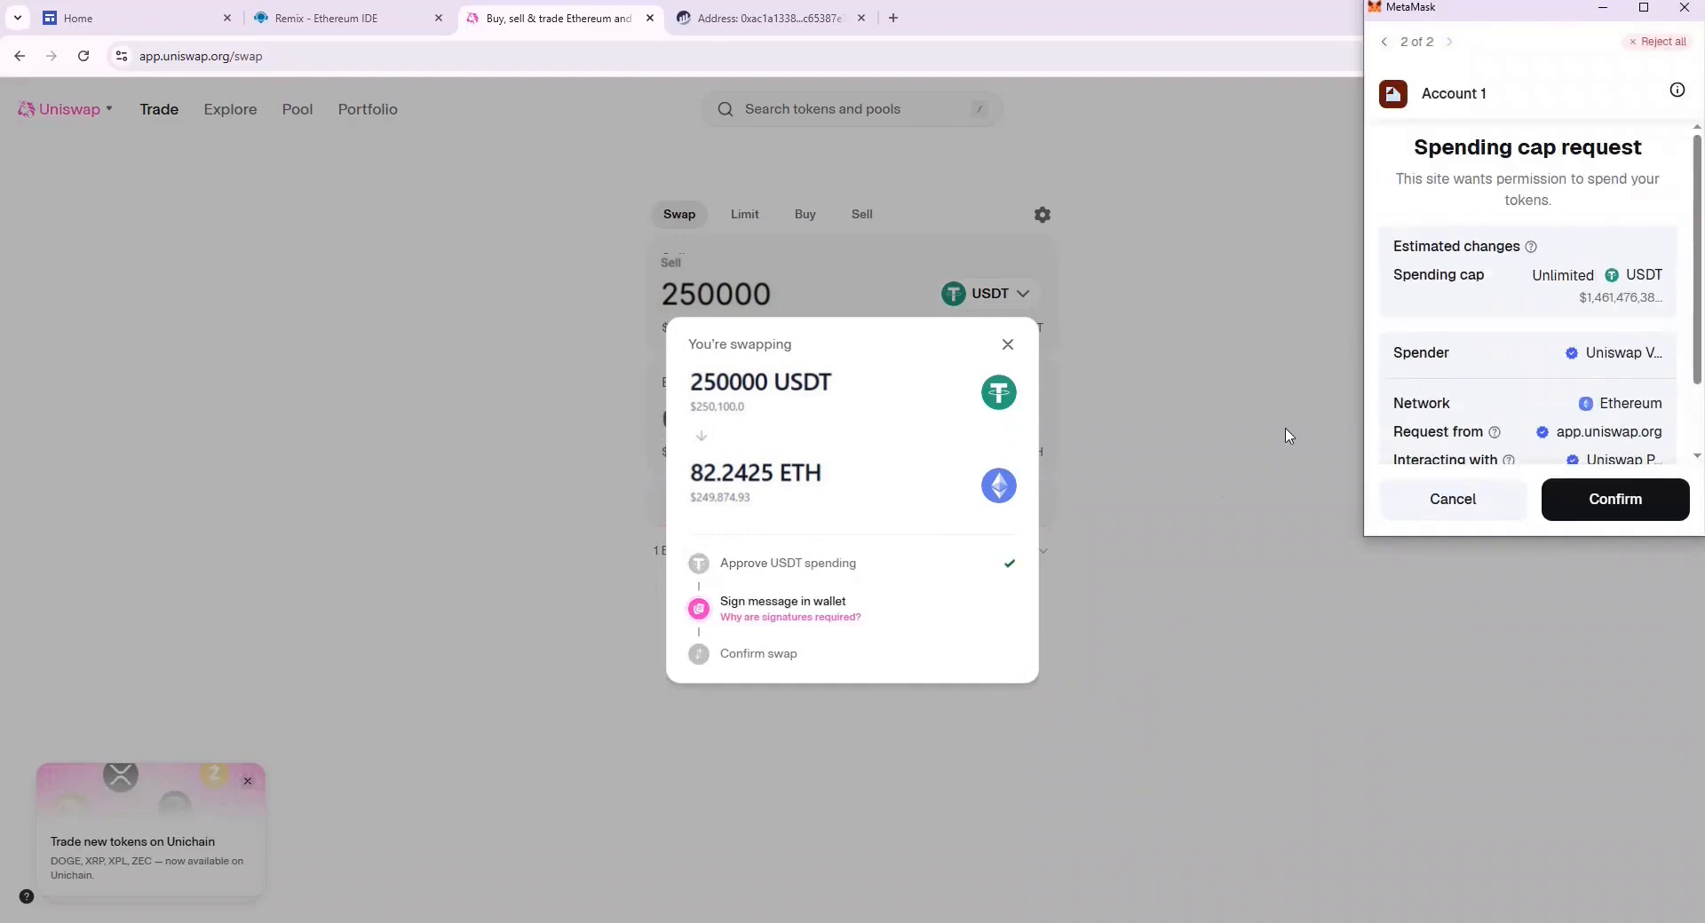
mouse_move(1615, 499)
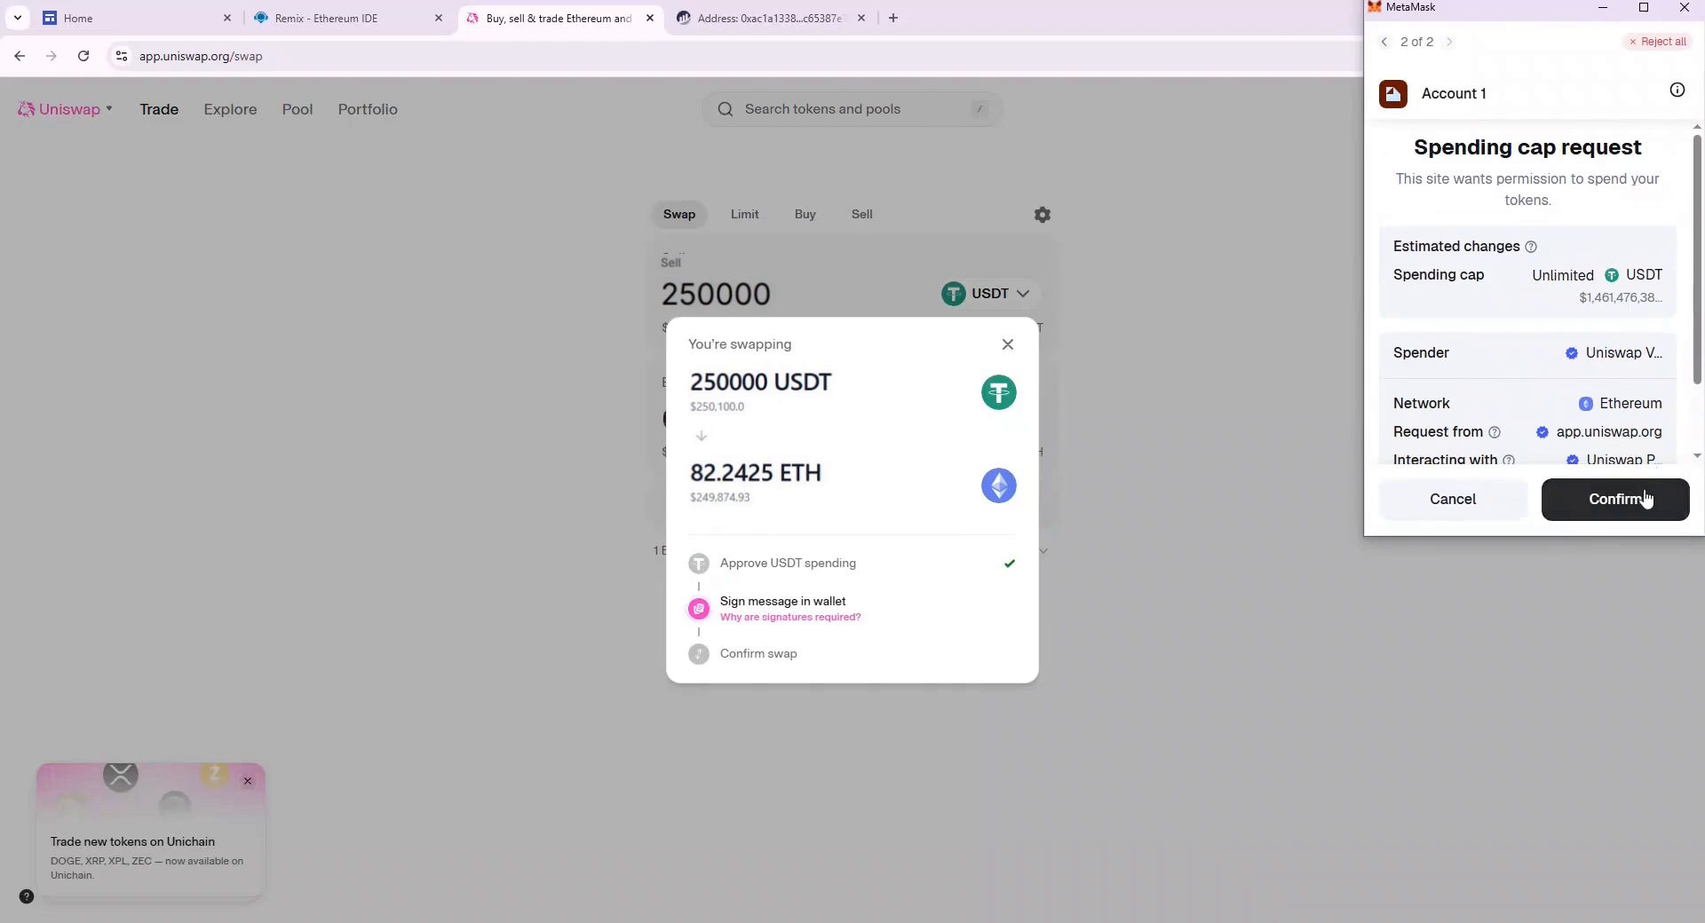
left_click(1614, 499)
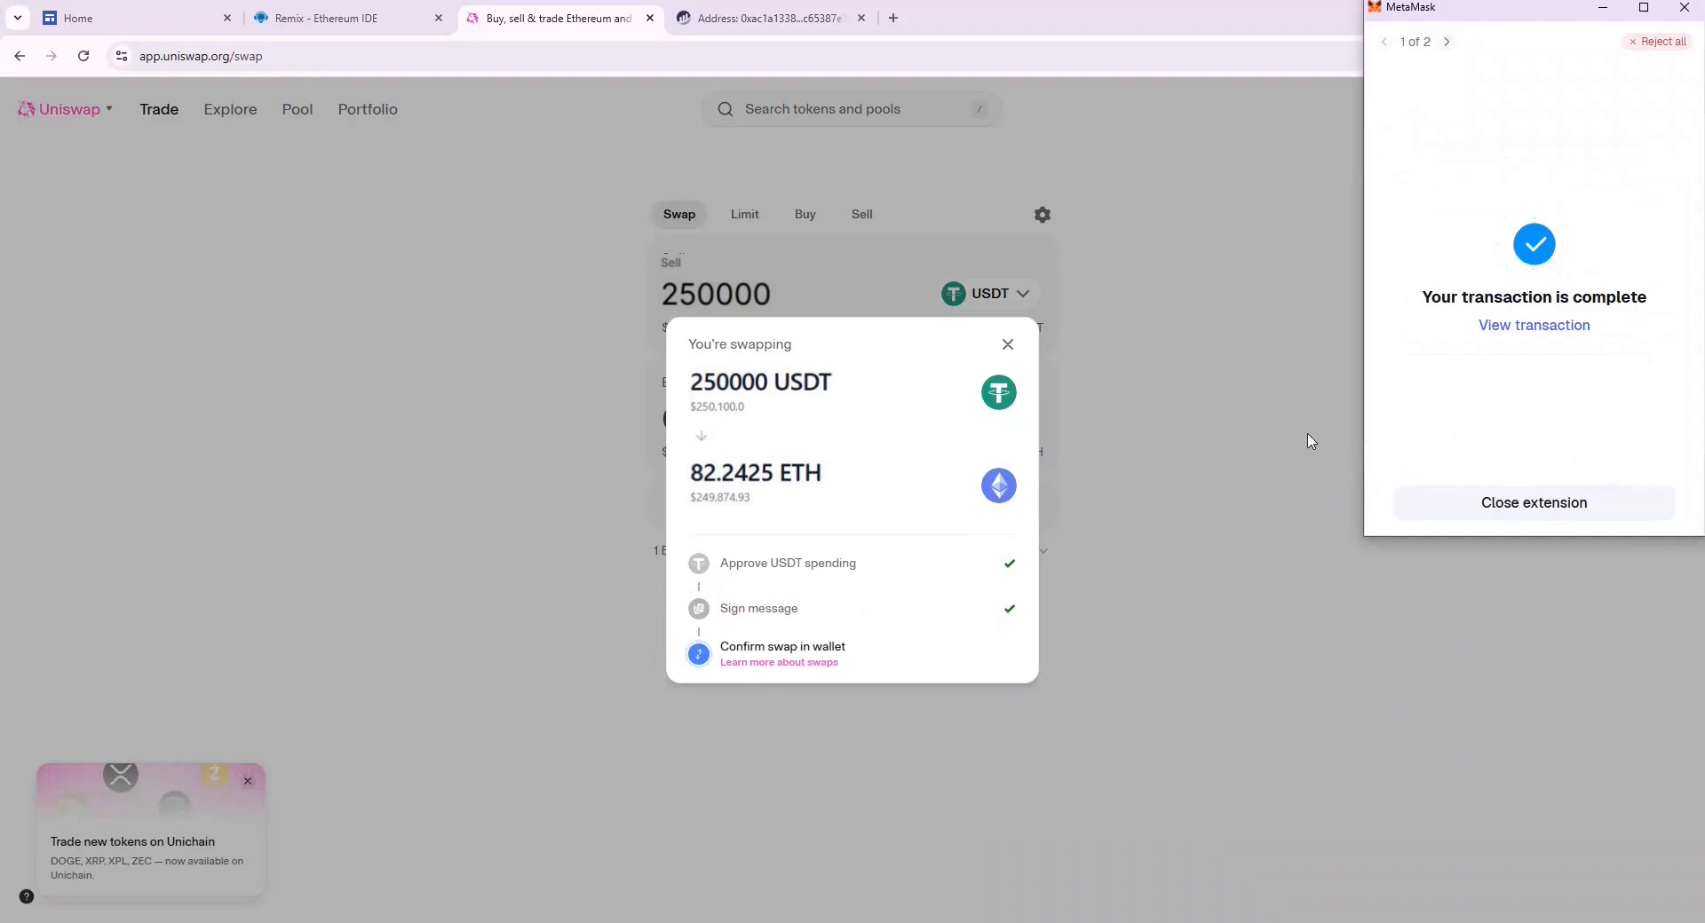
left_click(1531, 503)
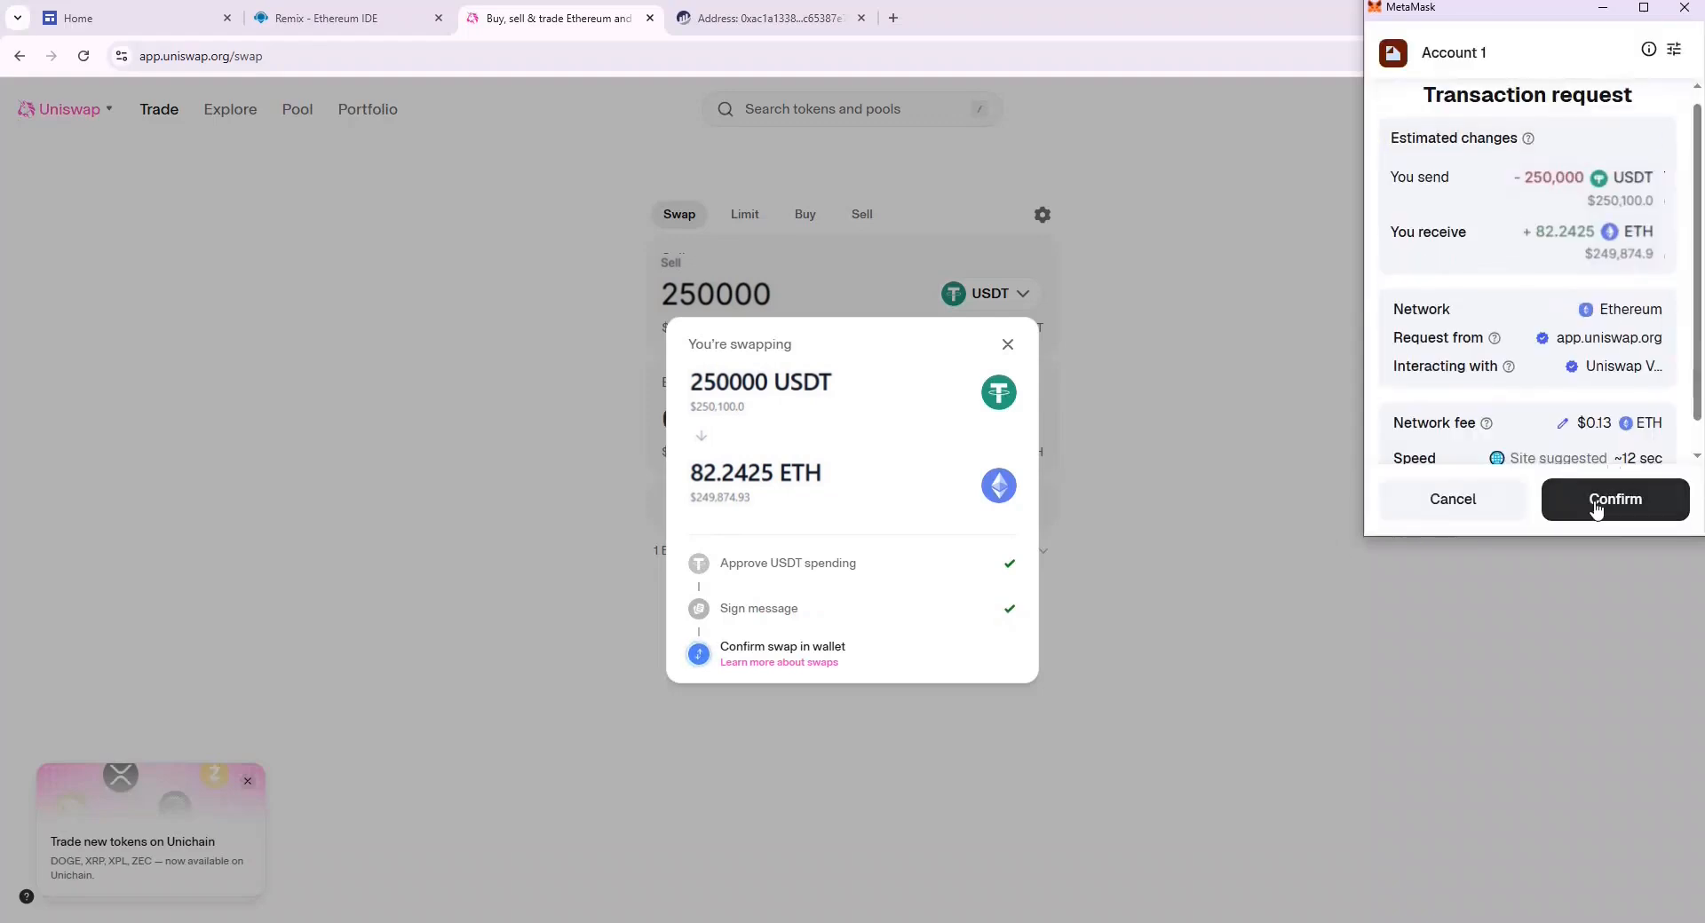
left_click(1614, 499)
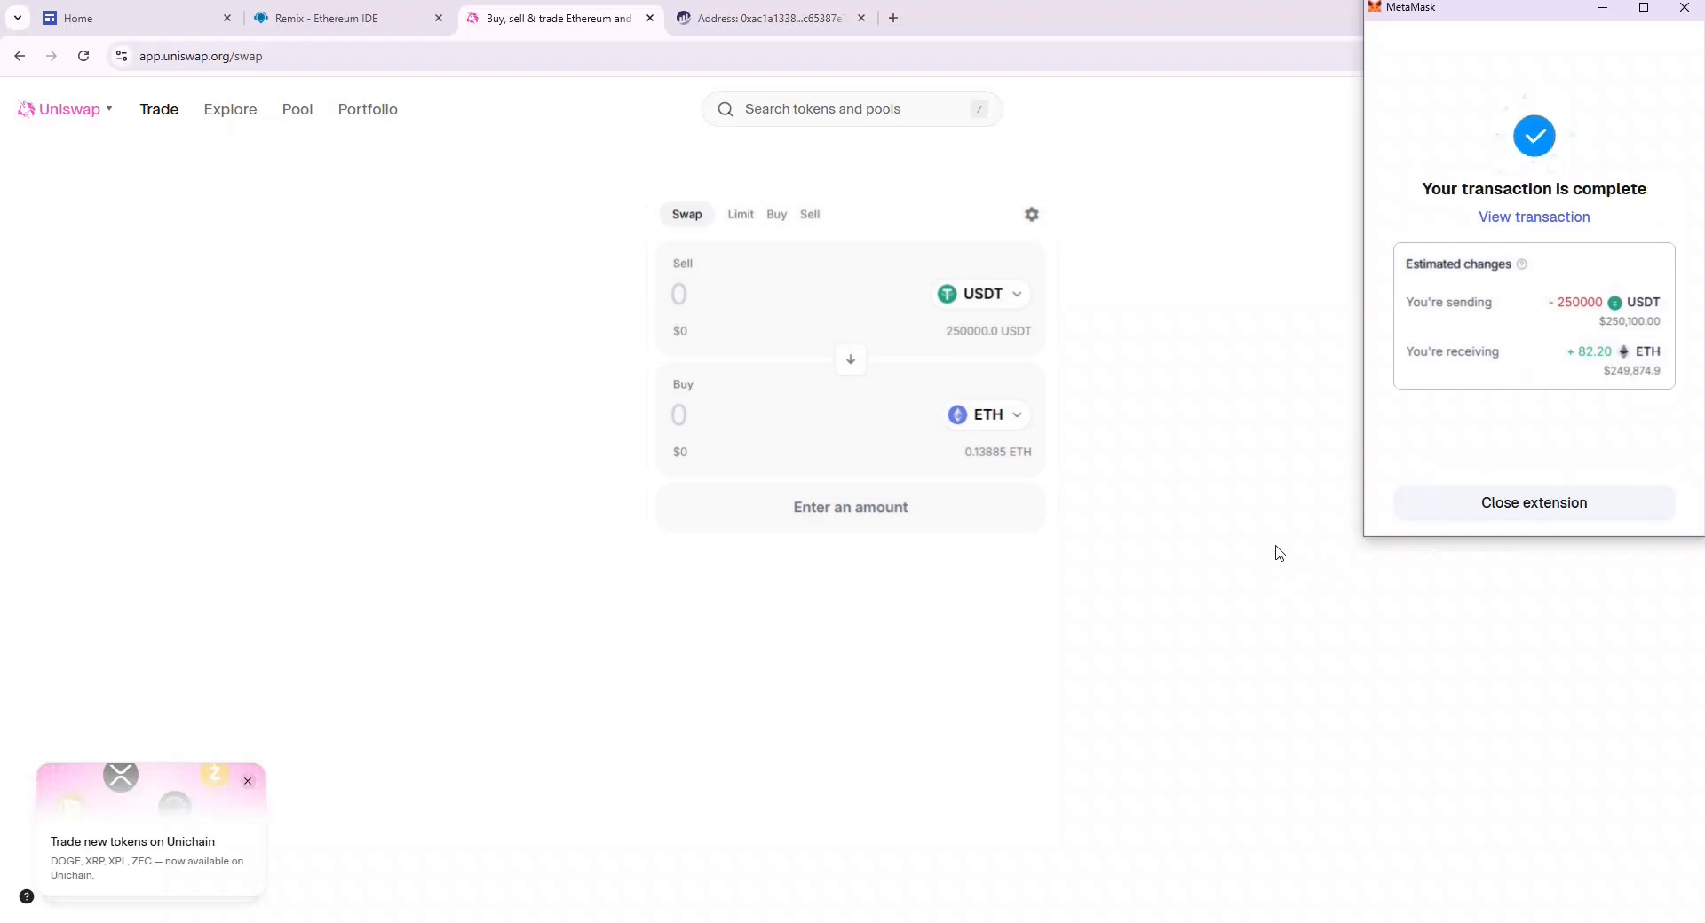
Step: Dismiss the completion notice and verify 82.3408 ETH (about $250,159) and 0 USDT
left_click(1534, 503)
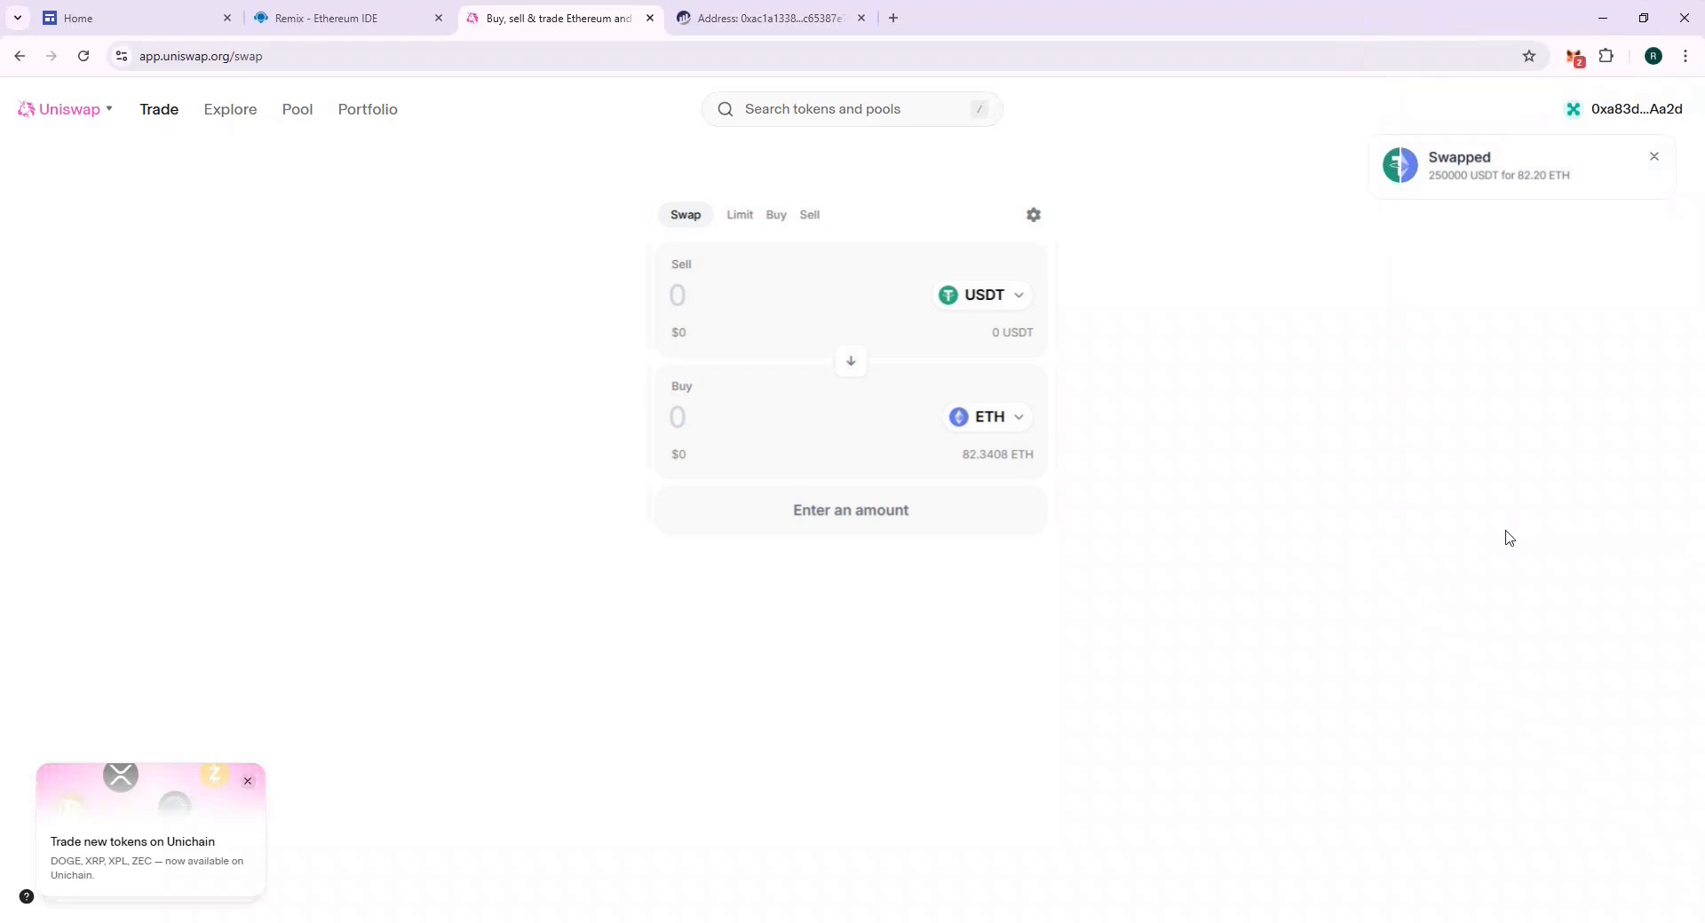
mouse_move(1483, 337)
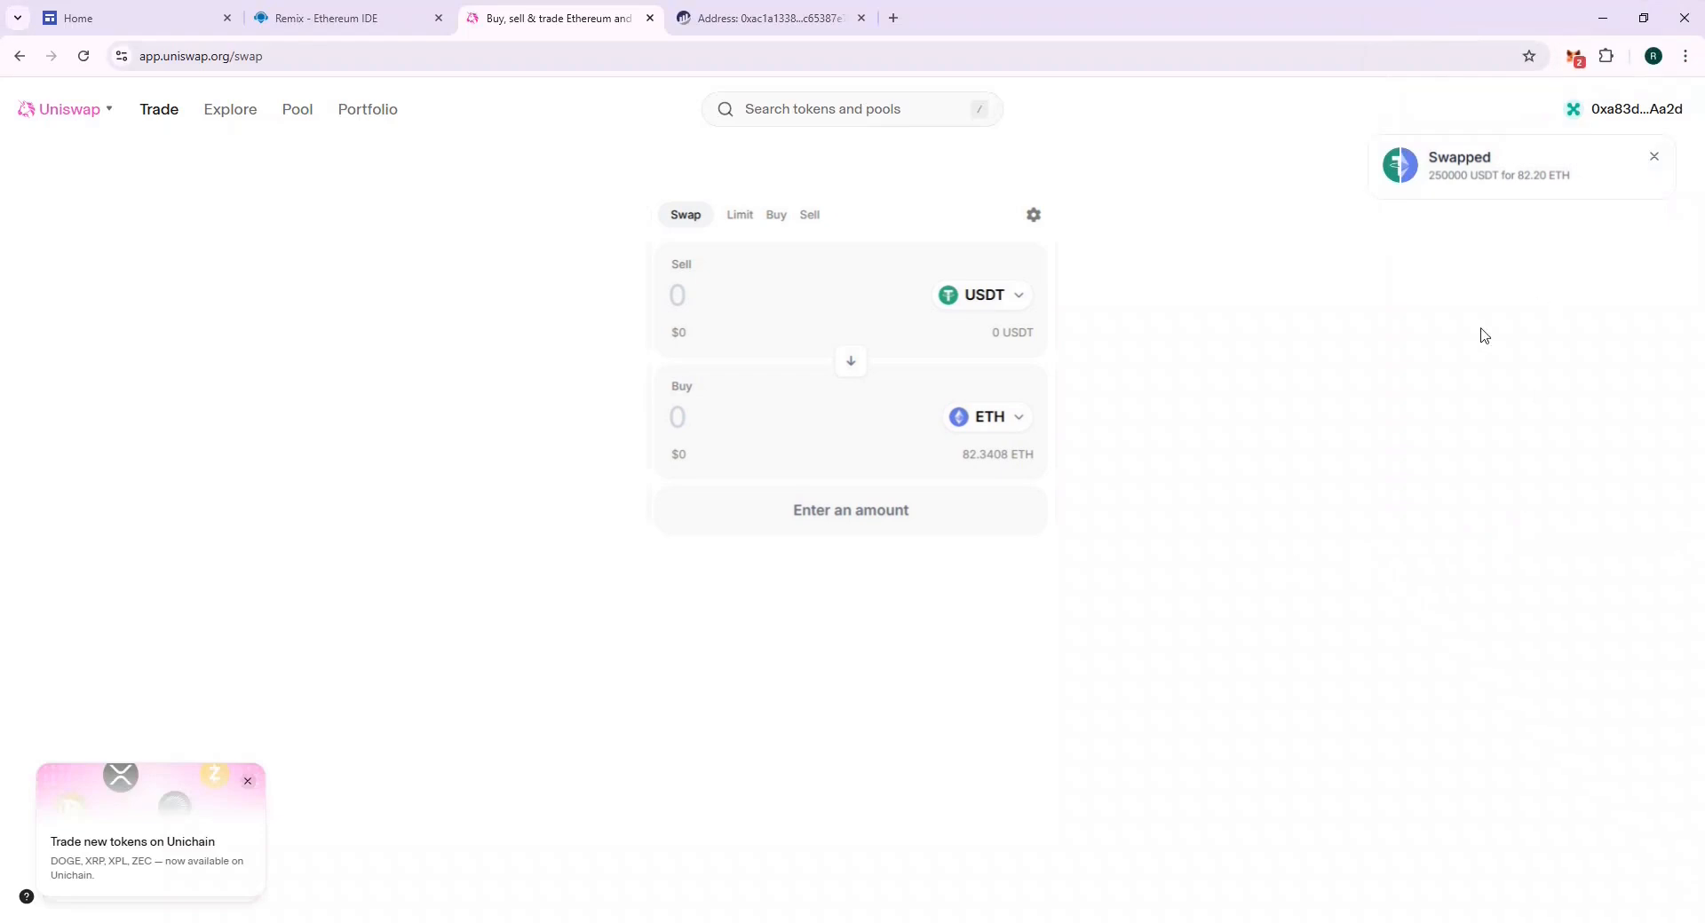
left_click(1574, 57)
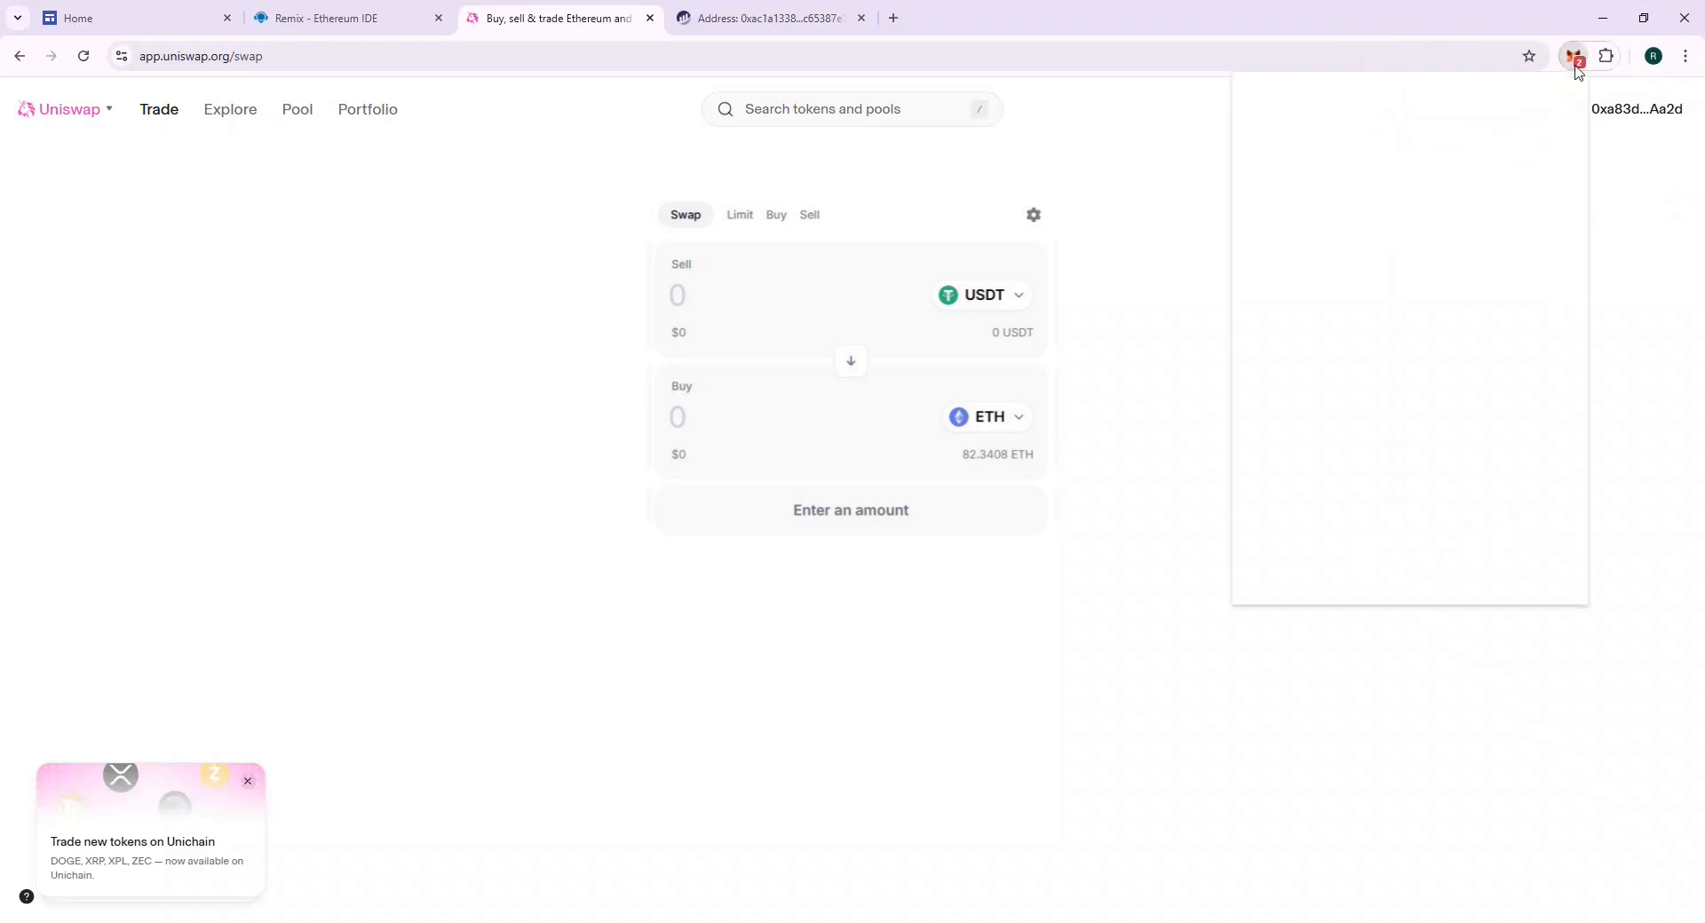
left_click(1575, 57)
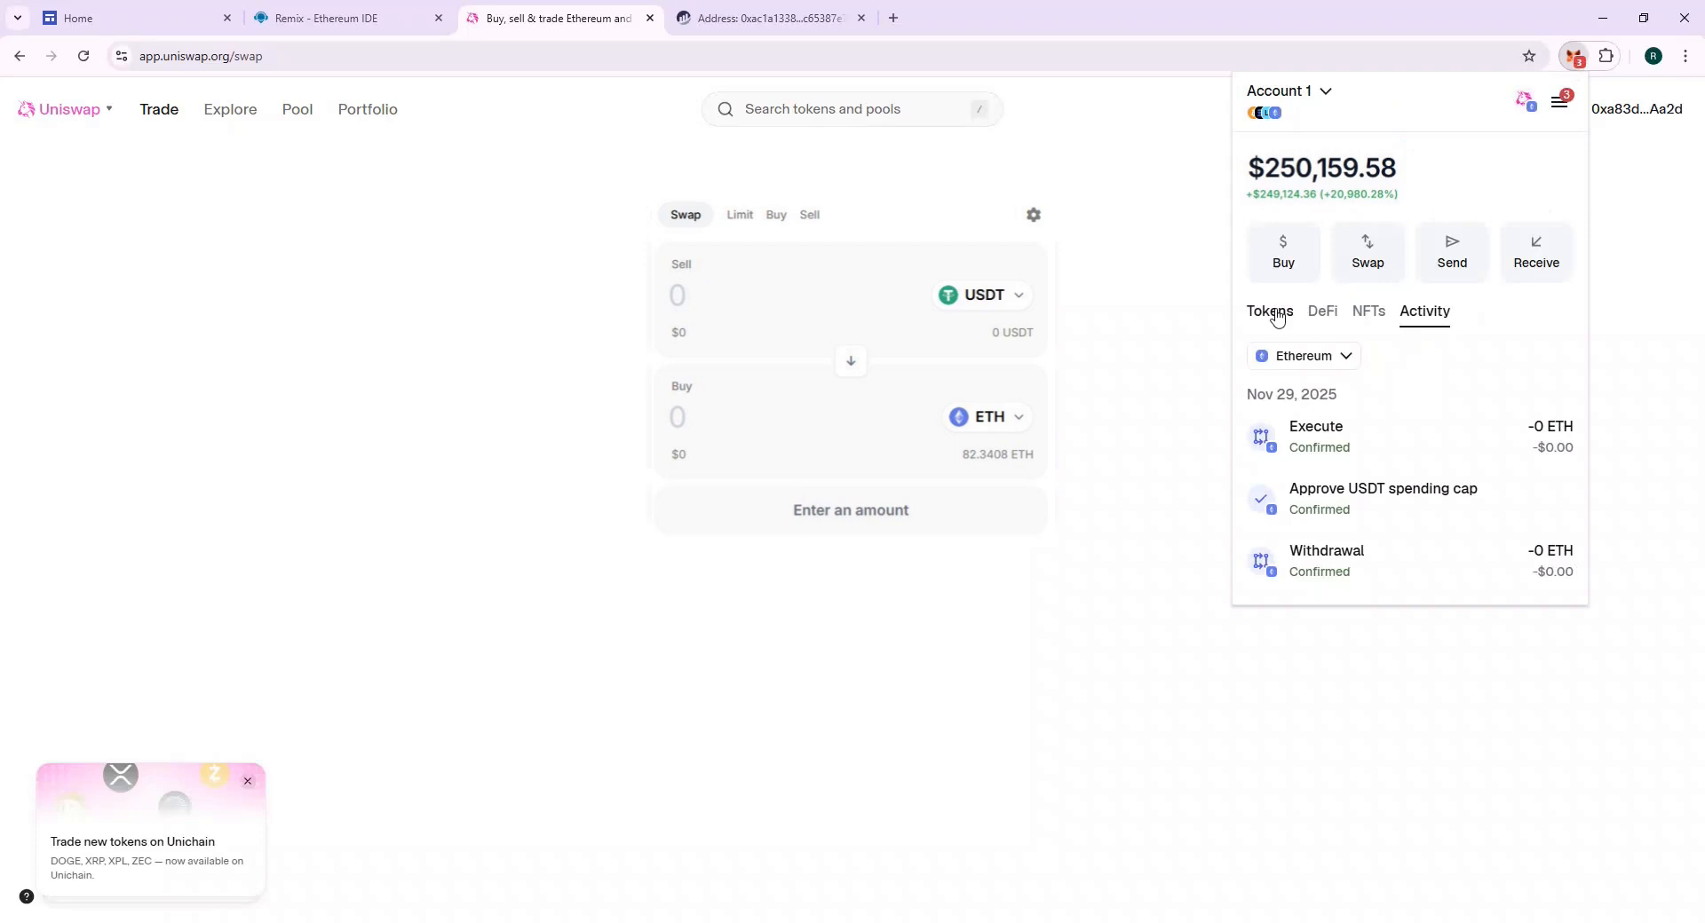
left_click(1268, 311)
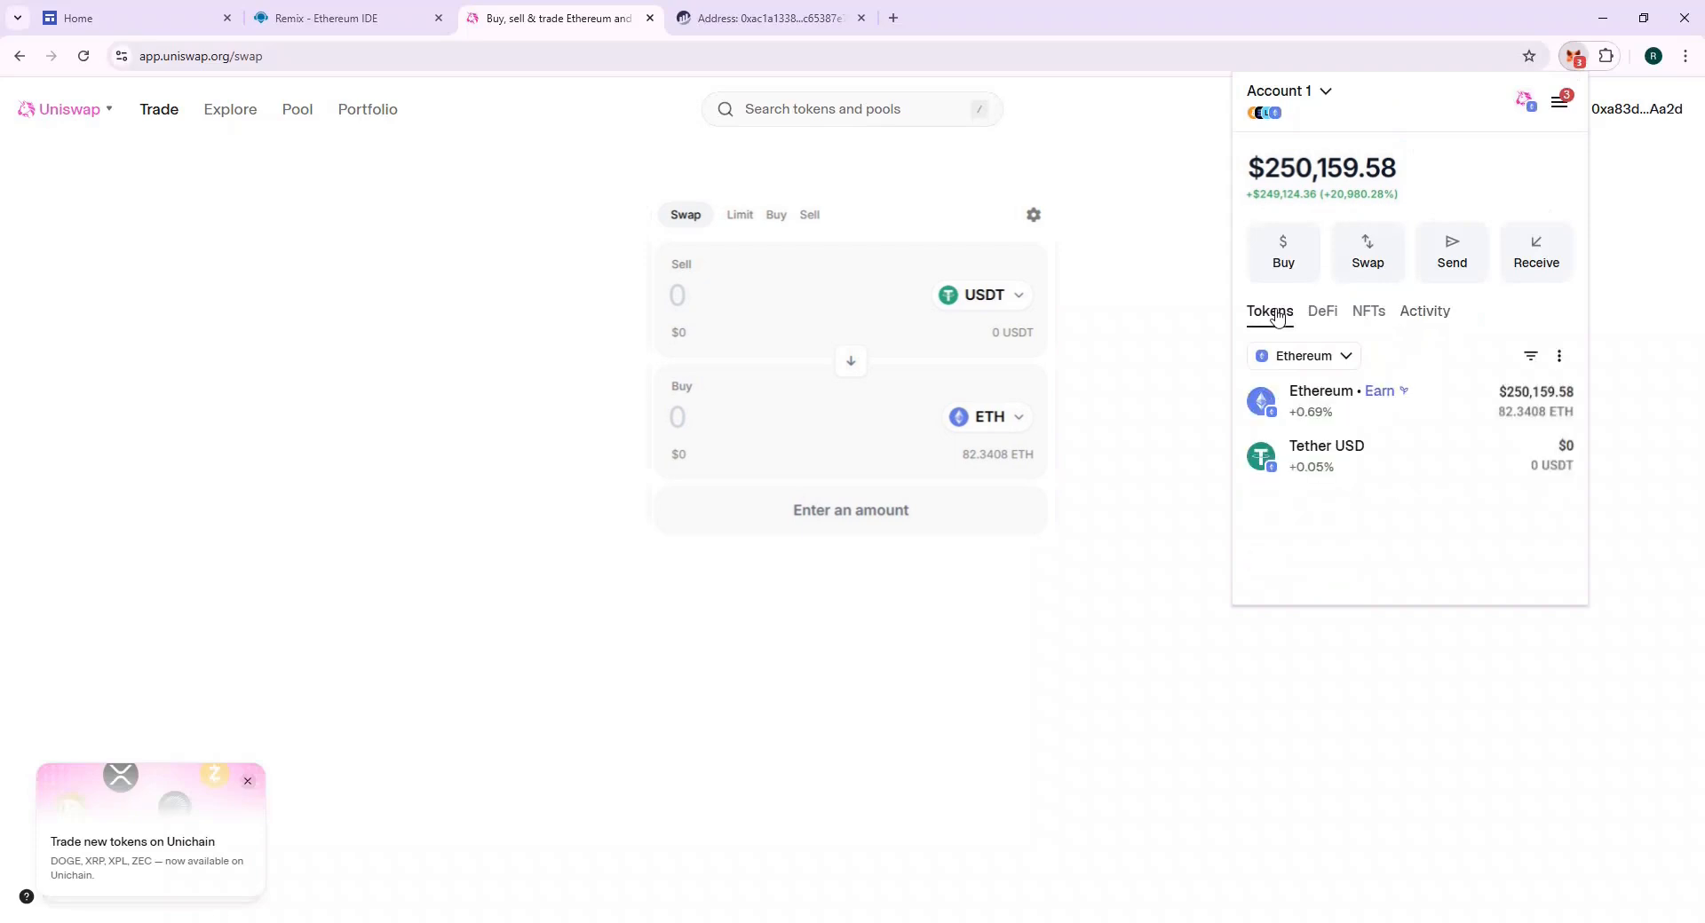
mouse_move(1606, 186)
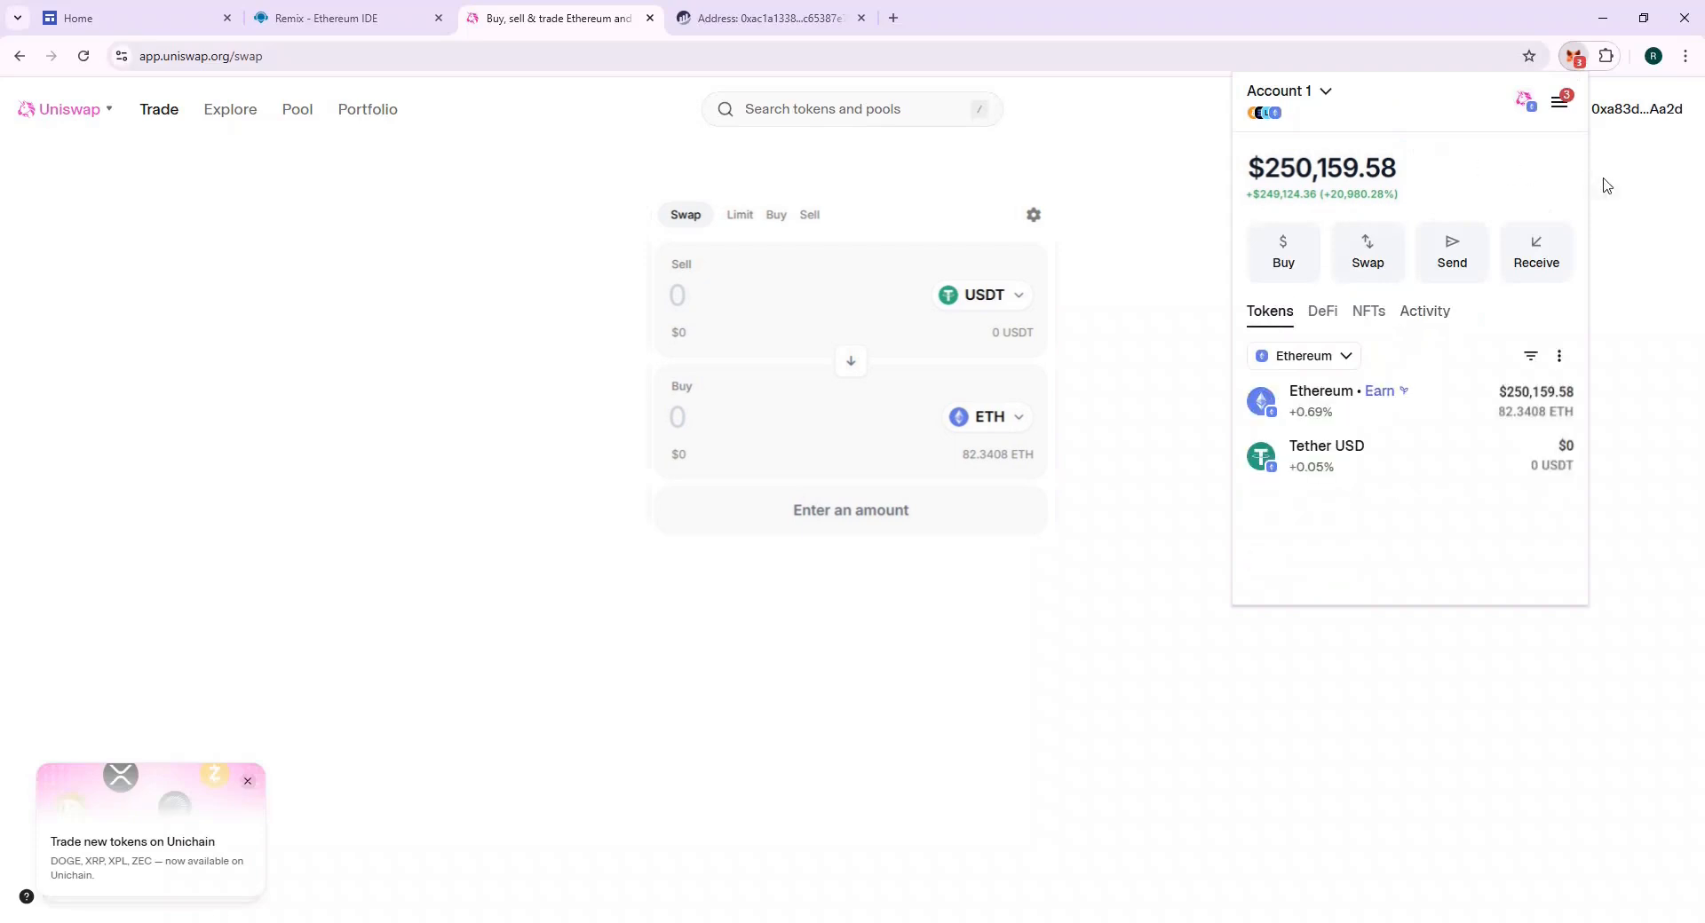
mouse_move(1622, 182)
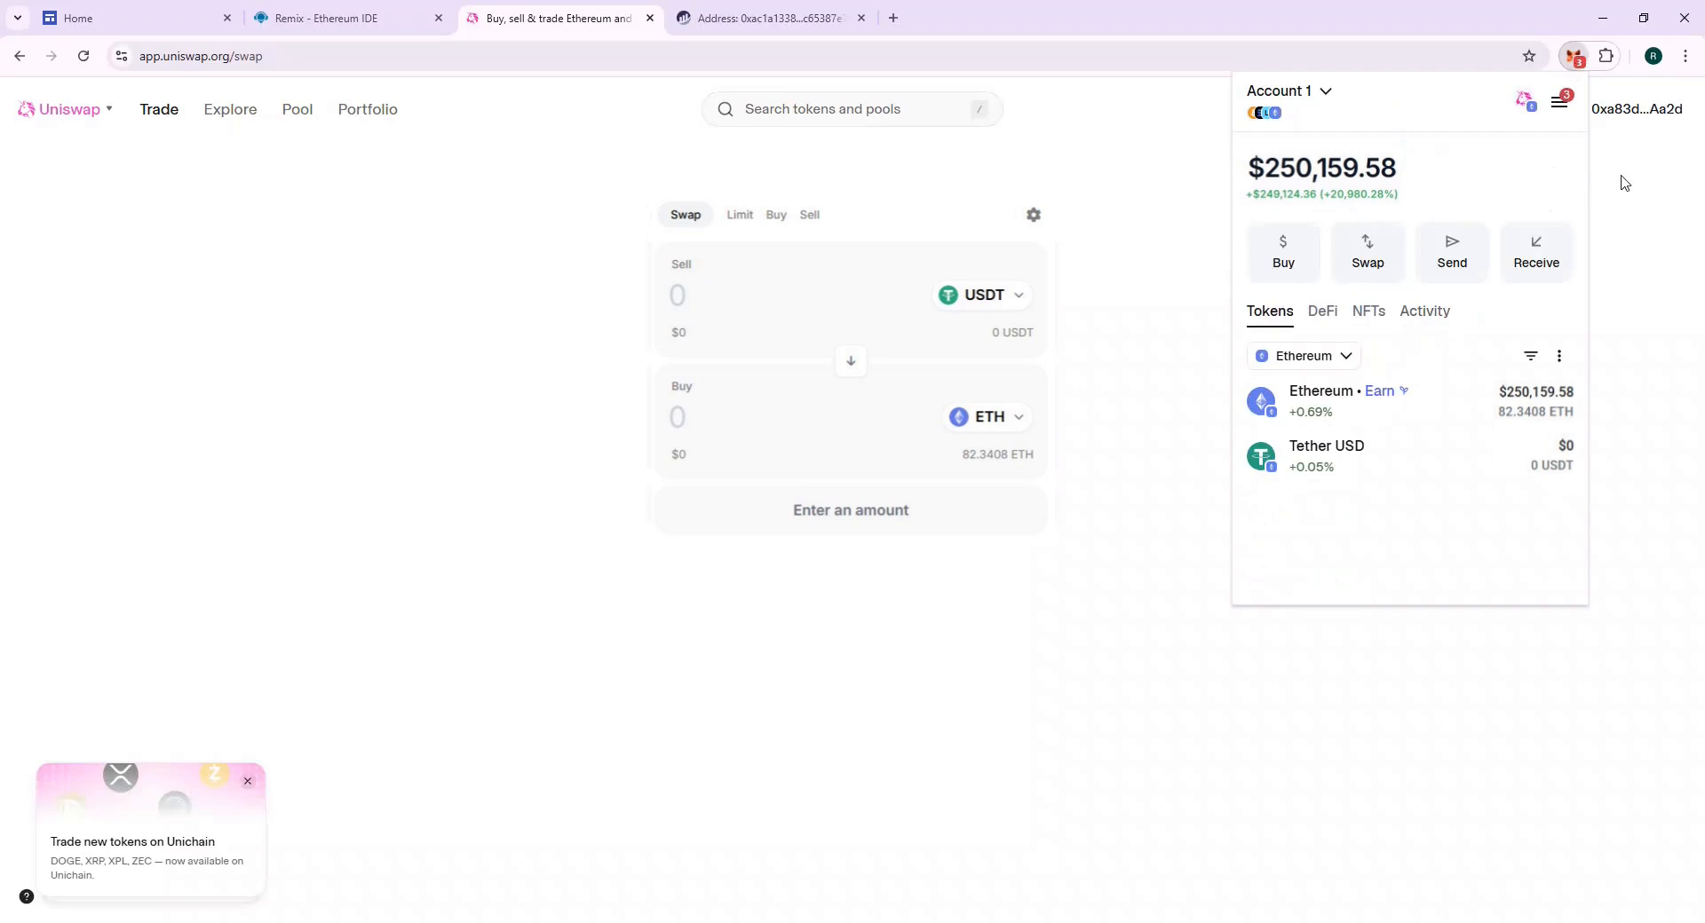
left_click(1572, 57)
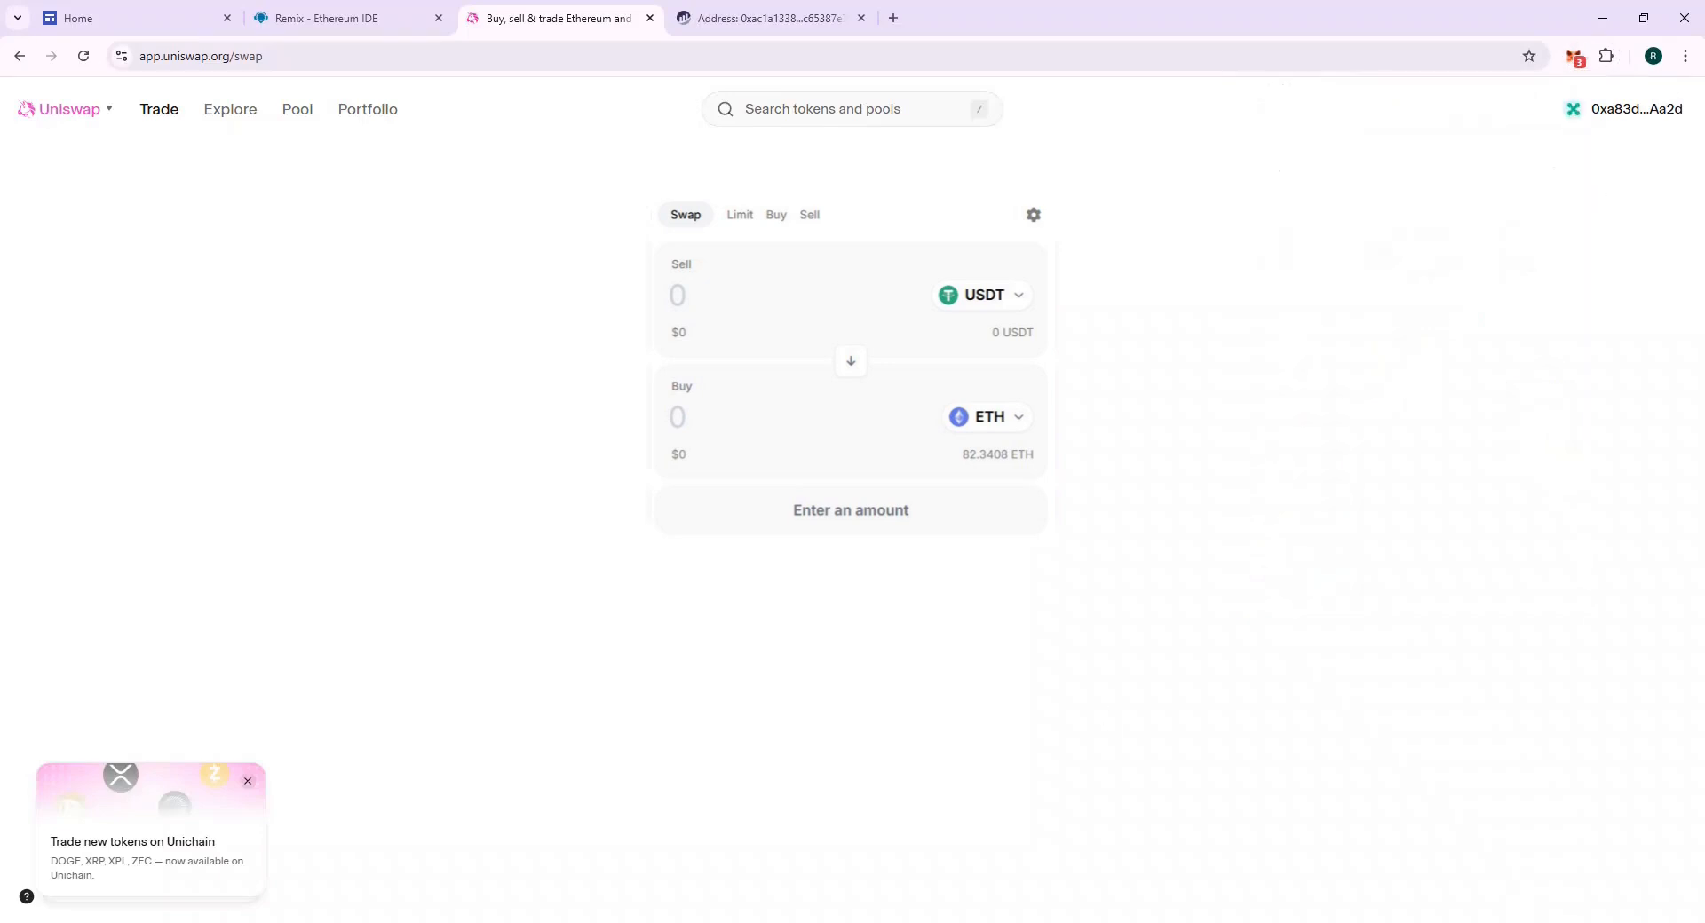